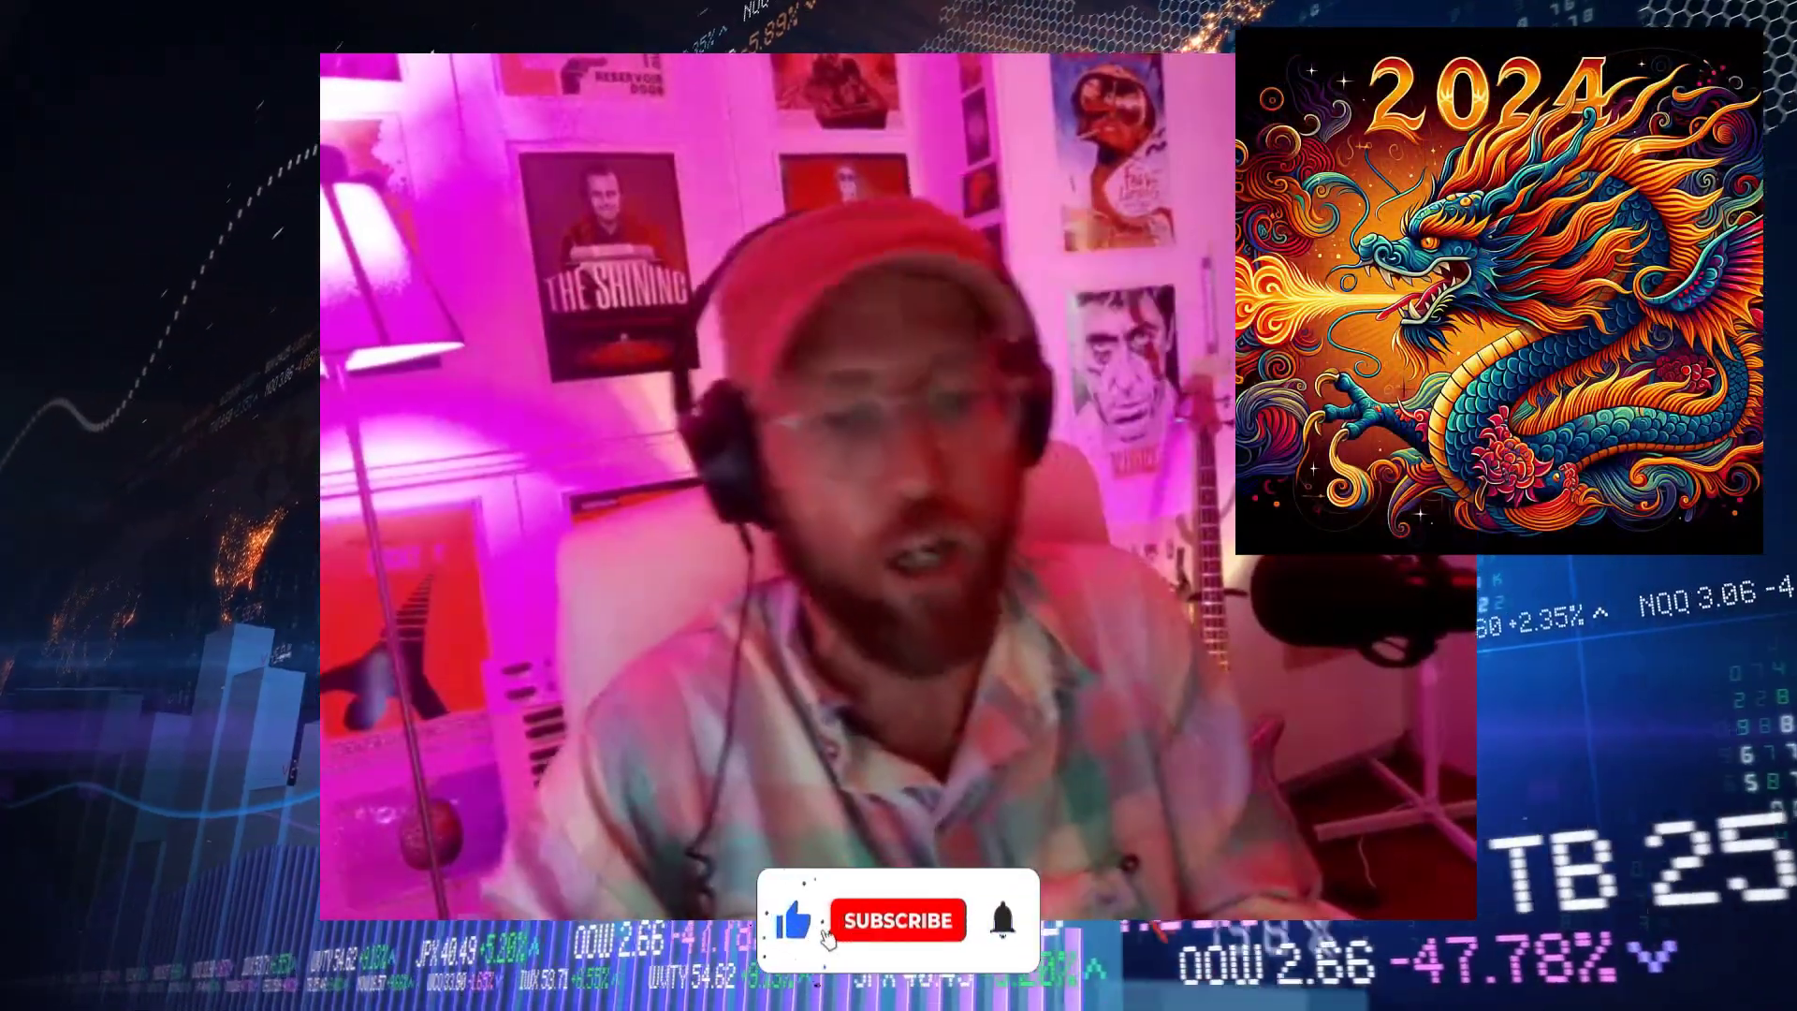
- Choose the Pq_SplitDynamically_Source workbook as the data source to import
left_click(896, 921)
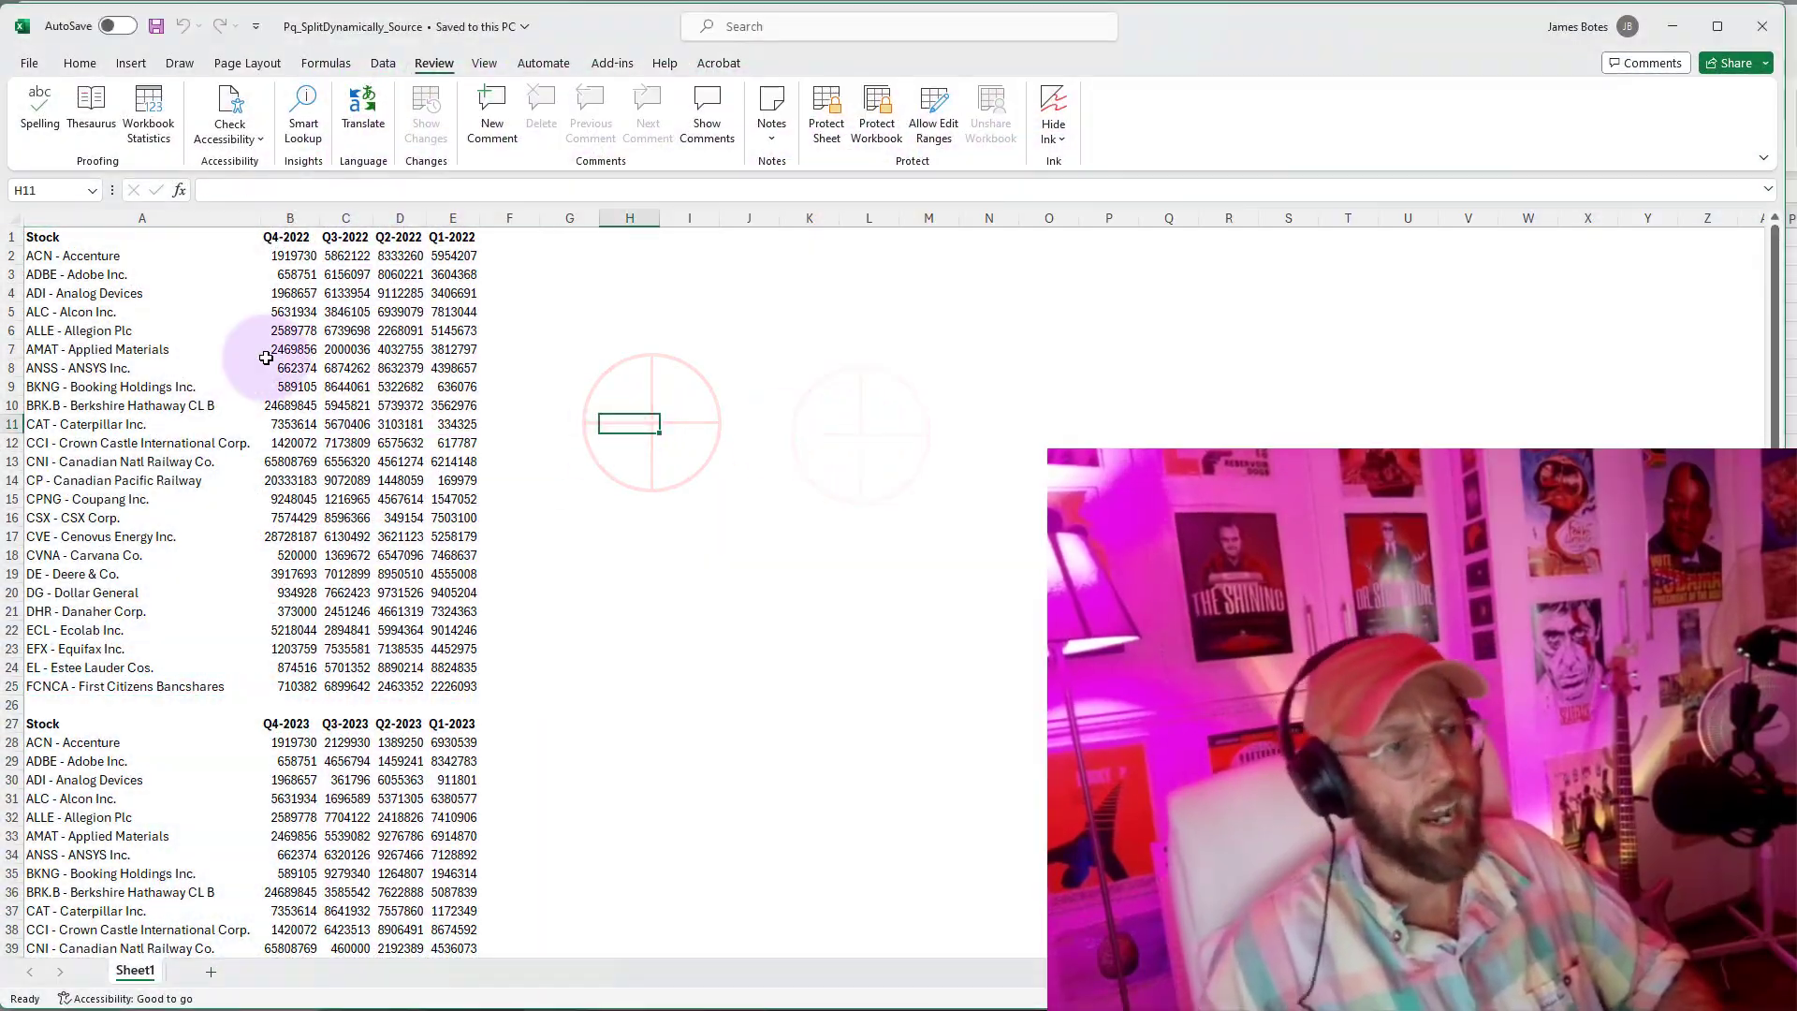
scroll("down", 3)
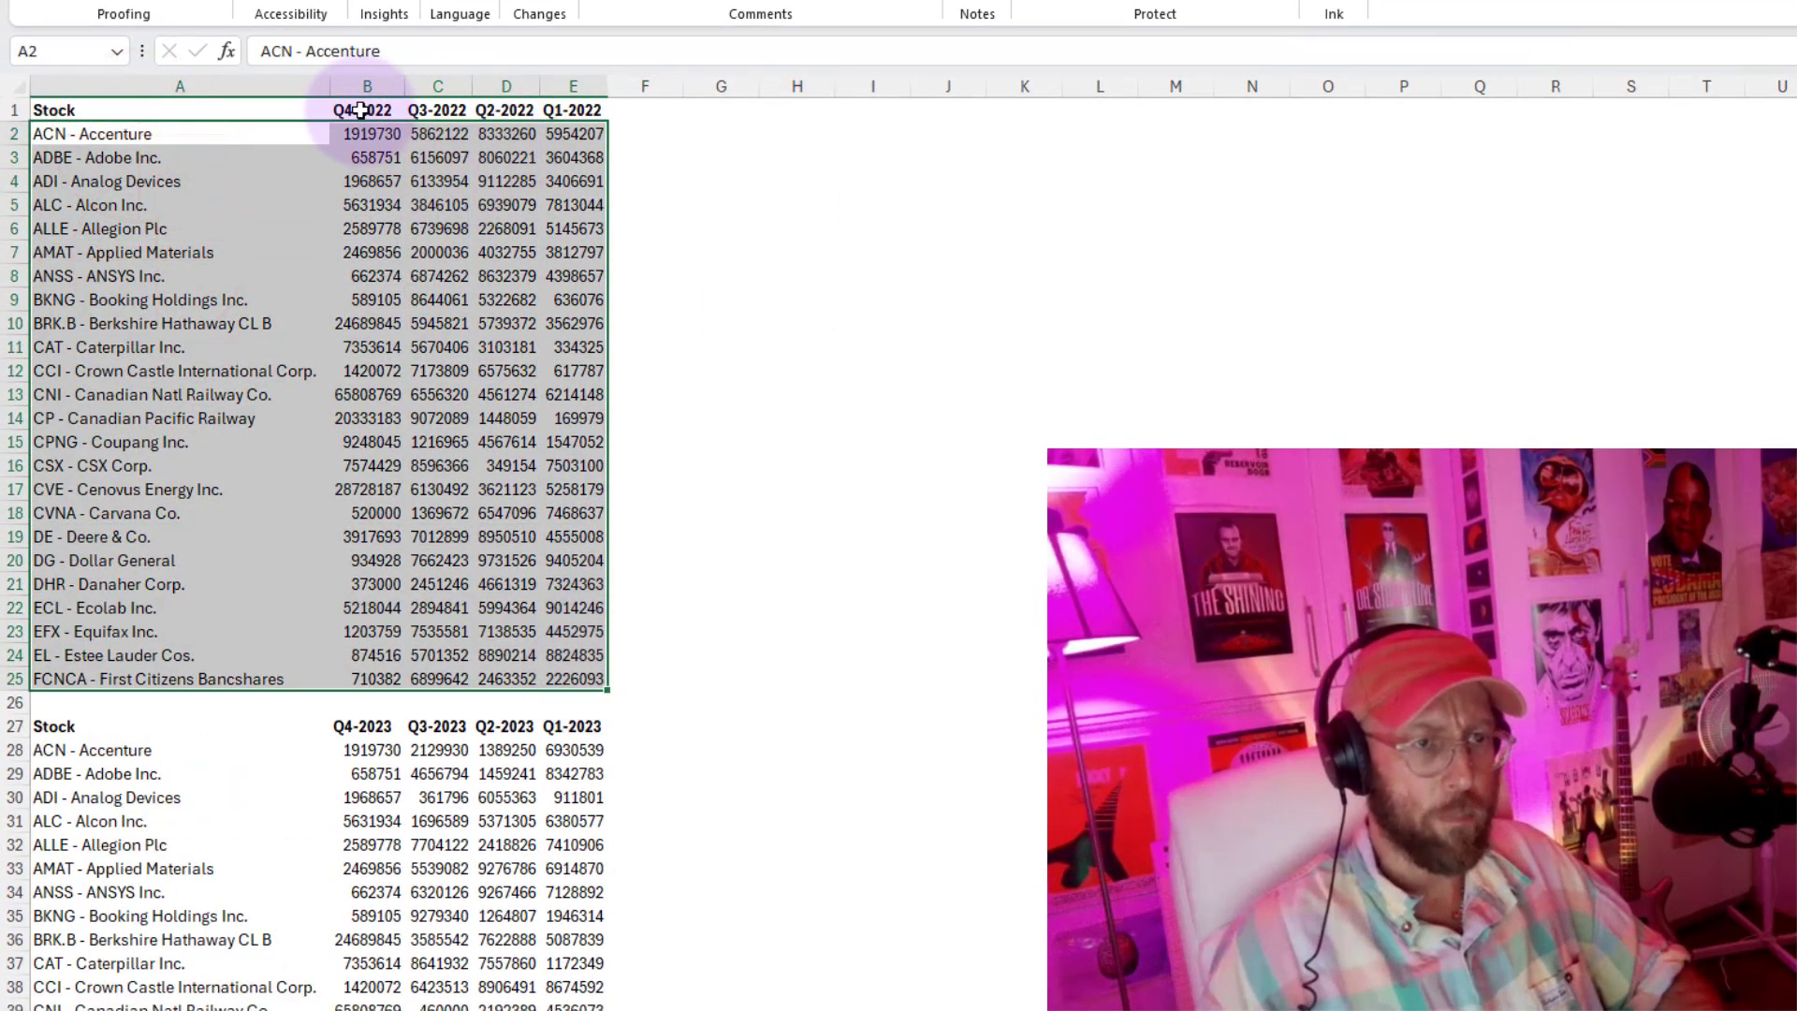
scroll("down", 3)
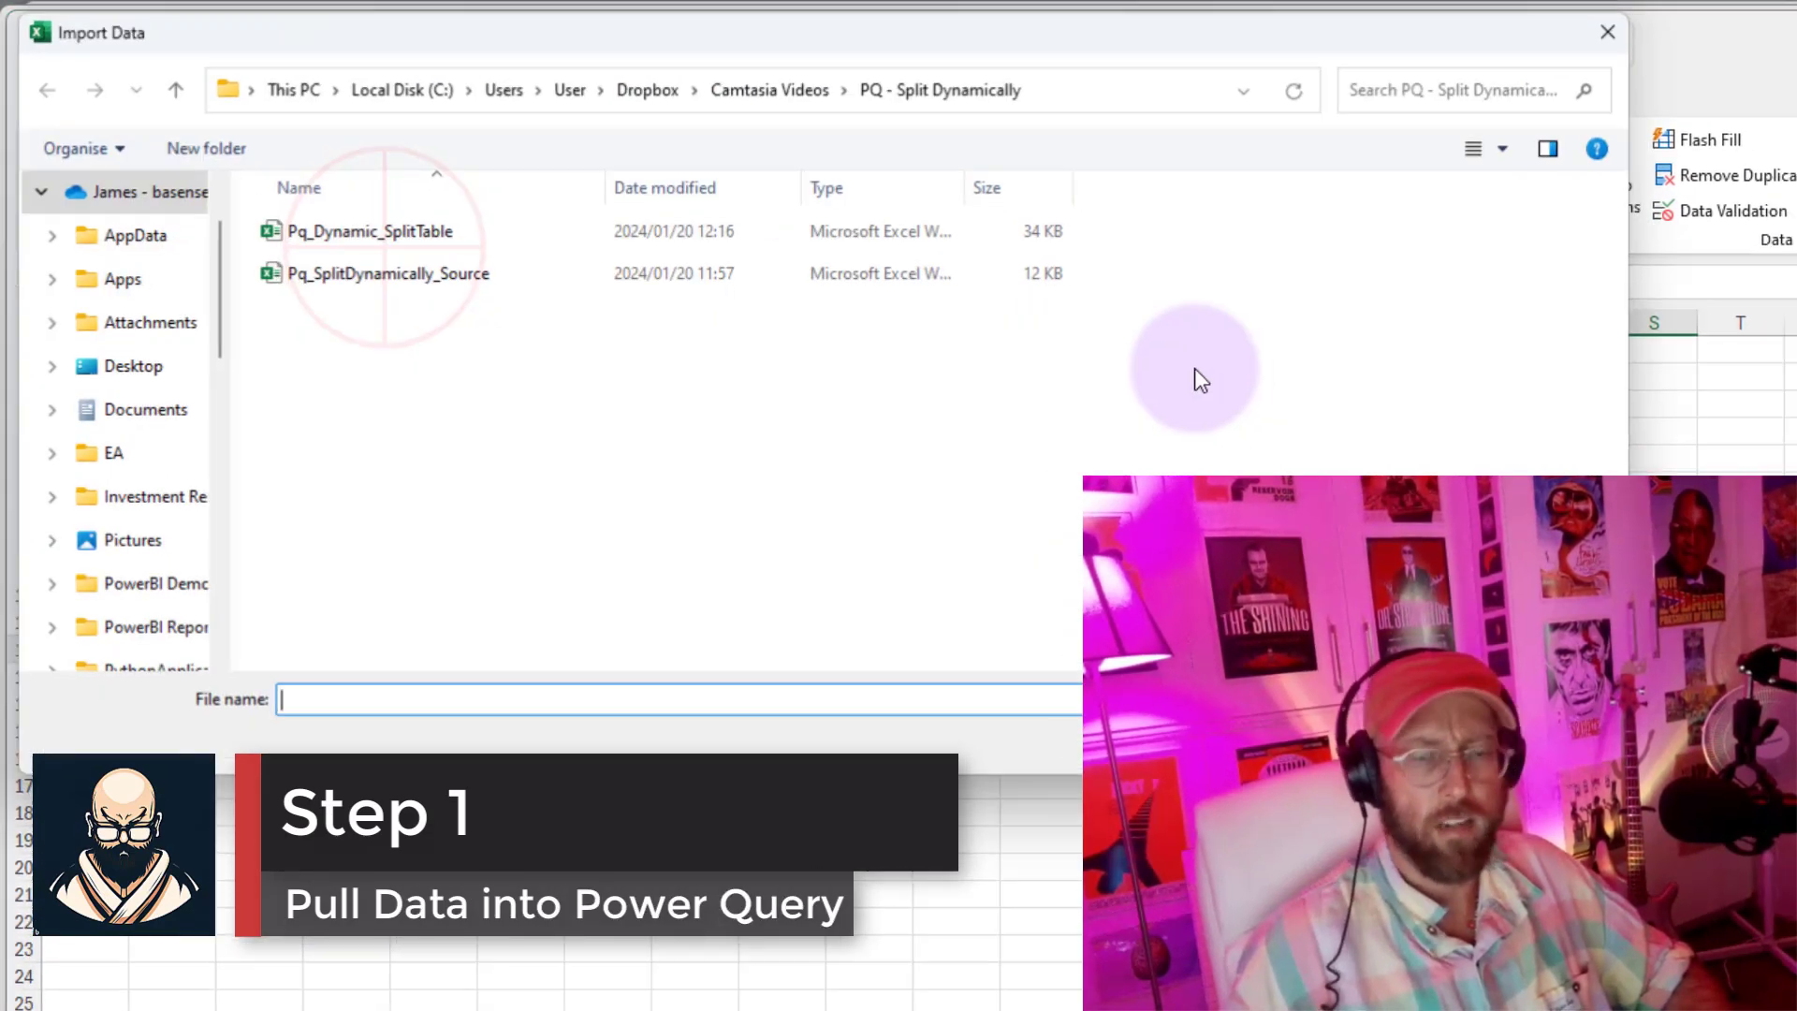
double_click(385, 274)
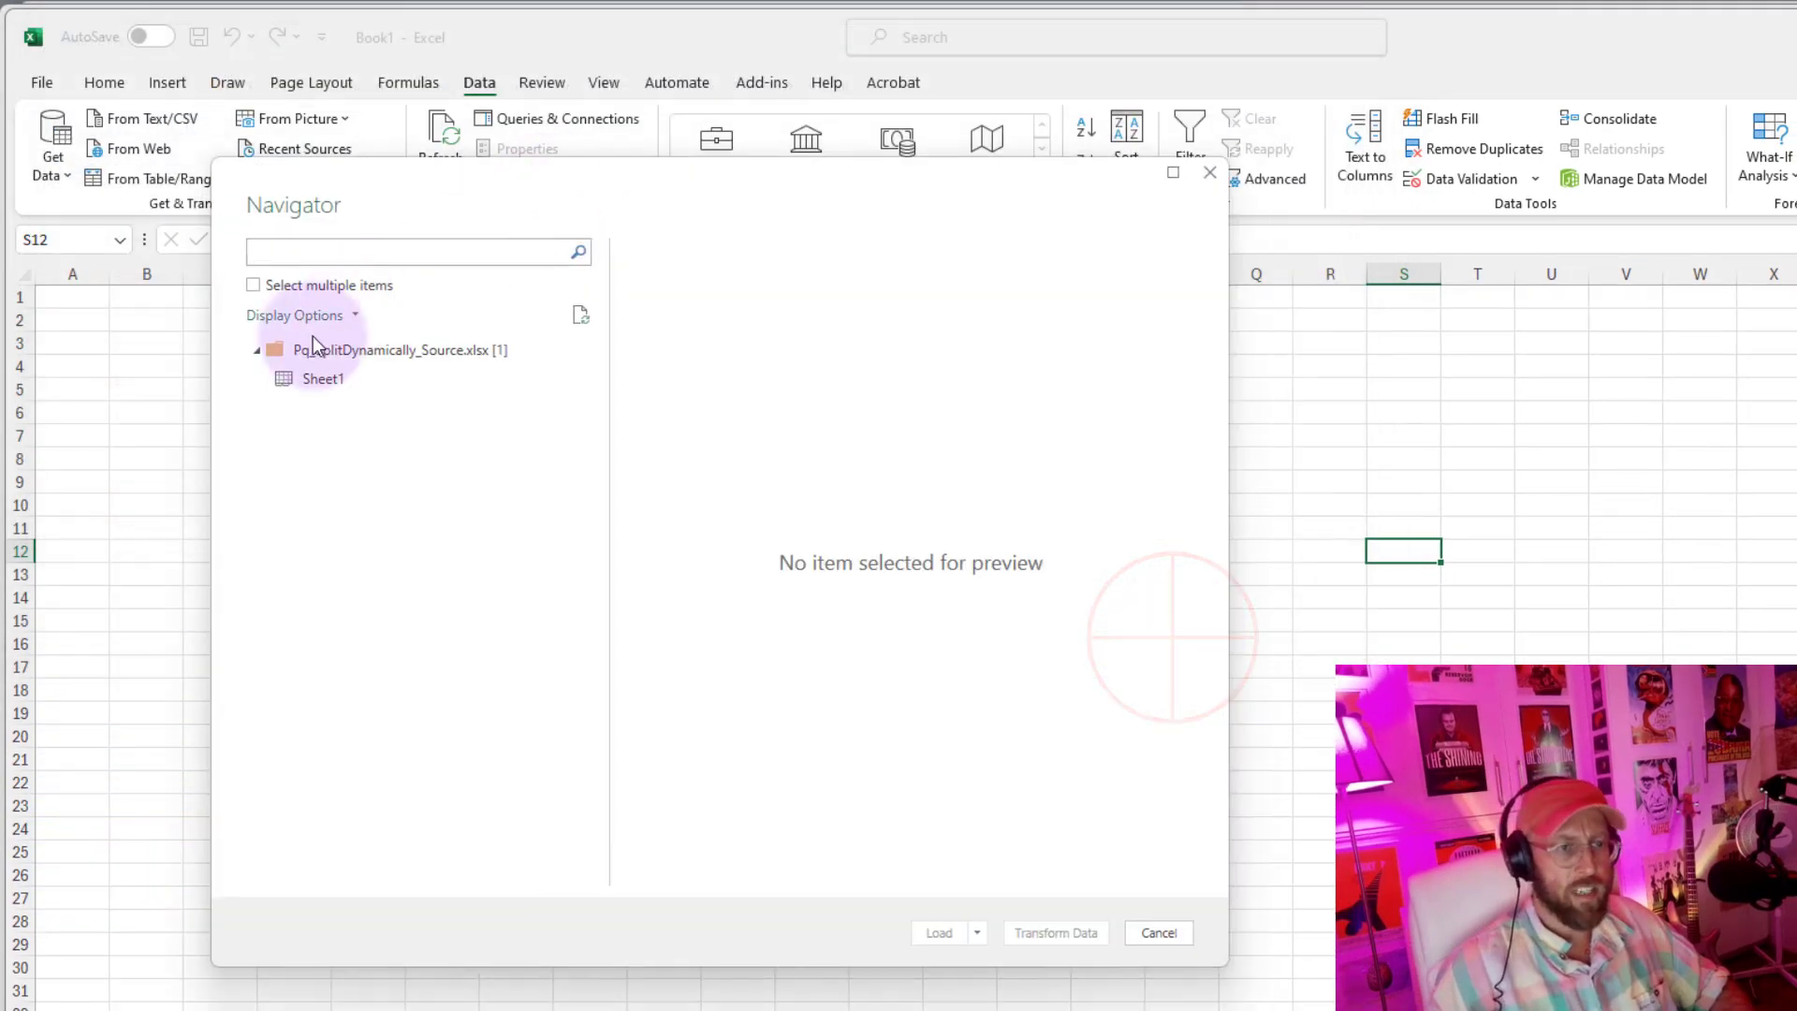
- Select Sheet1 in the Navigator and send it to Power Query via Transform Data
left_click(324, 379)
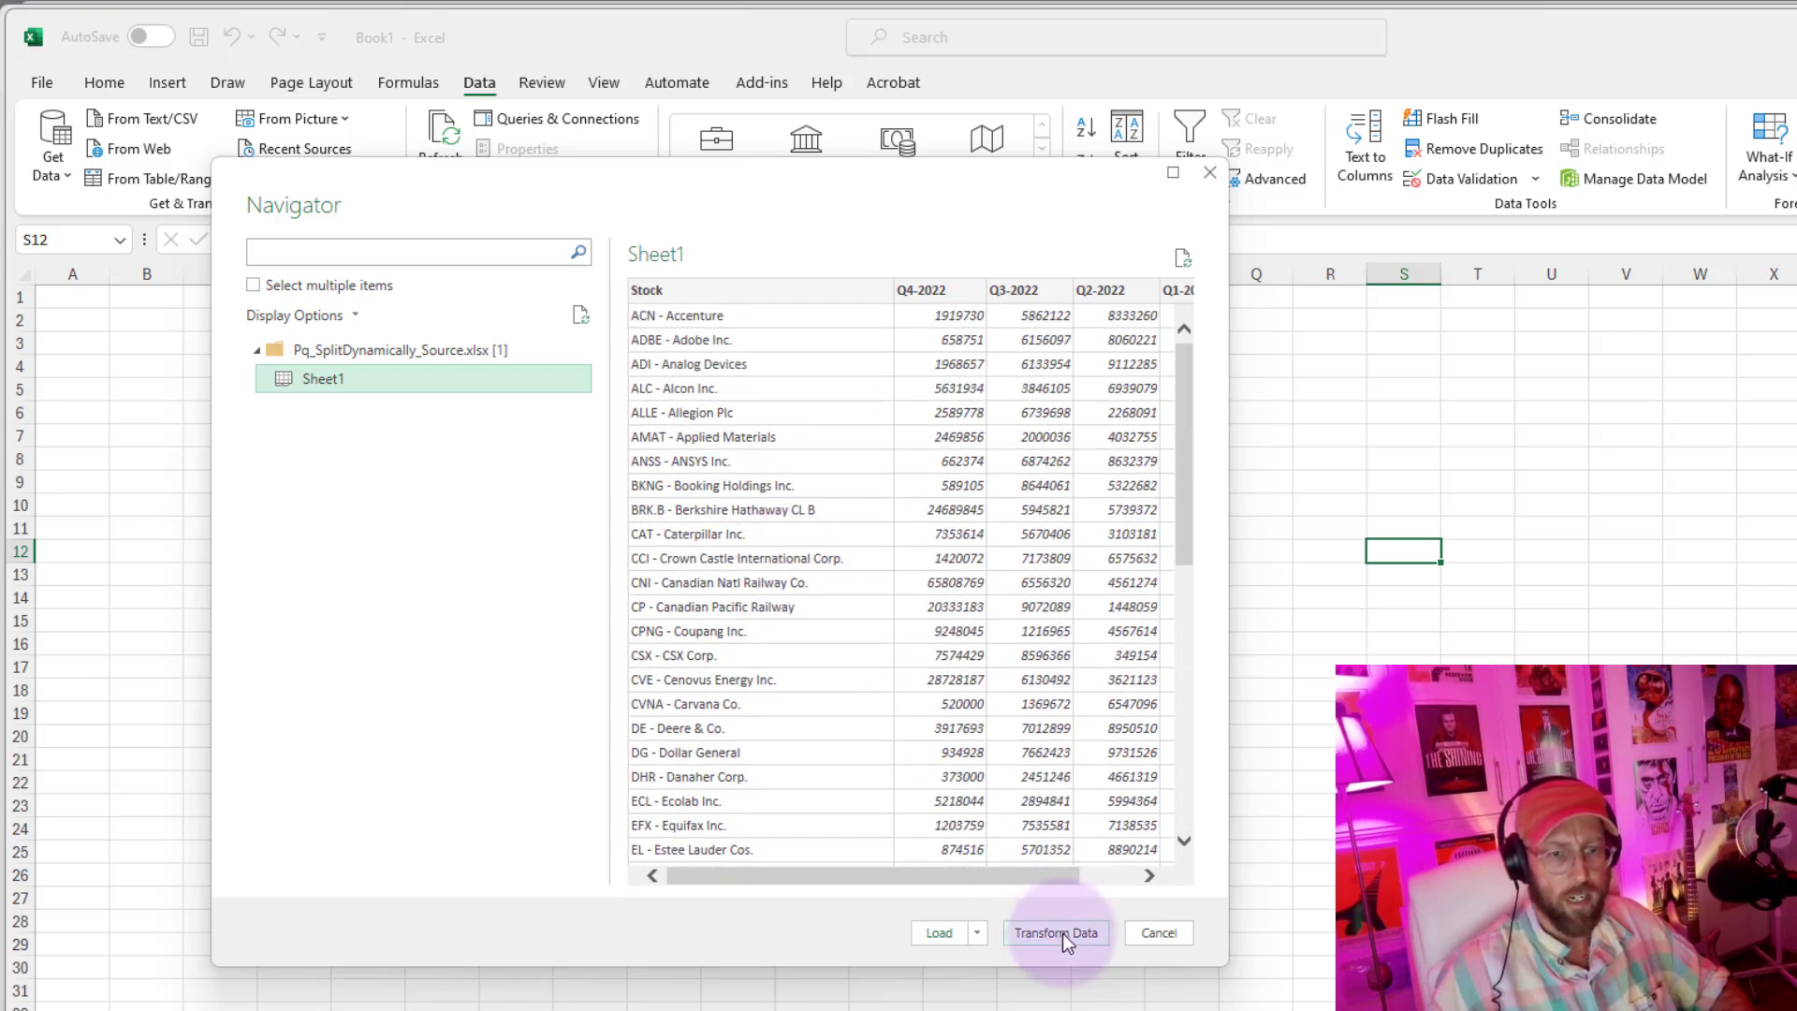
left_click(1054, 932)
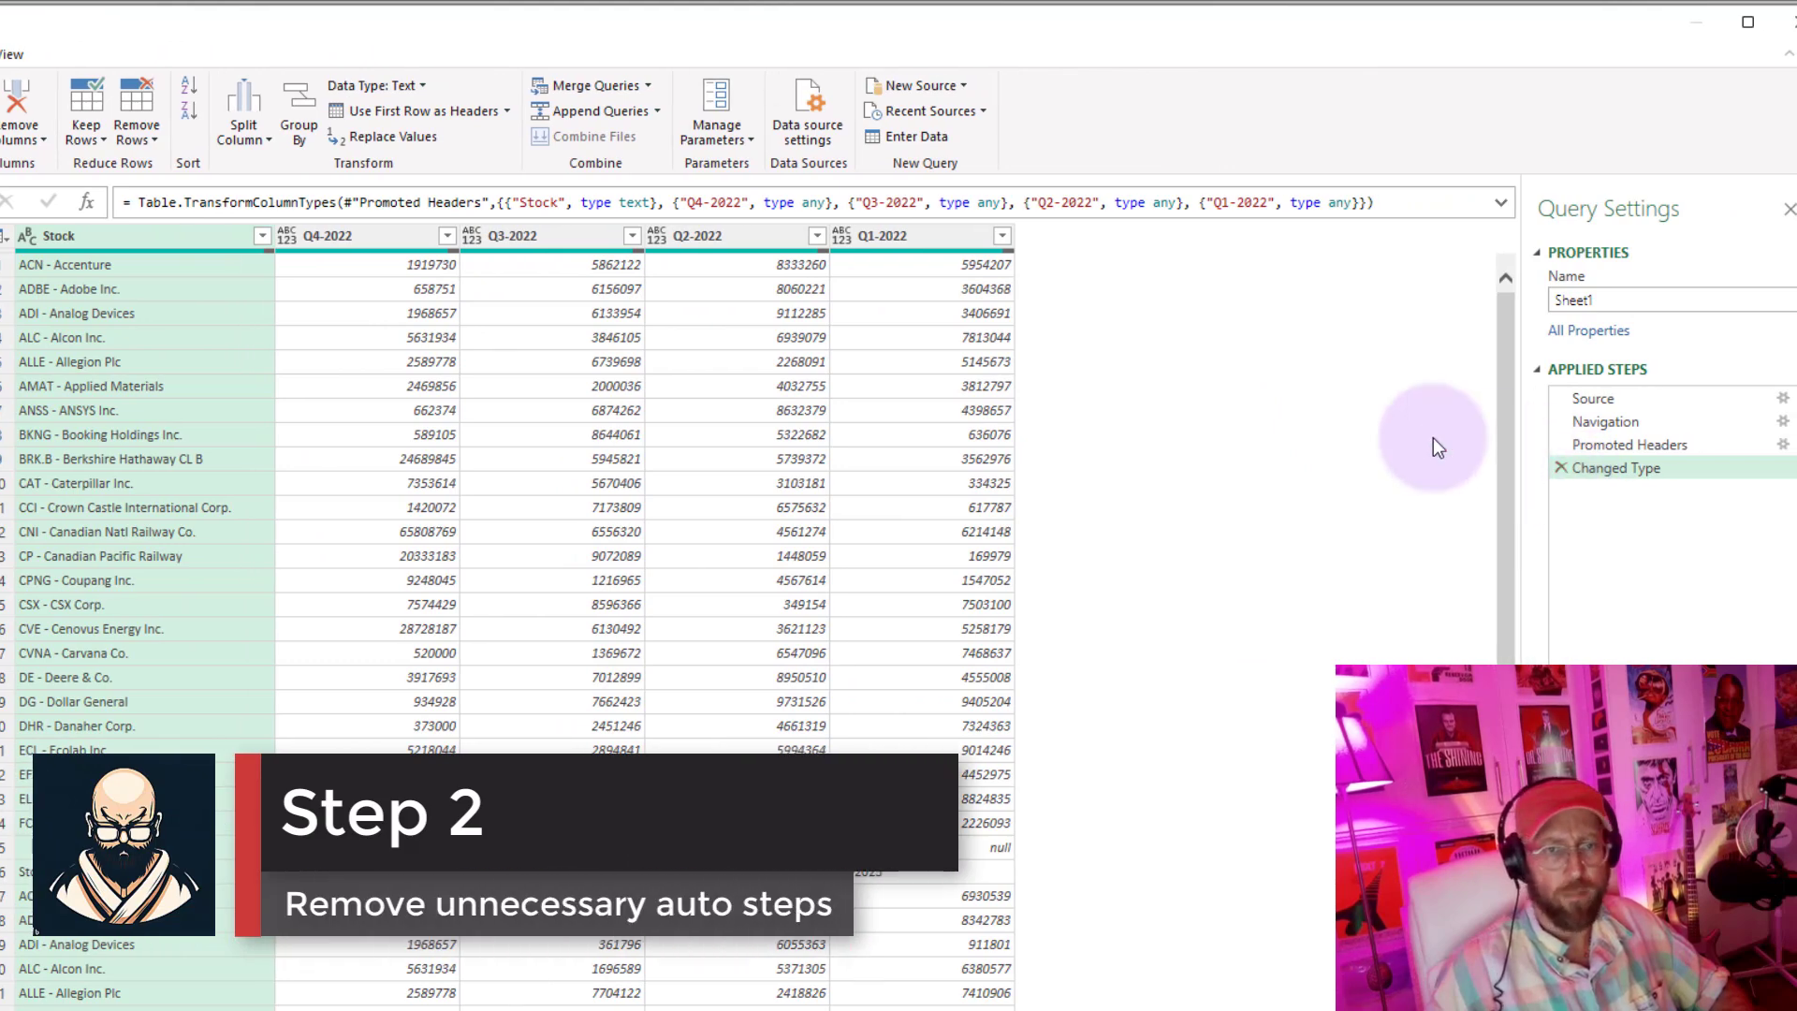
mouse_move(1048, 374)
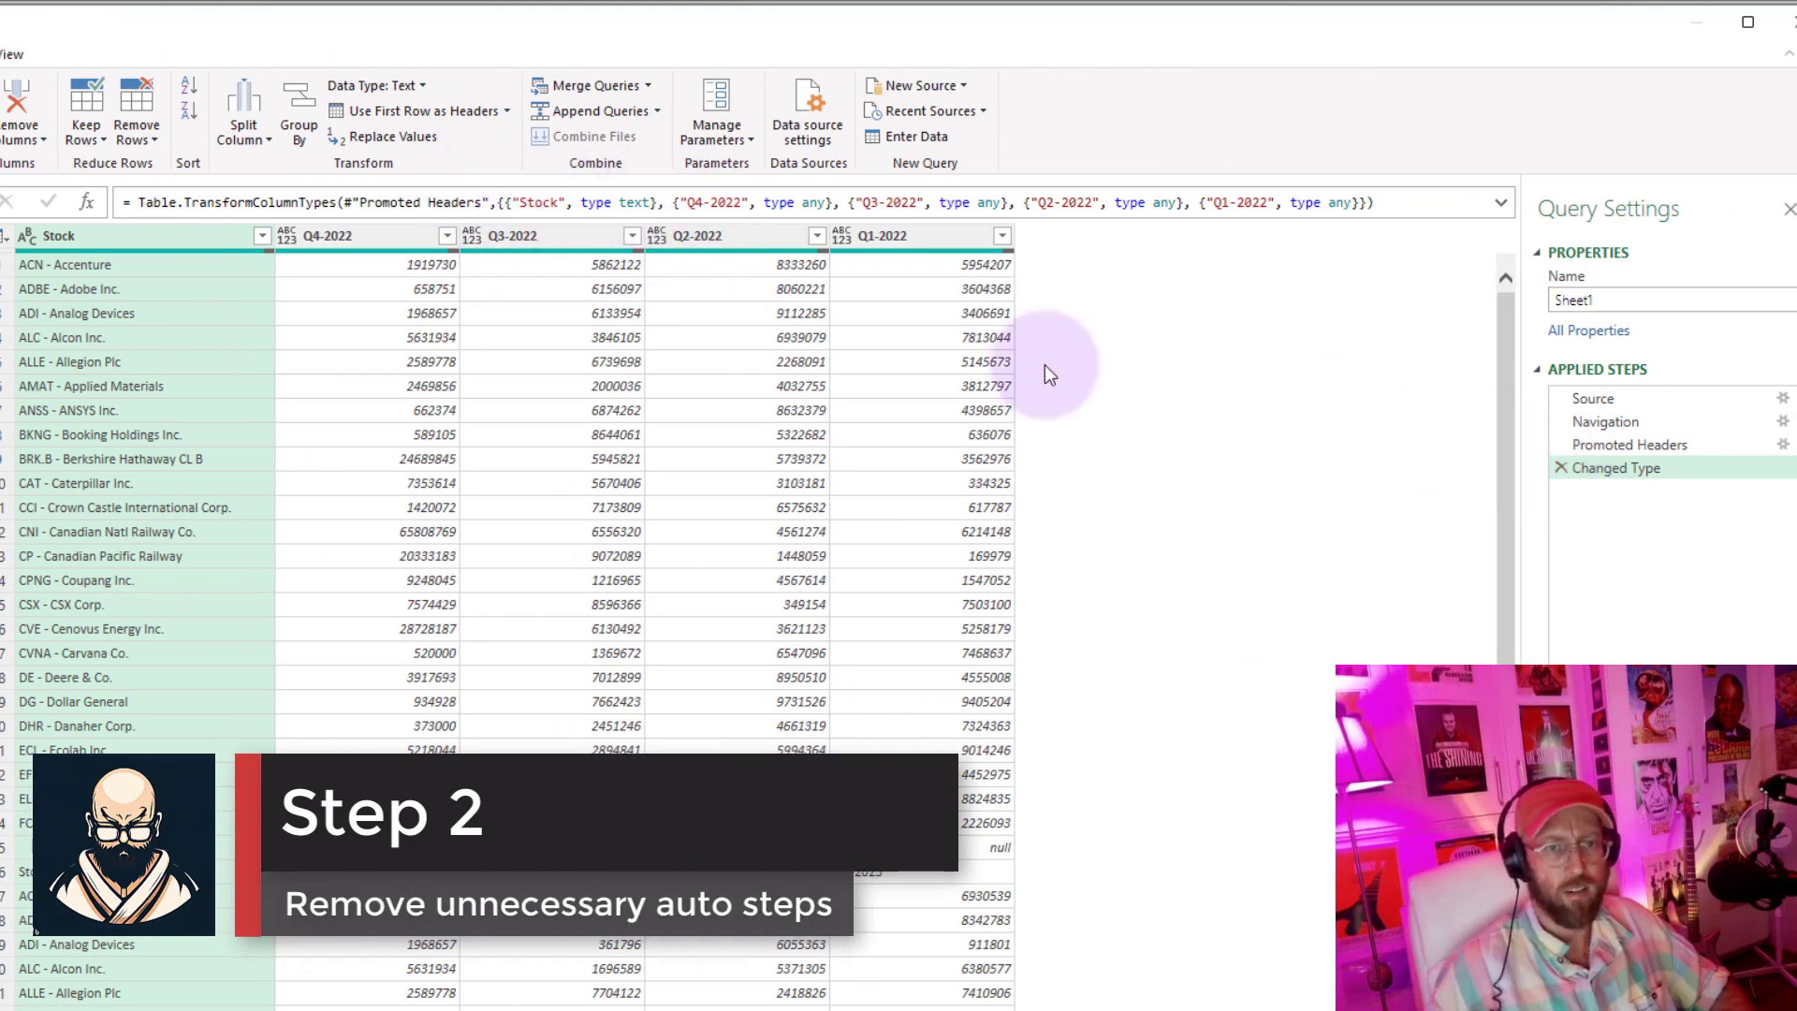
- Delete the Changed Type and Promoted Headers steps and name the query SplitDemo
left_click(1560, 468)
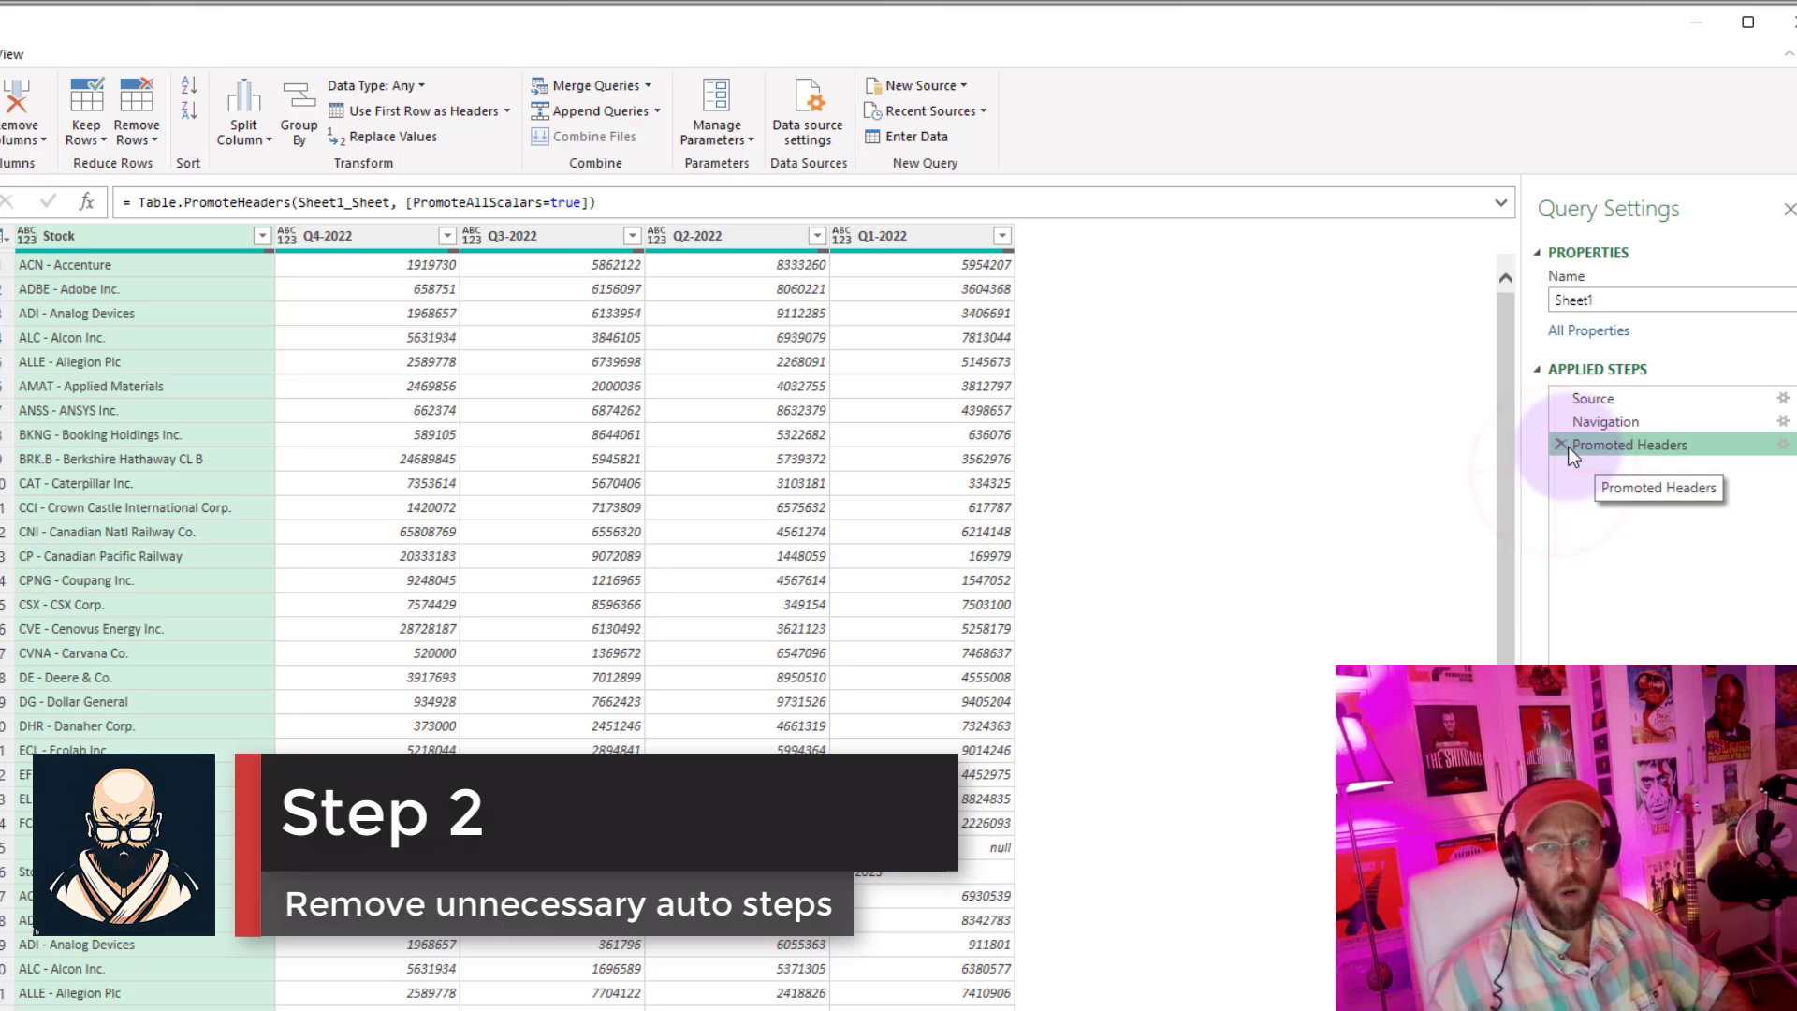
left_click(1560, 446)
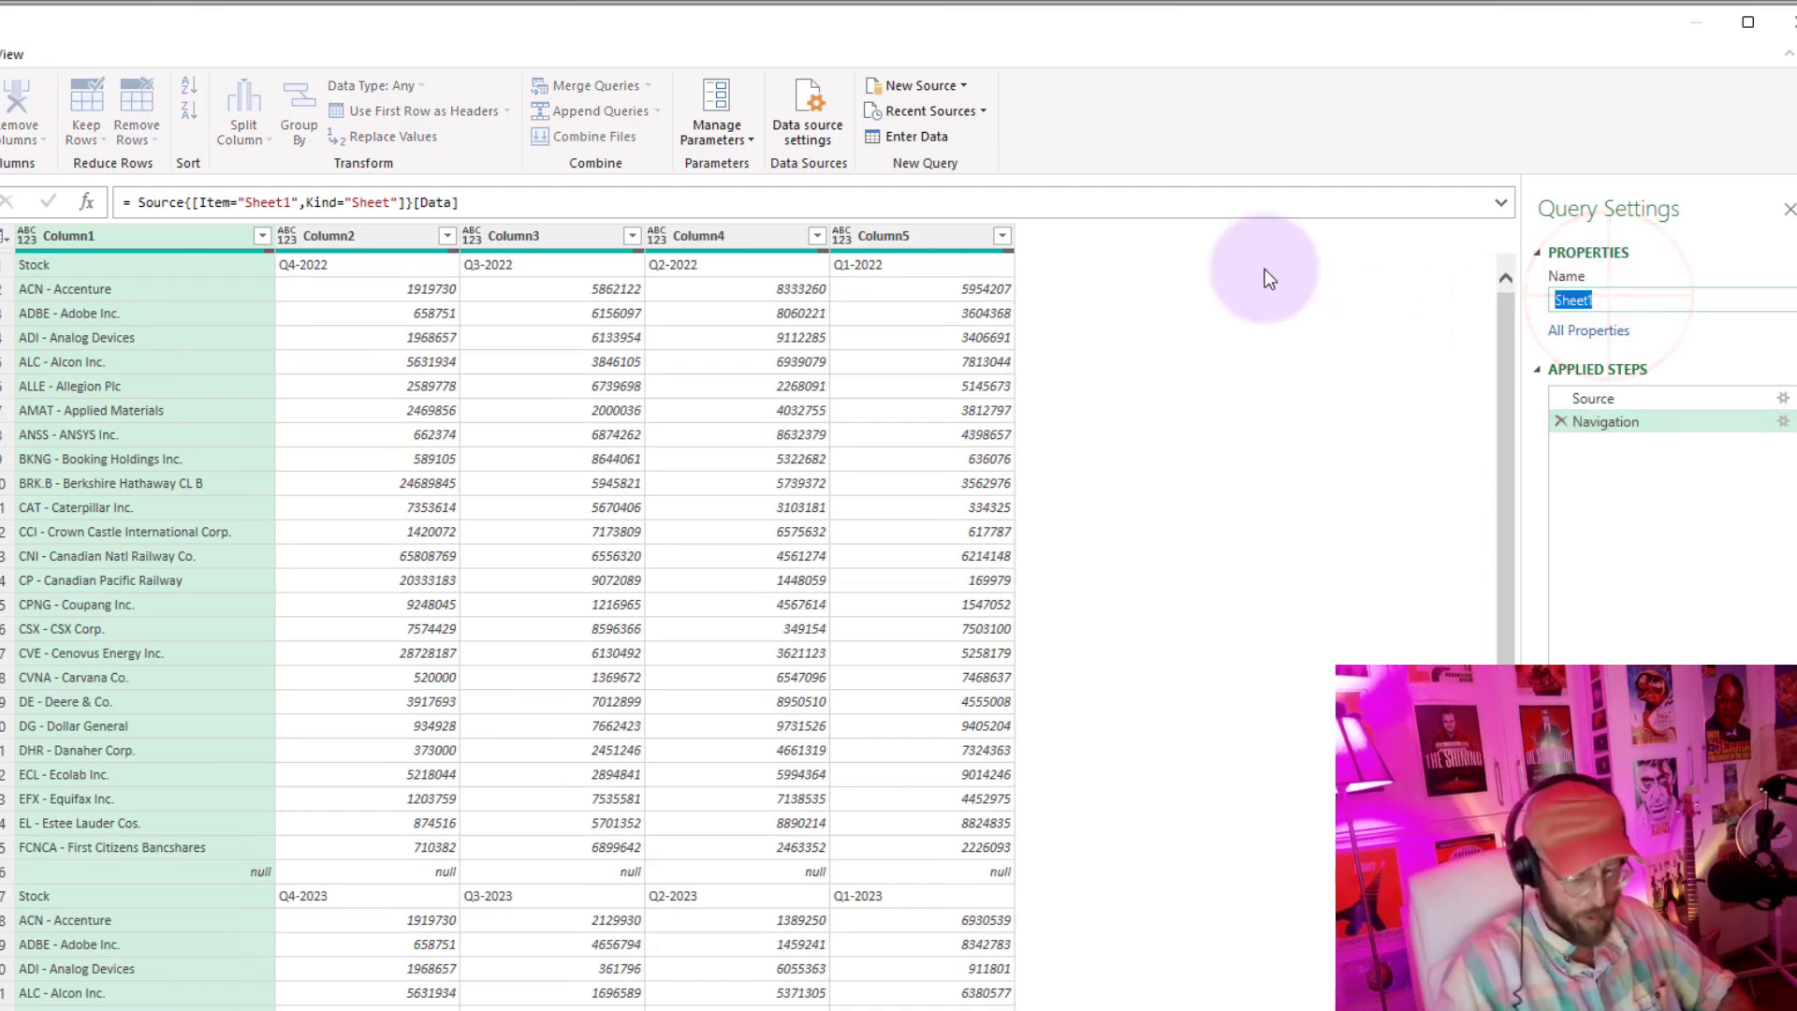
type("SplitDemo")
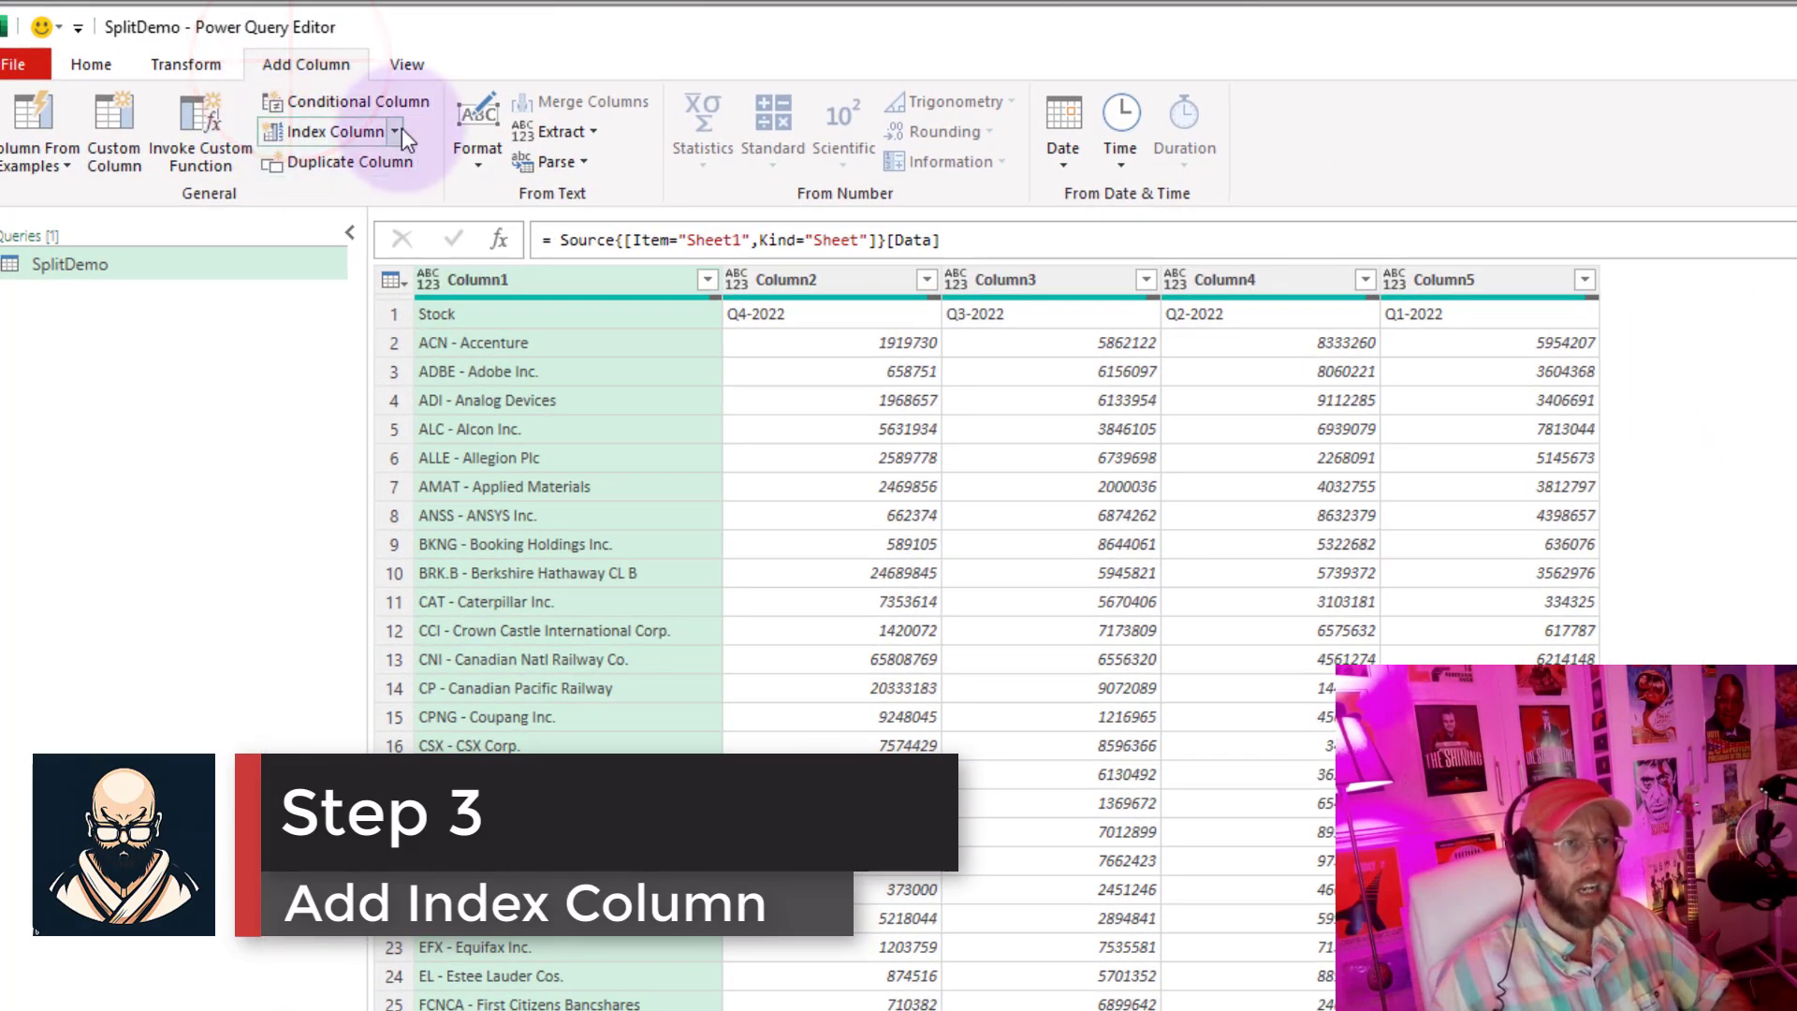
- Add an Index column from 1 and inspect the null separator row at index 26
left_click(339, 131)
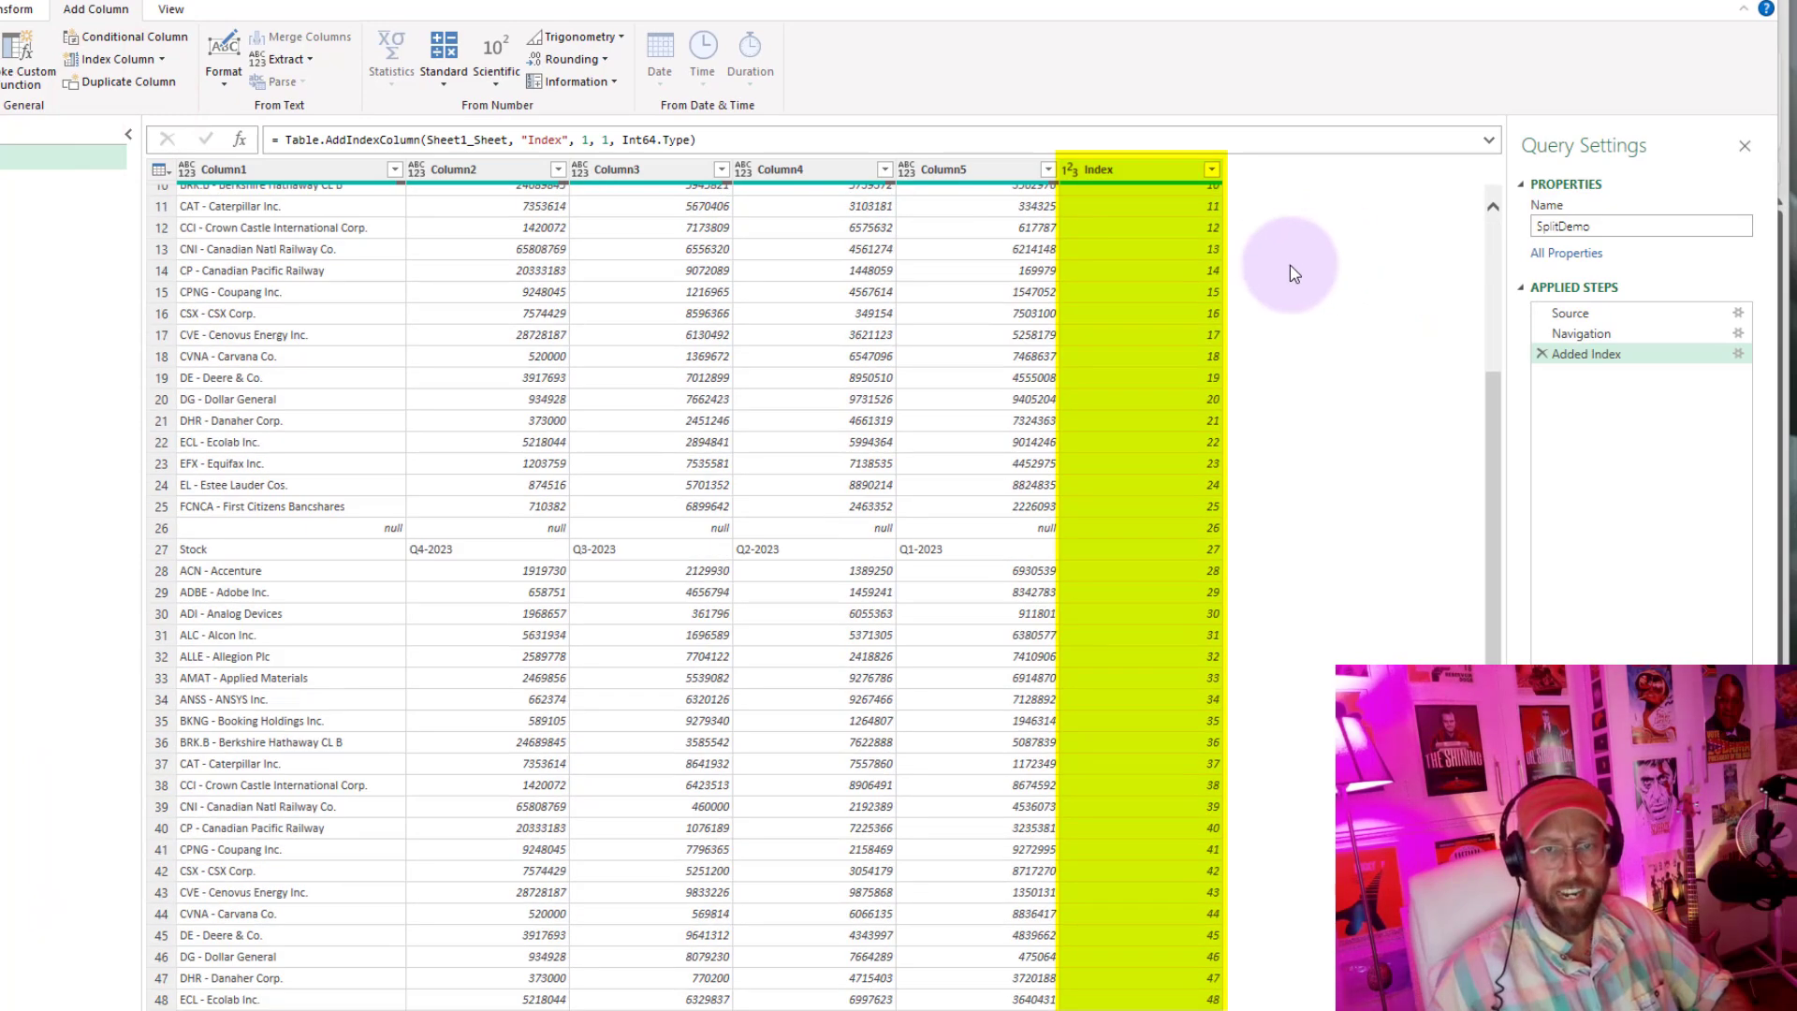
scroll("up", 3)
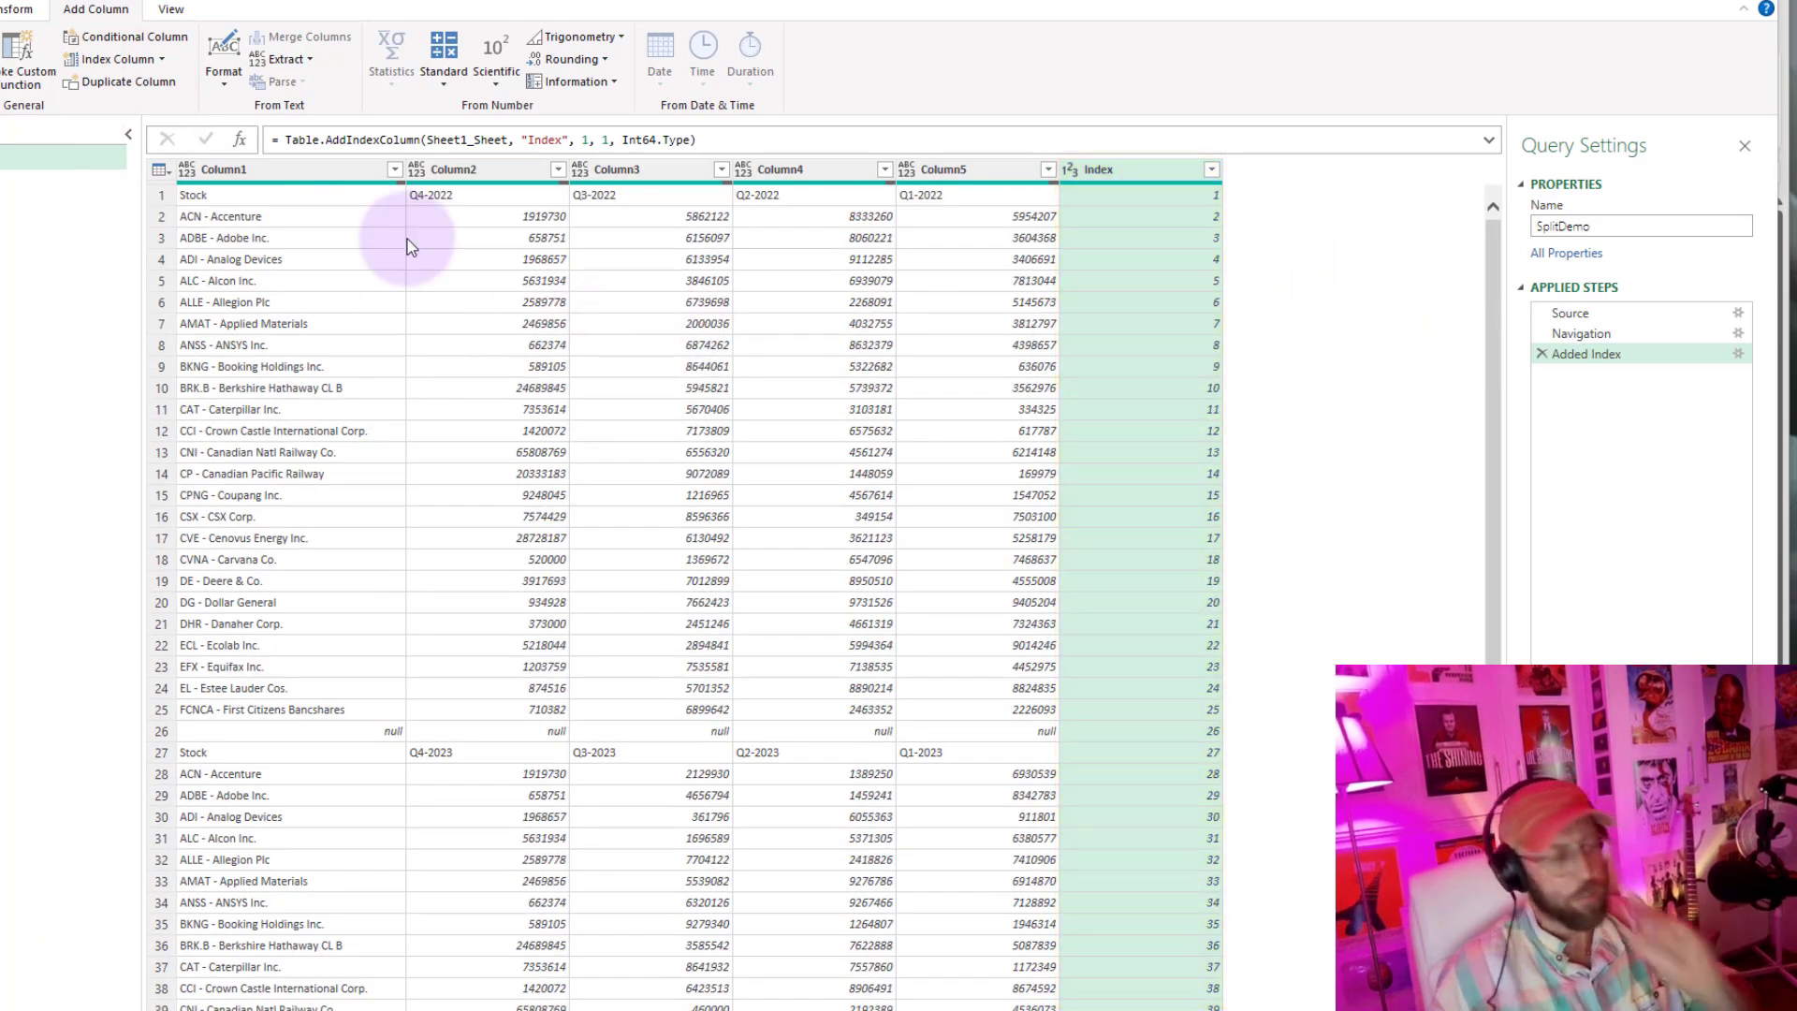
mouse_move(286, 202)
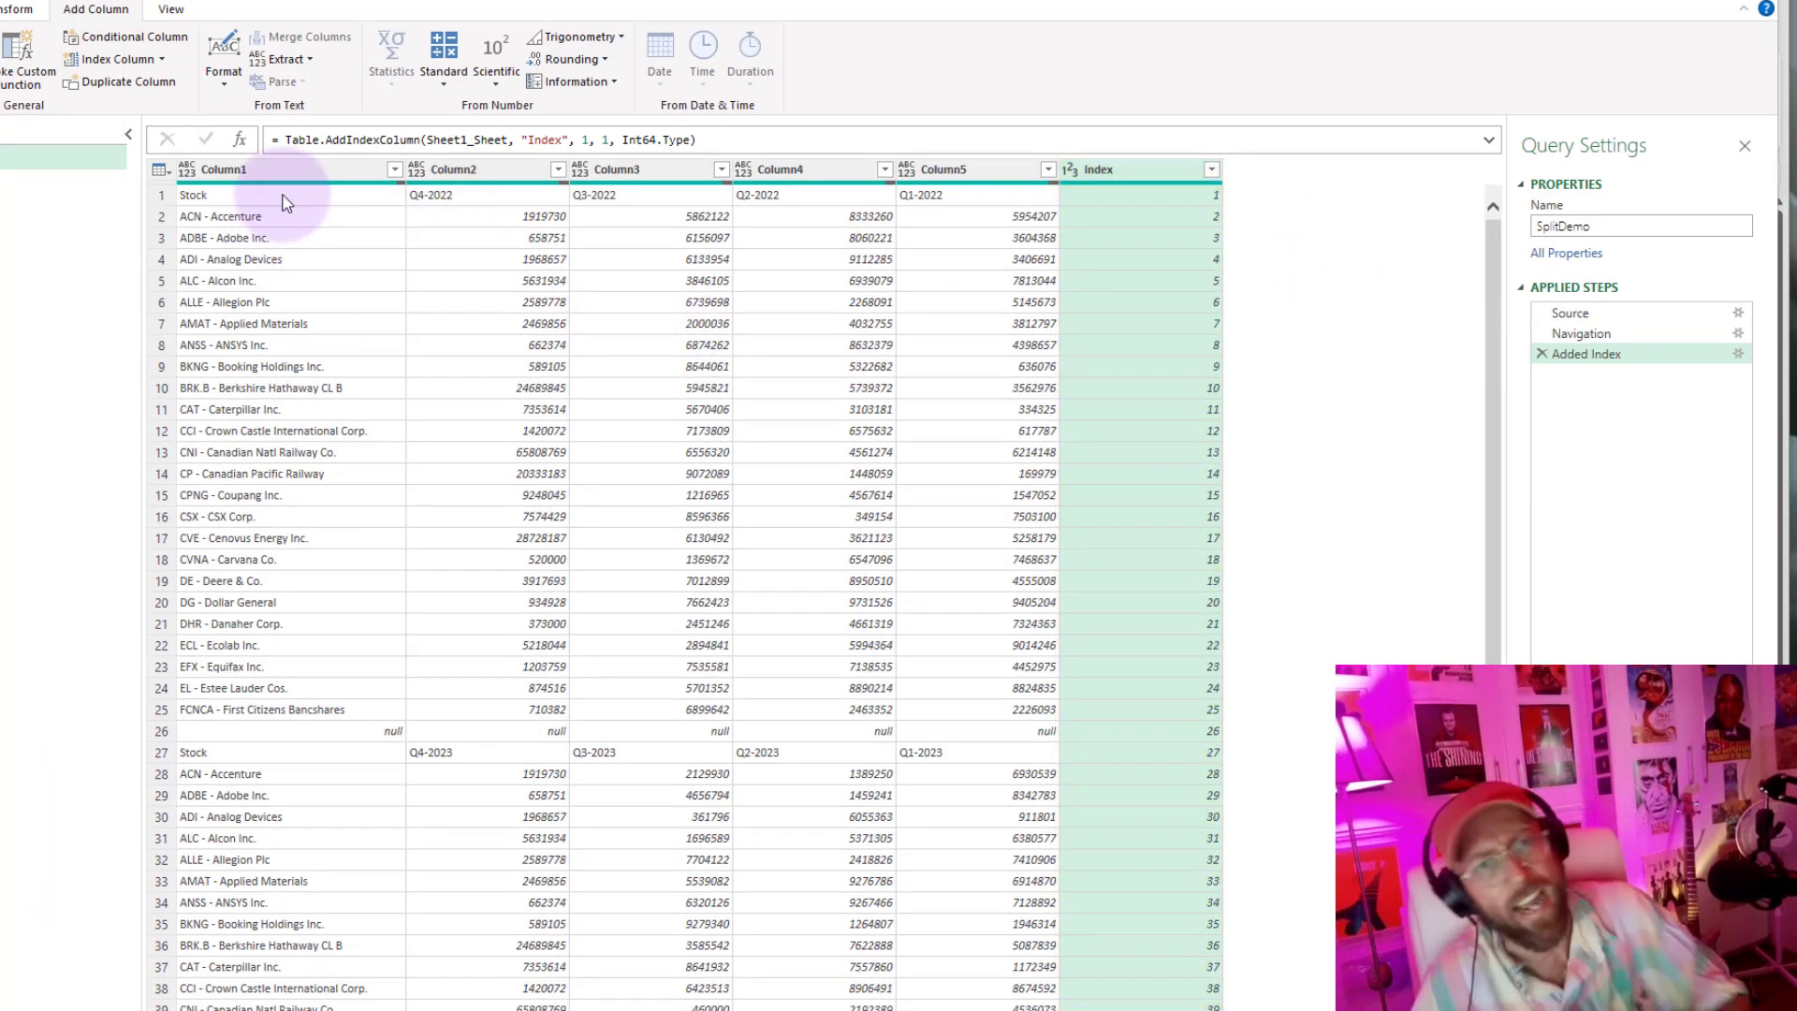
scroll("down", 3)
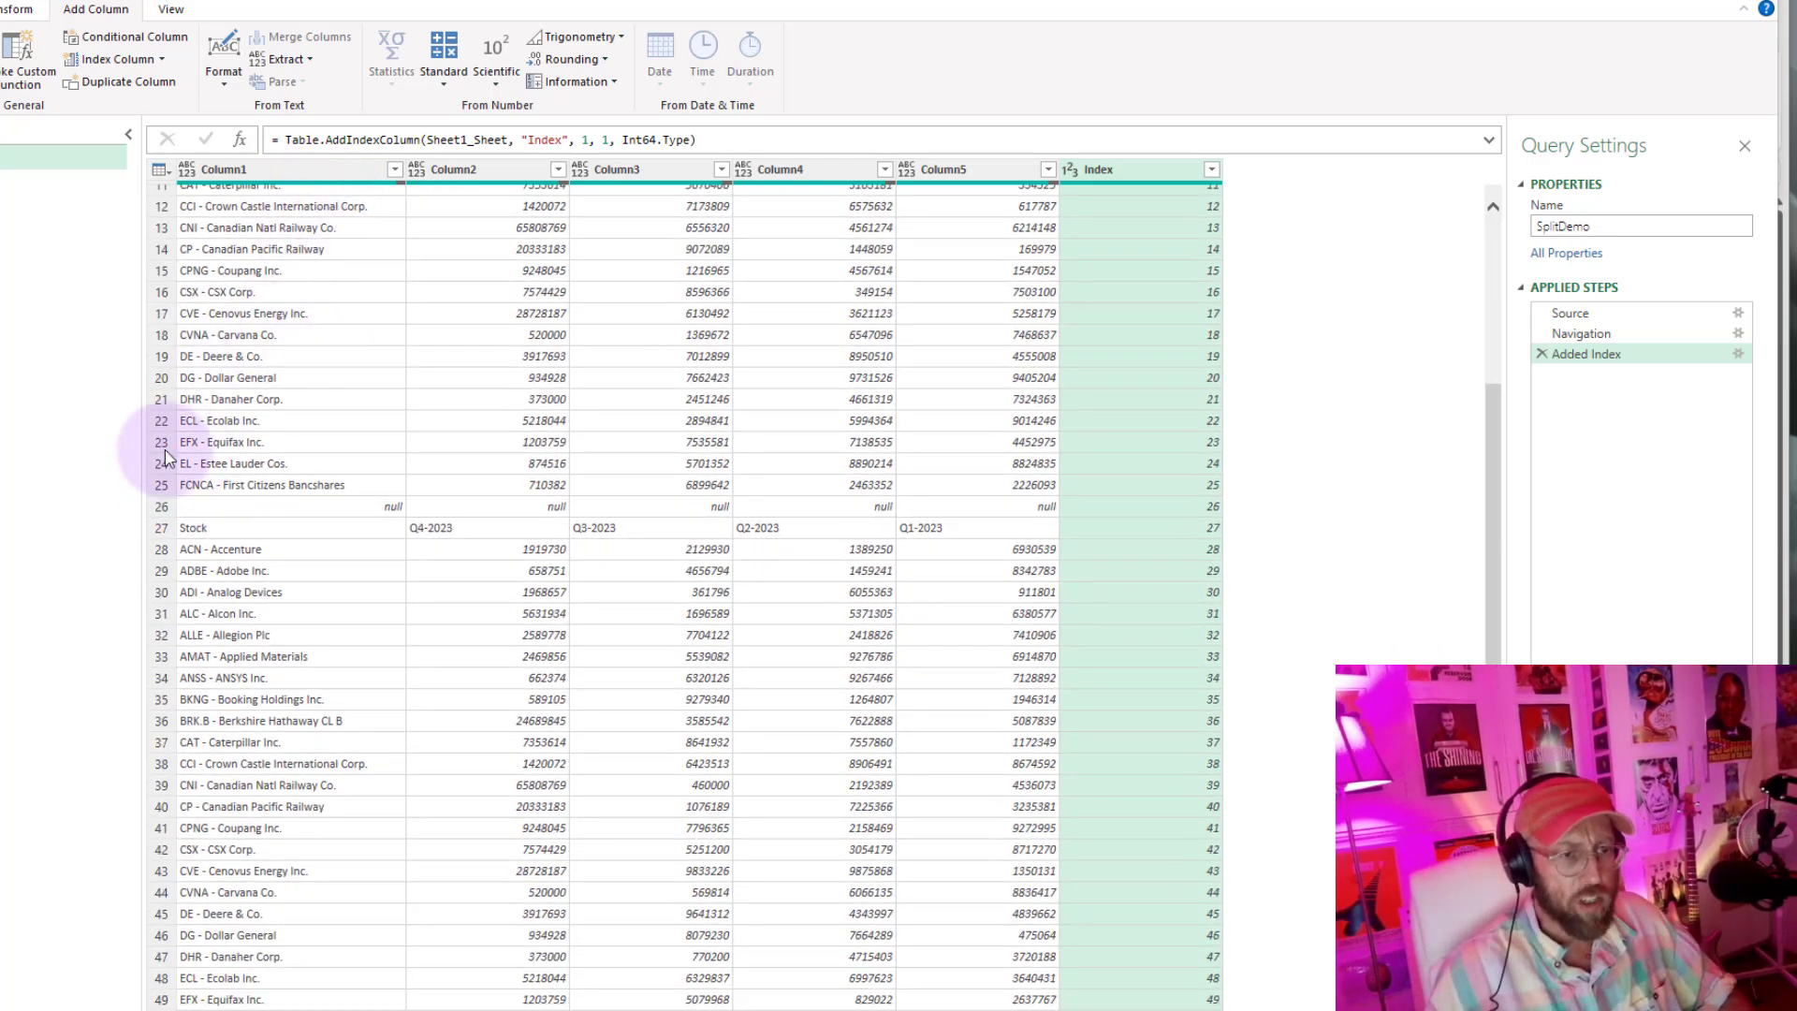
scroll("up", 3)
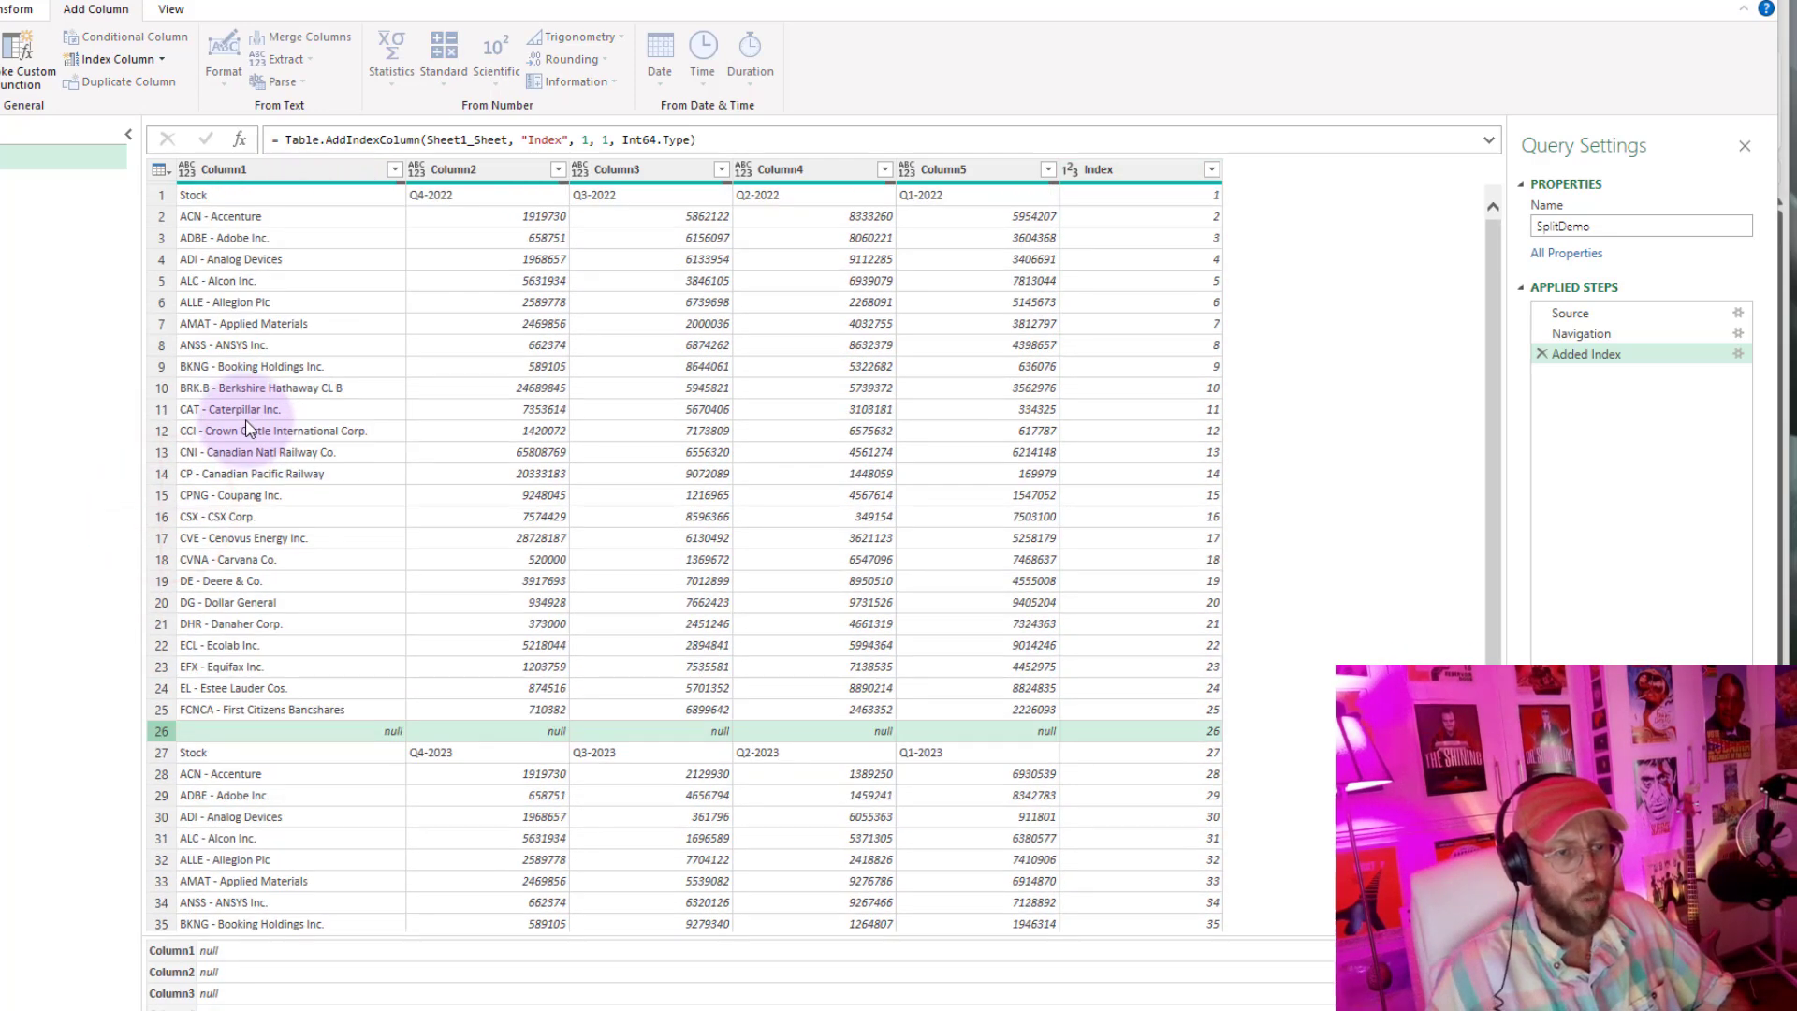
left_click(161, 732)
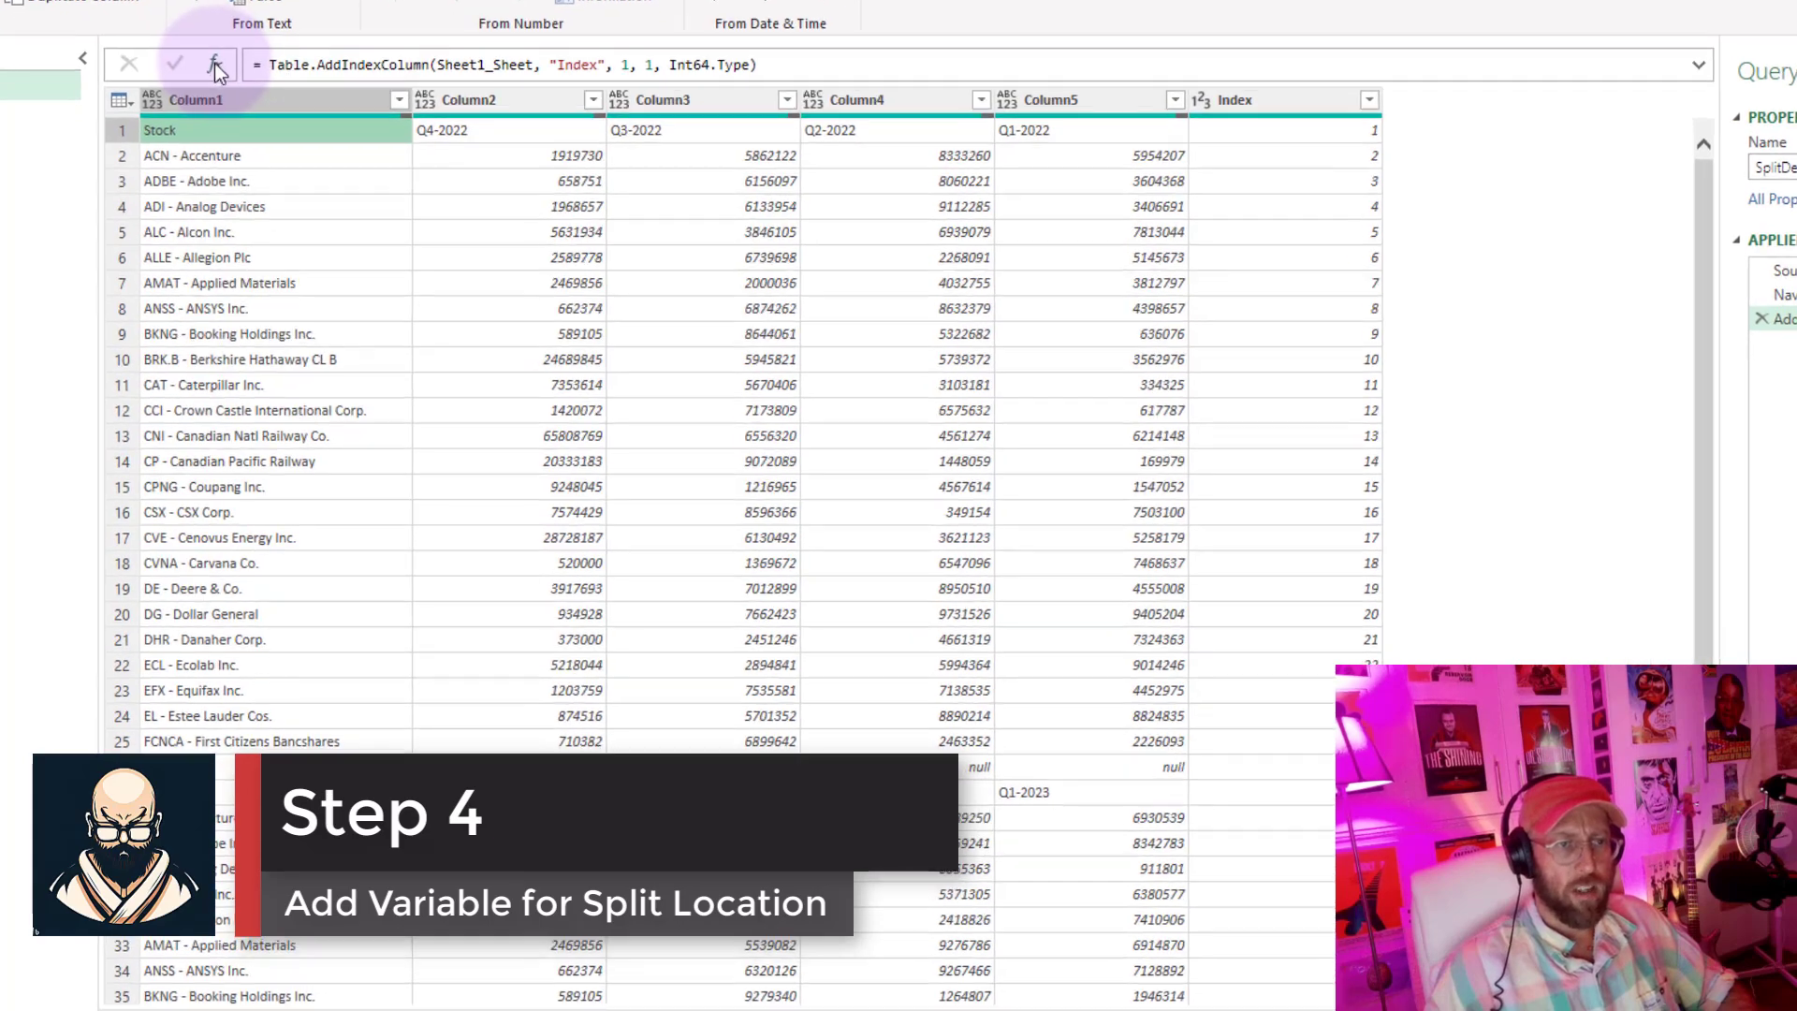
- Start a SplitLocation step with Table.SelectRows(#"Added Index", each [Column1] = null)
left_click(217, 64)
type("SplitLocation")
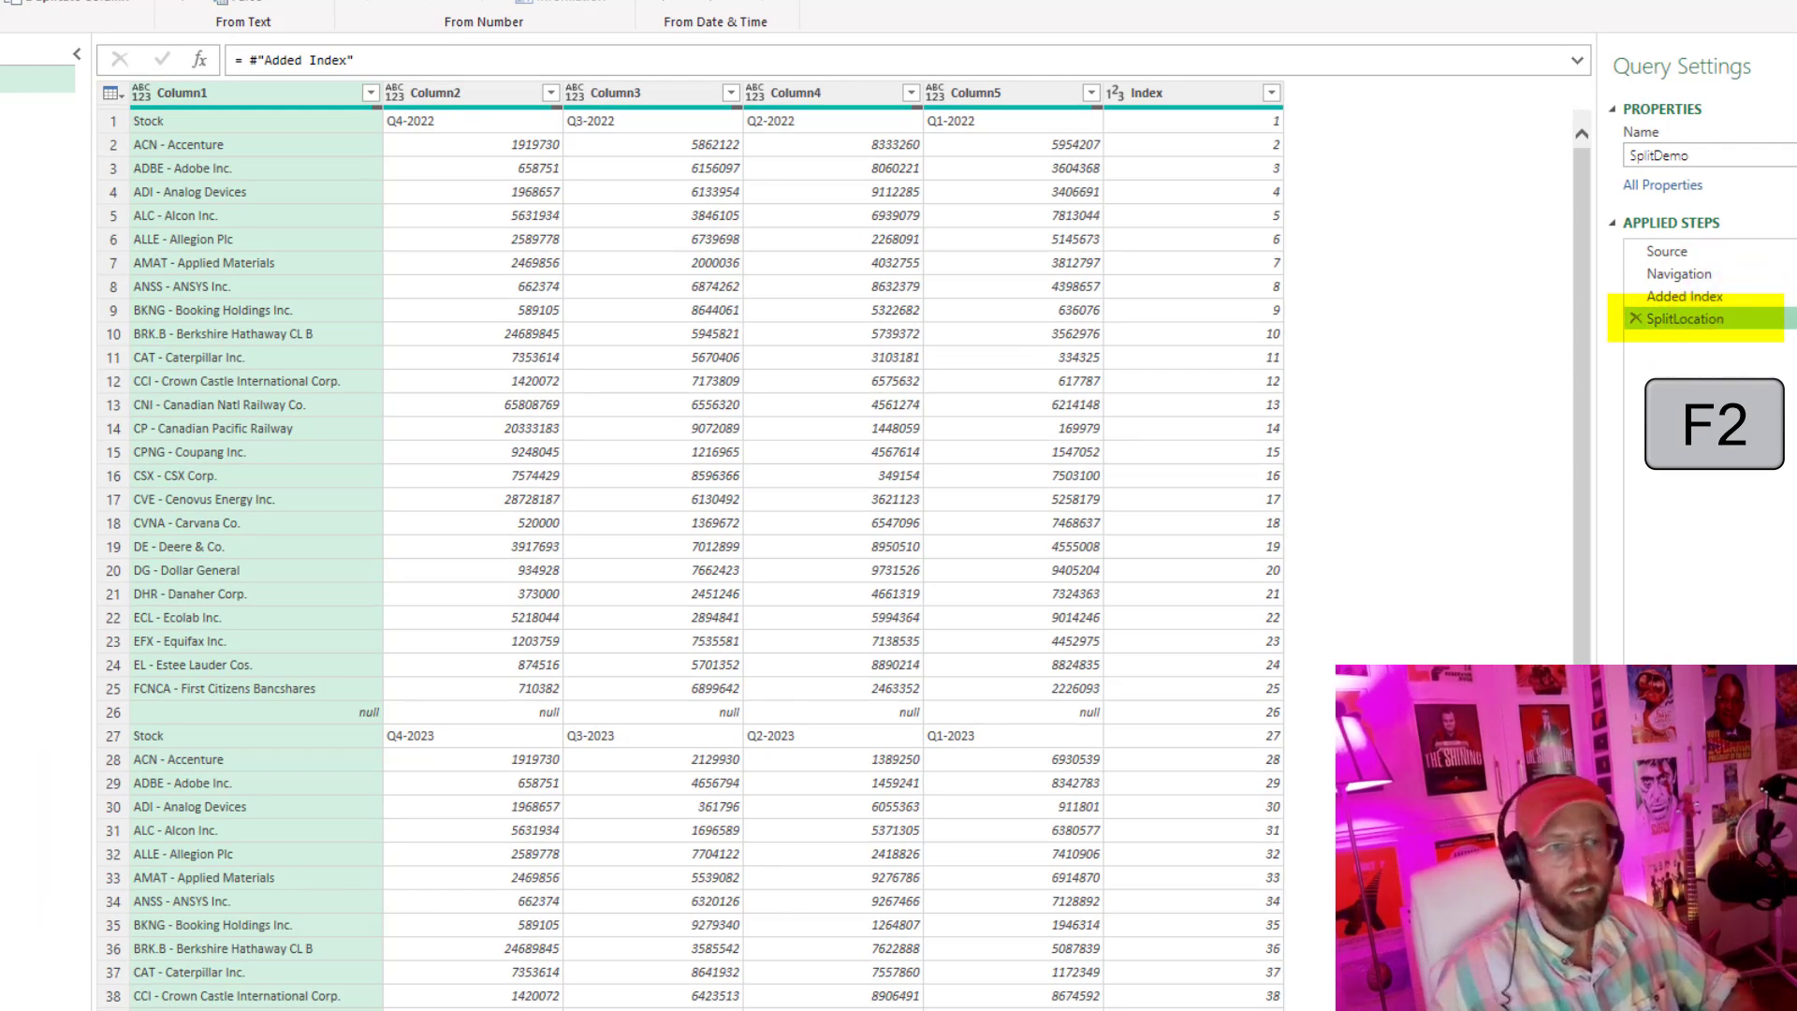
left_click(292, 60)
type("tablesele")
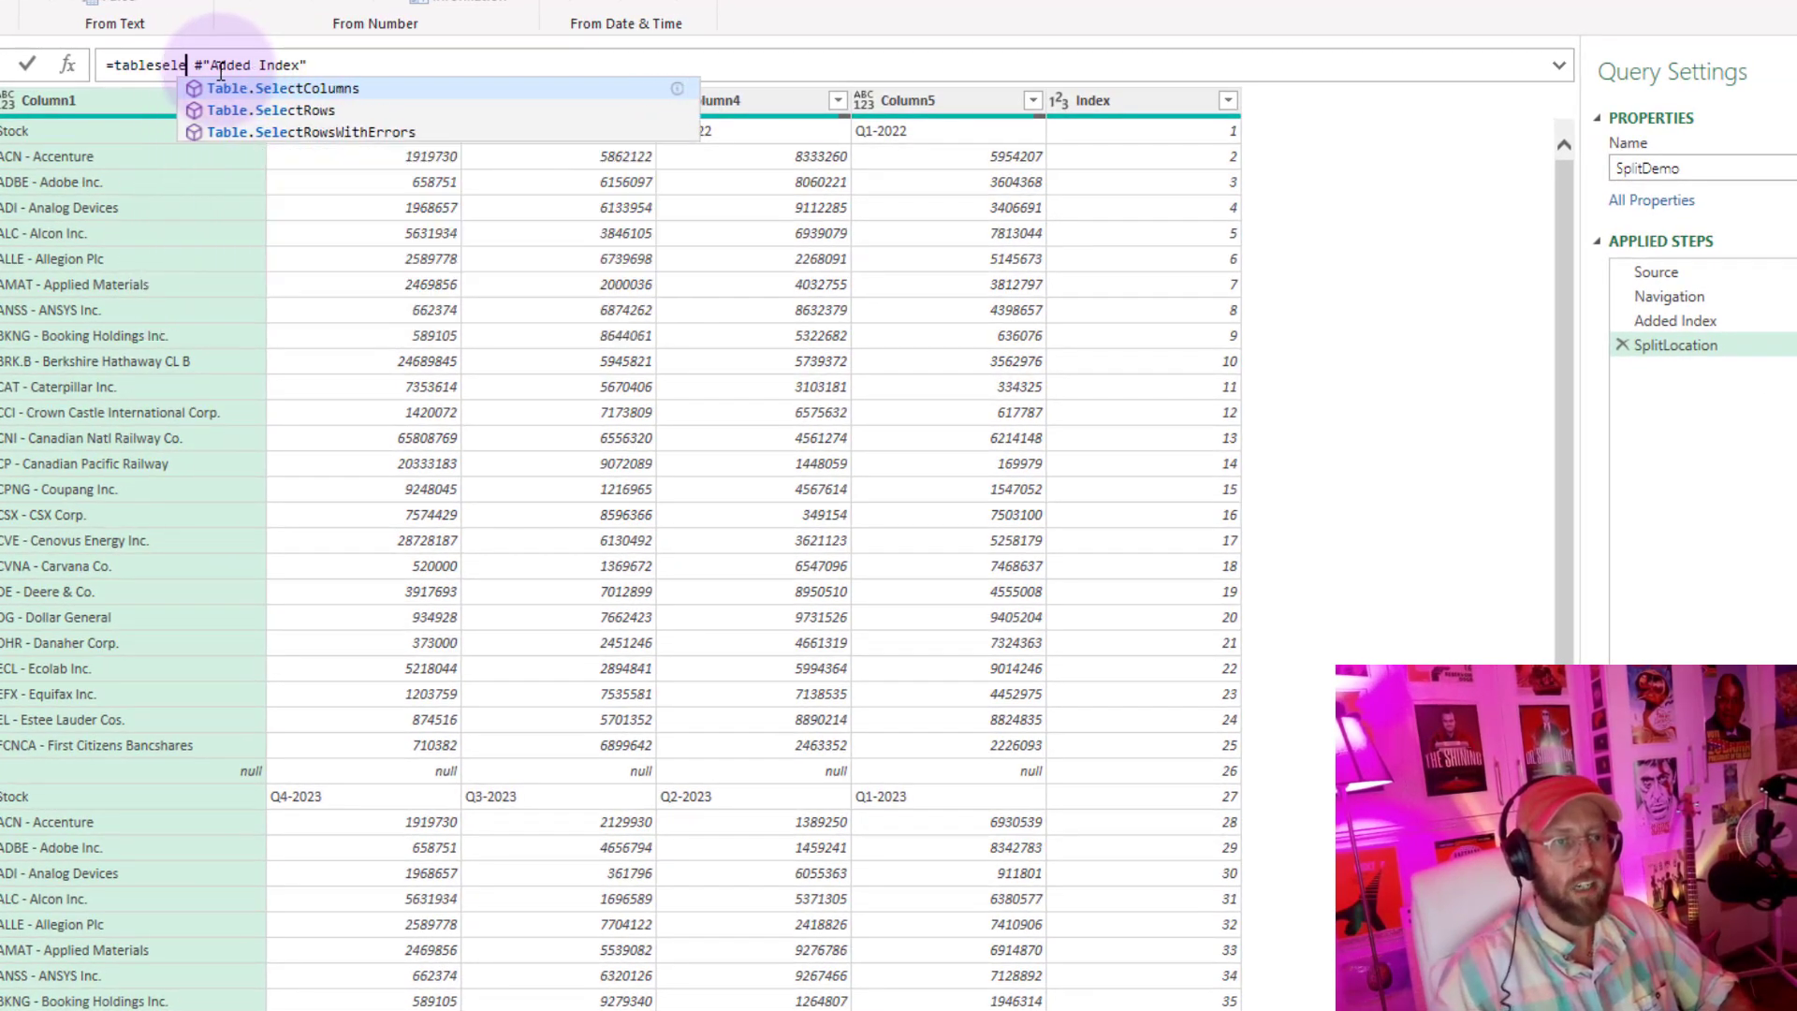
left_click(270, 109)
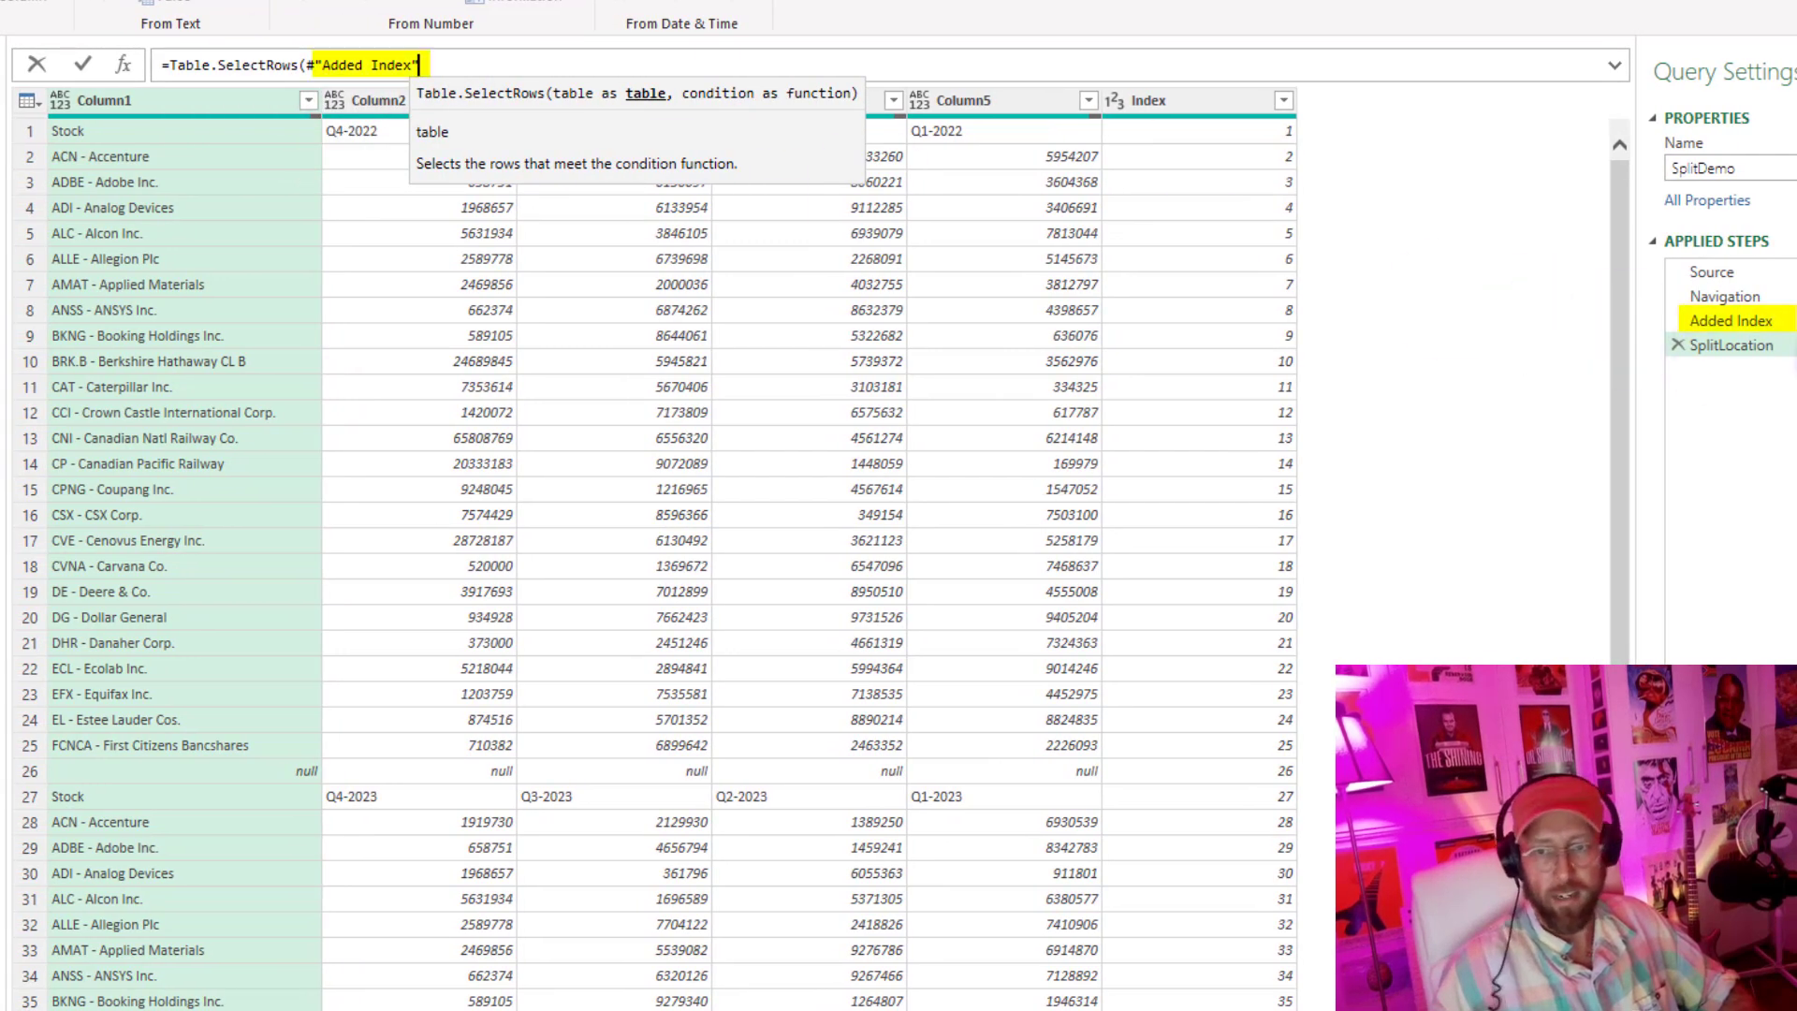
type(",")
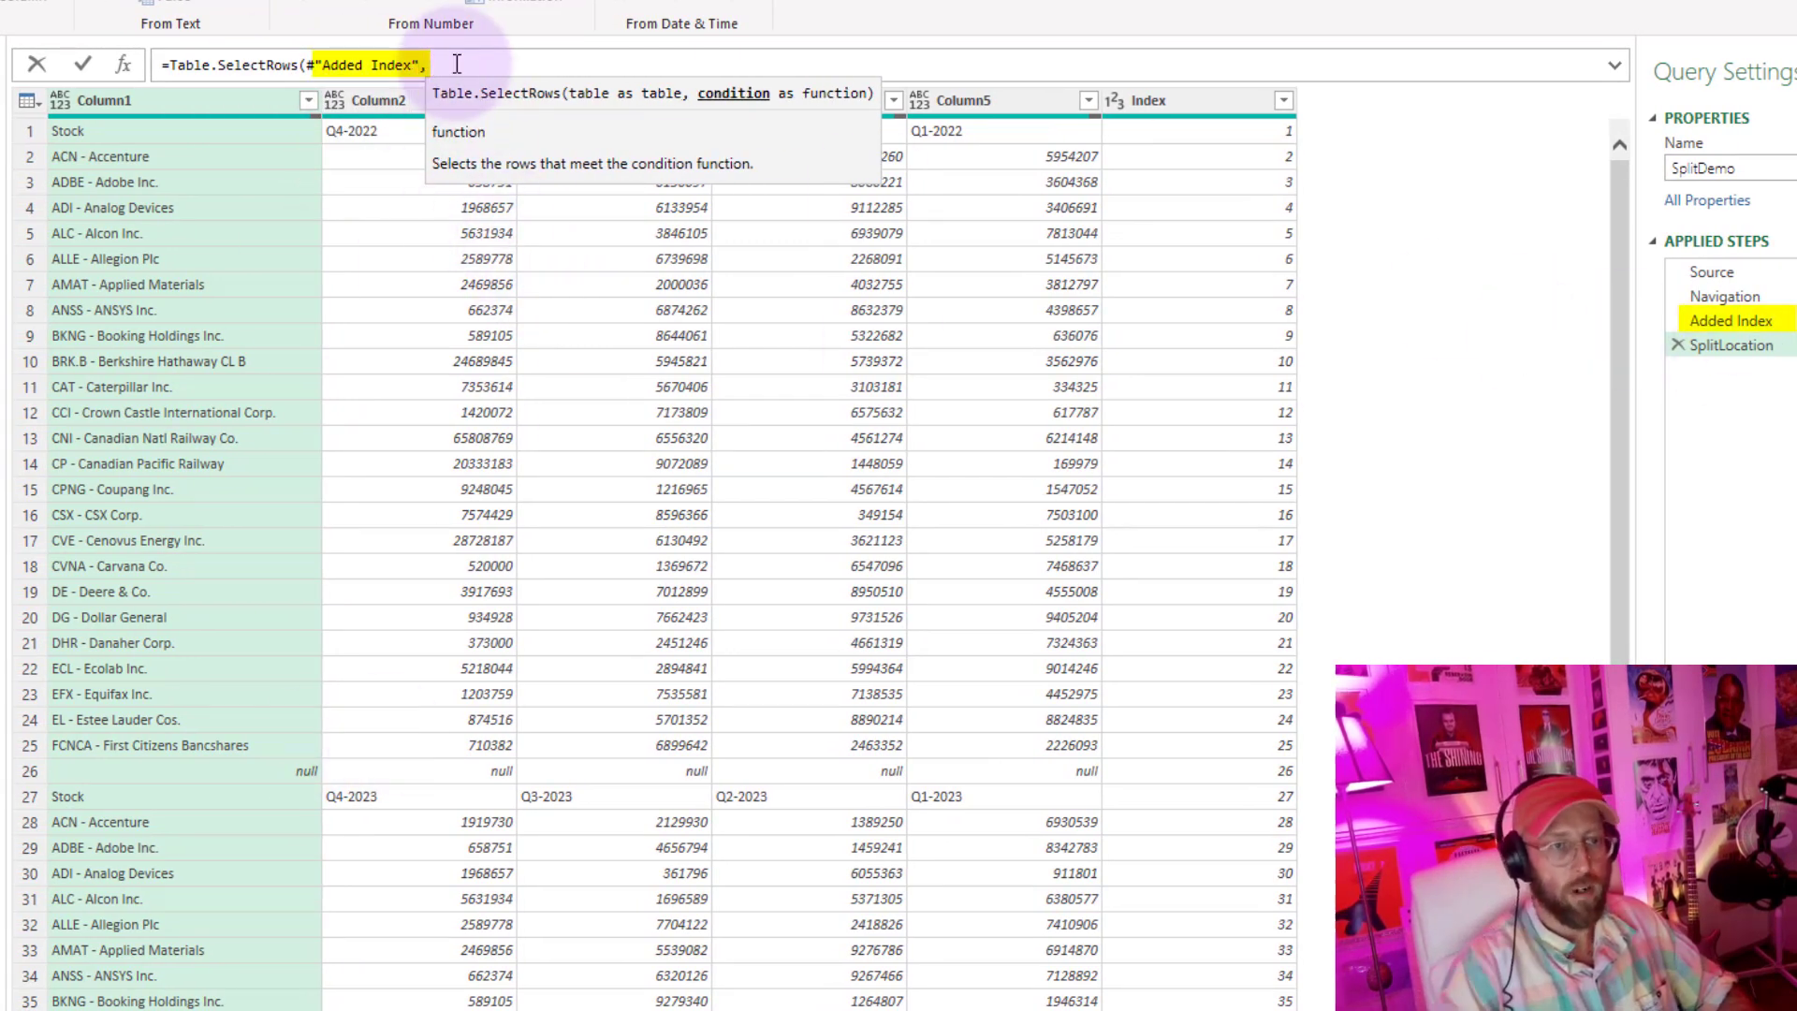
type("each")
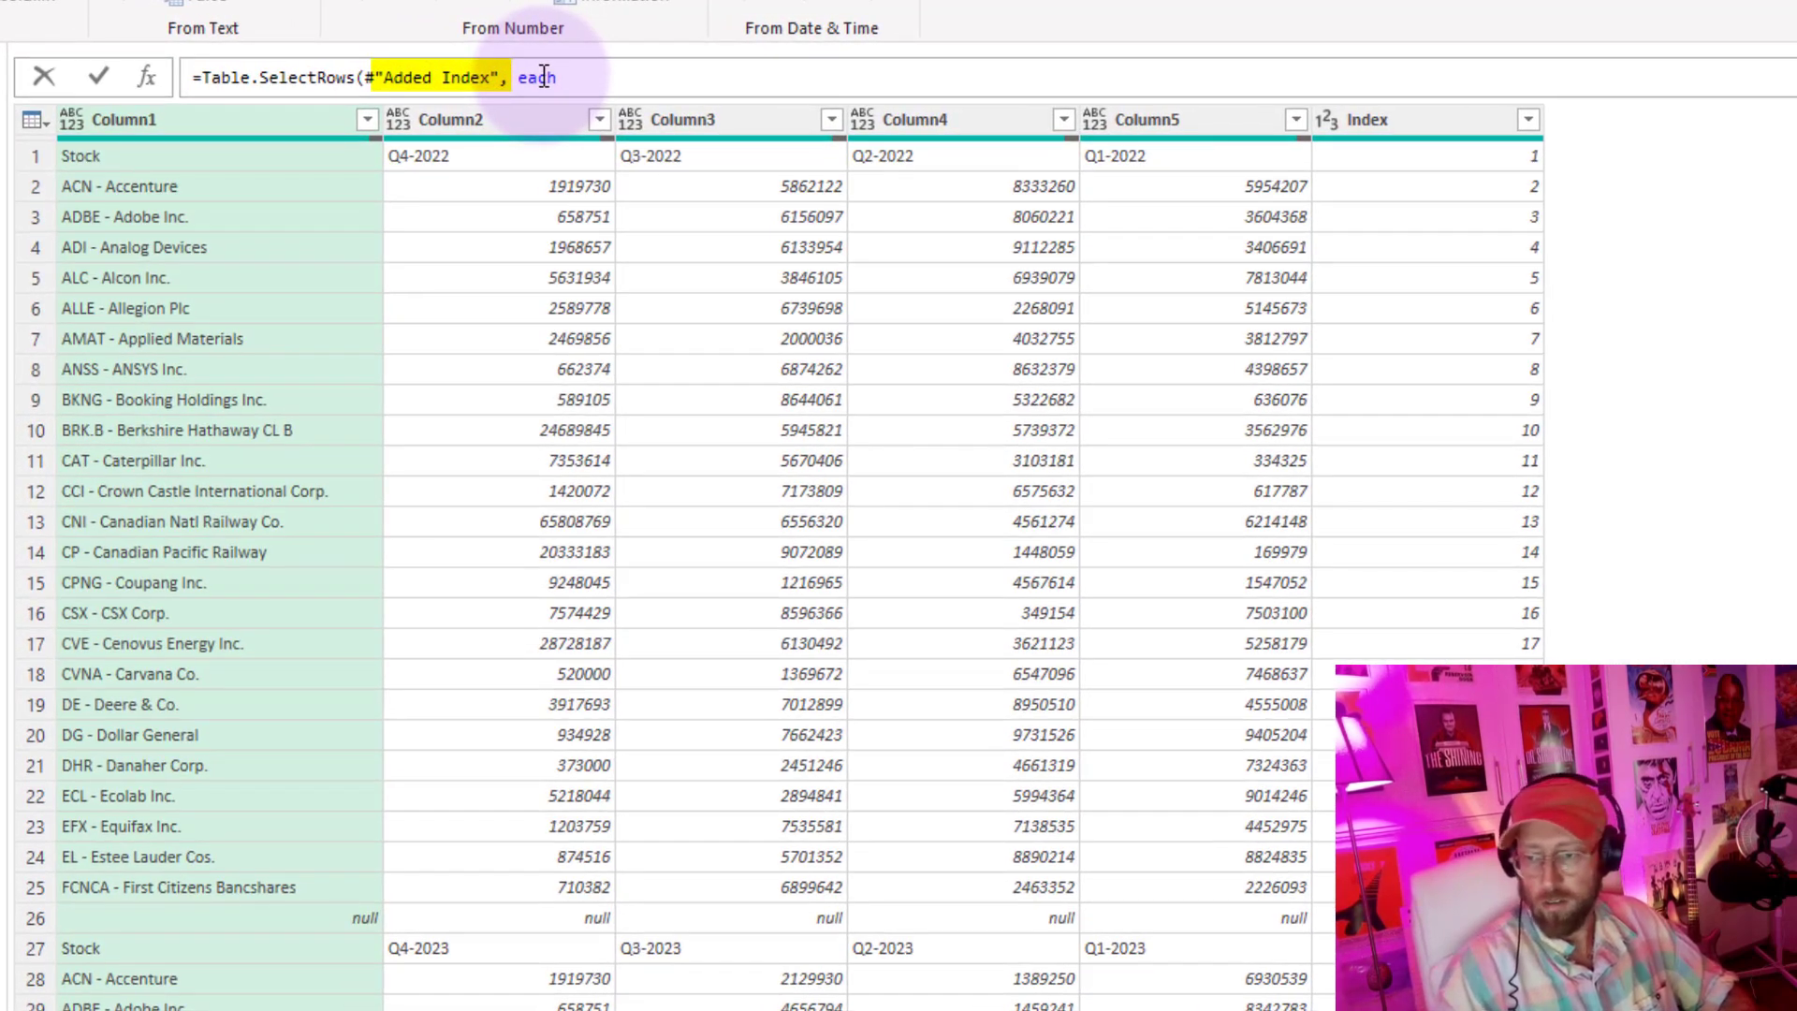
type("[Column1]")
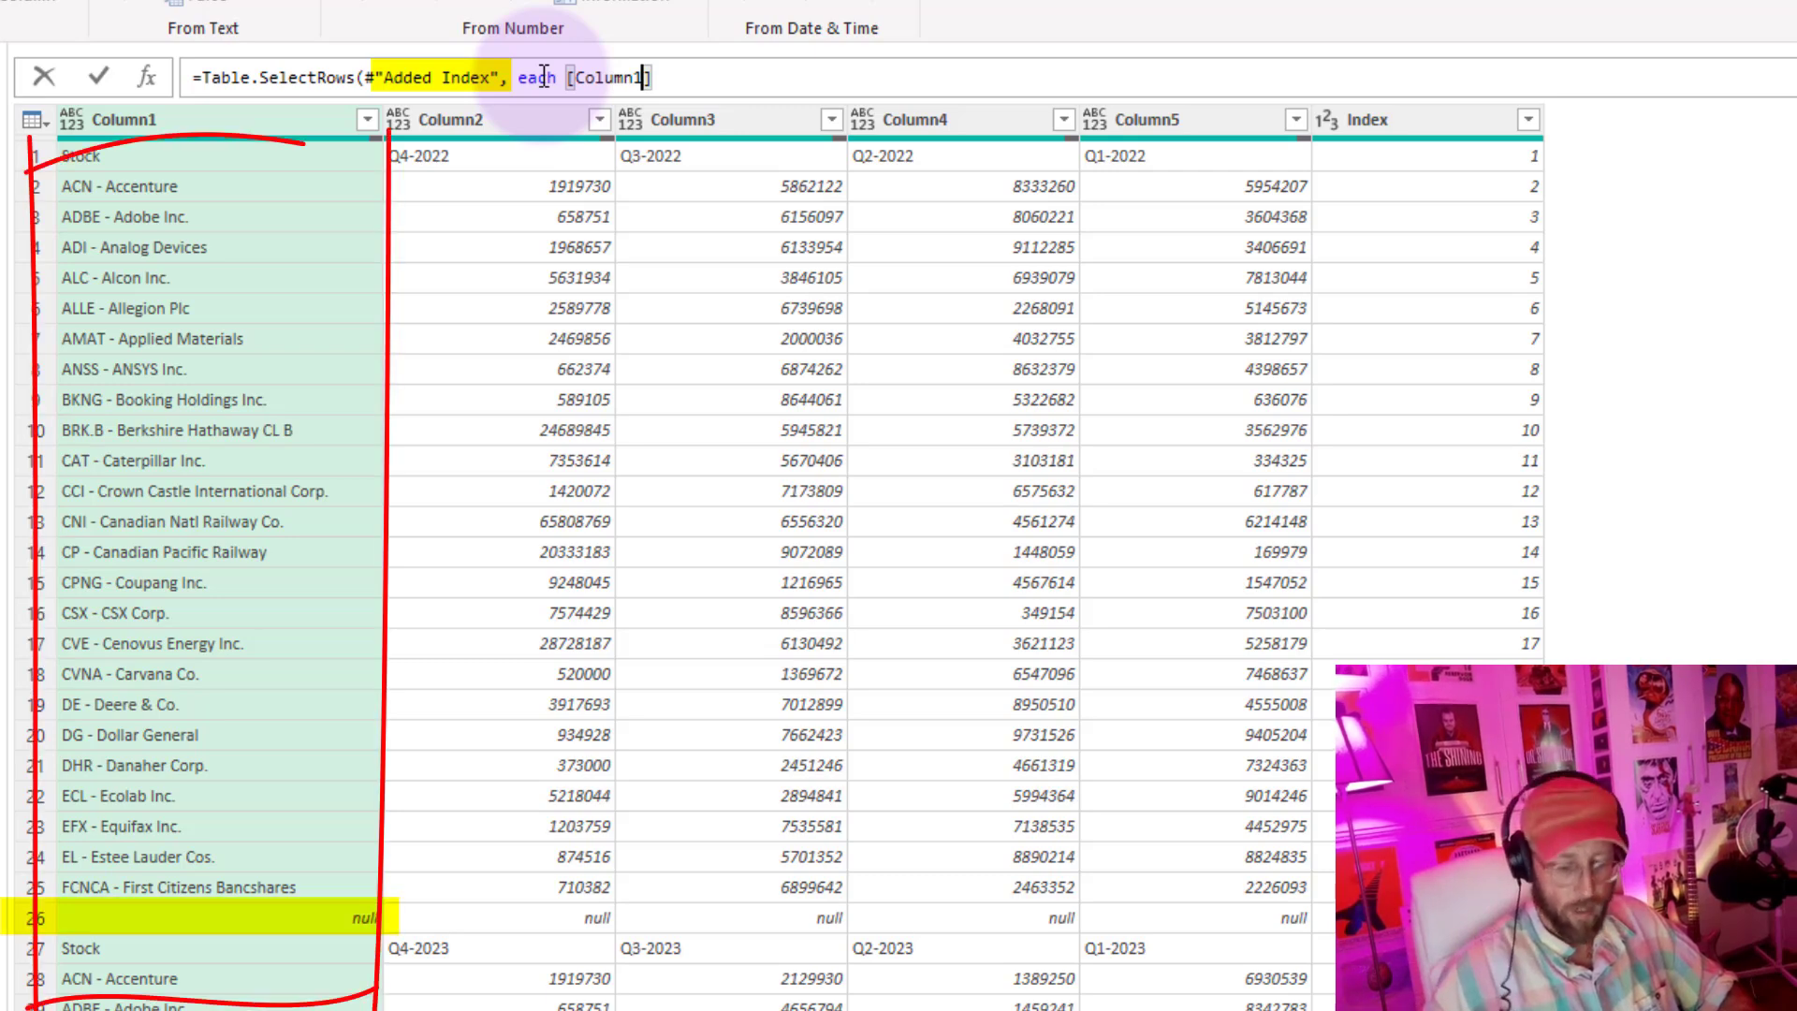
type("= null)")
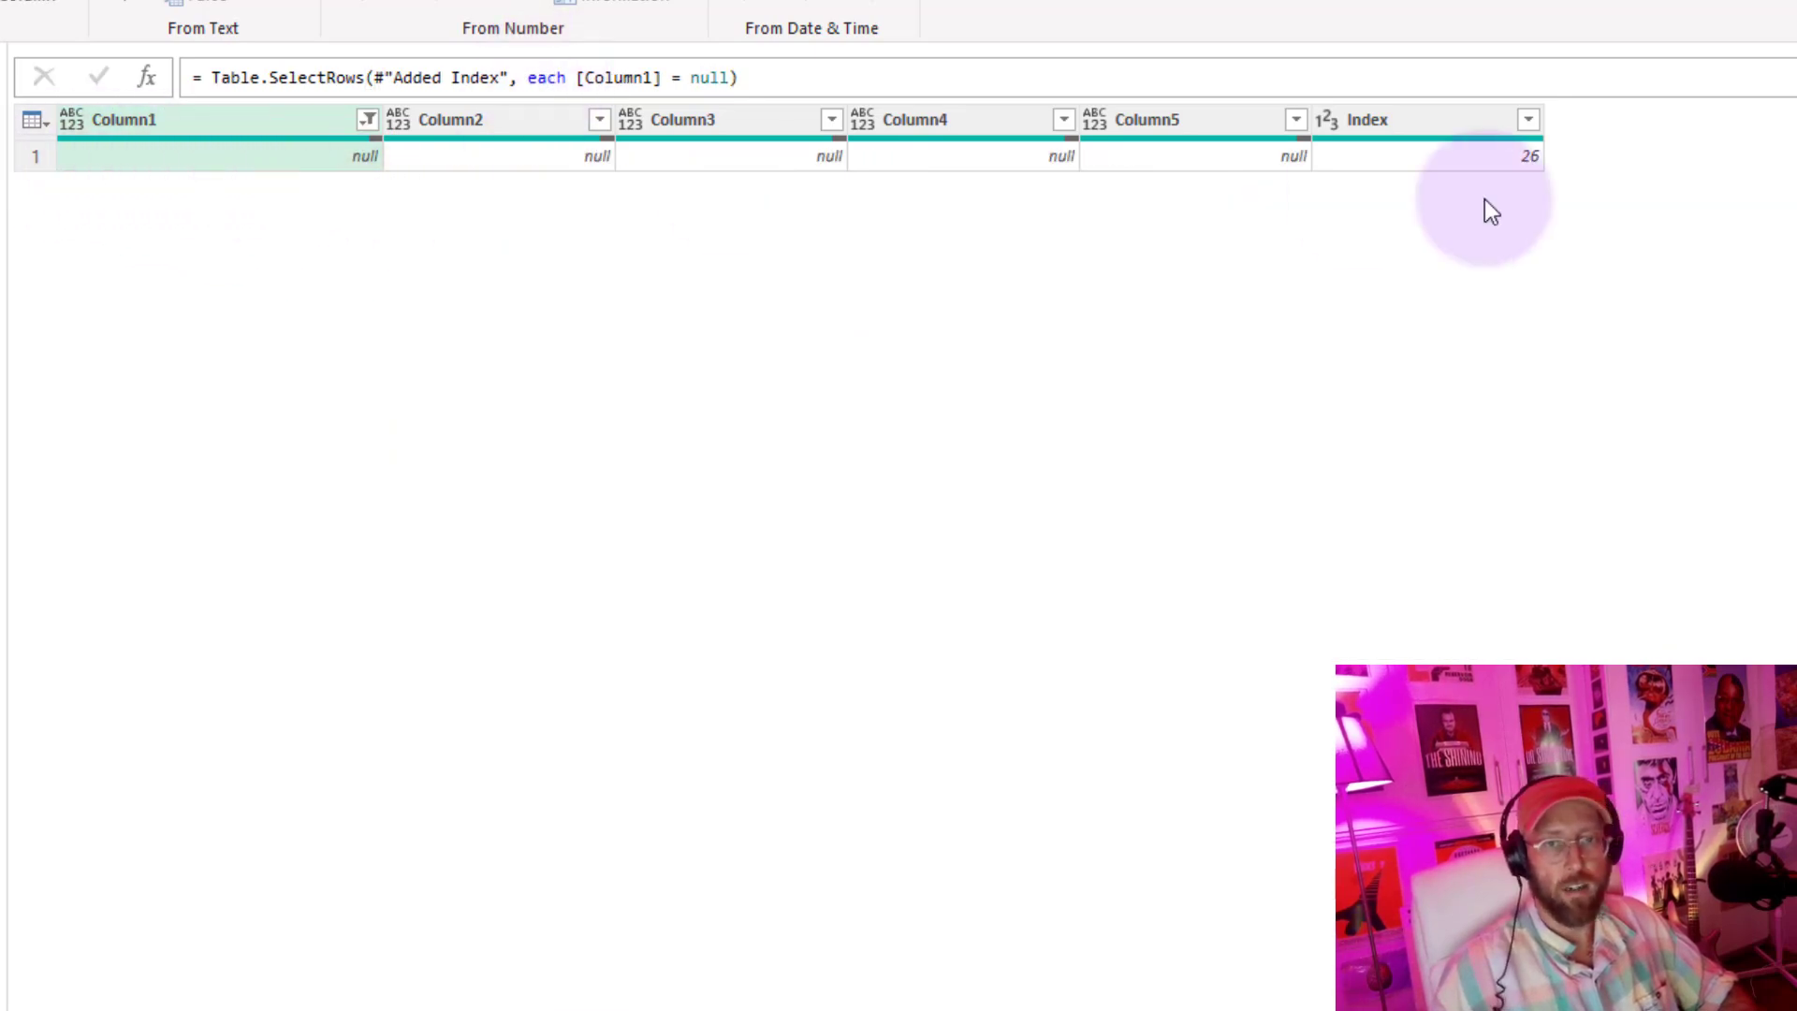
- Append [Index]{0} so SplitLocation returns 26, checking it against the indexed table
left_click(797, 77)
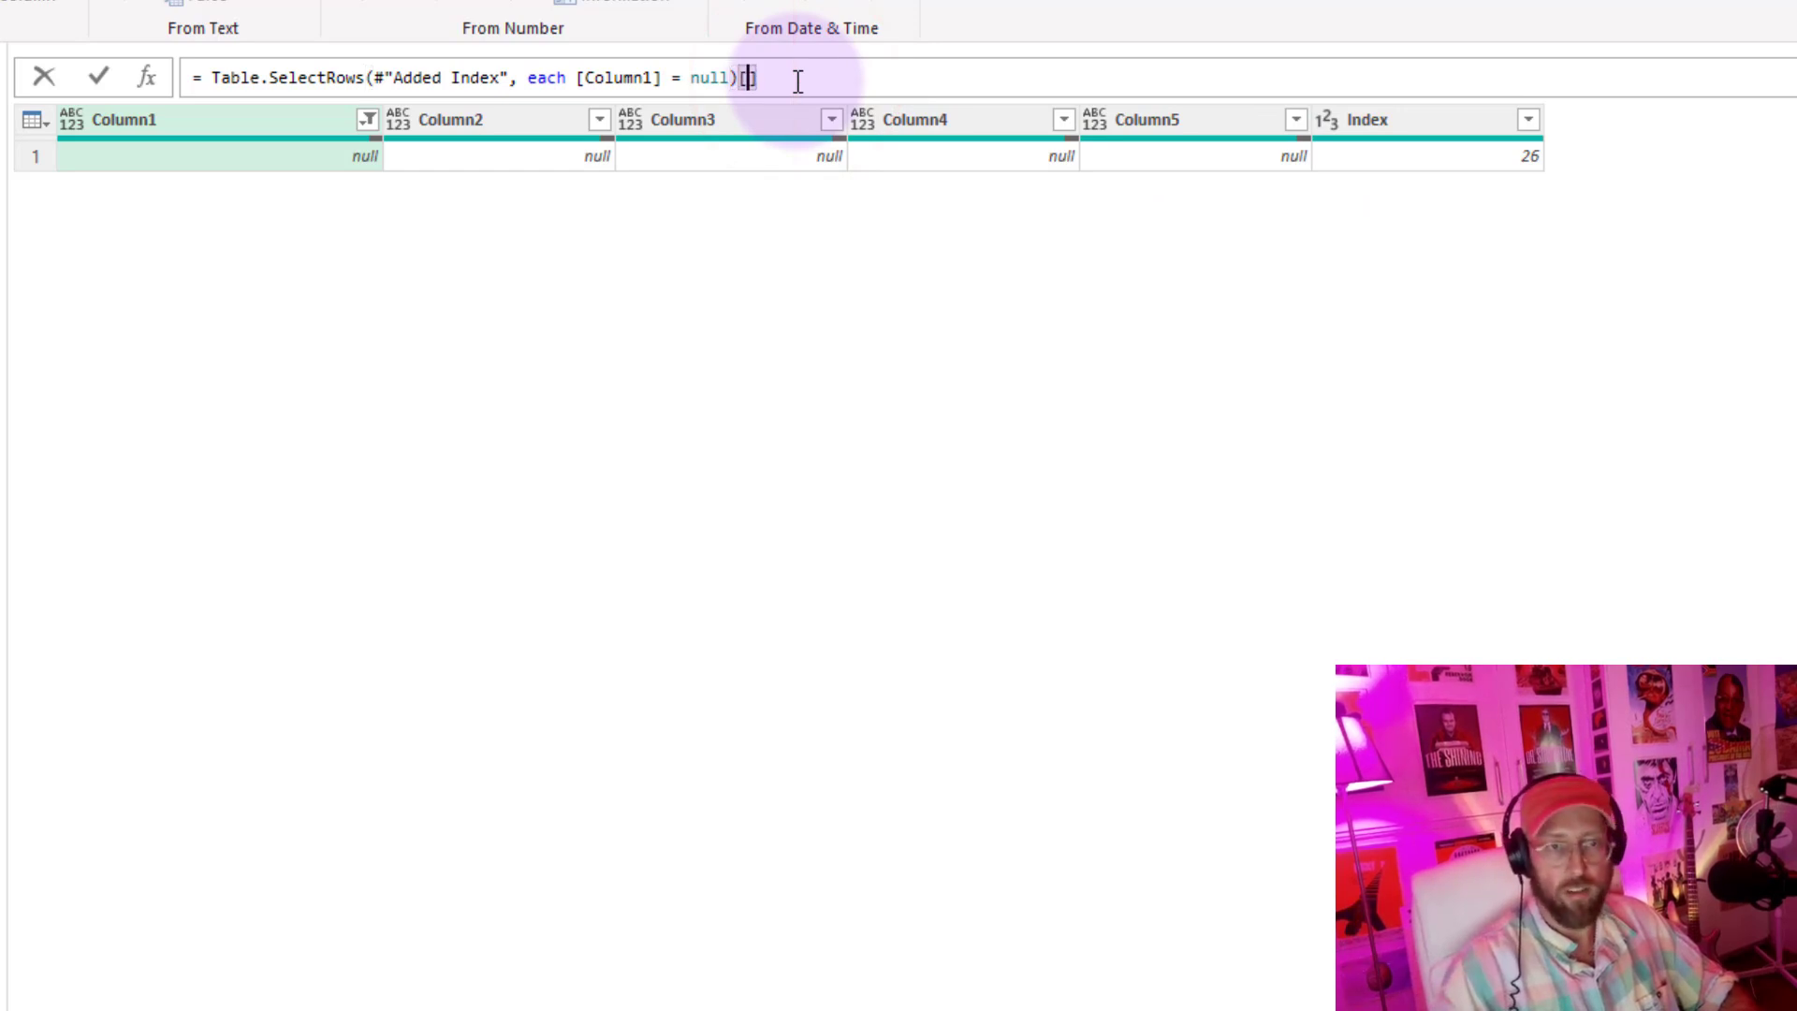
type("index")
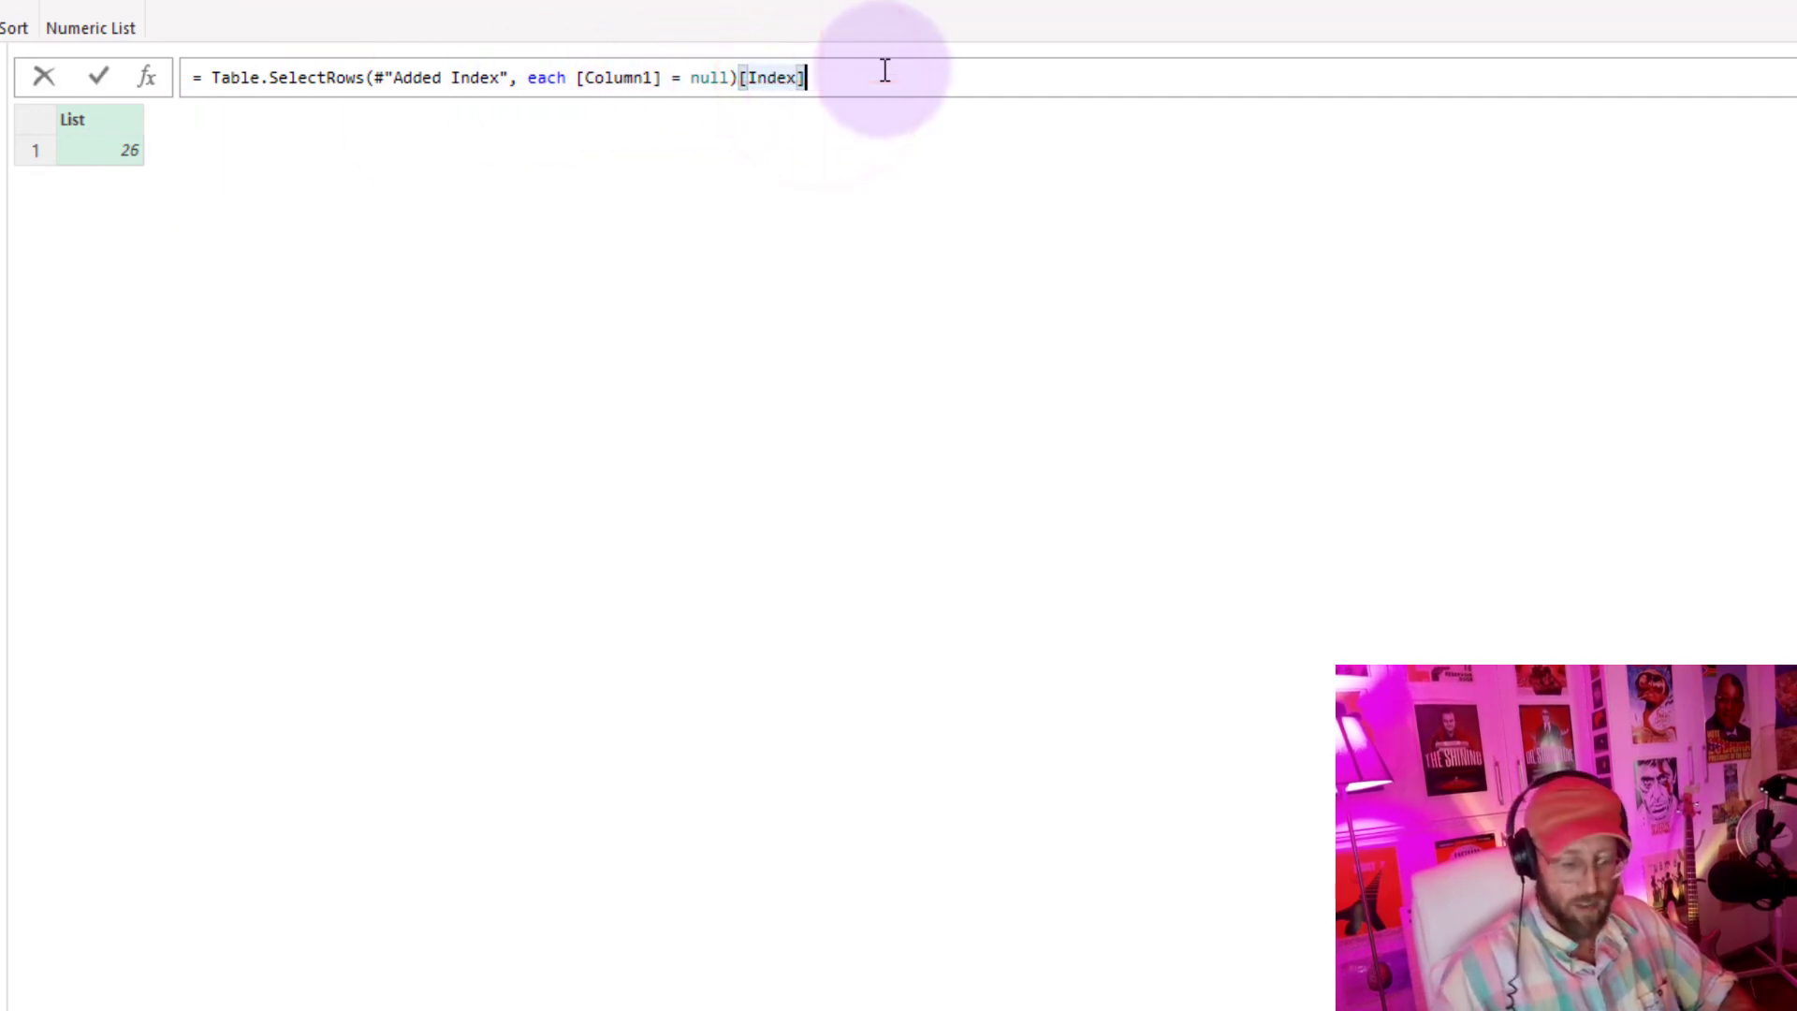
type("{}")
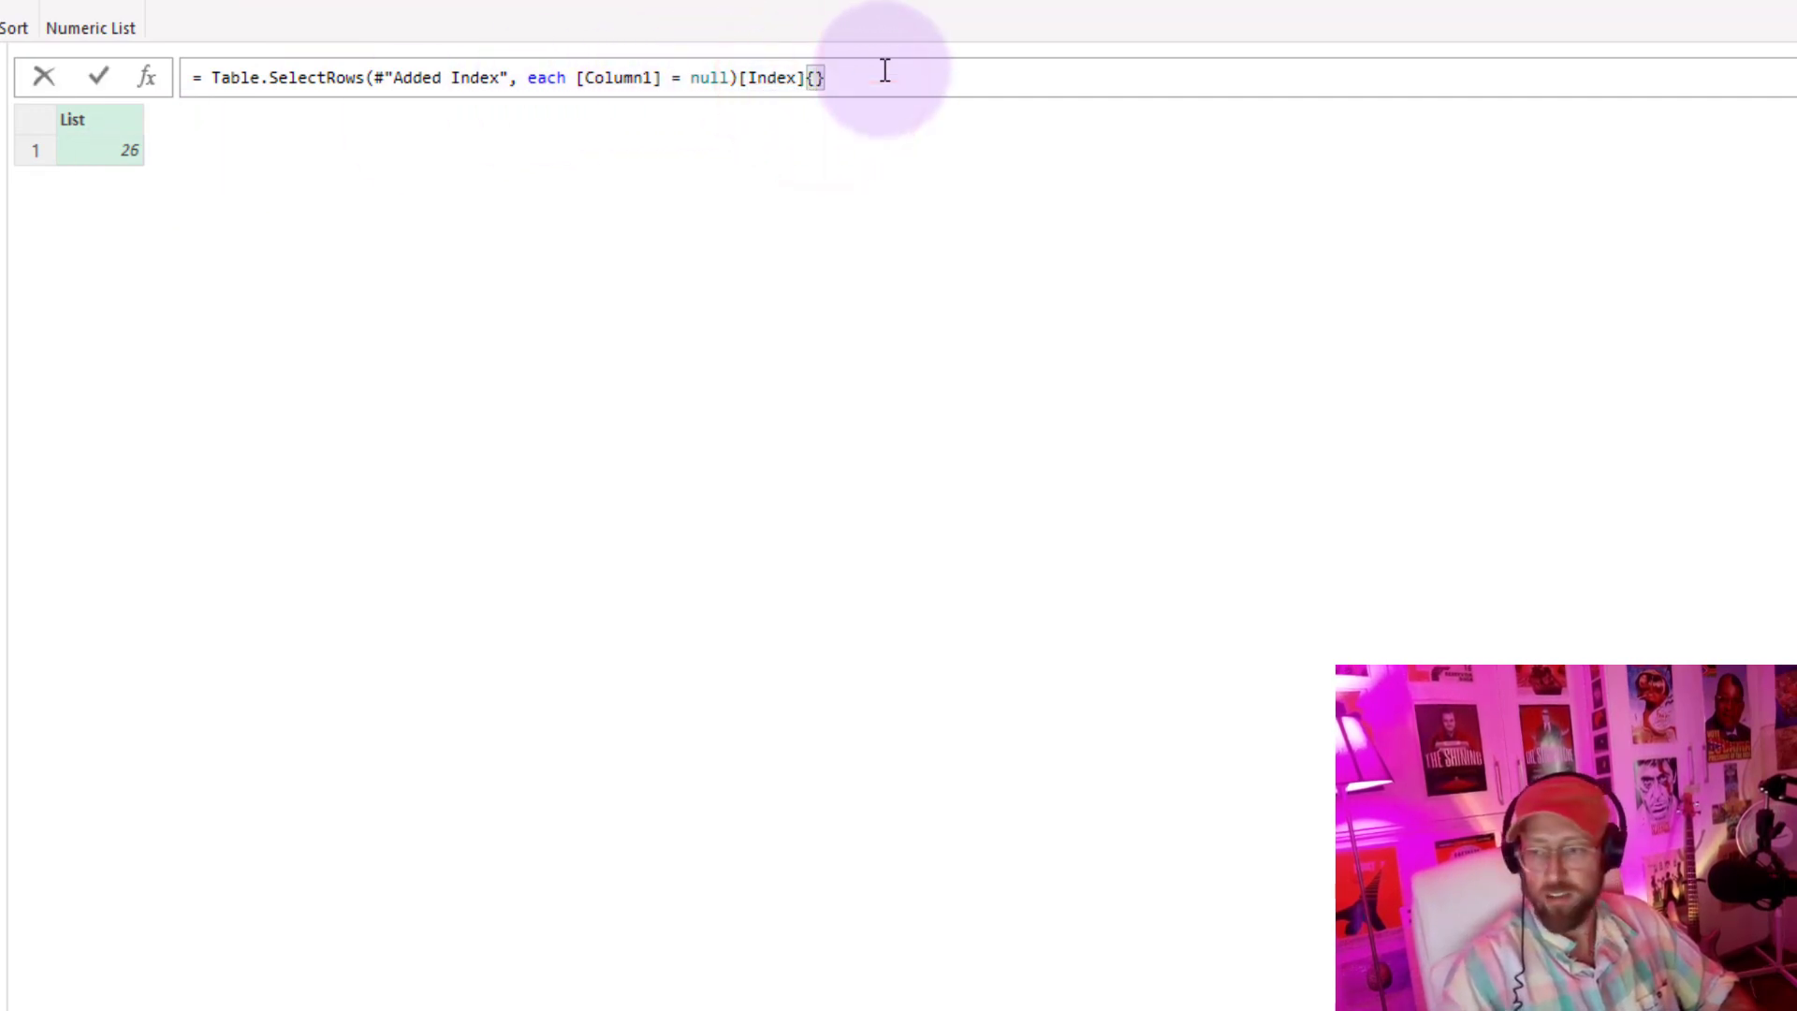
type("0")
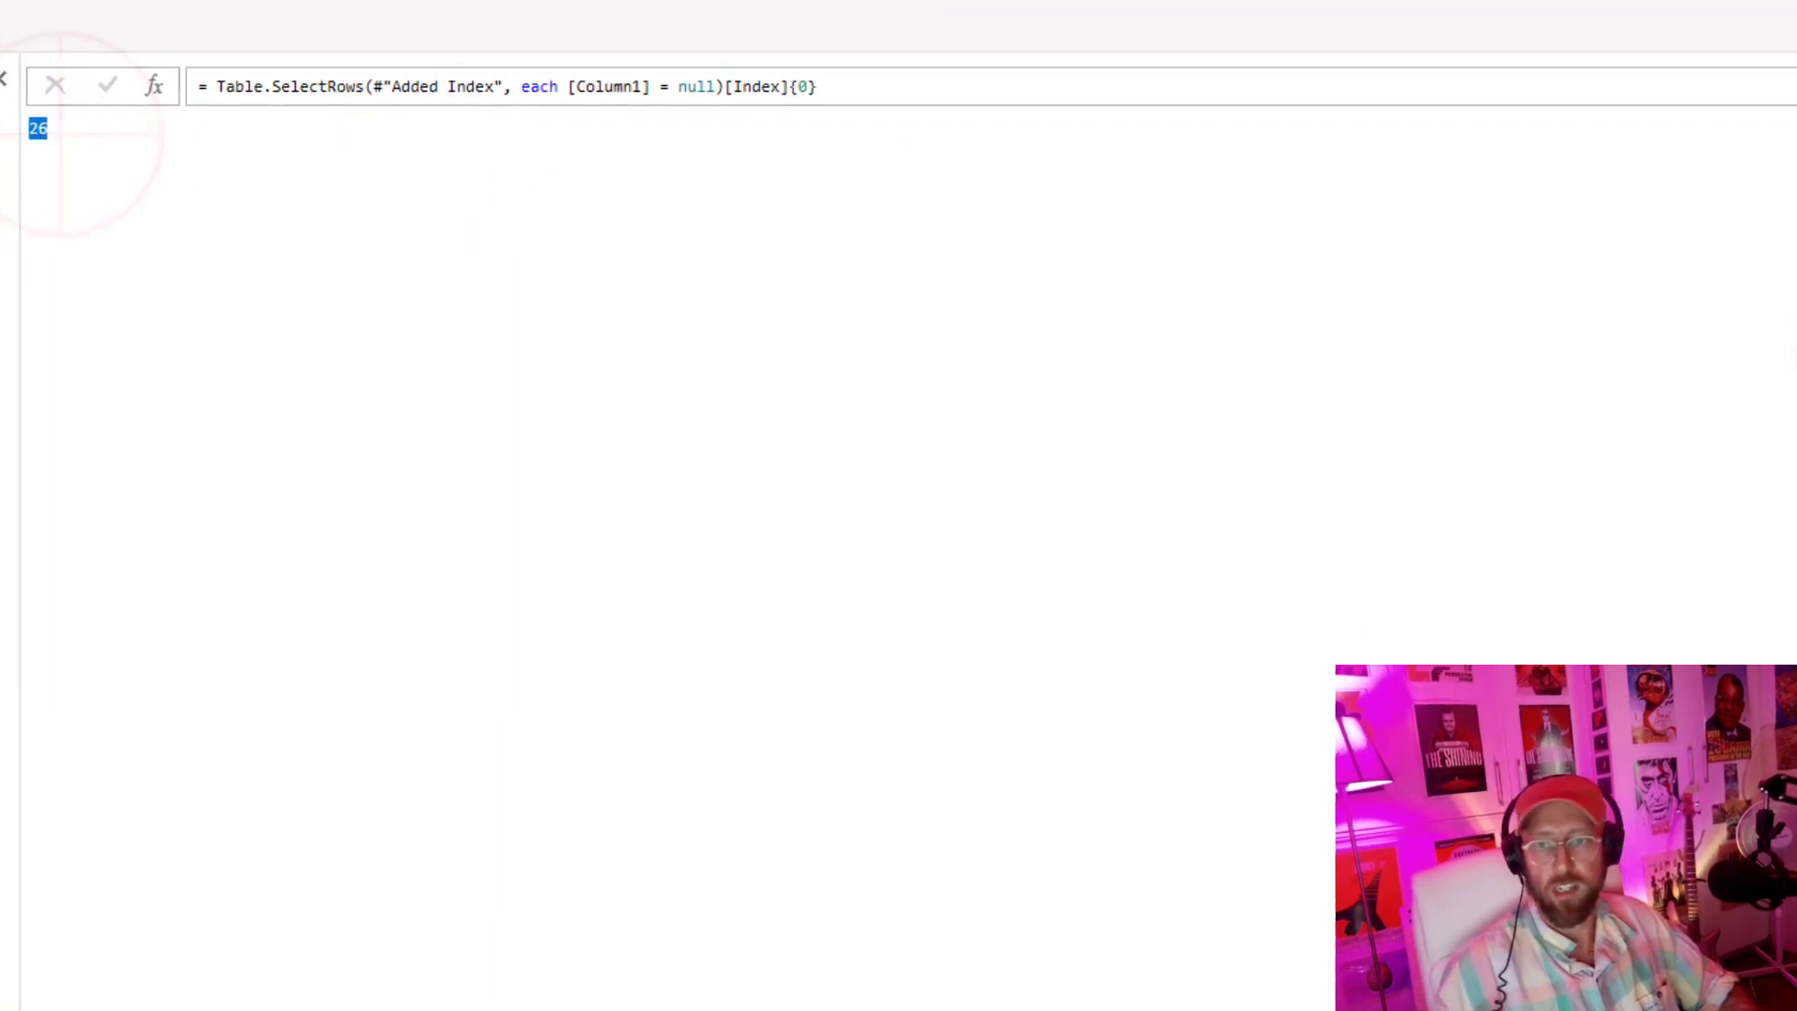
left_click(1628, 365)
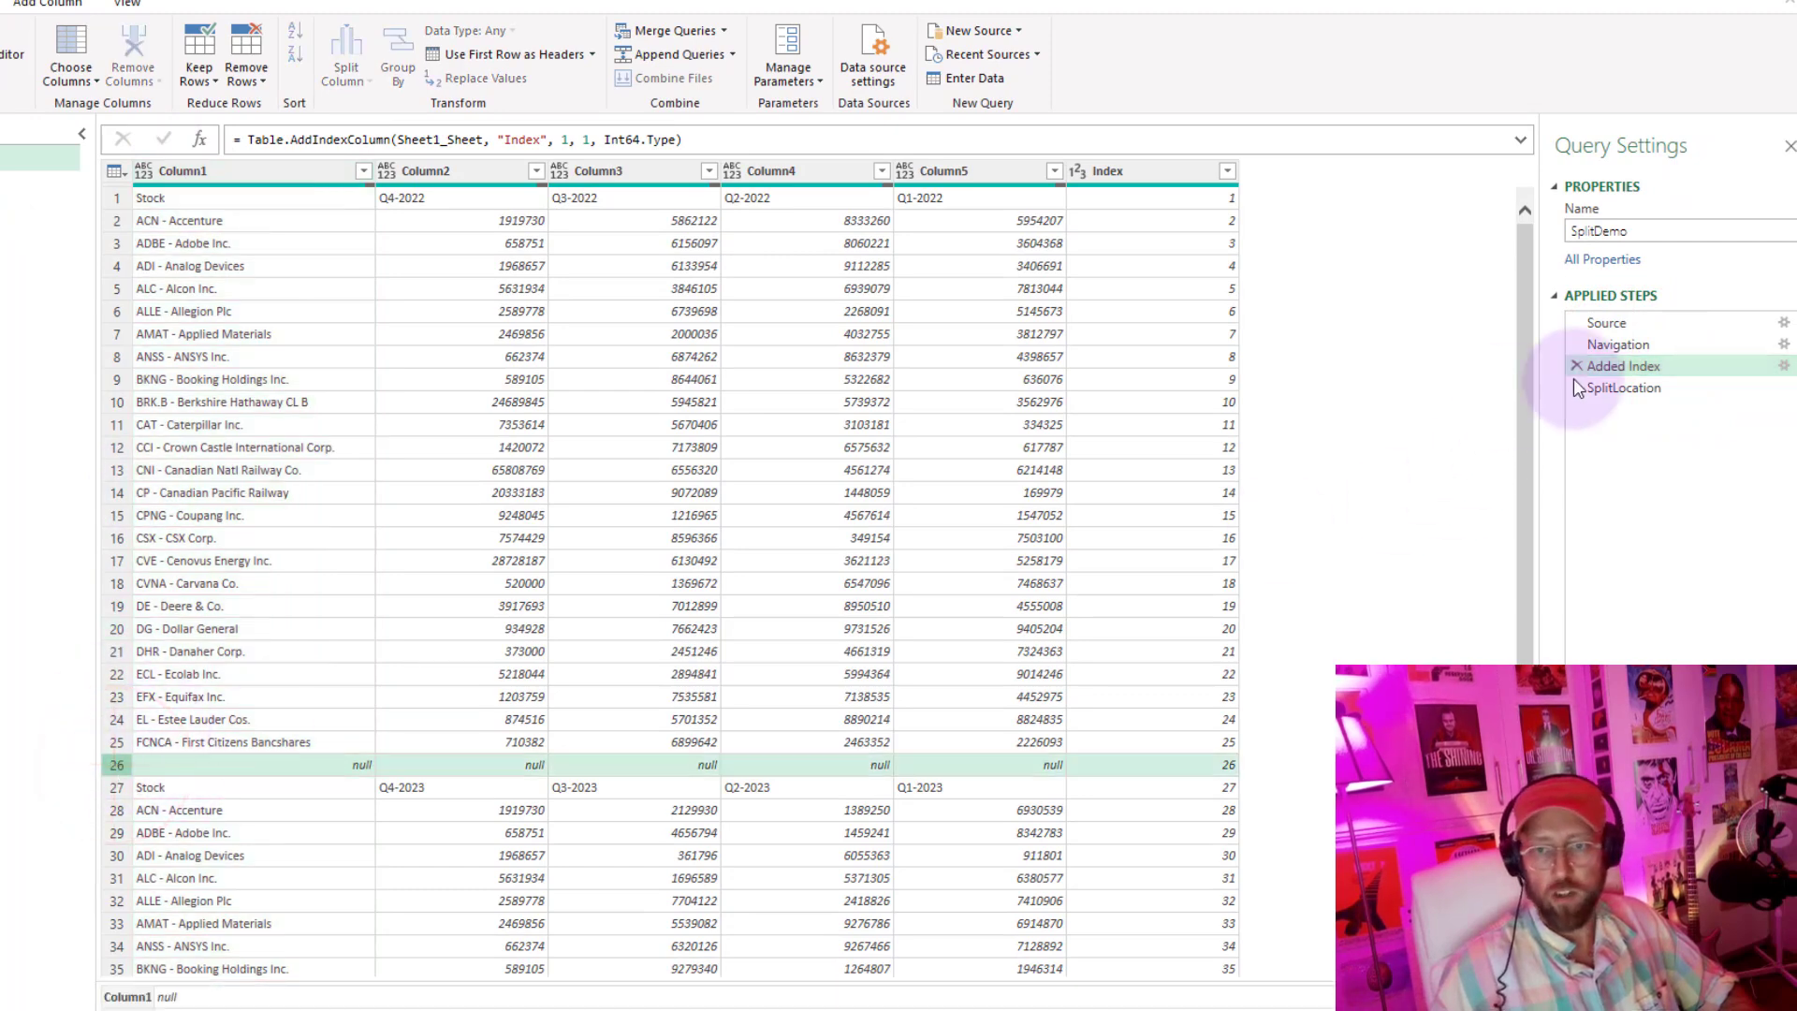
left_click(1625, 388)
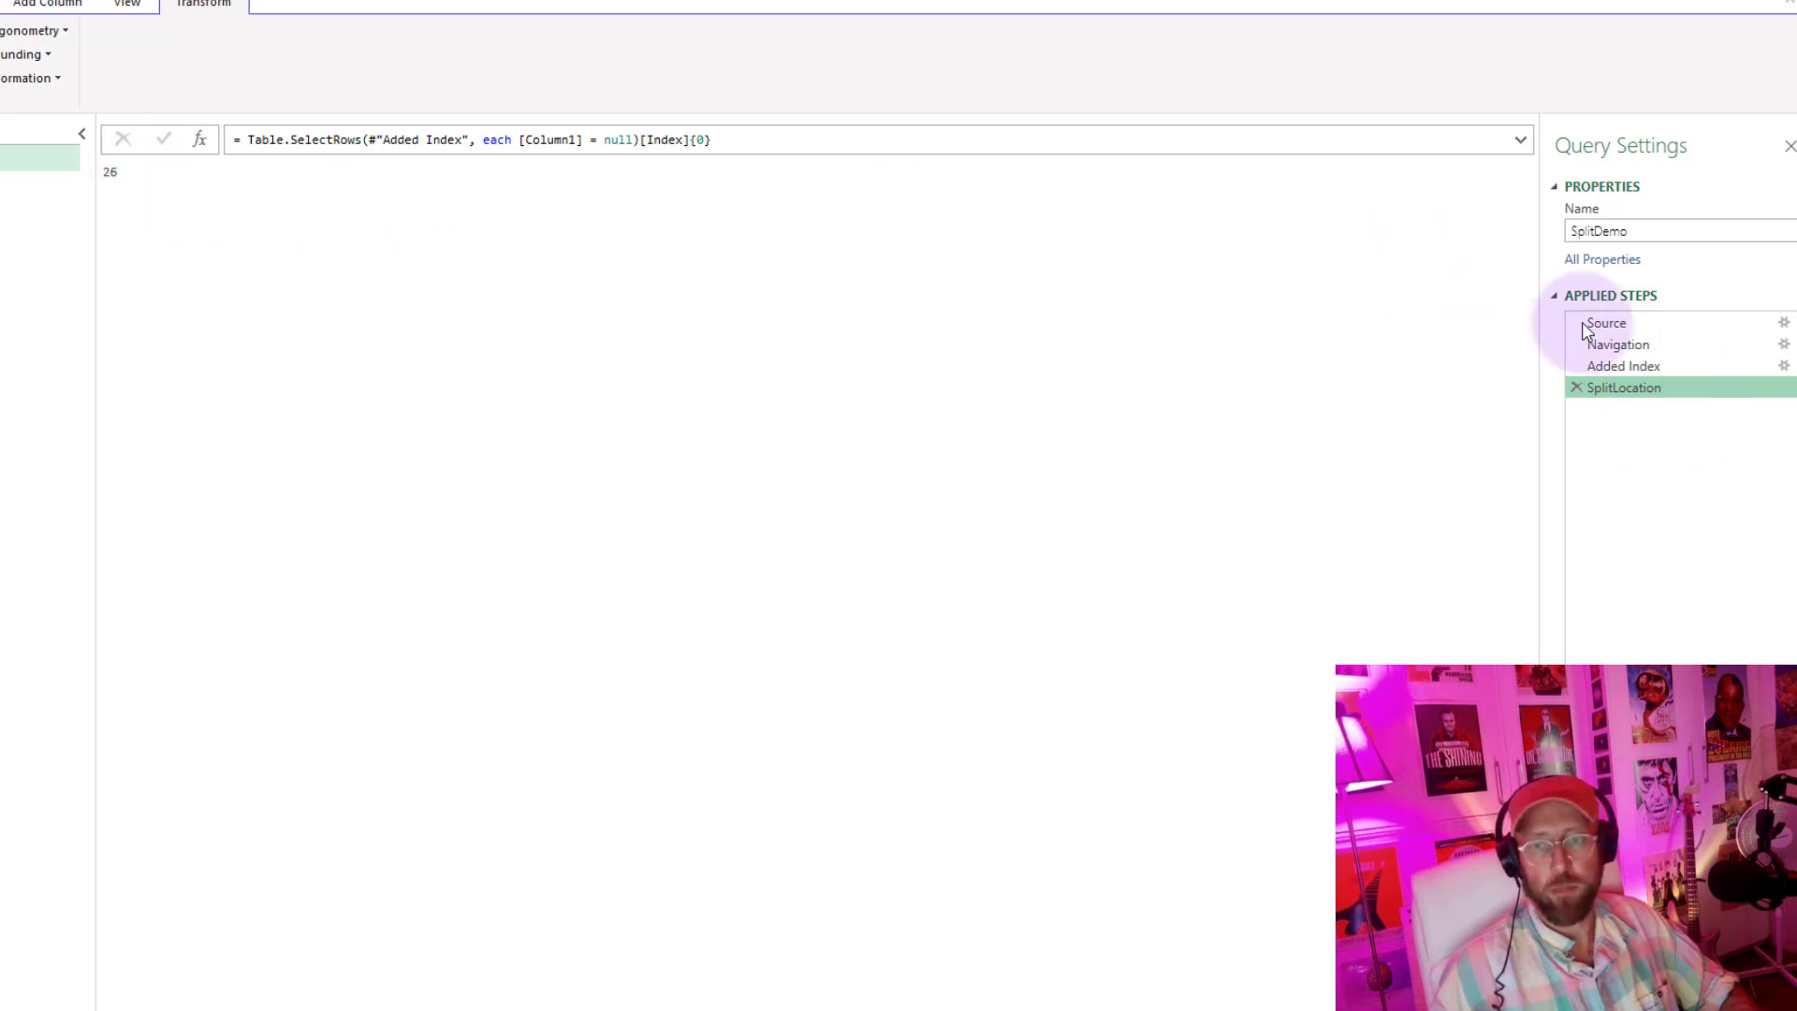
left_click(200, 138)
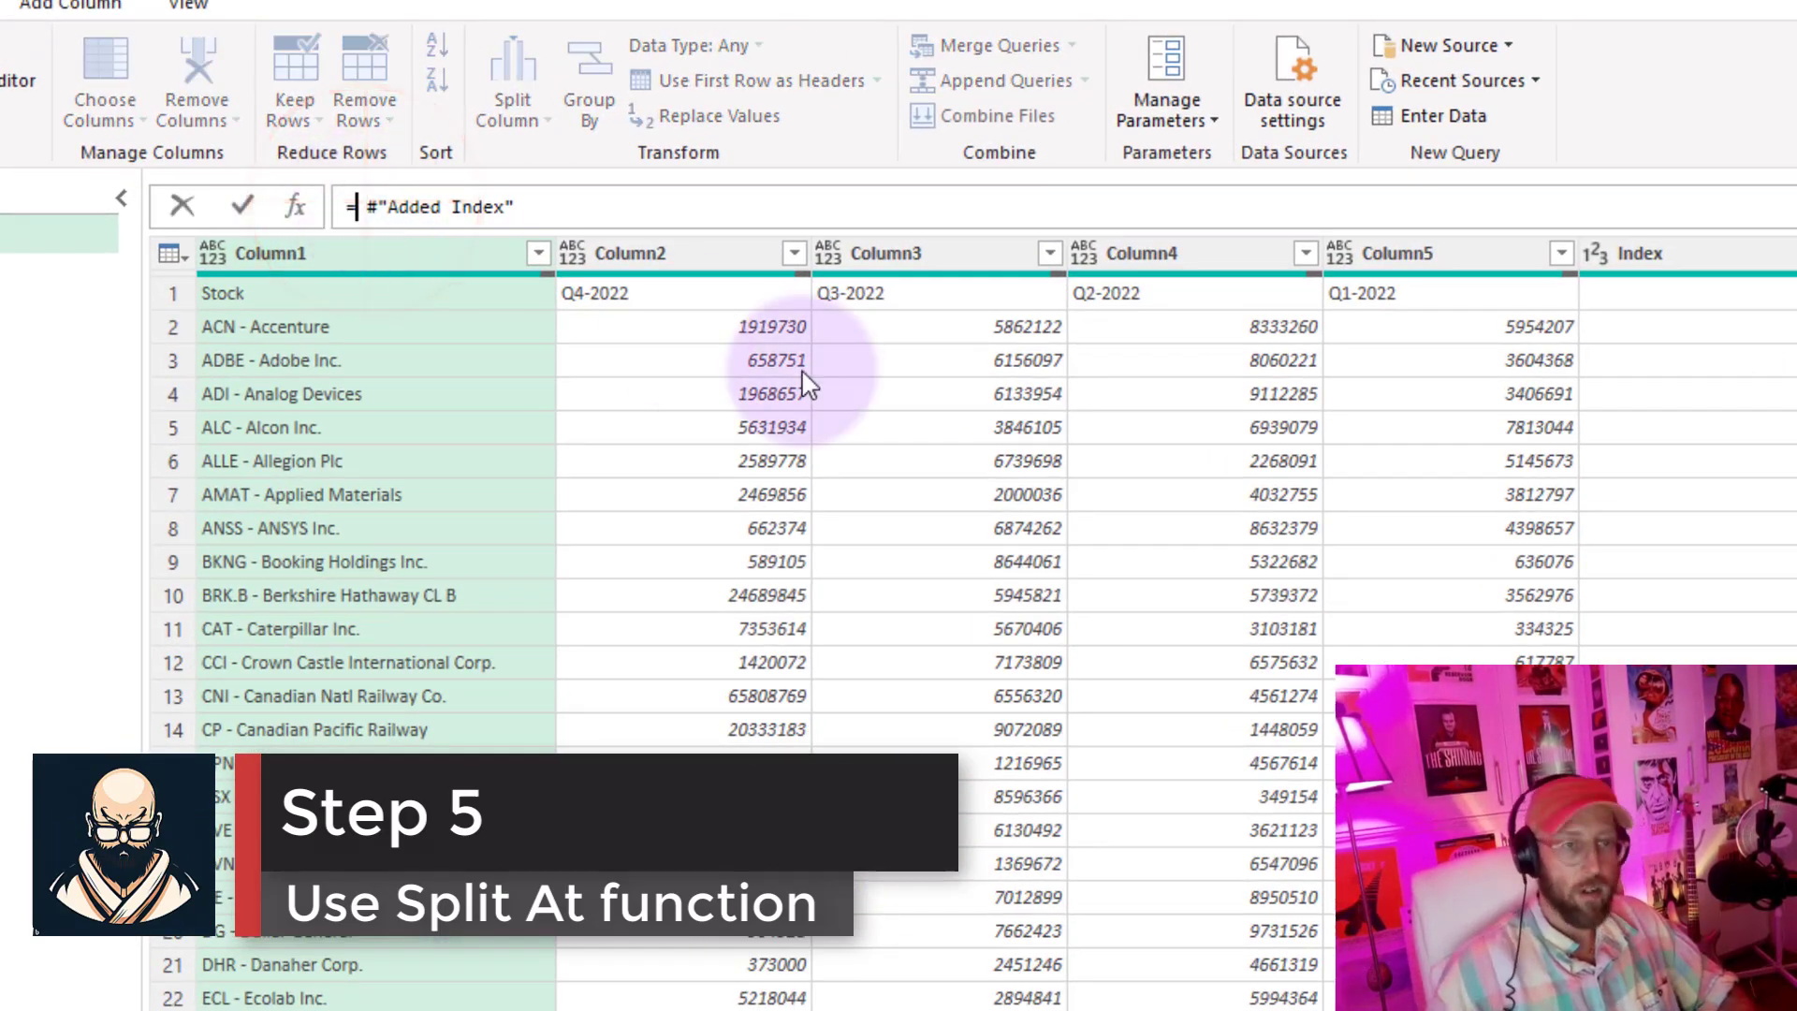
- Enter =Table.SplitAt(#"Added Index", SplitLocation) to split the table into a list of two
type("tablespli")
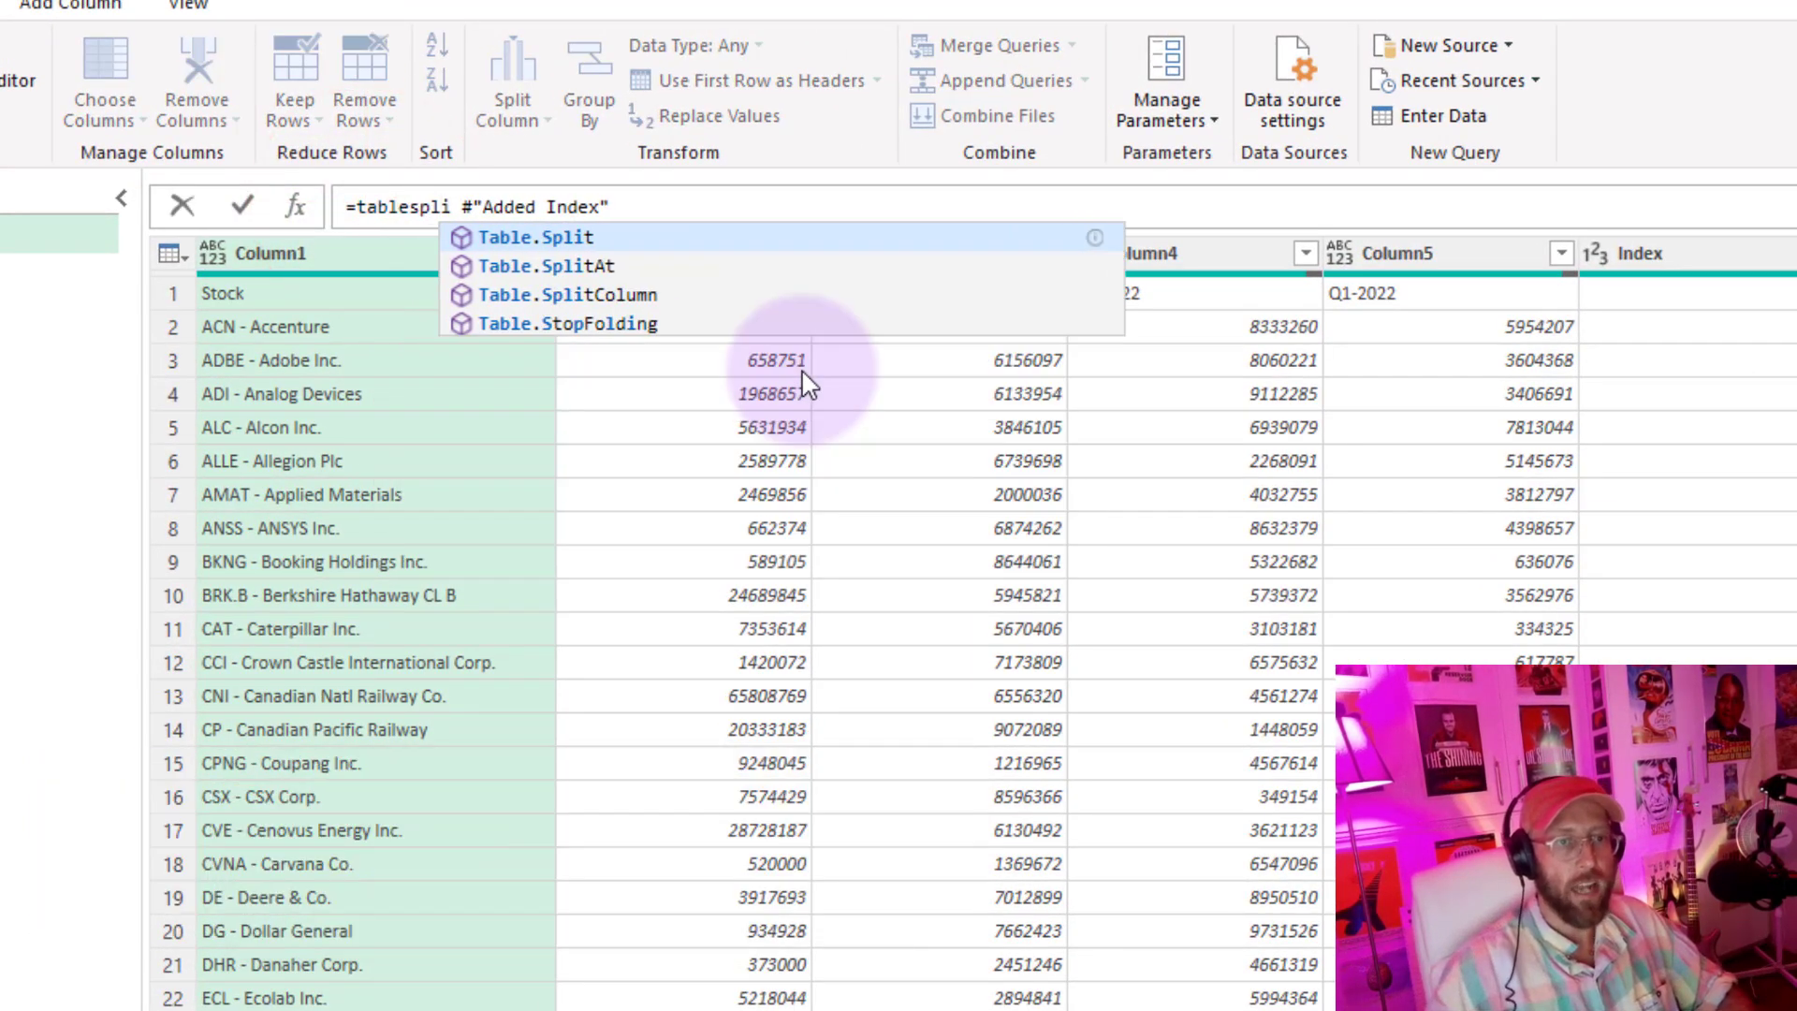
left_click(550, 264)
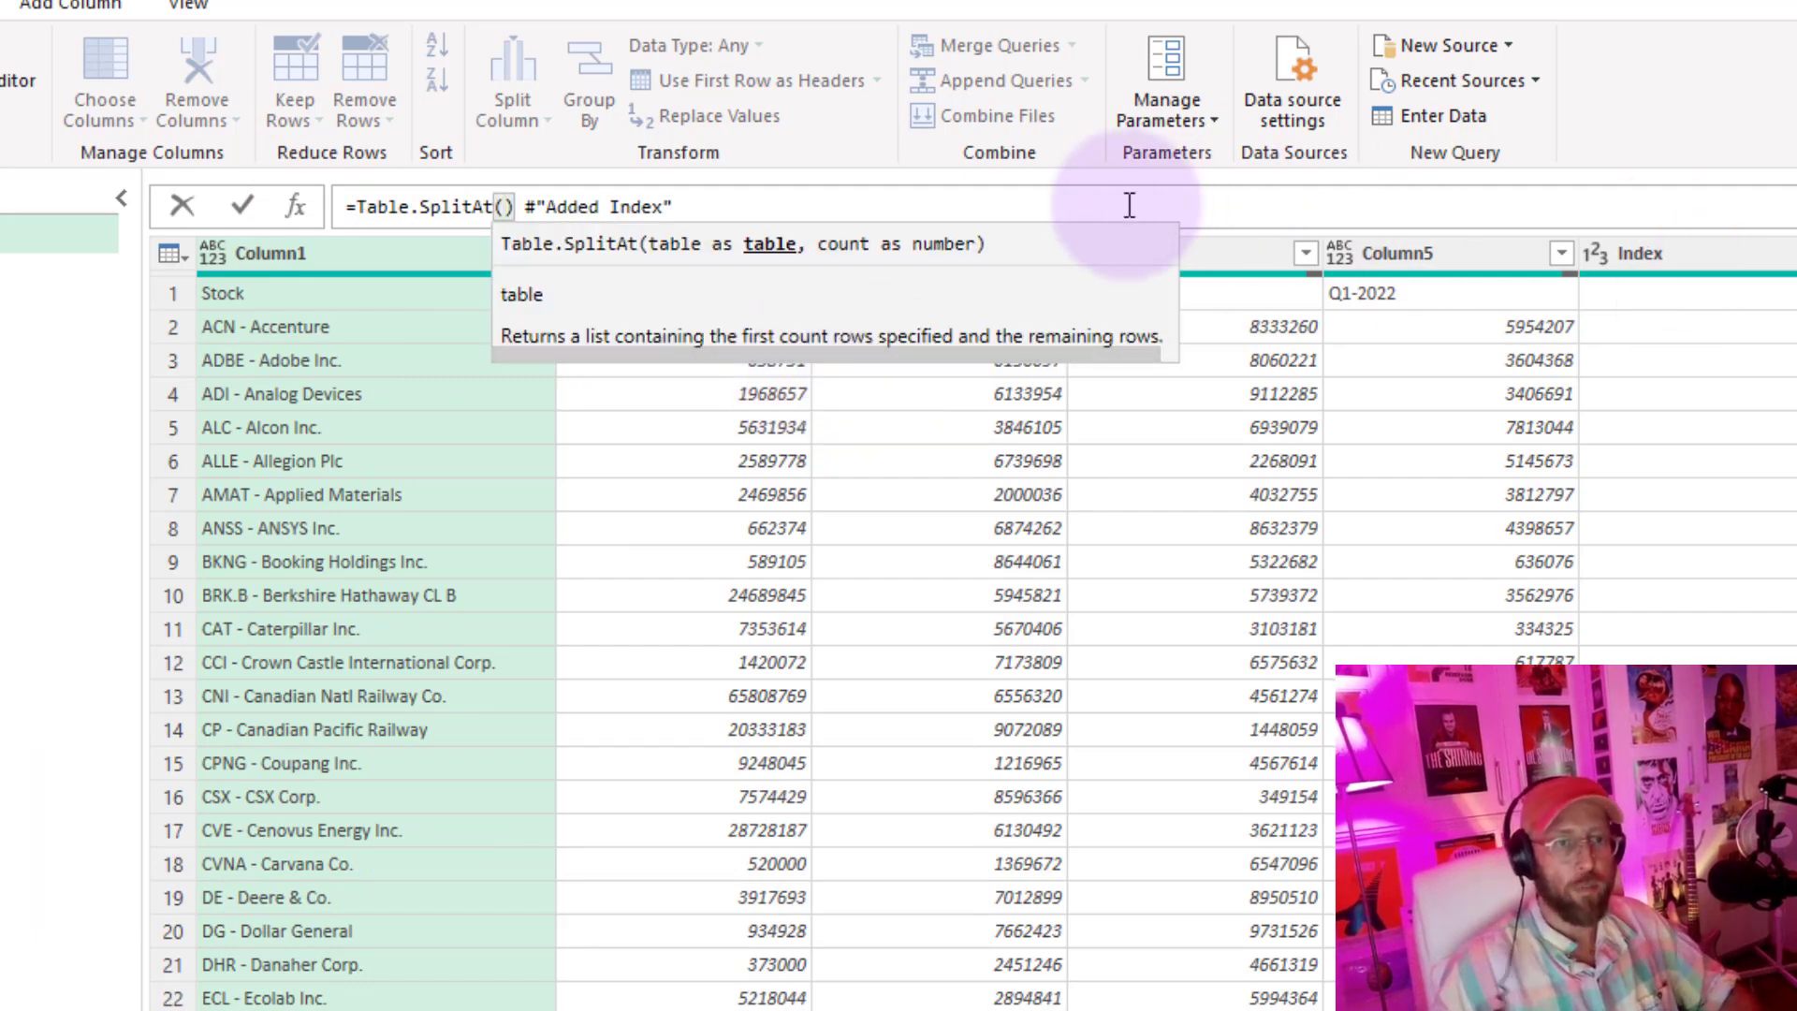
mouse_move(809, 211)
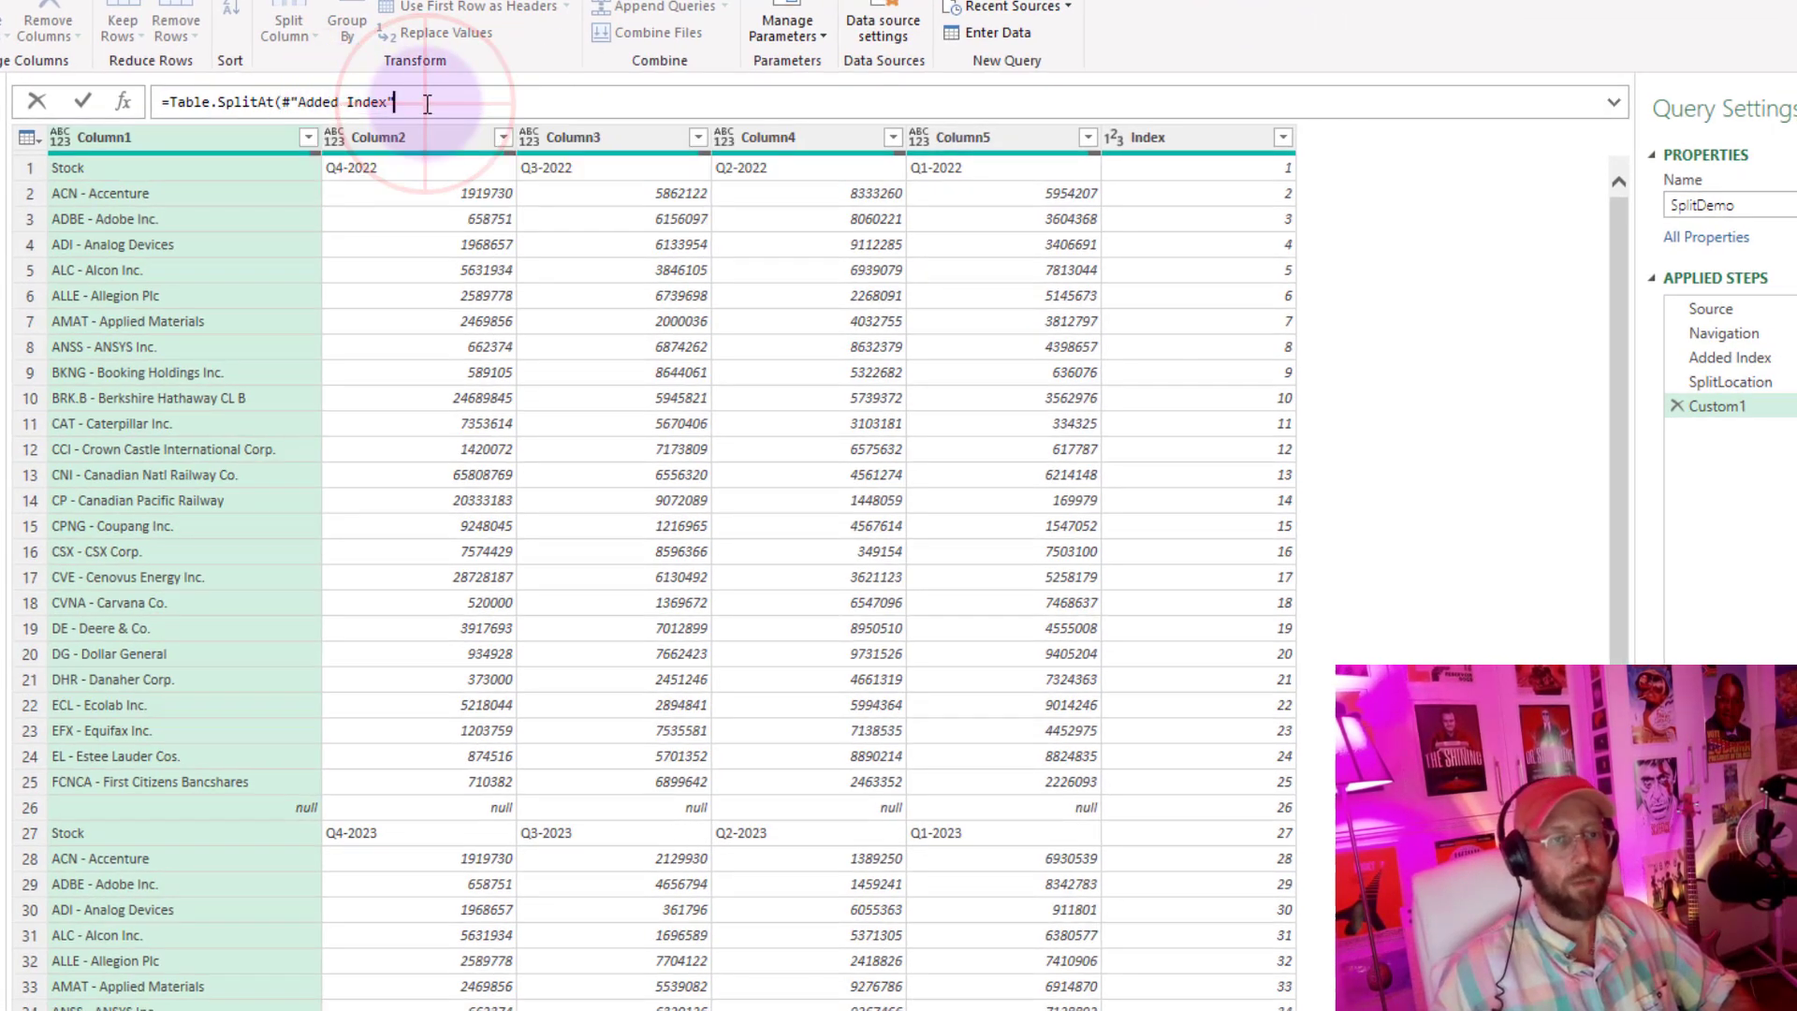
type(",")
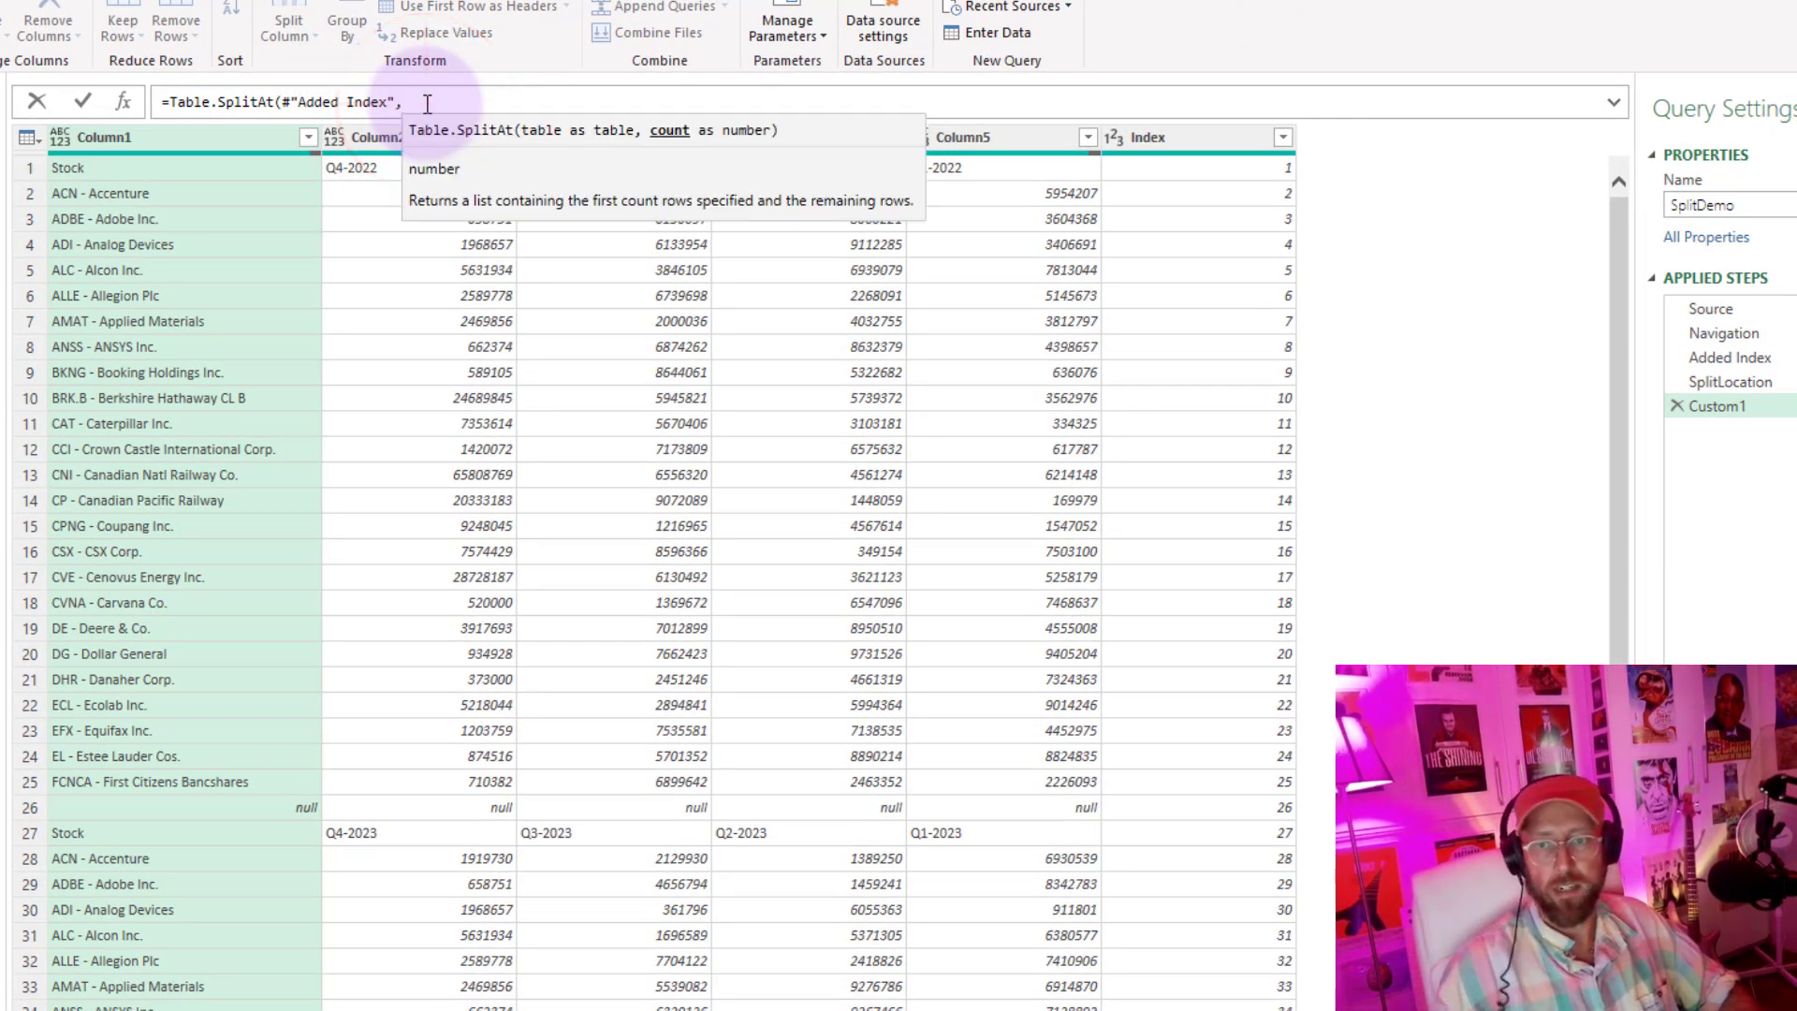
left_click(1729, 380)
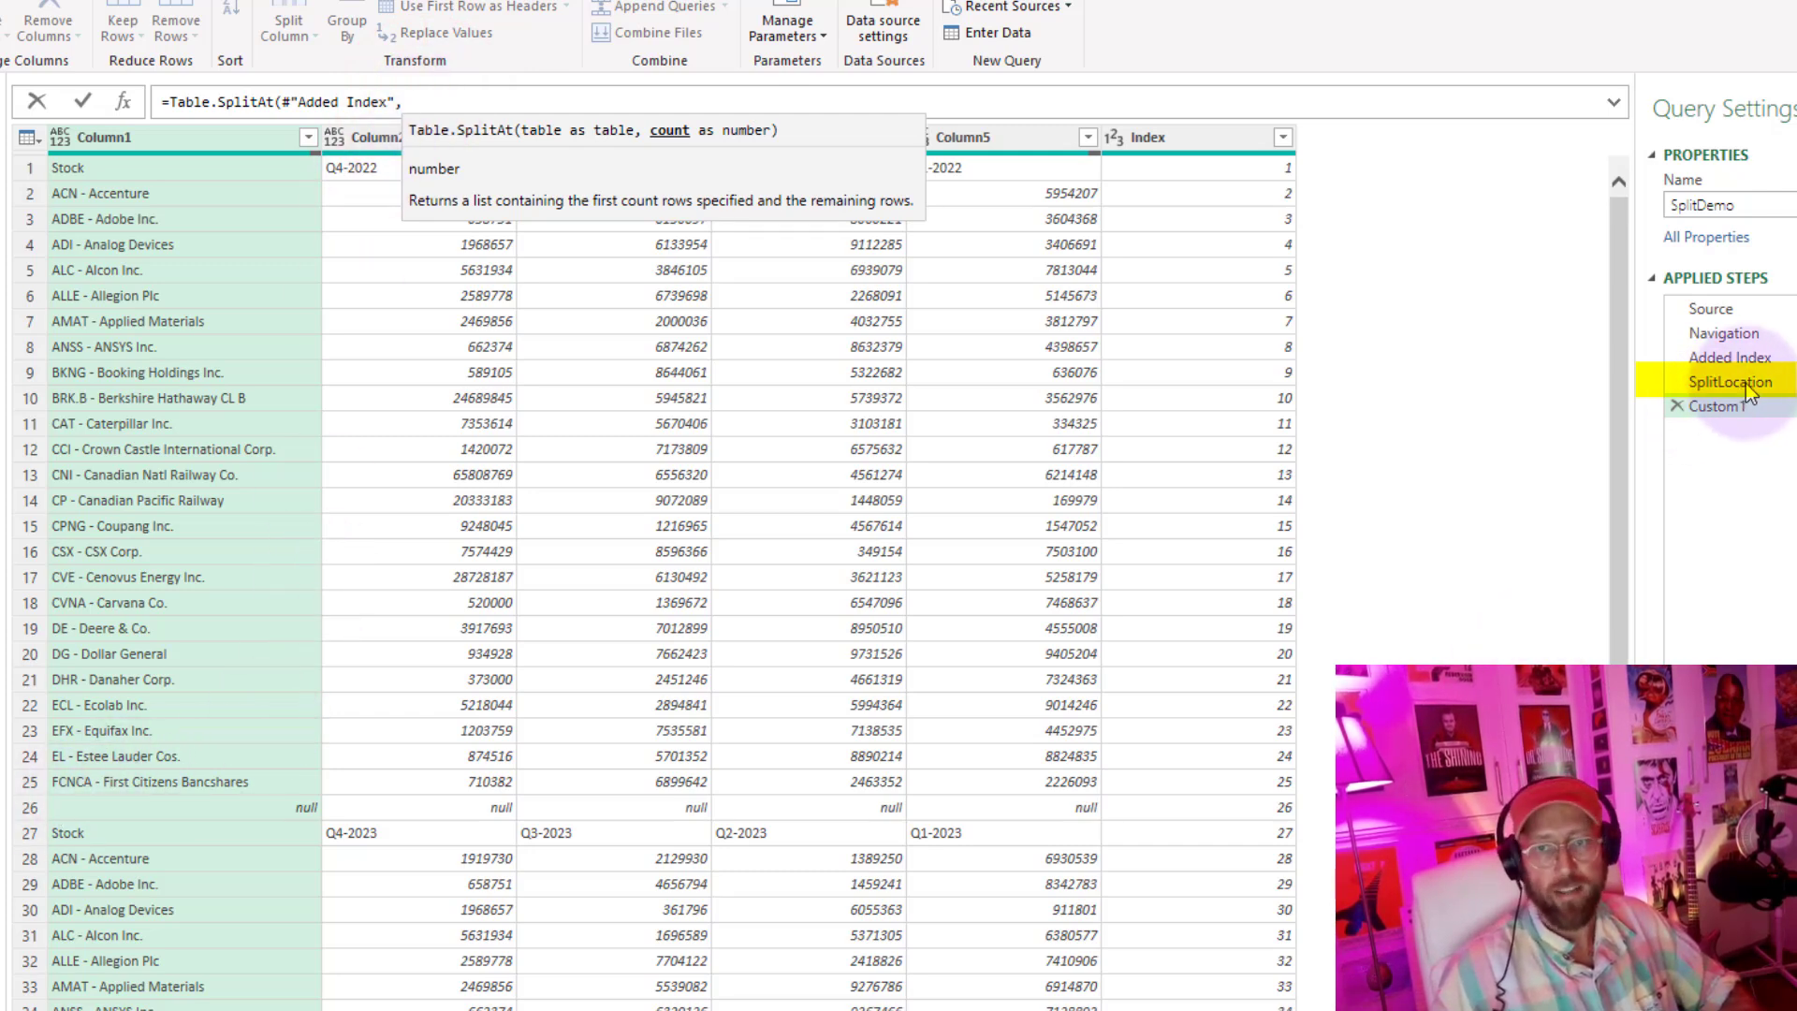
type("Split")
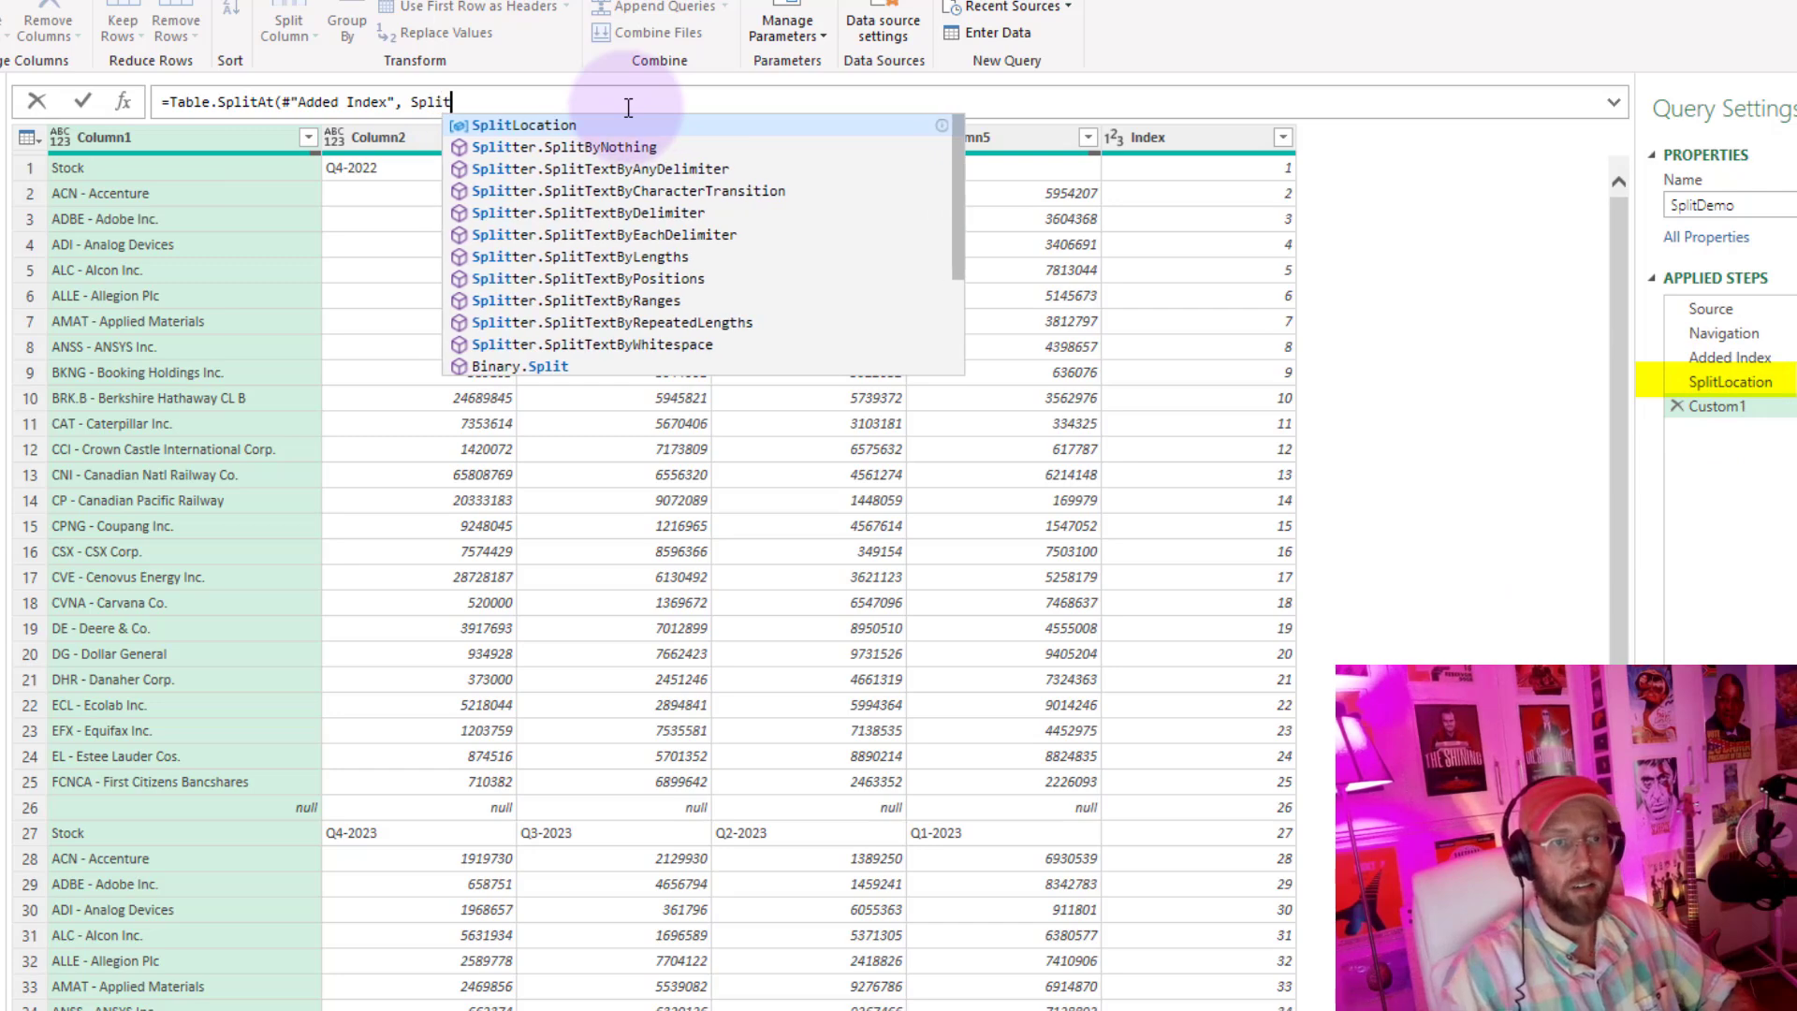
left_click(524, 123)
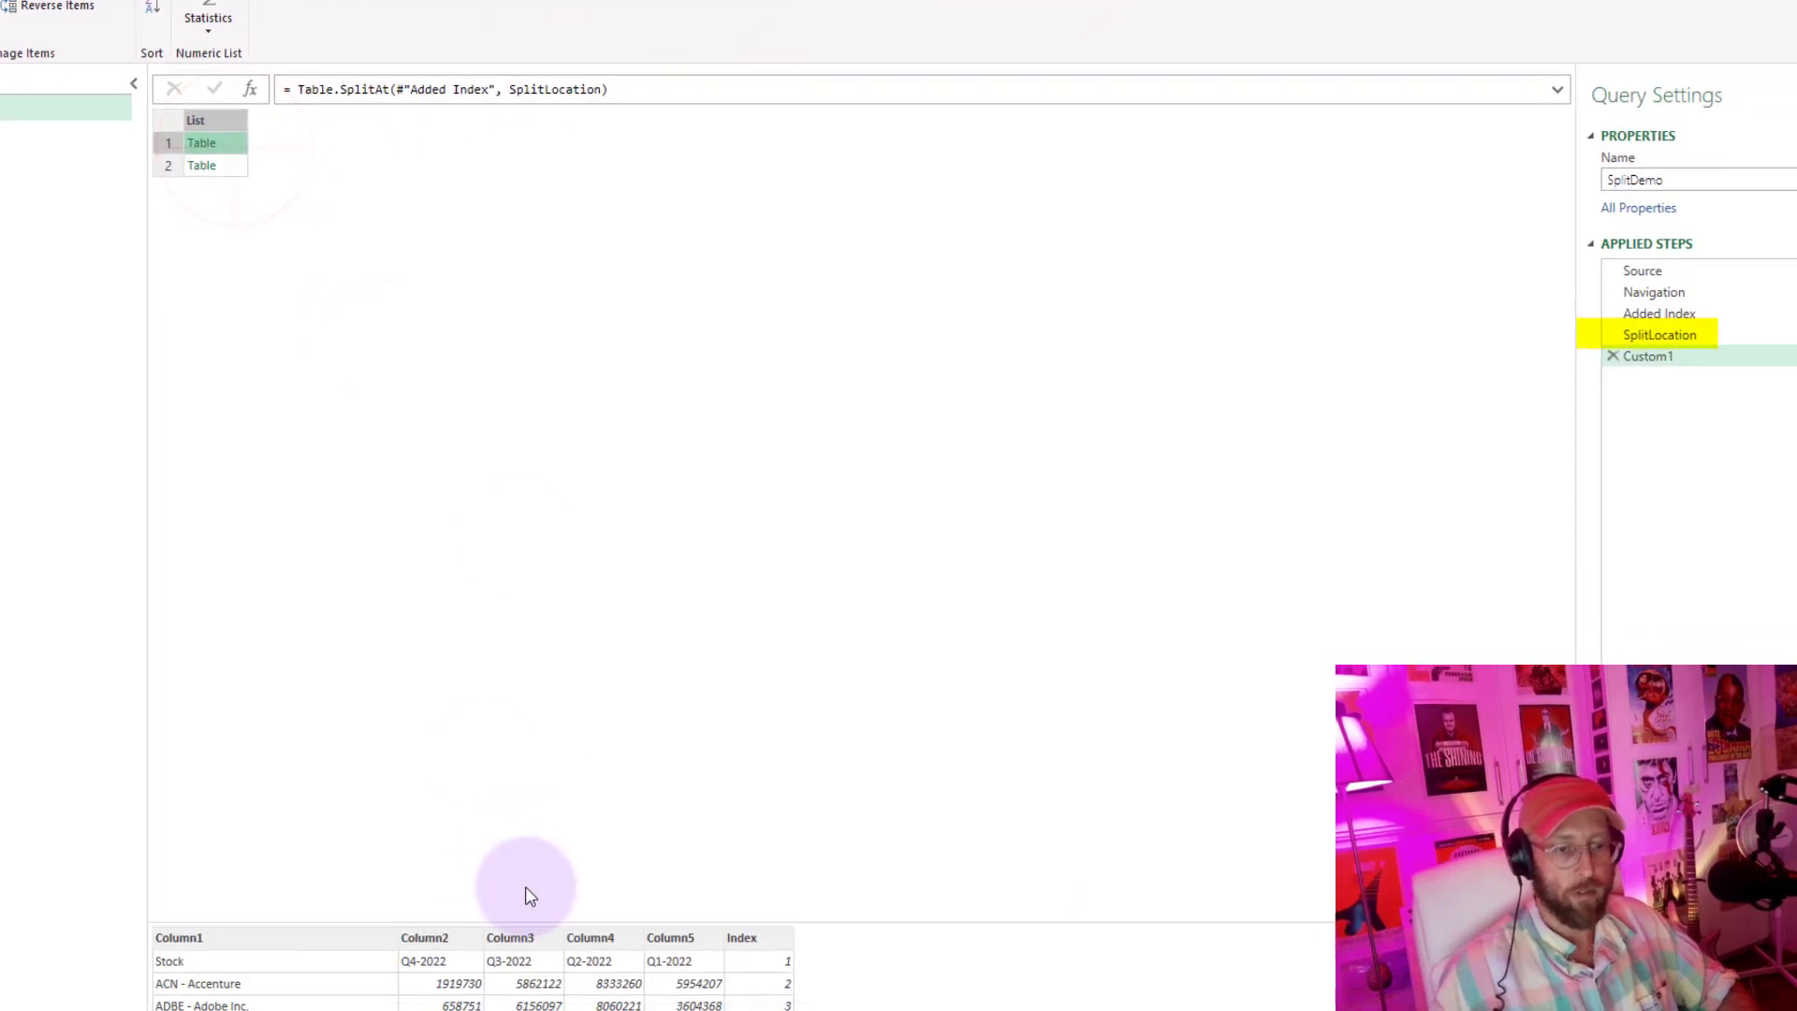
left_click(1610, 348)
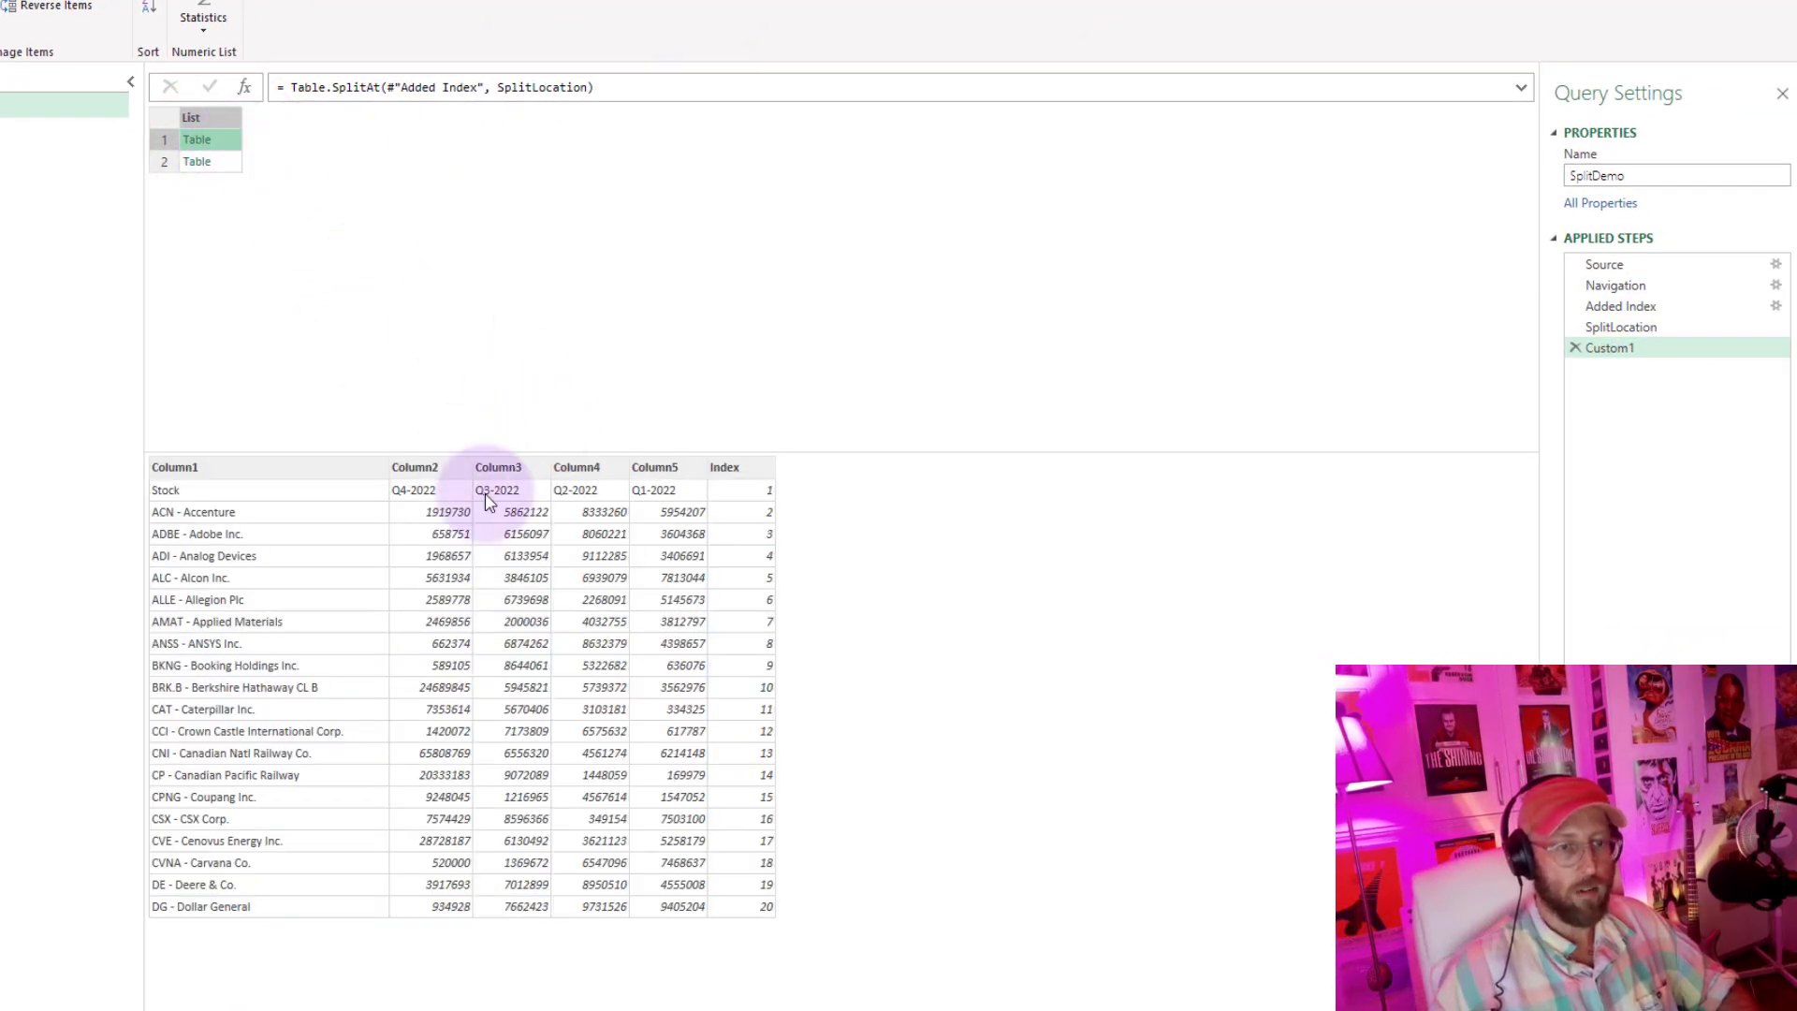
left_click(197, 161)
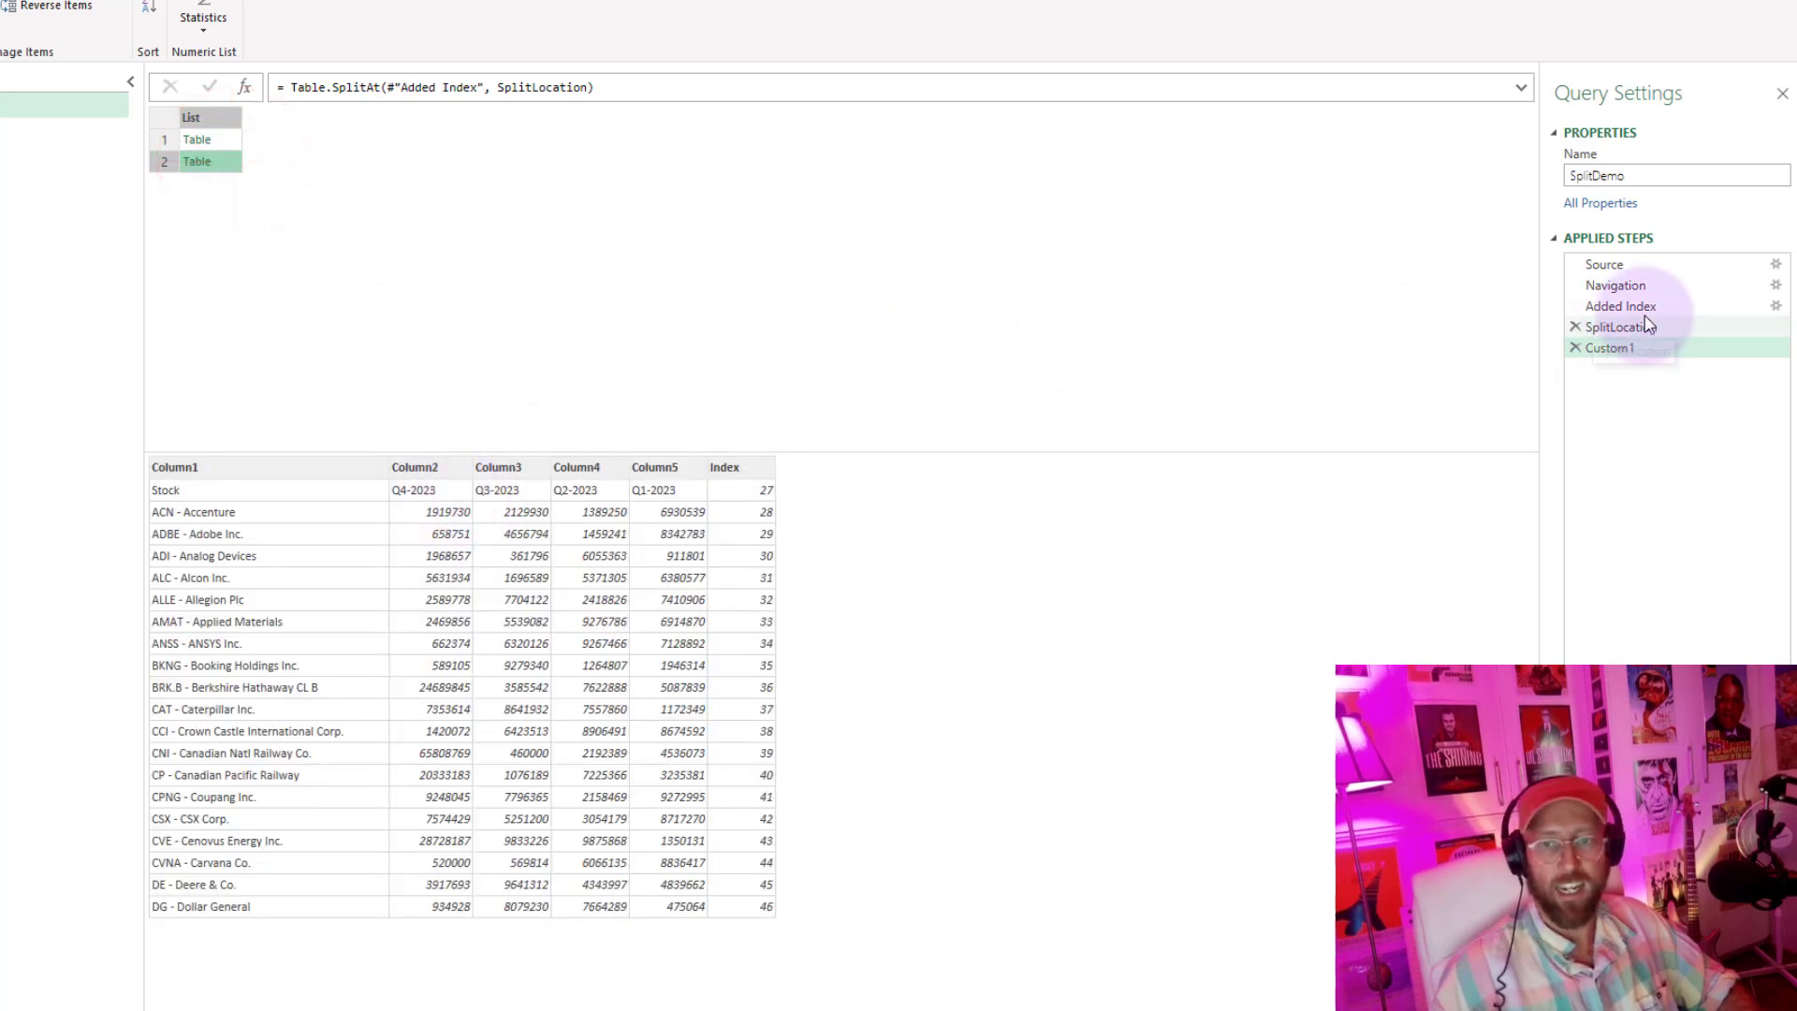
left_click(1621, 306)
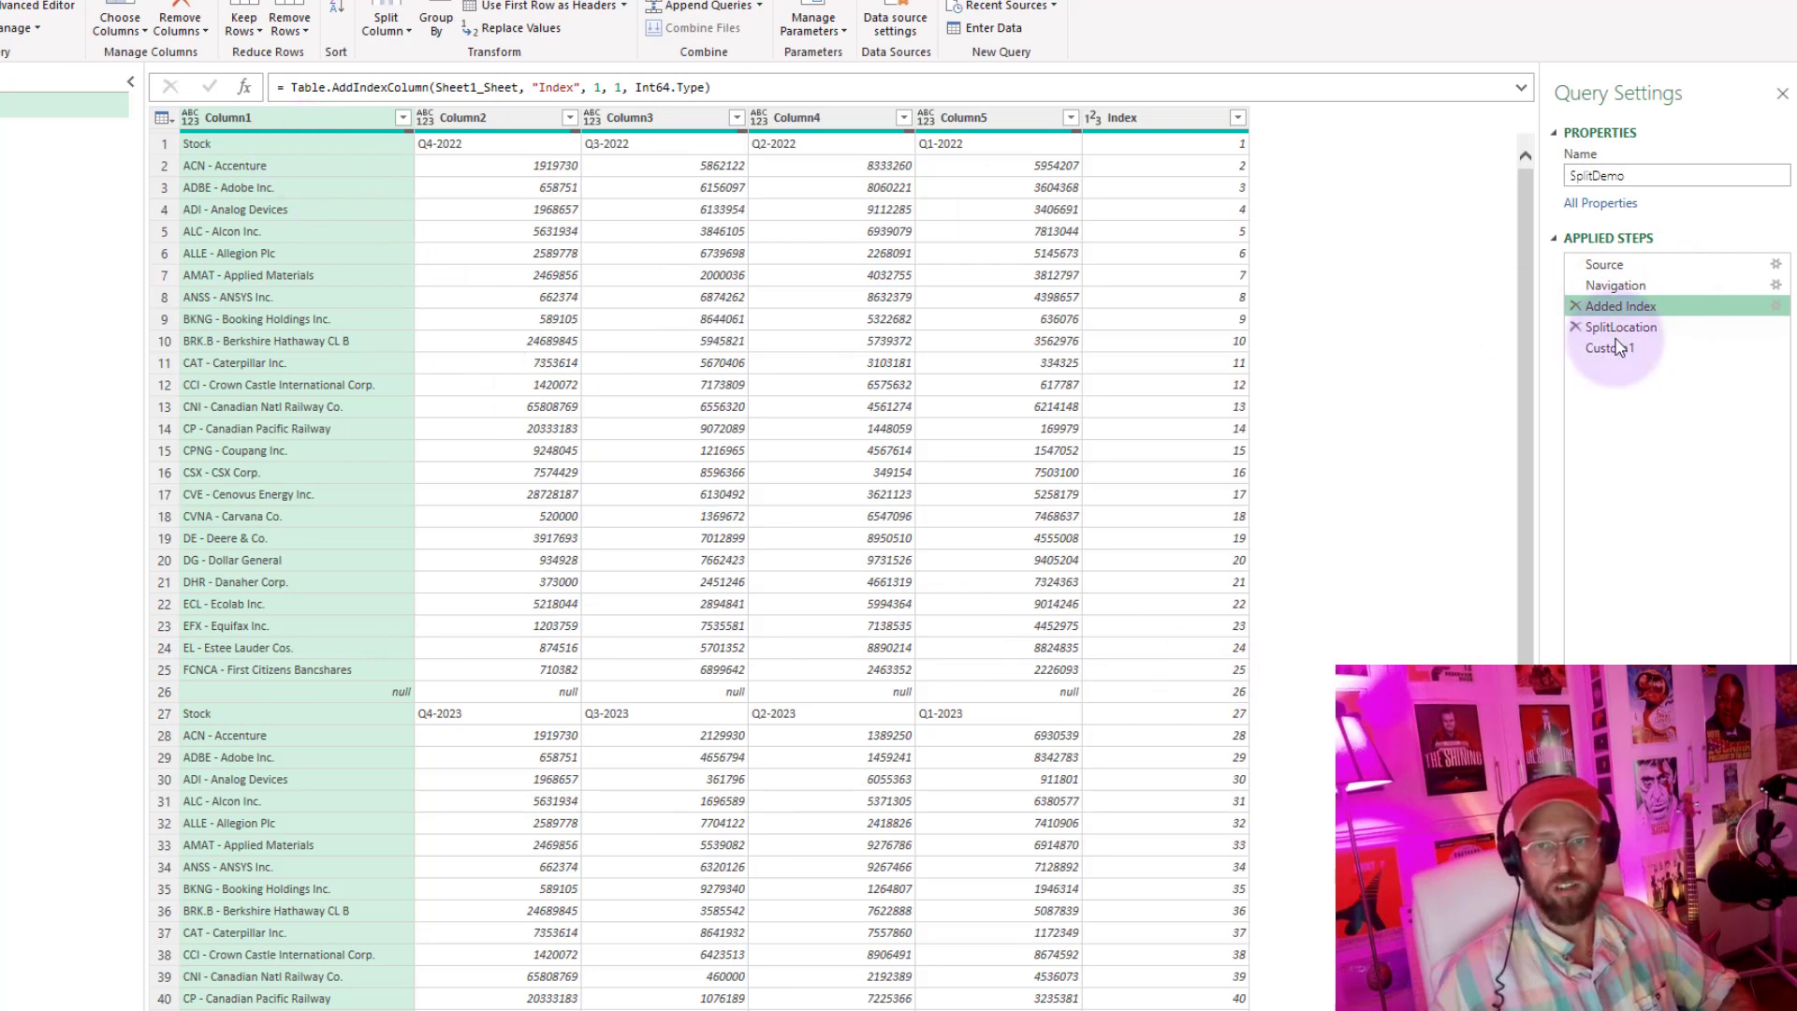
left_click(1613, 348)
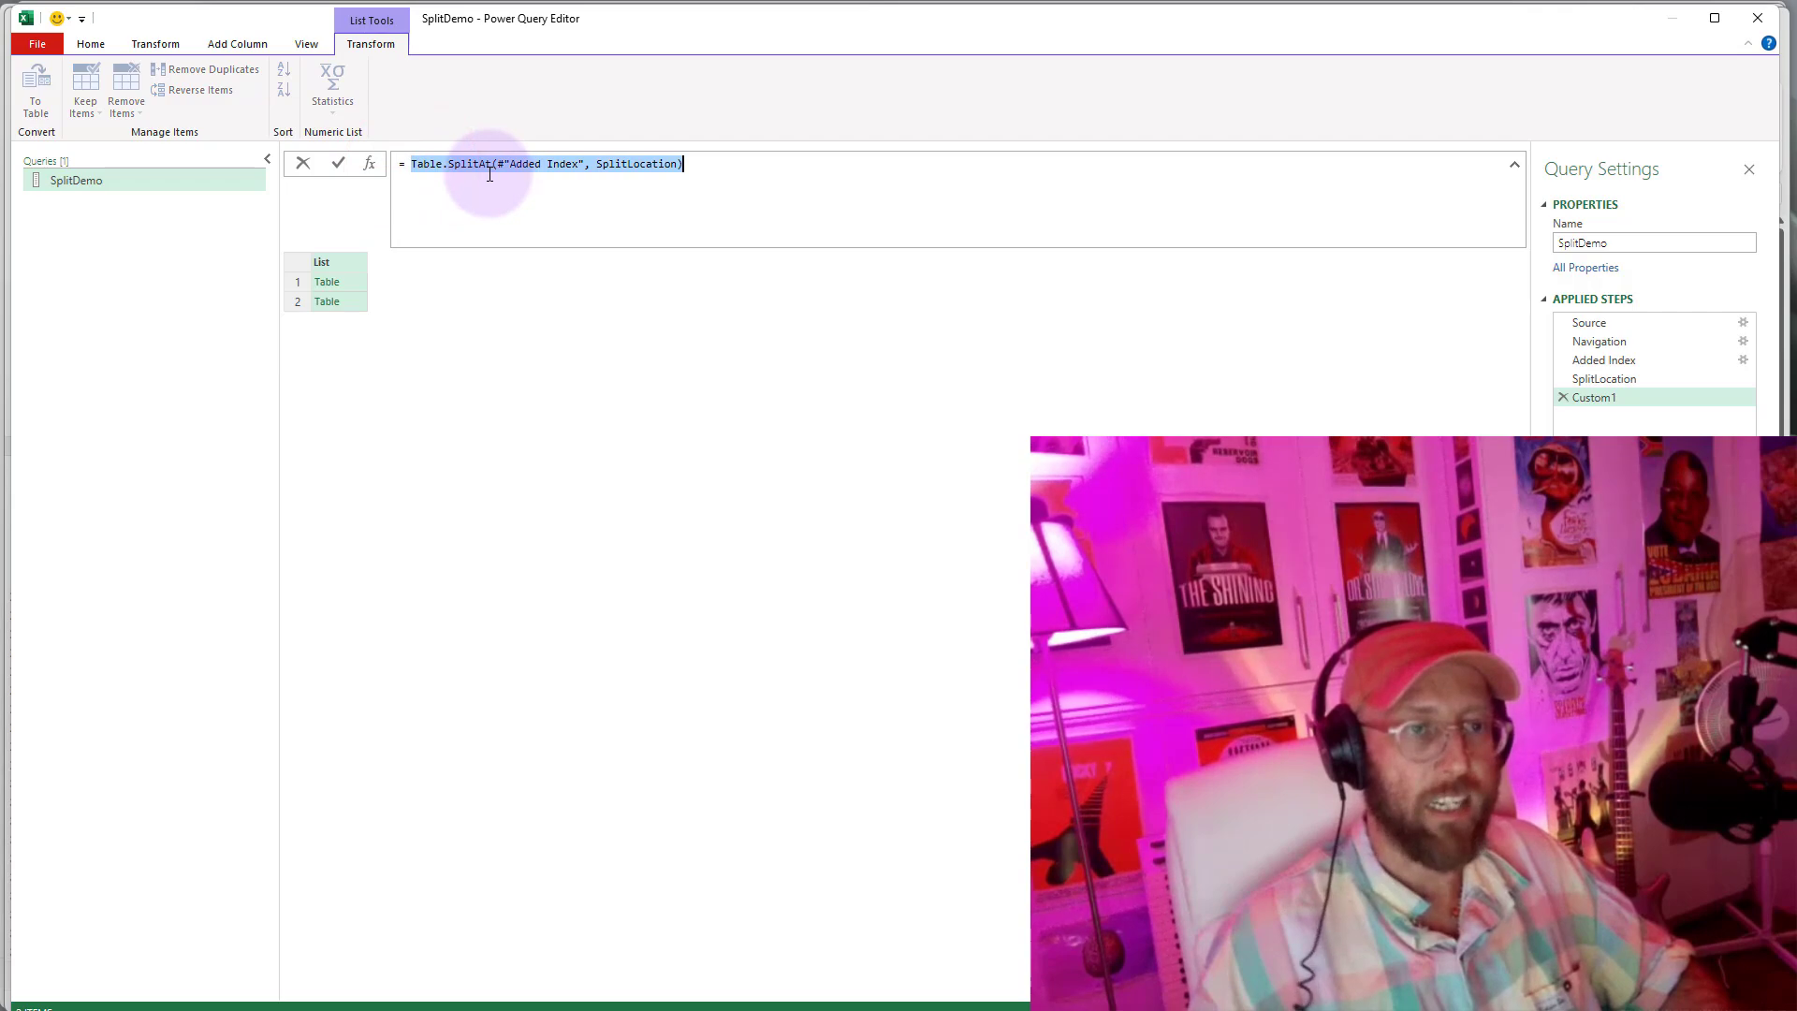
left_click(326, 300)
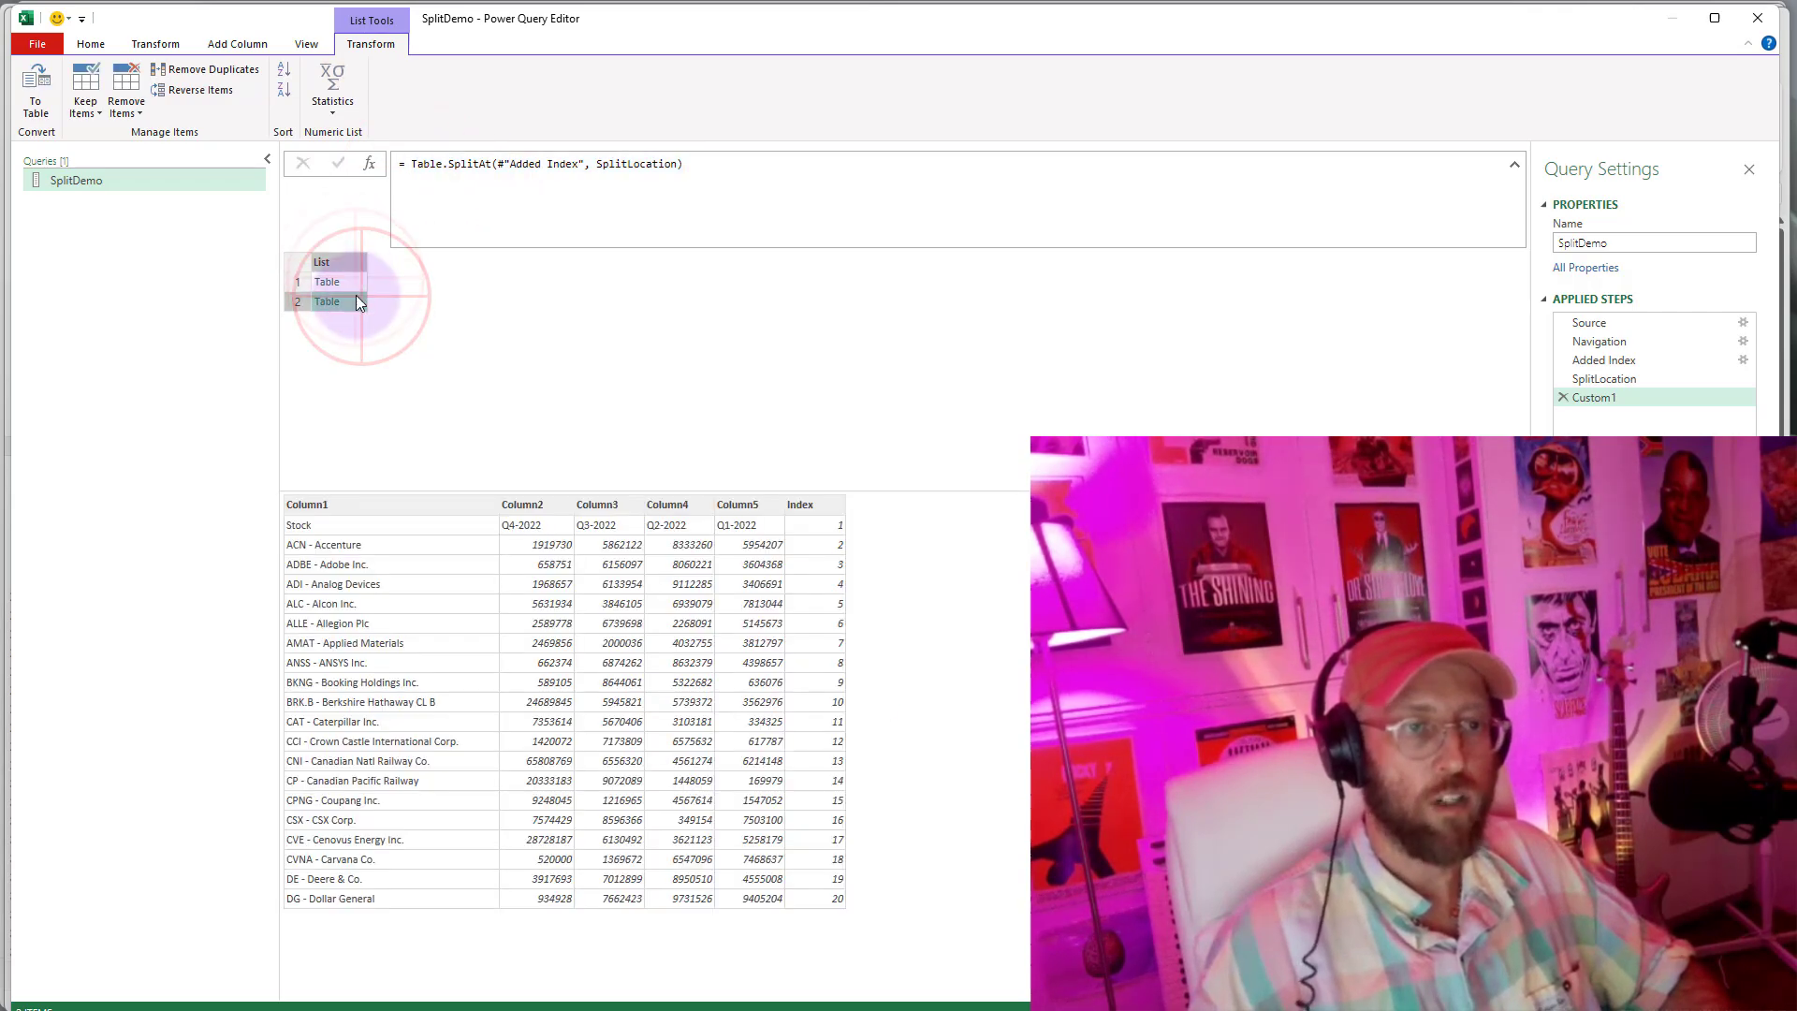
left_click(326, 280)
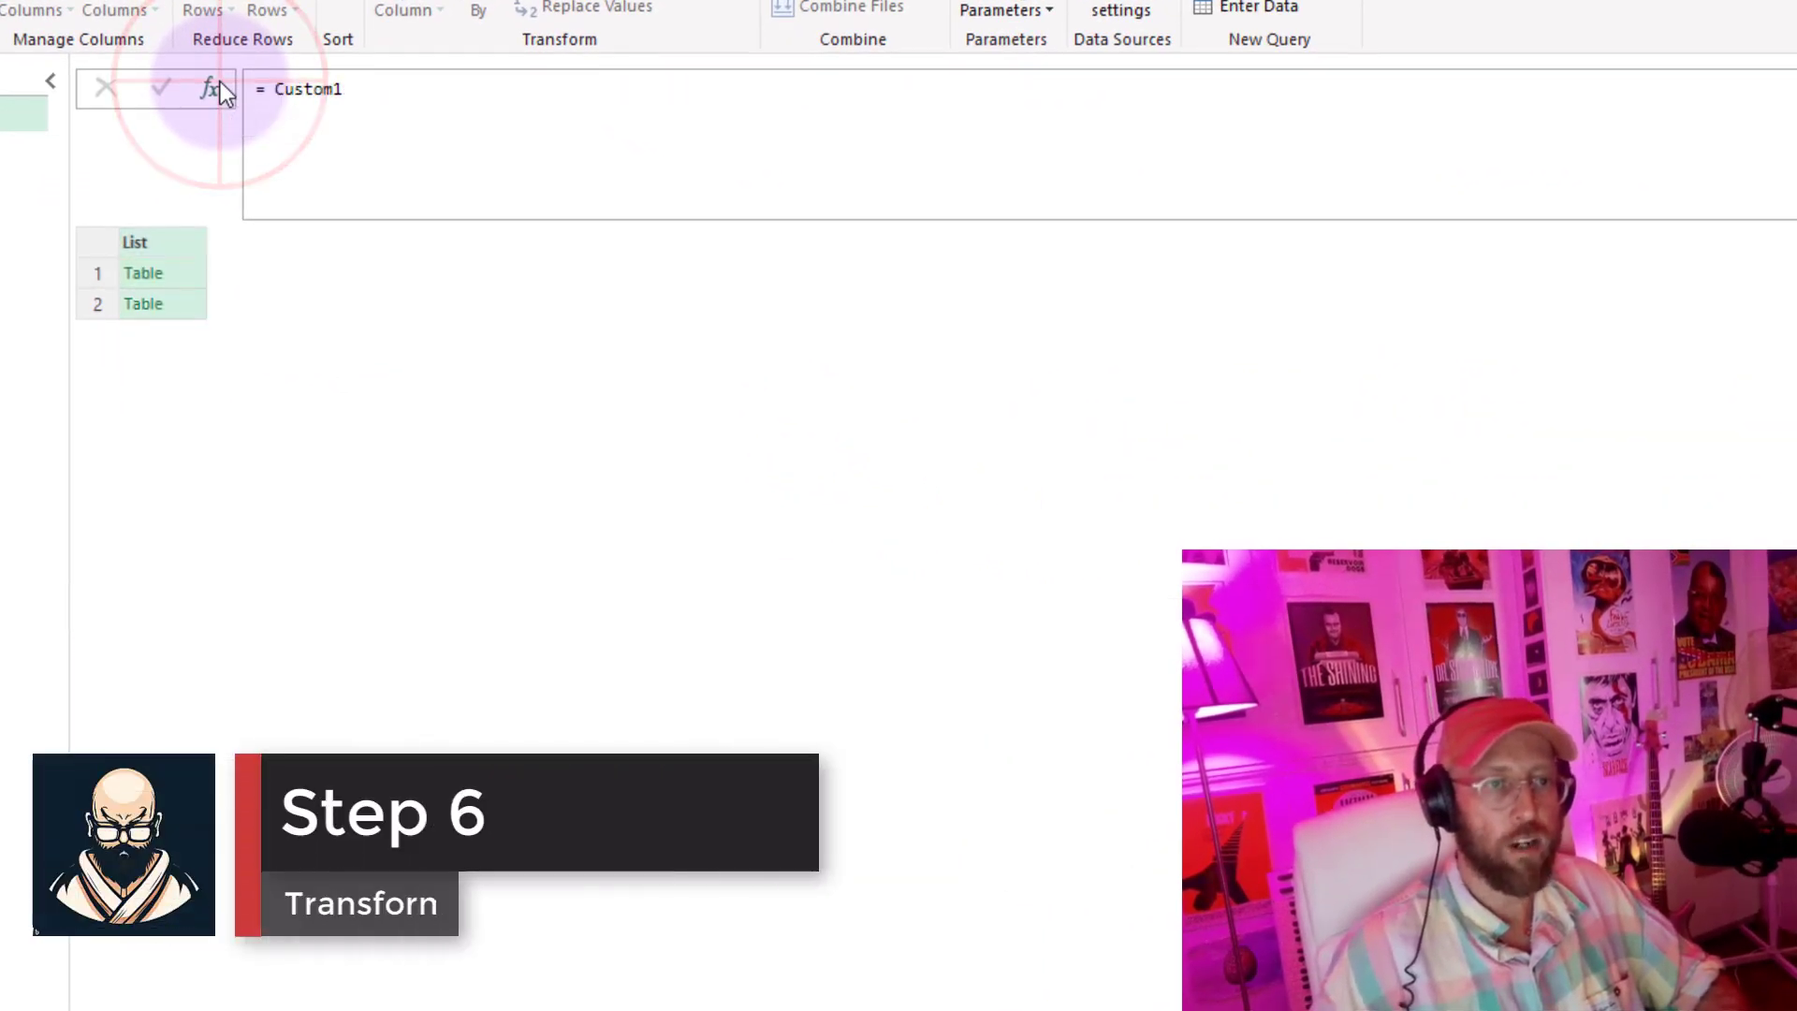
- Begin List.Transform(Custom1, each Table.RemoveColumns(_, "Index")) over the split list
left_click(144, 273)
type("List.Transform")
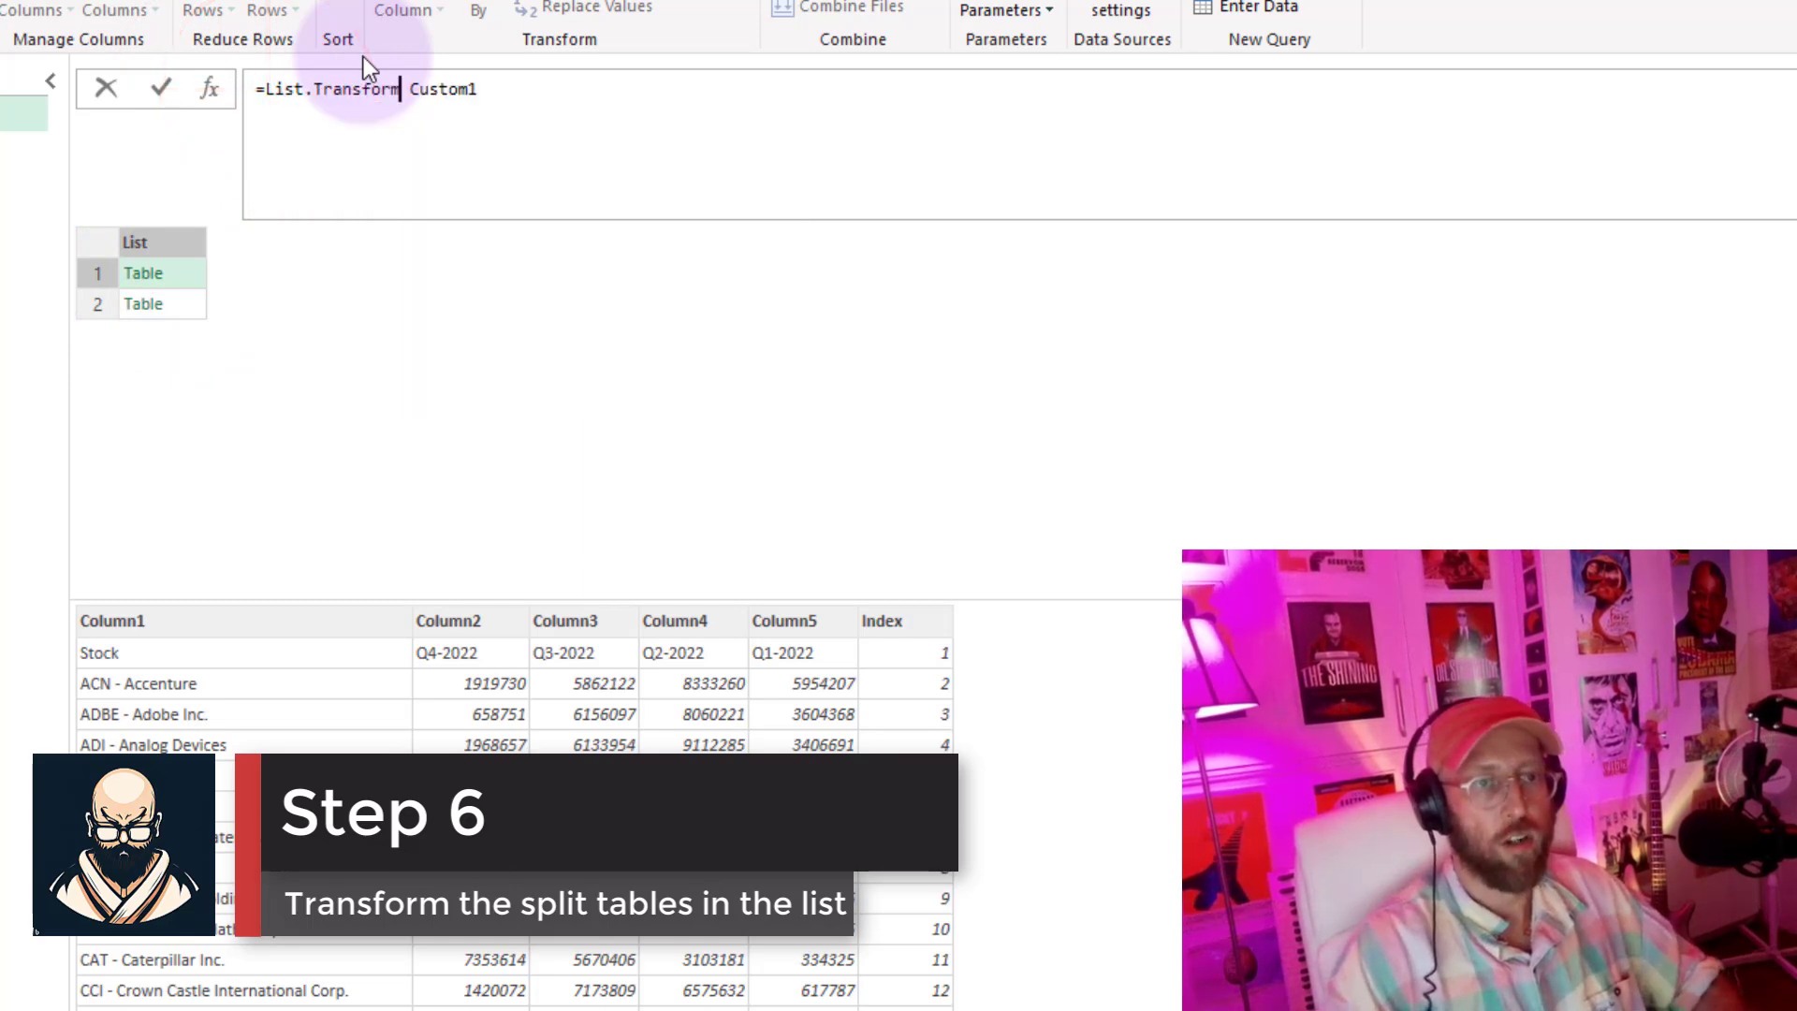
type("(")
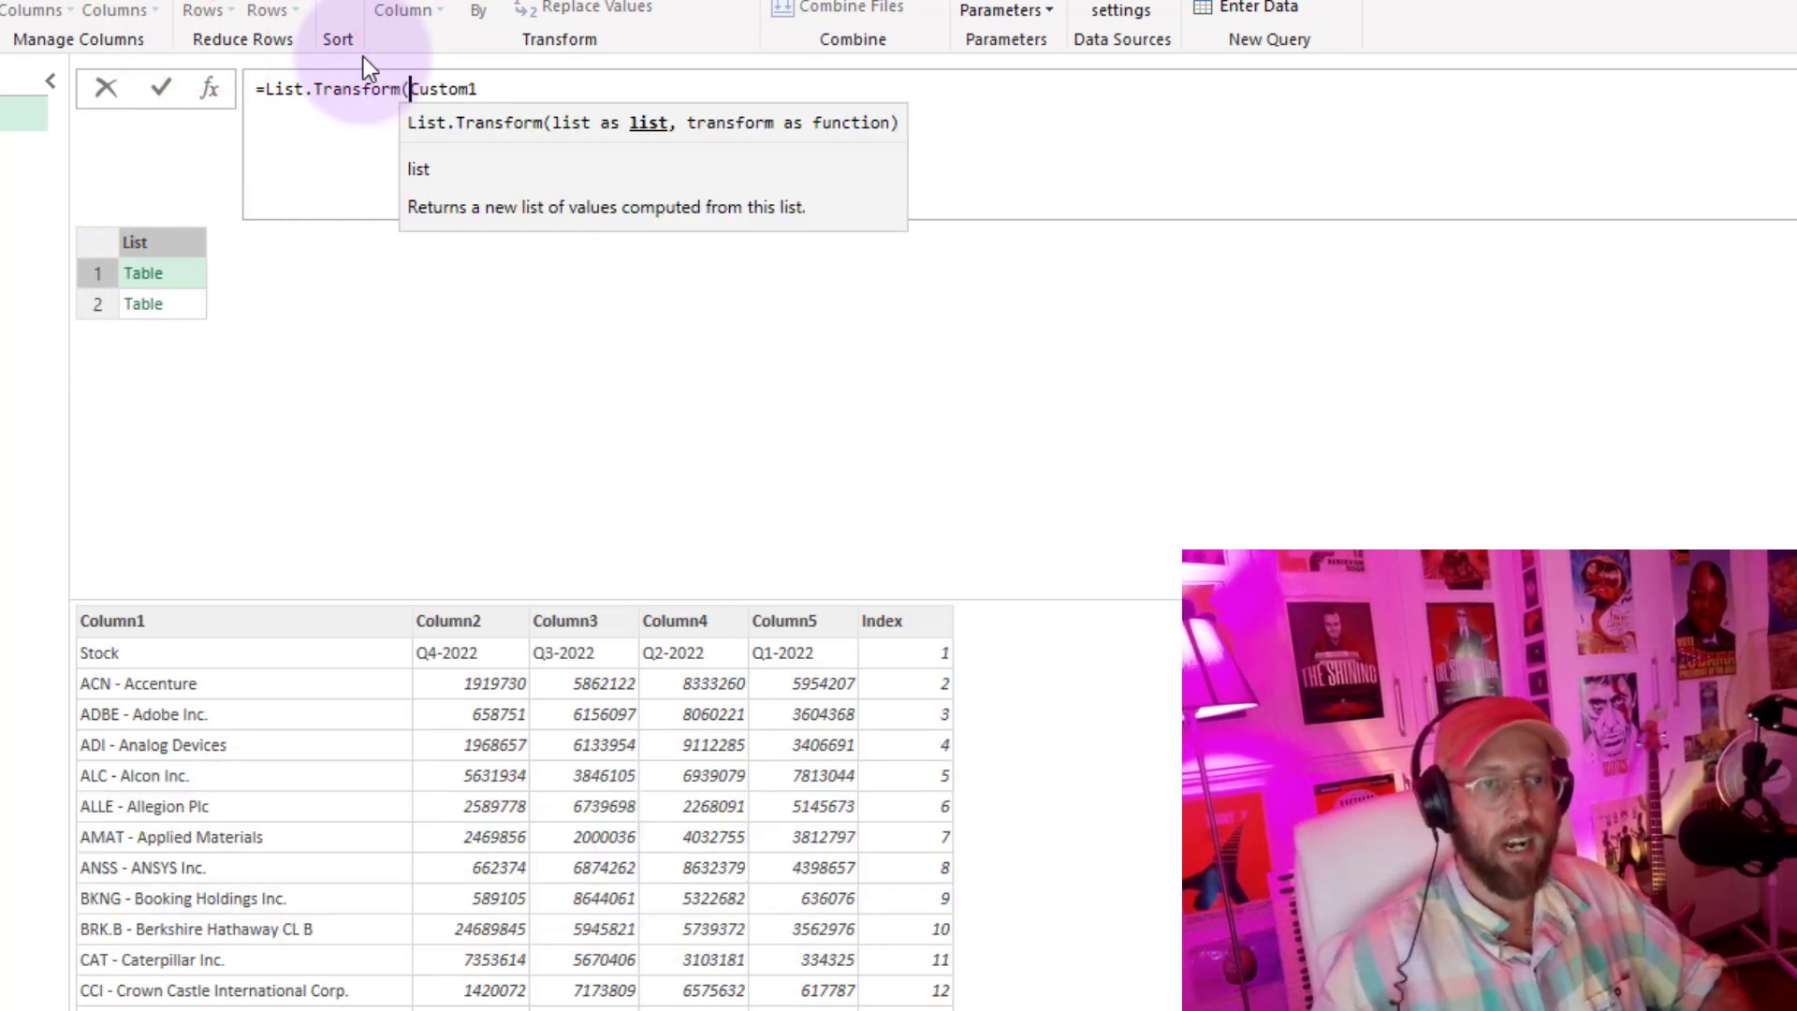
mouse_move(184, 276)
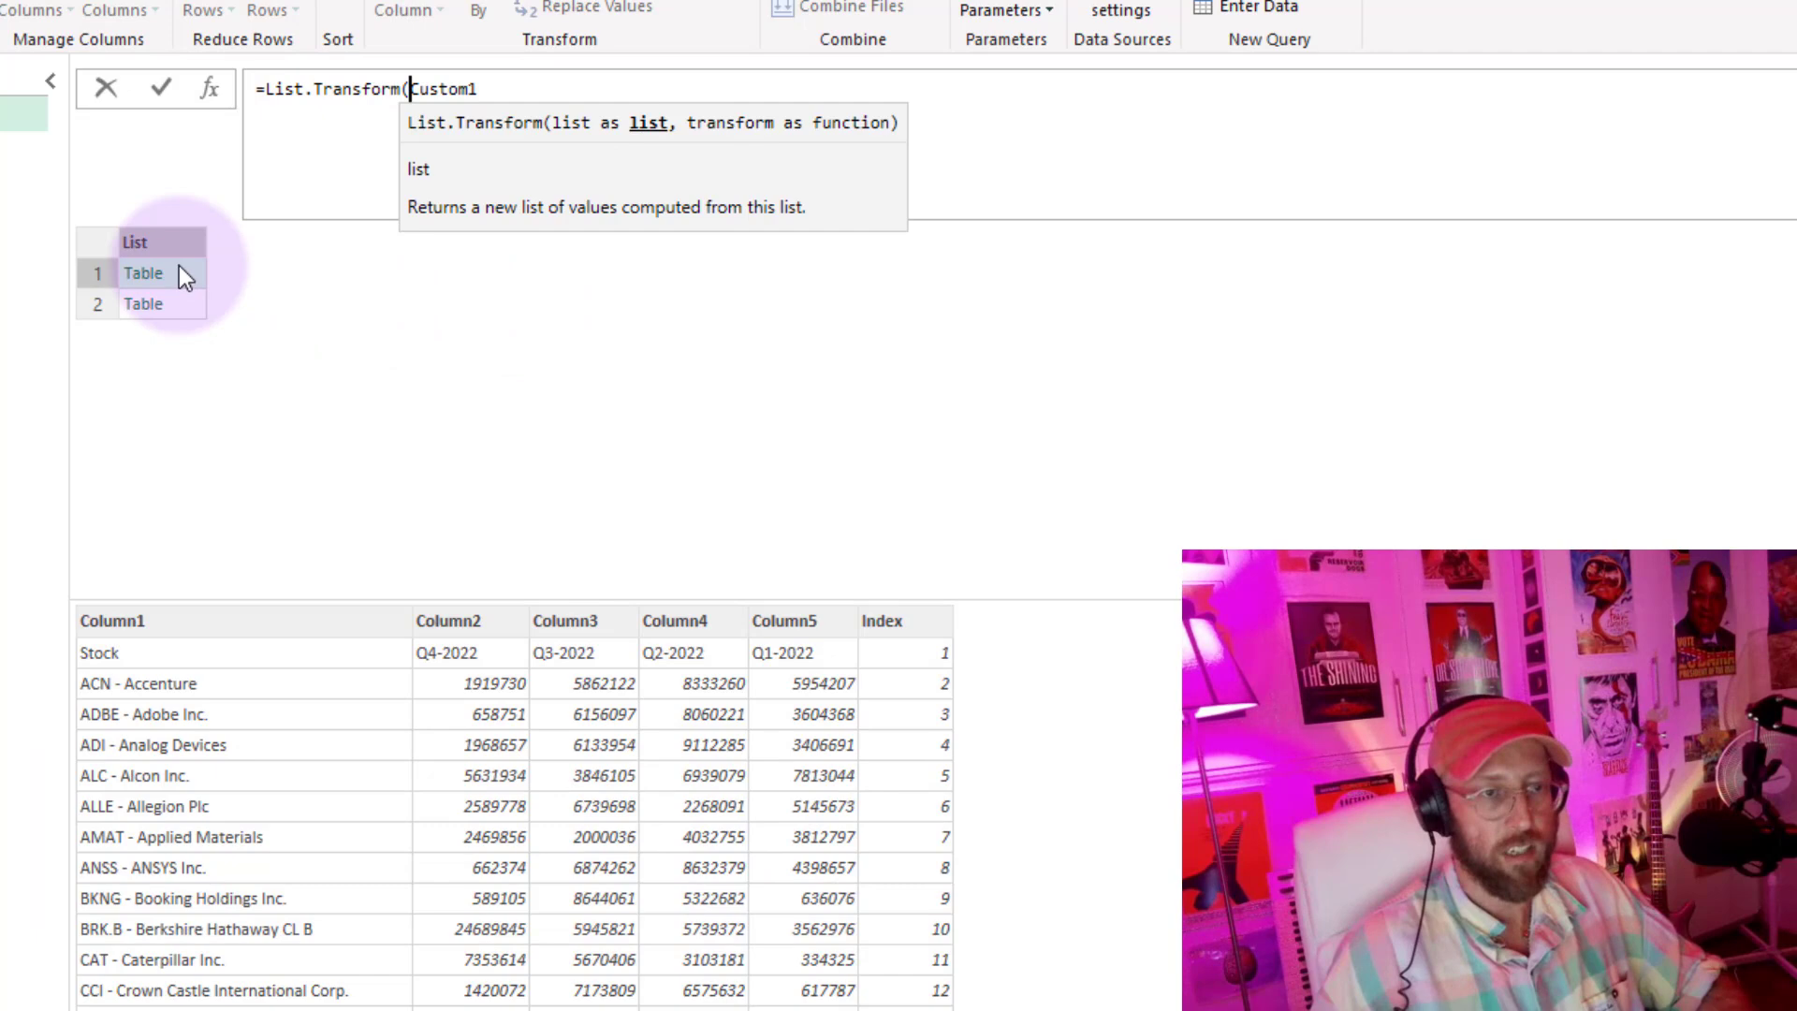
left_click(687, 125)
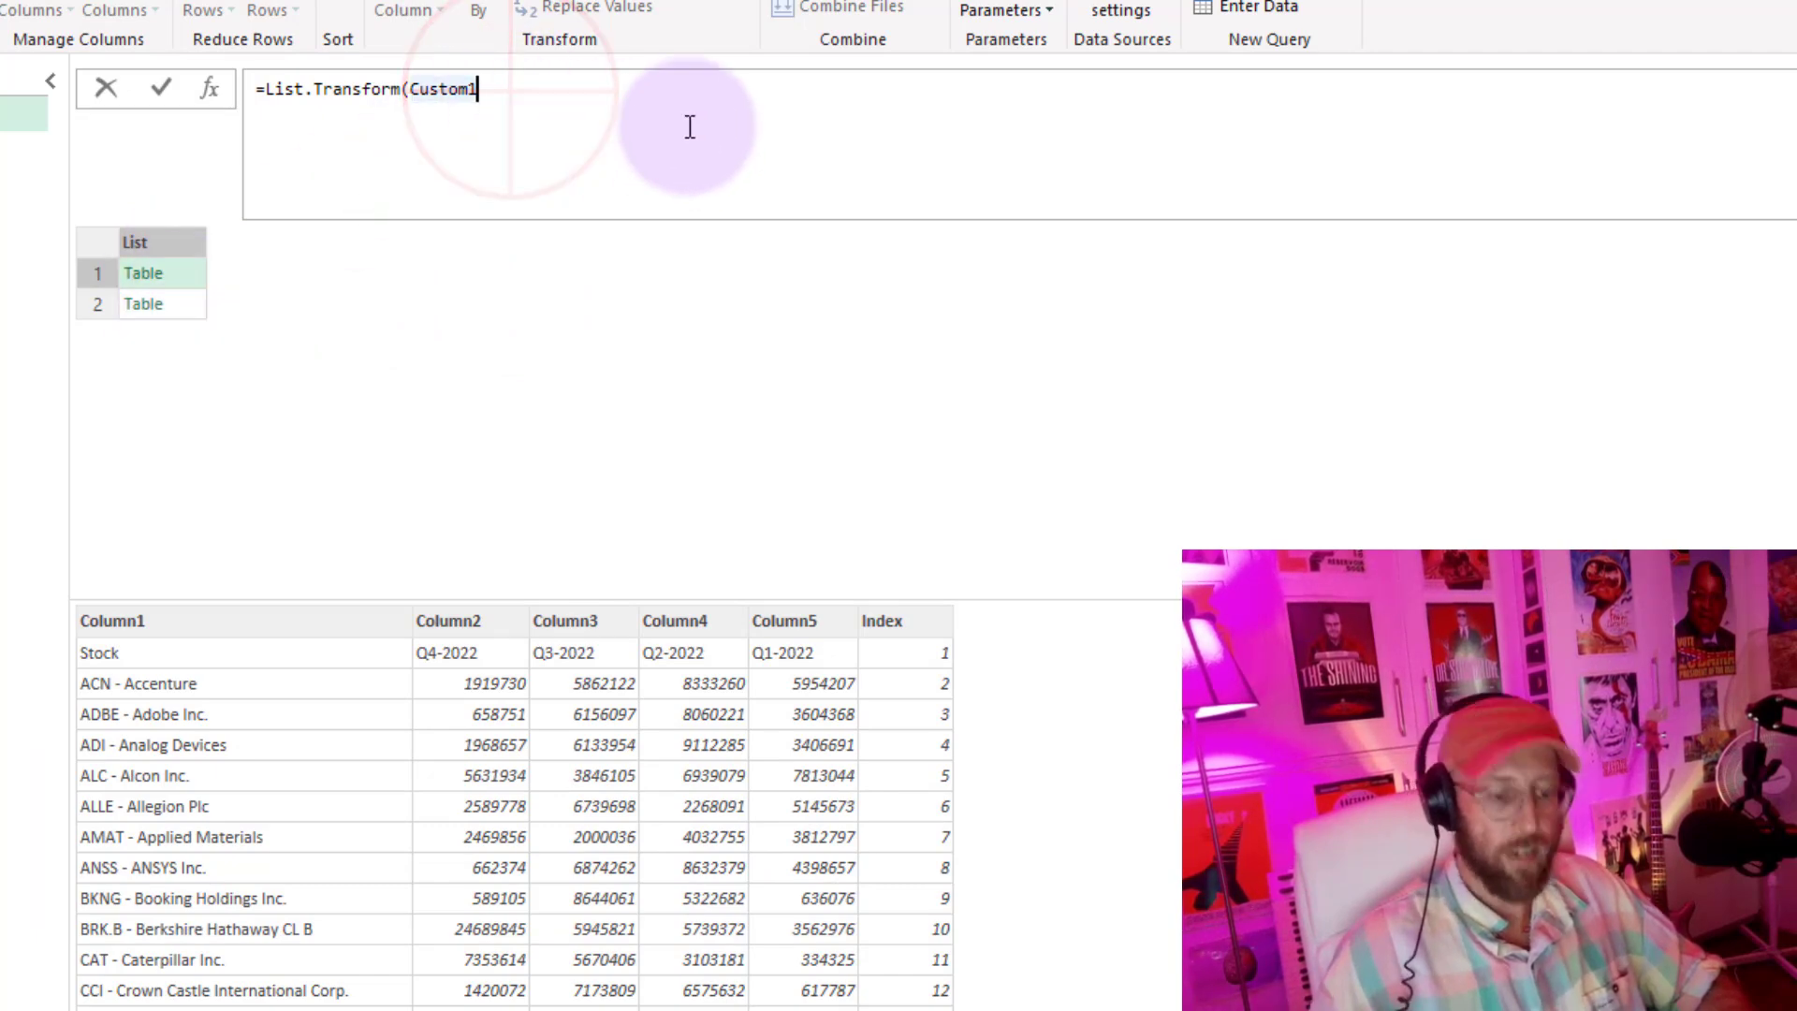
type(",")
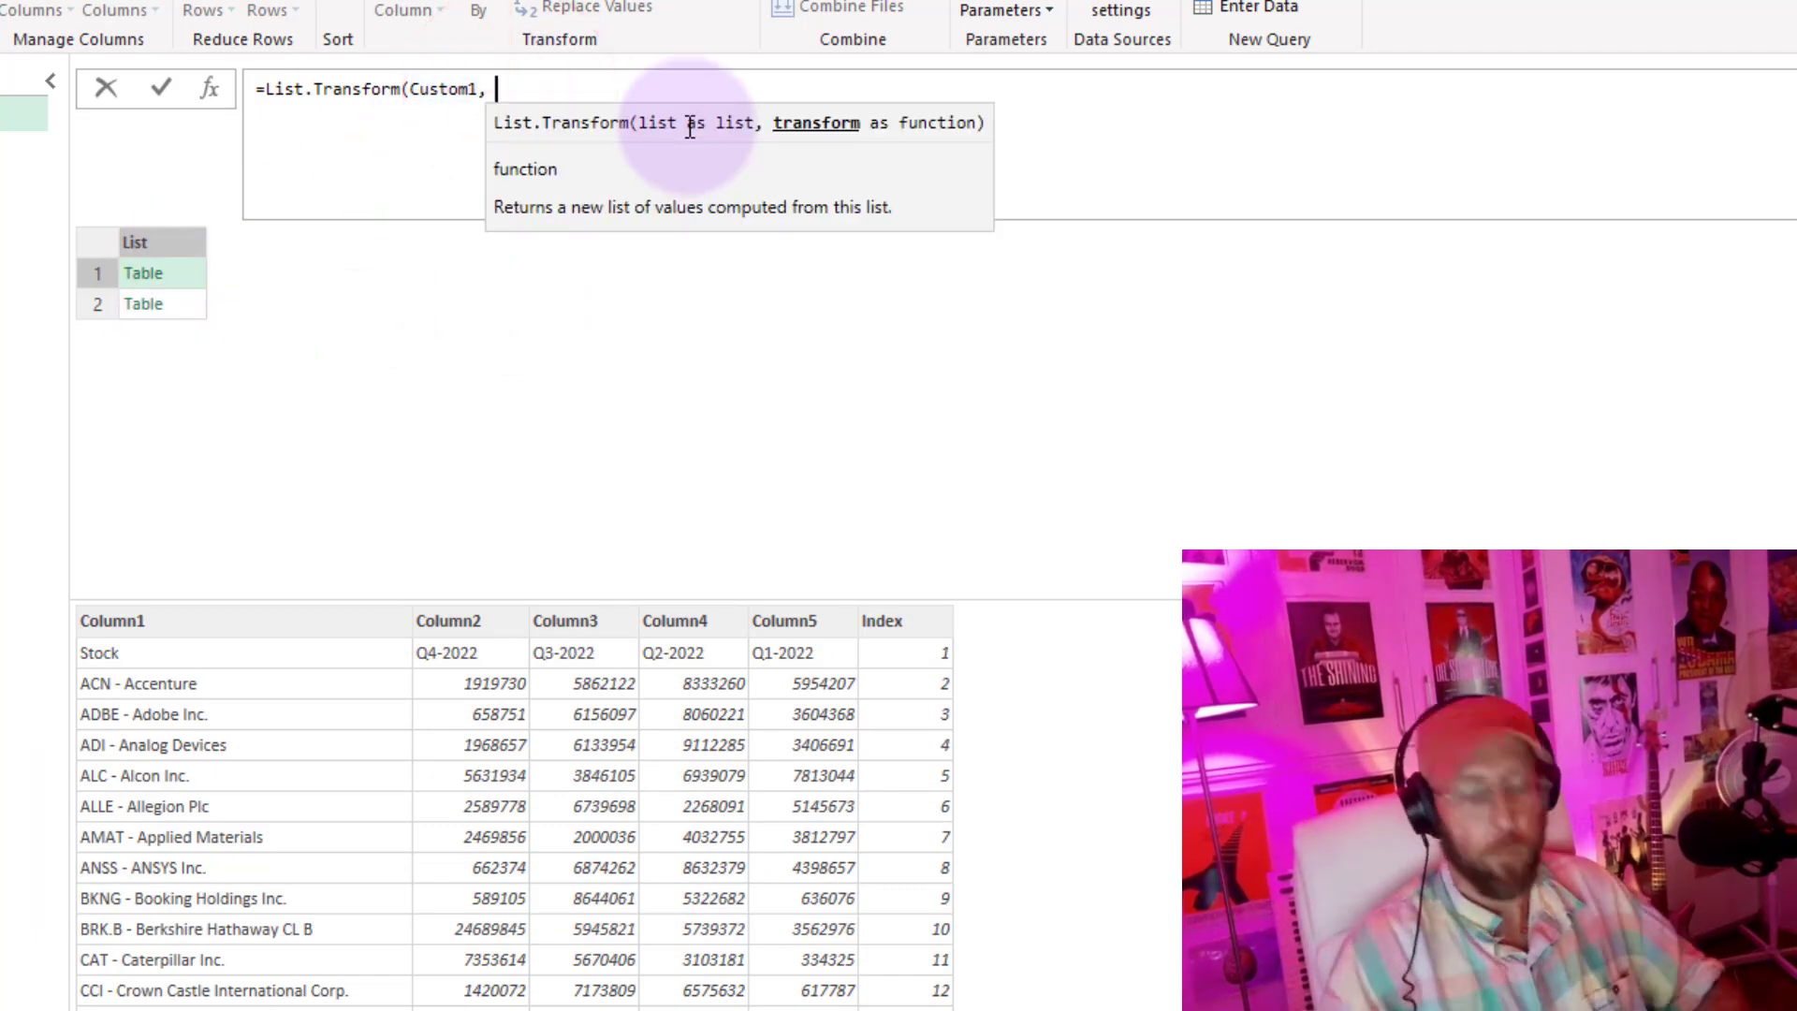
type("each")
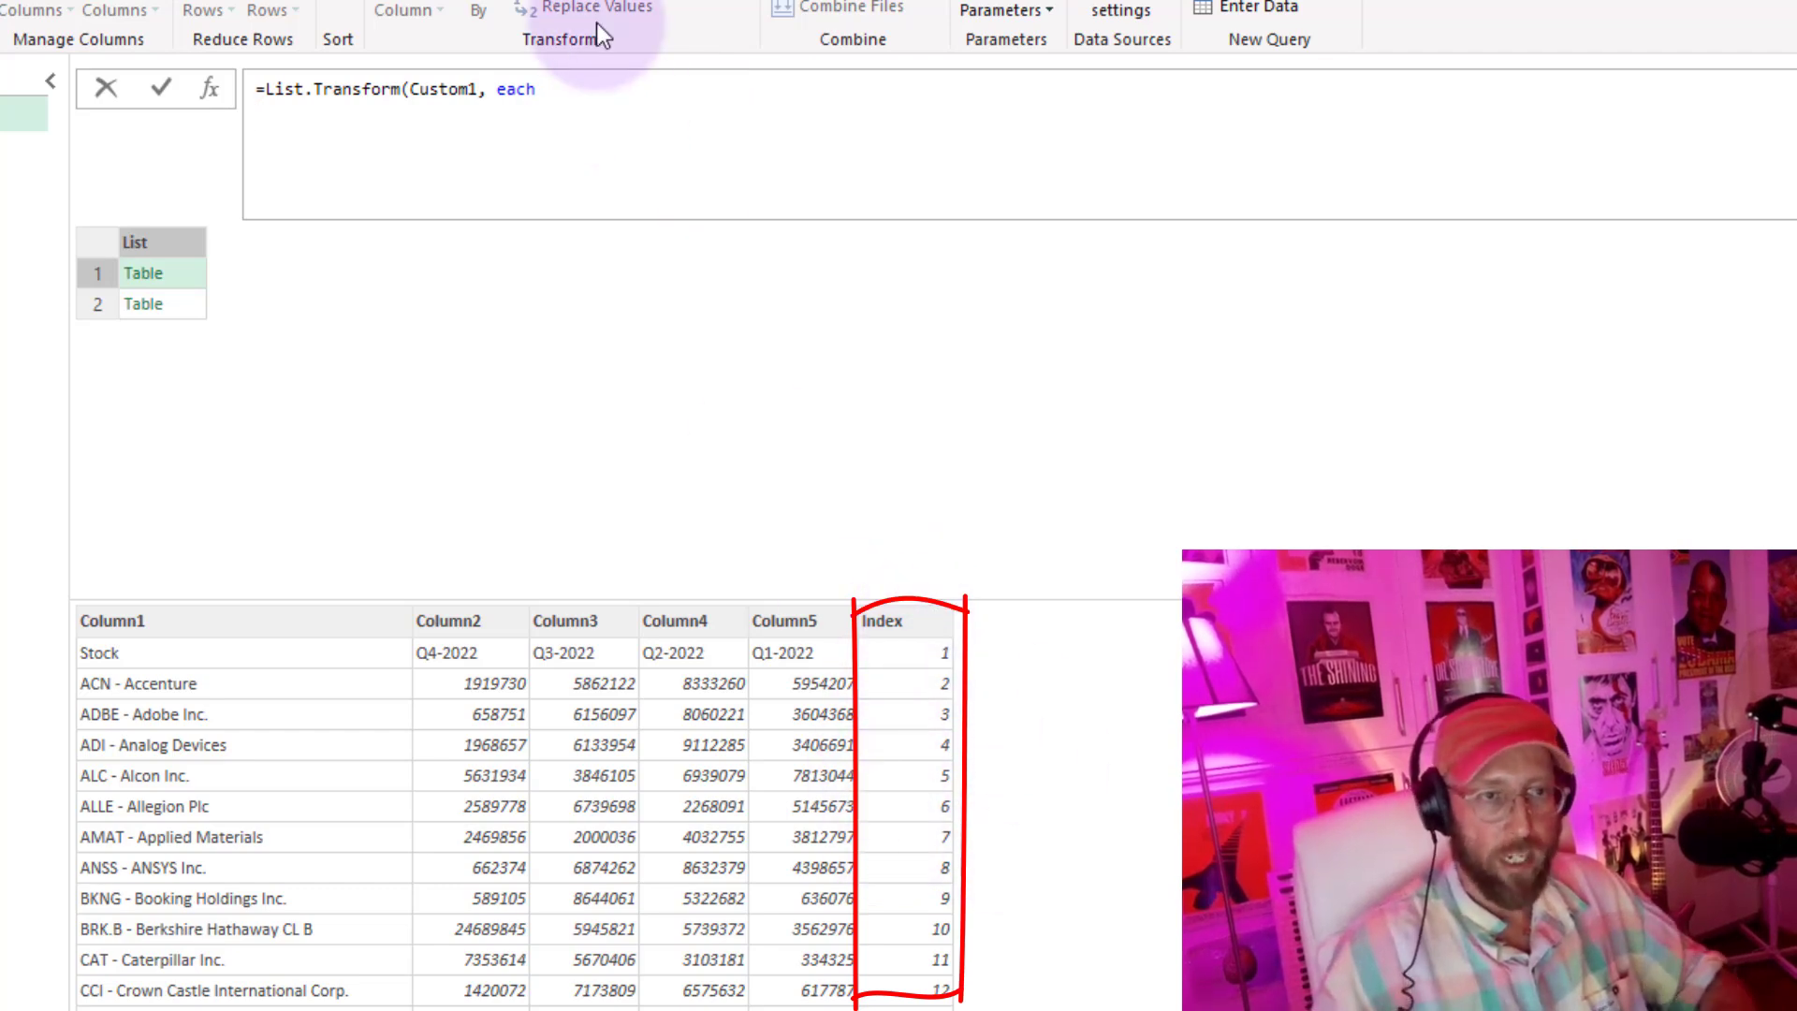
type("table")
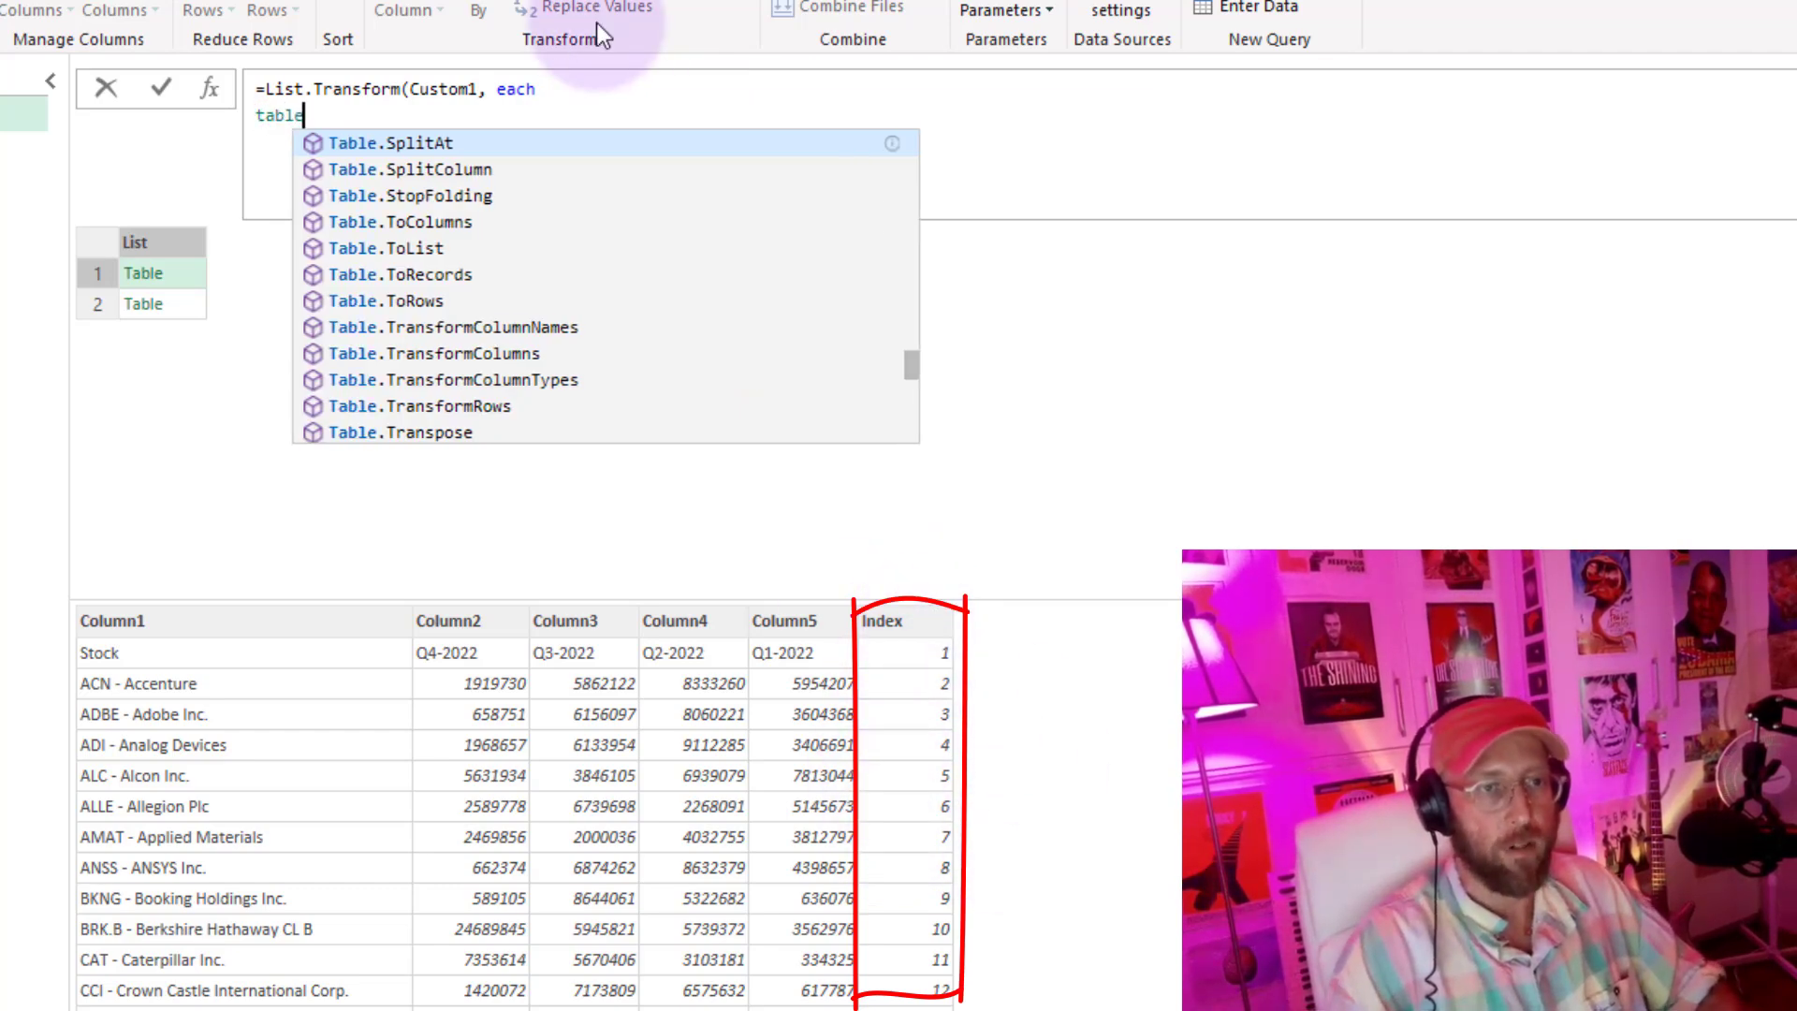
type("remove")
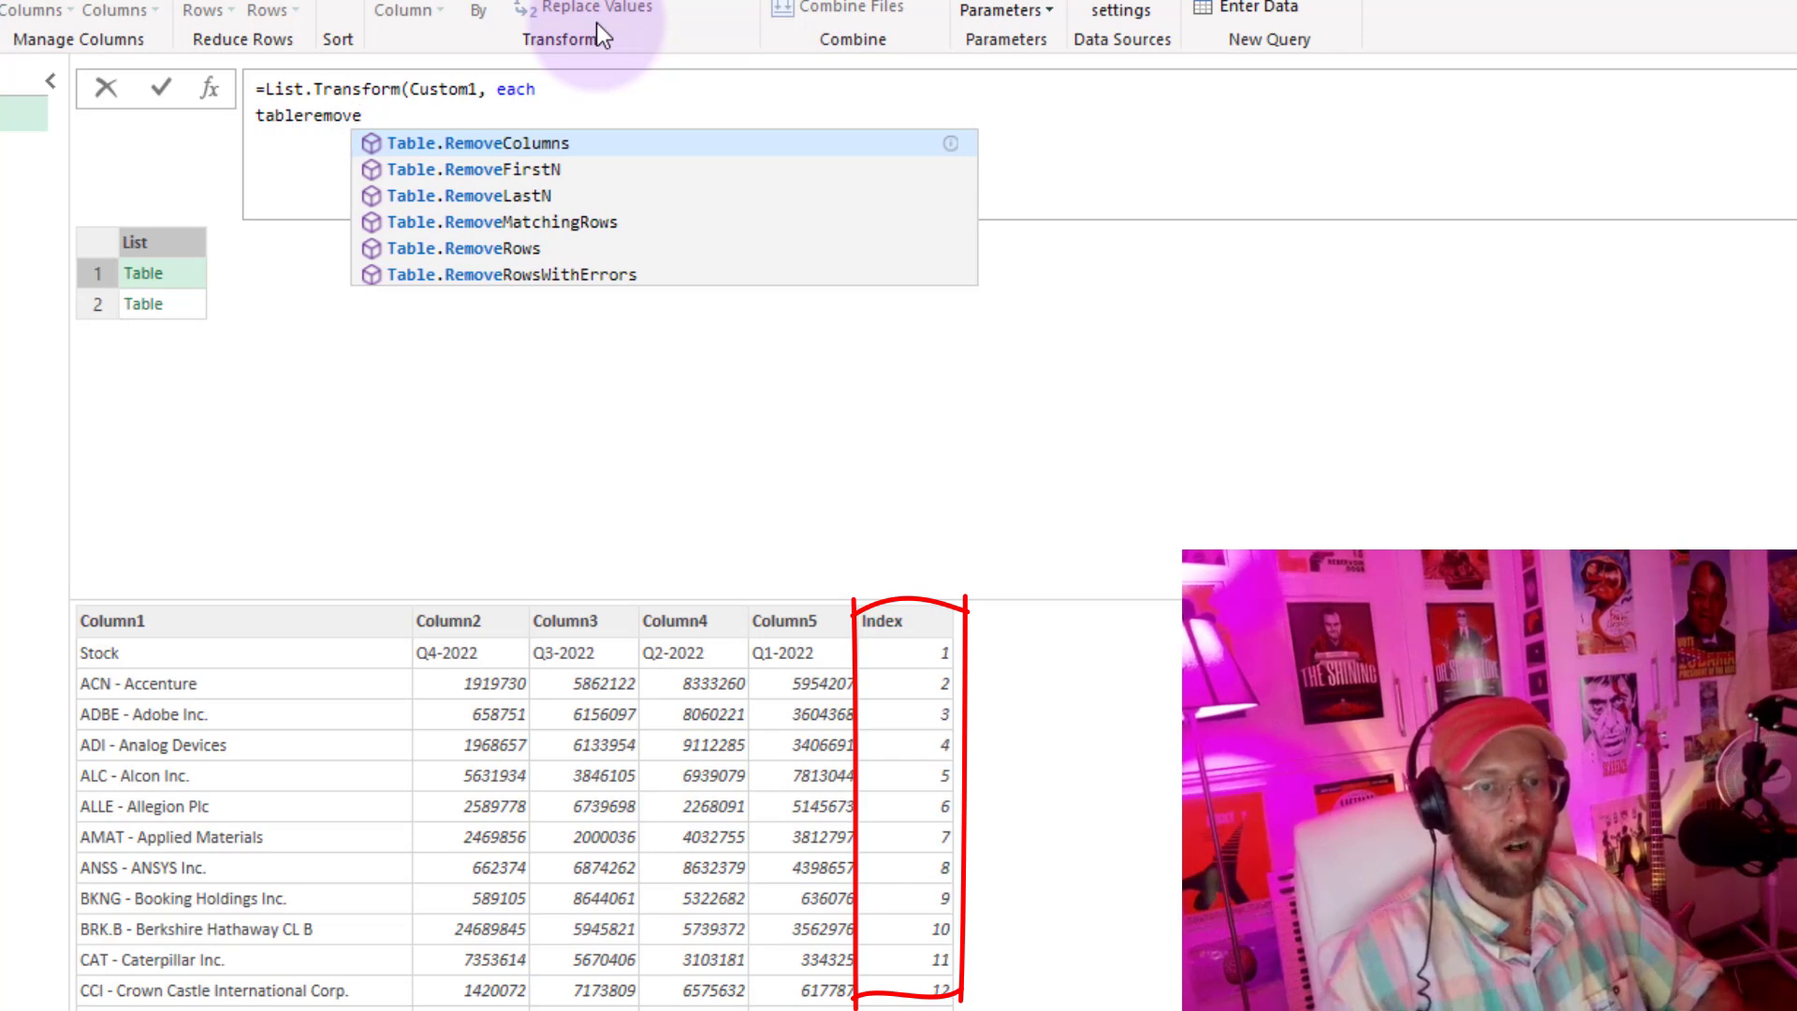
left_click(480, 143)
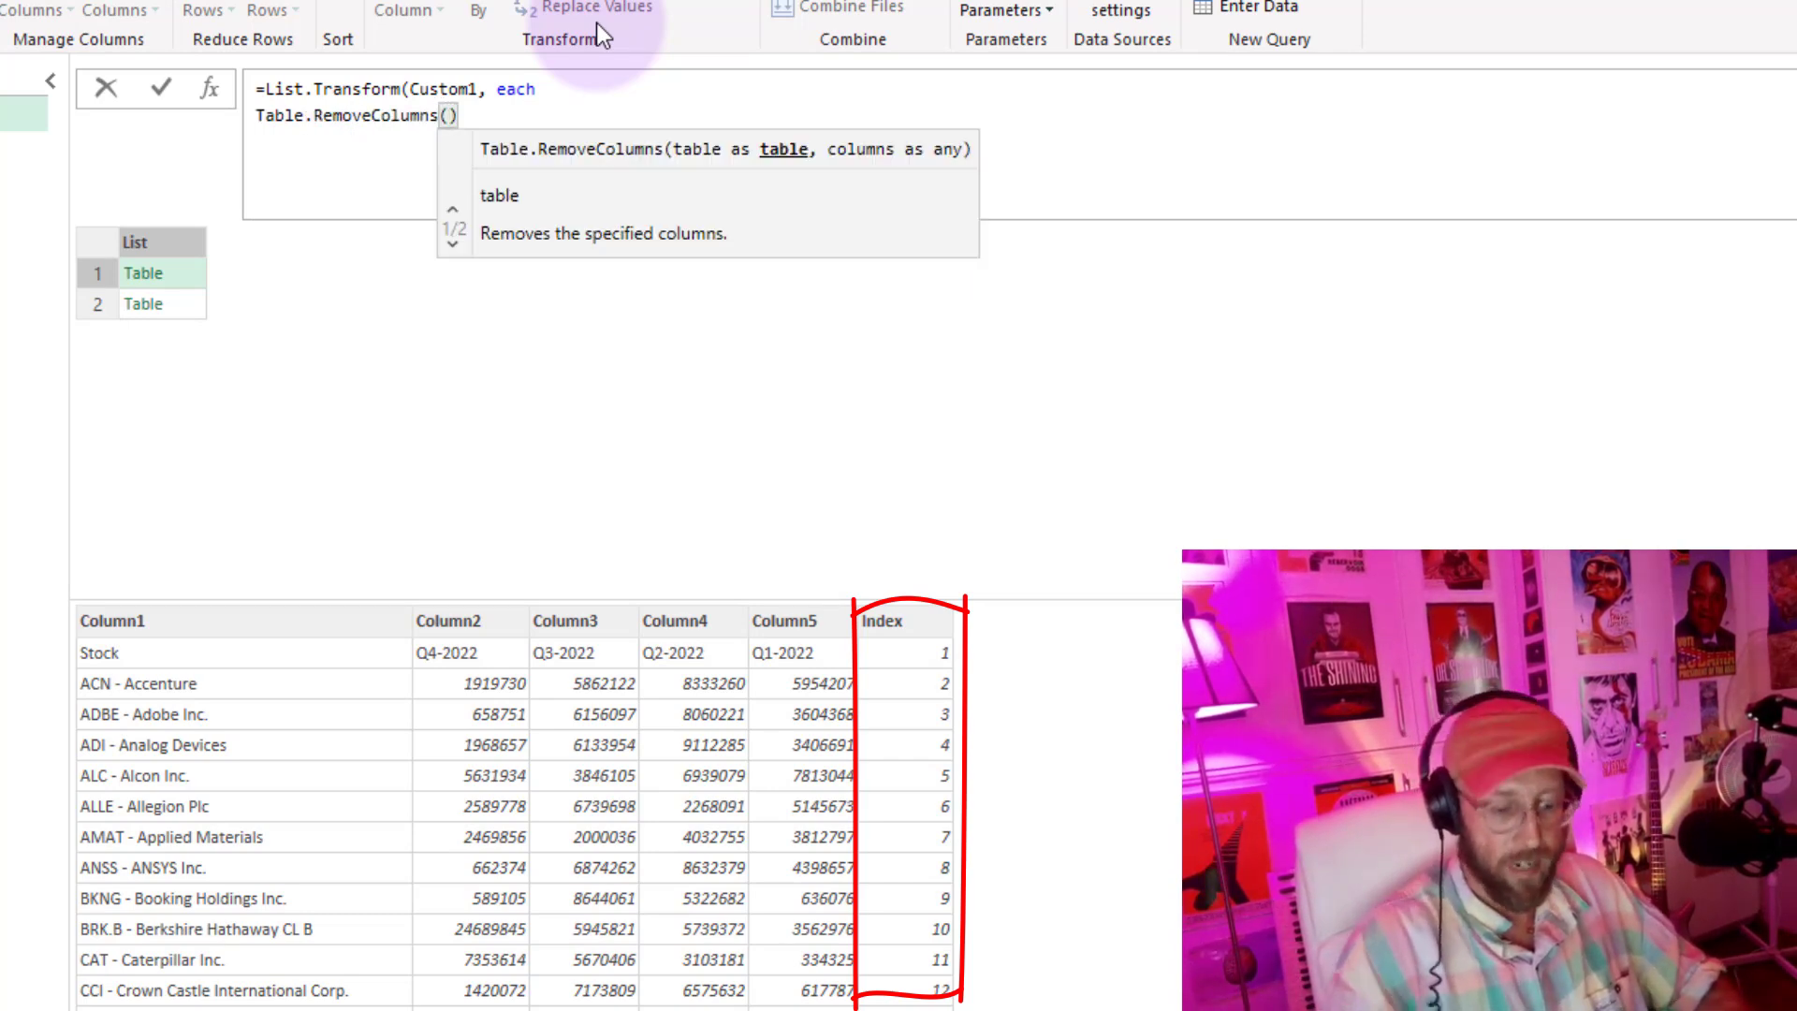
type("_")
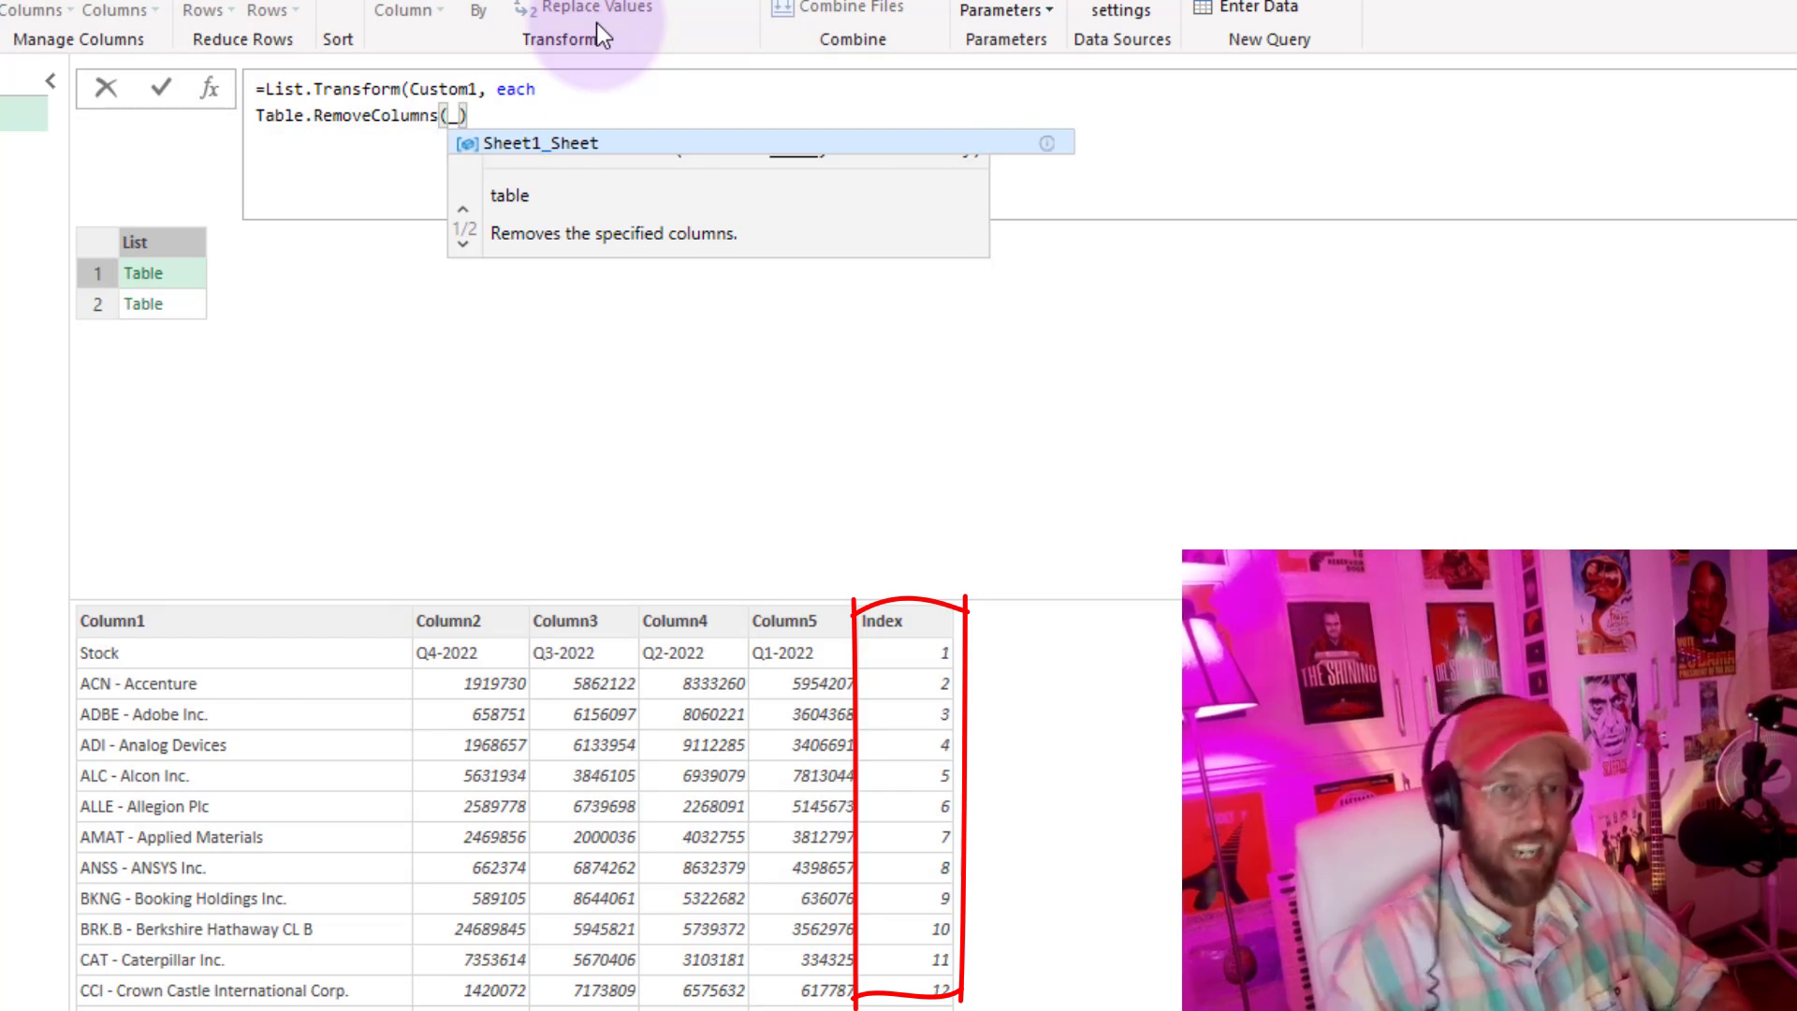
type(", \"Index")
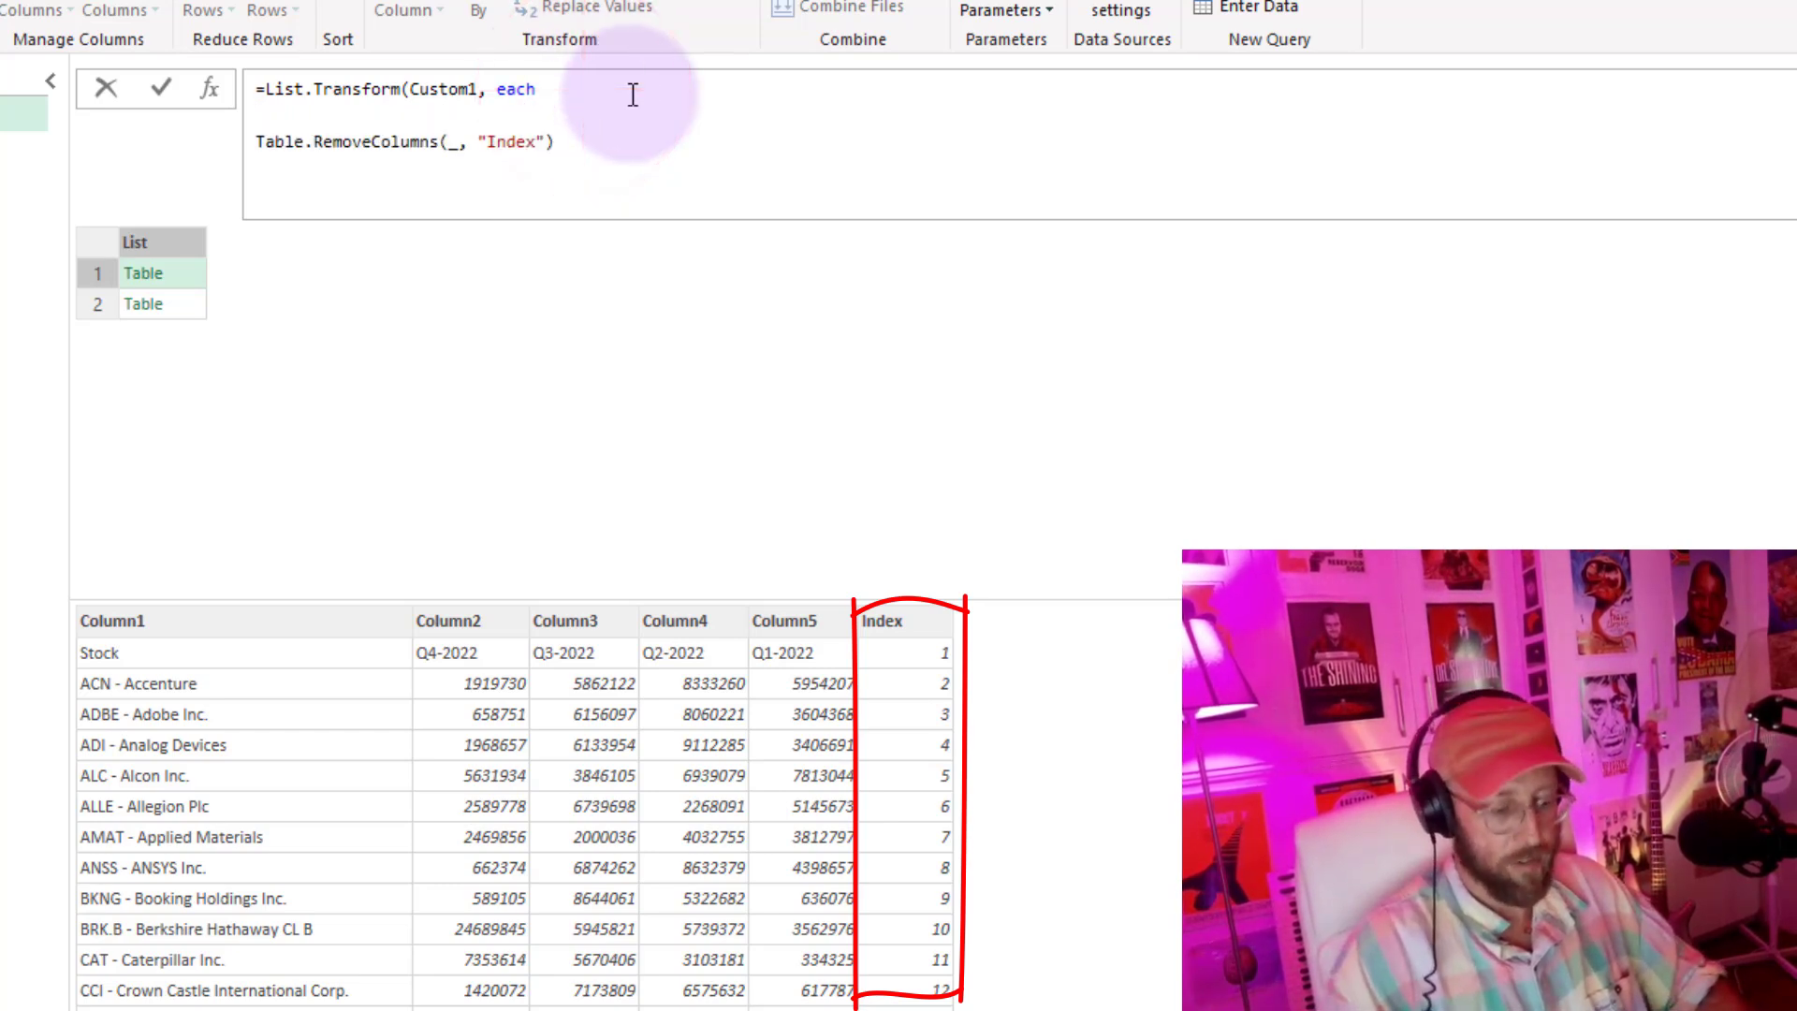
- Wrap the column removal in a let block as a = ... in a and close the formula
type("let")
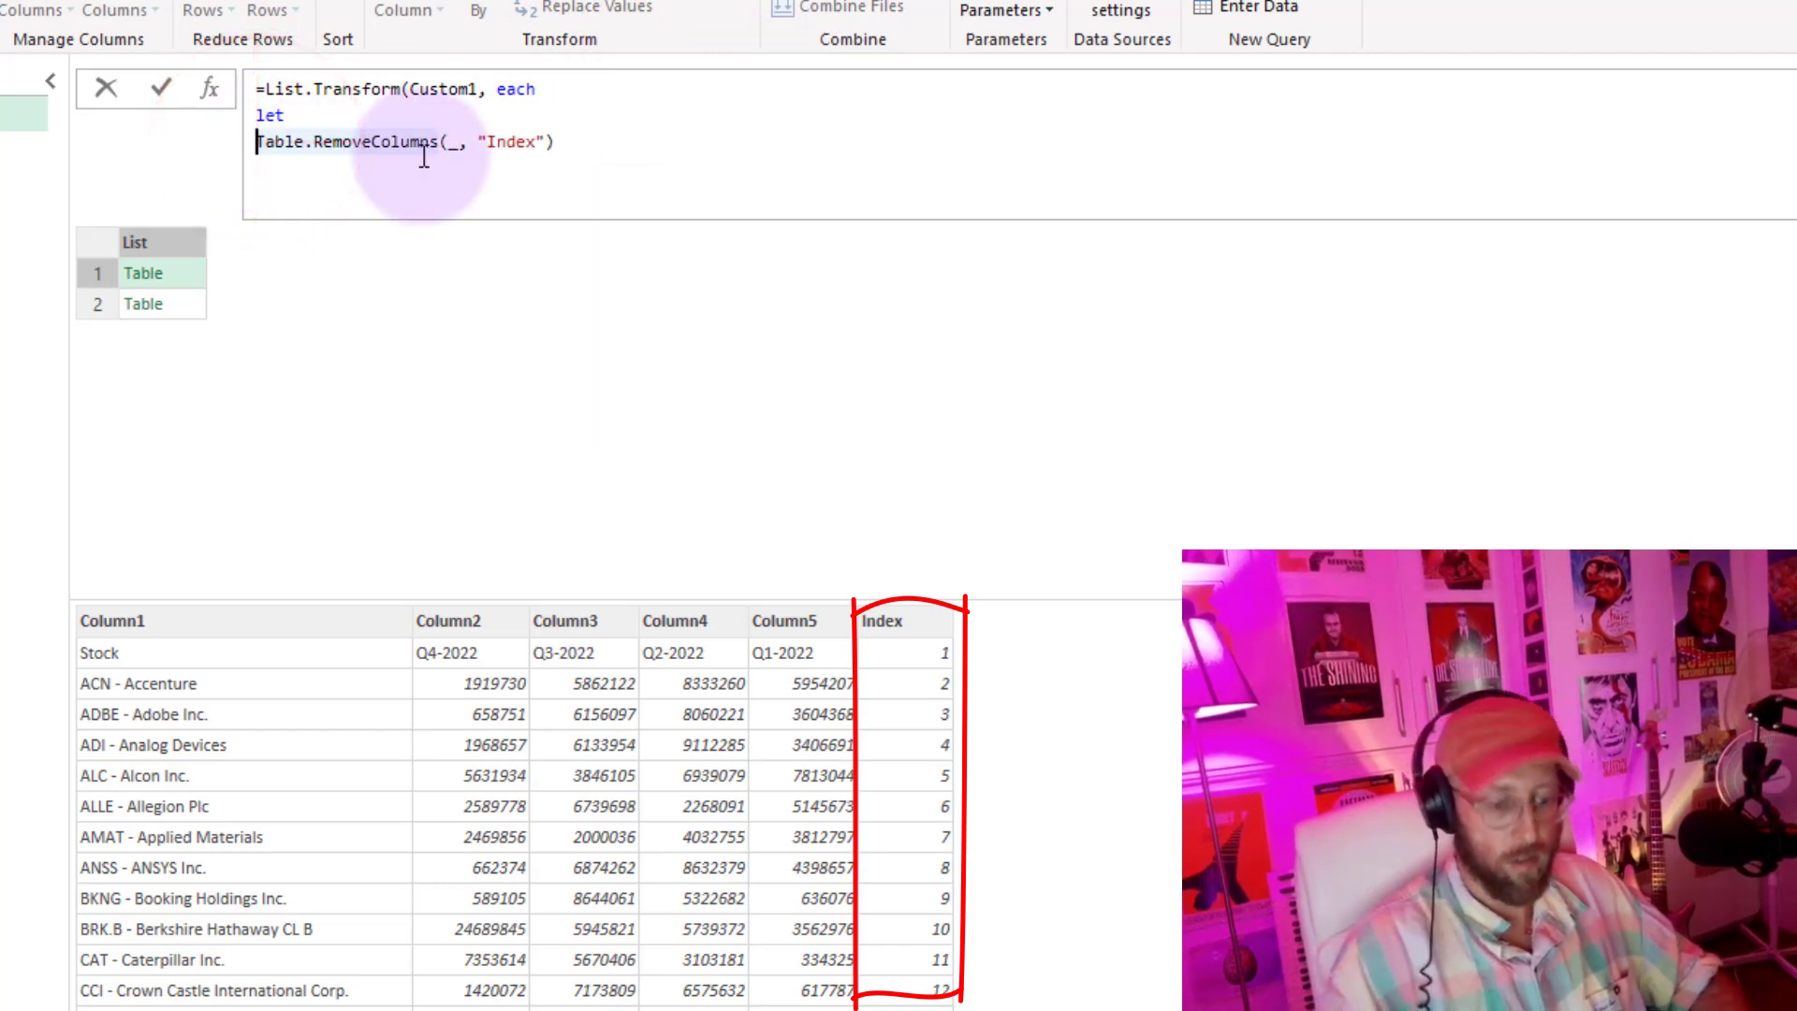
type("a =")
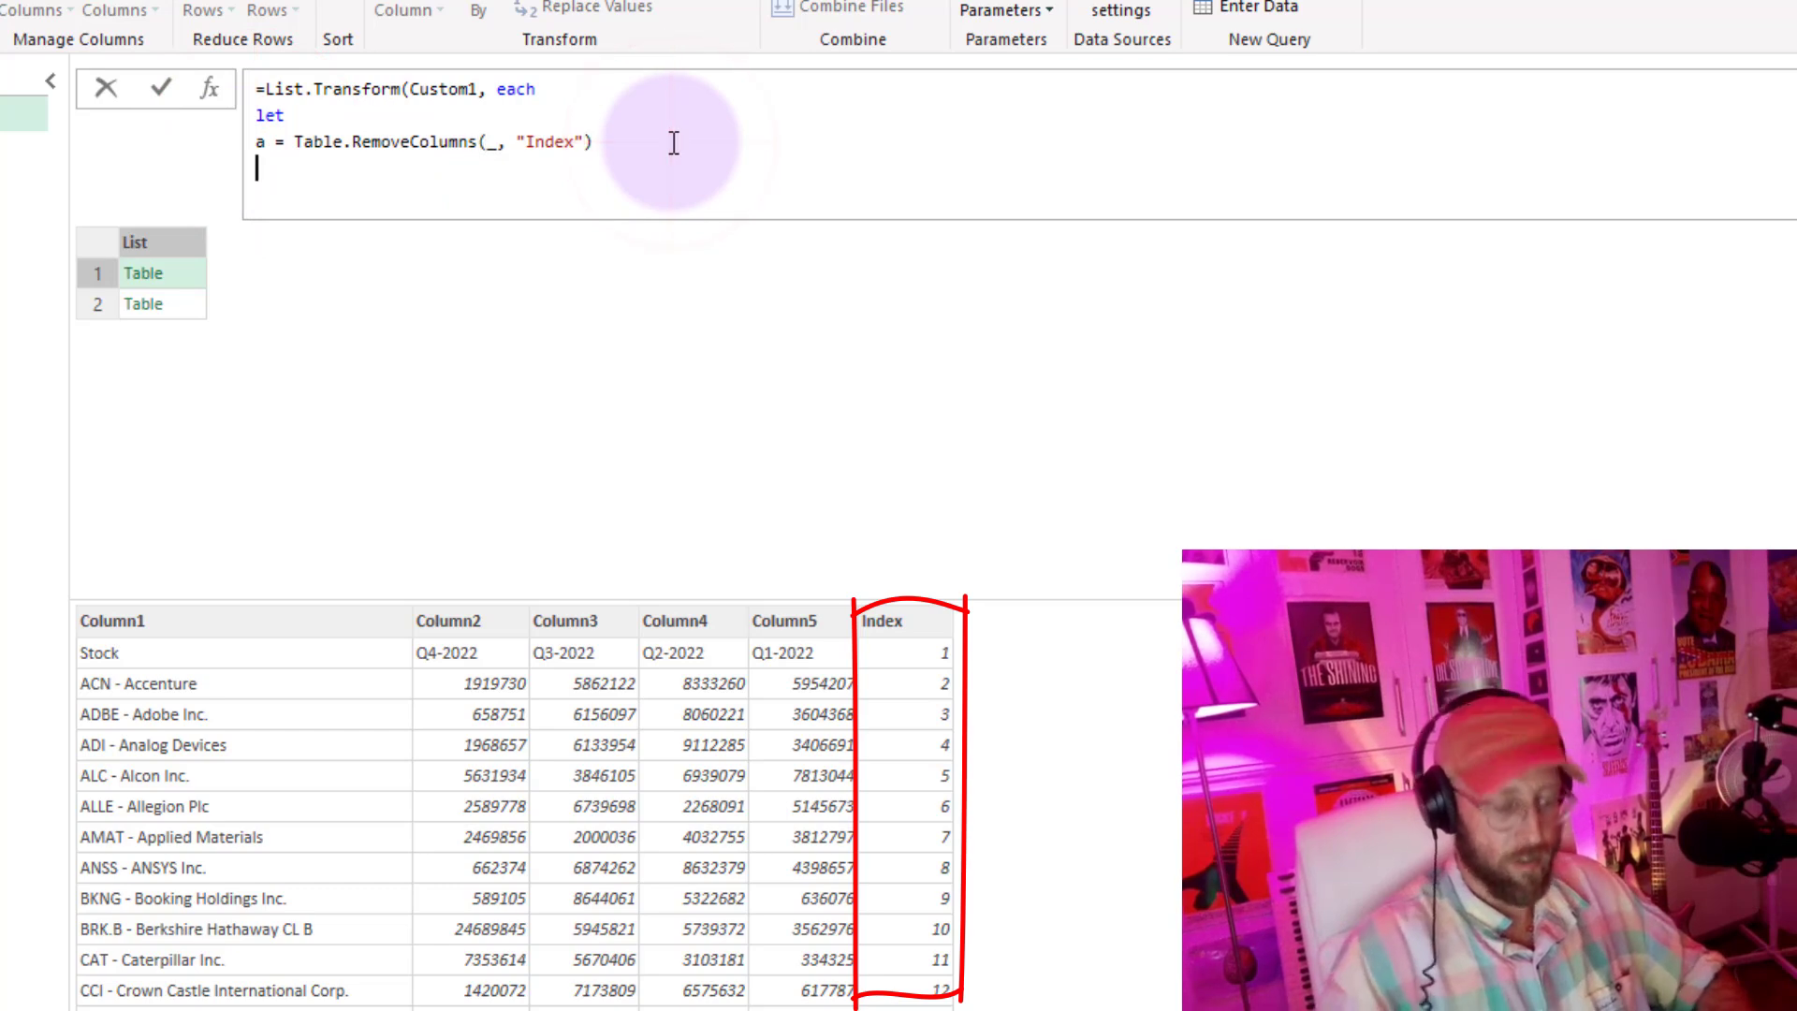
type("in")
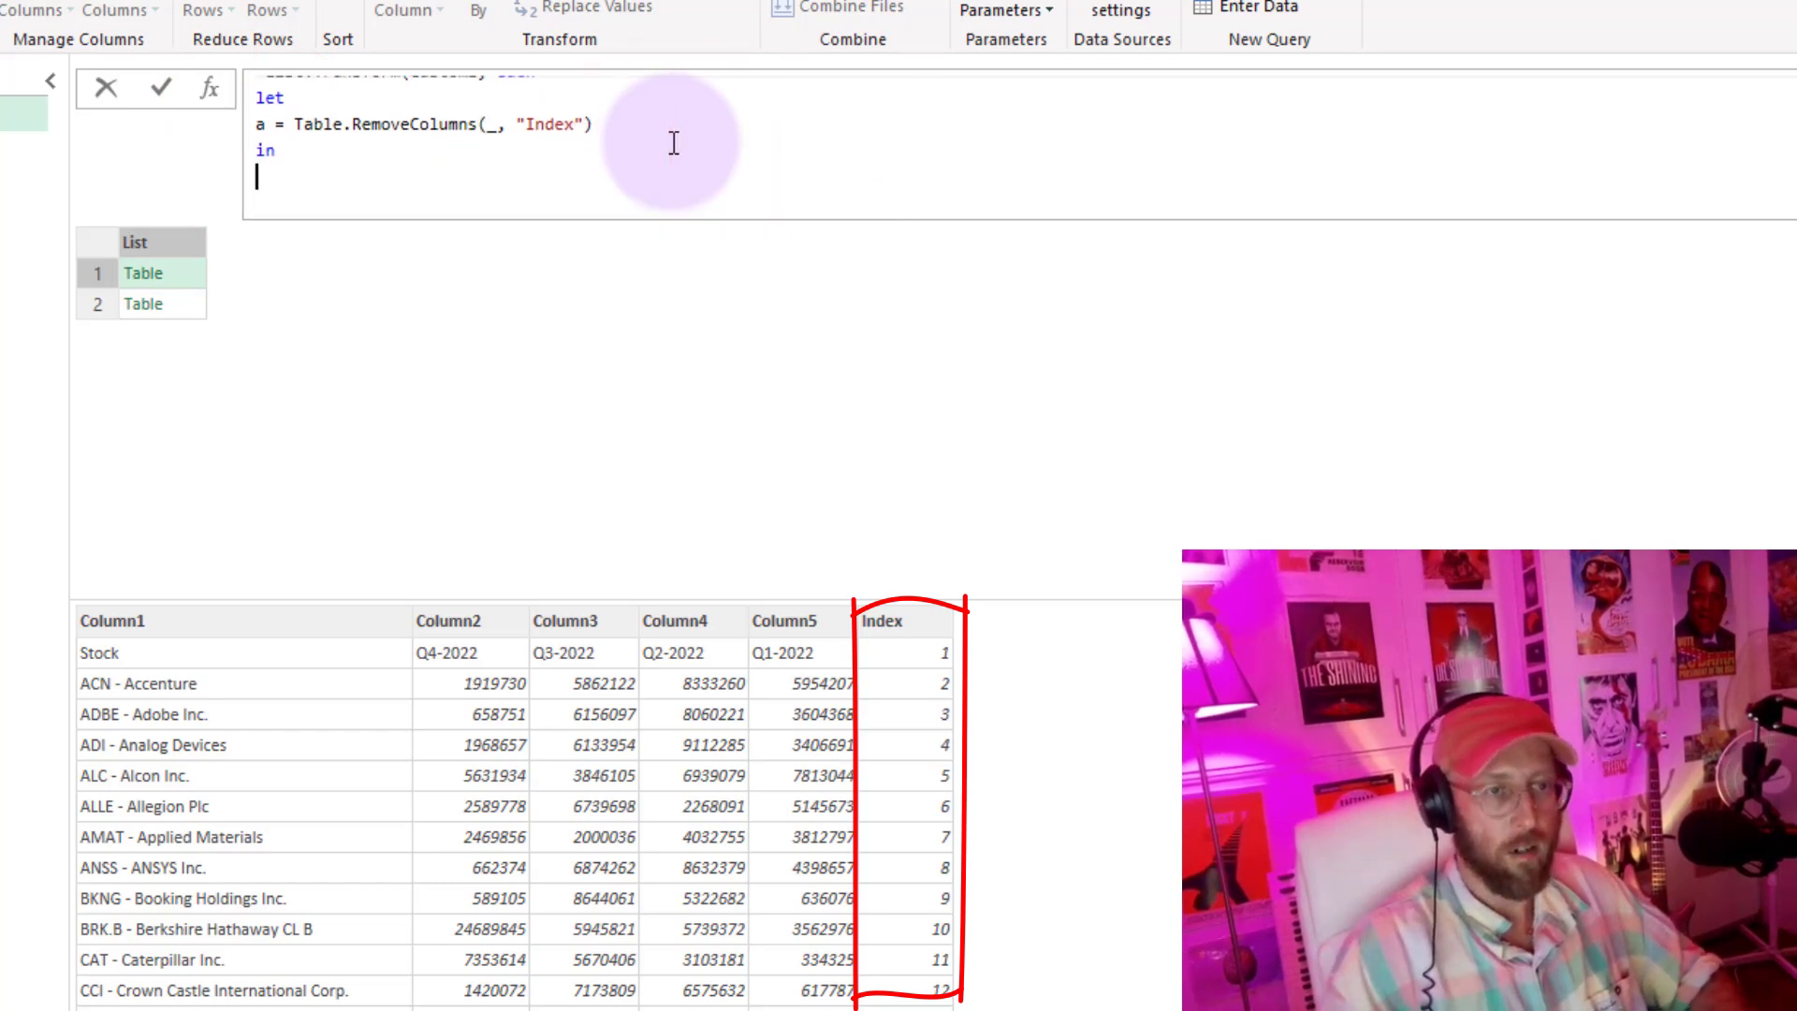
type("a")
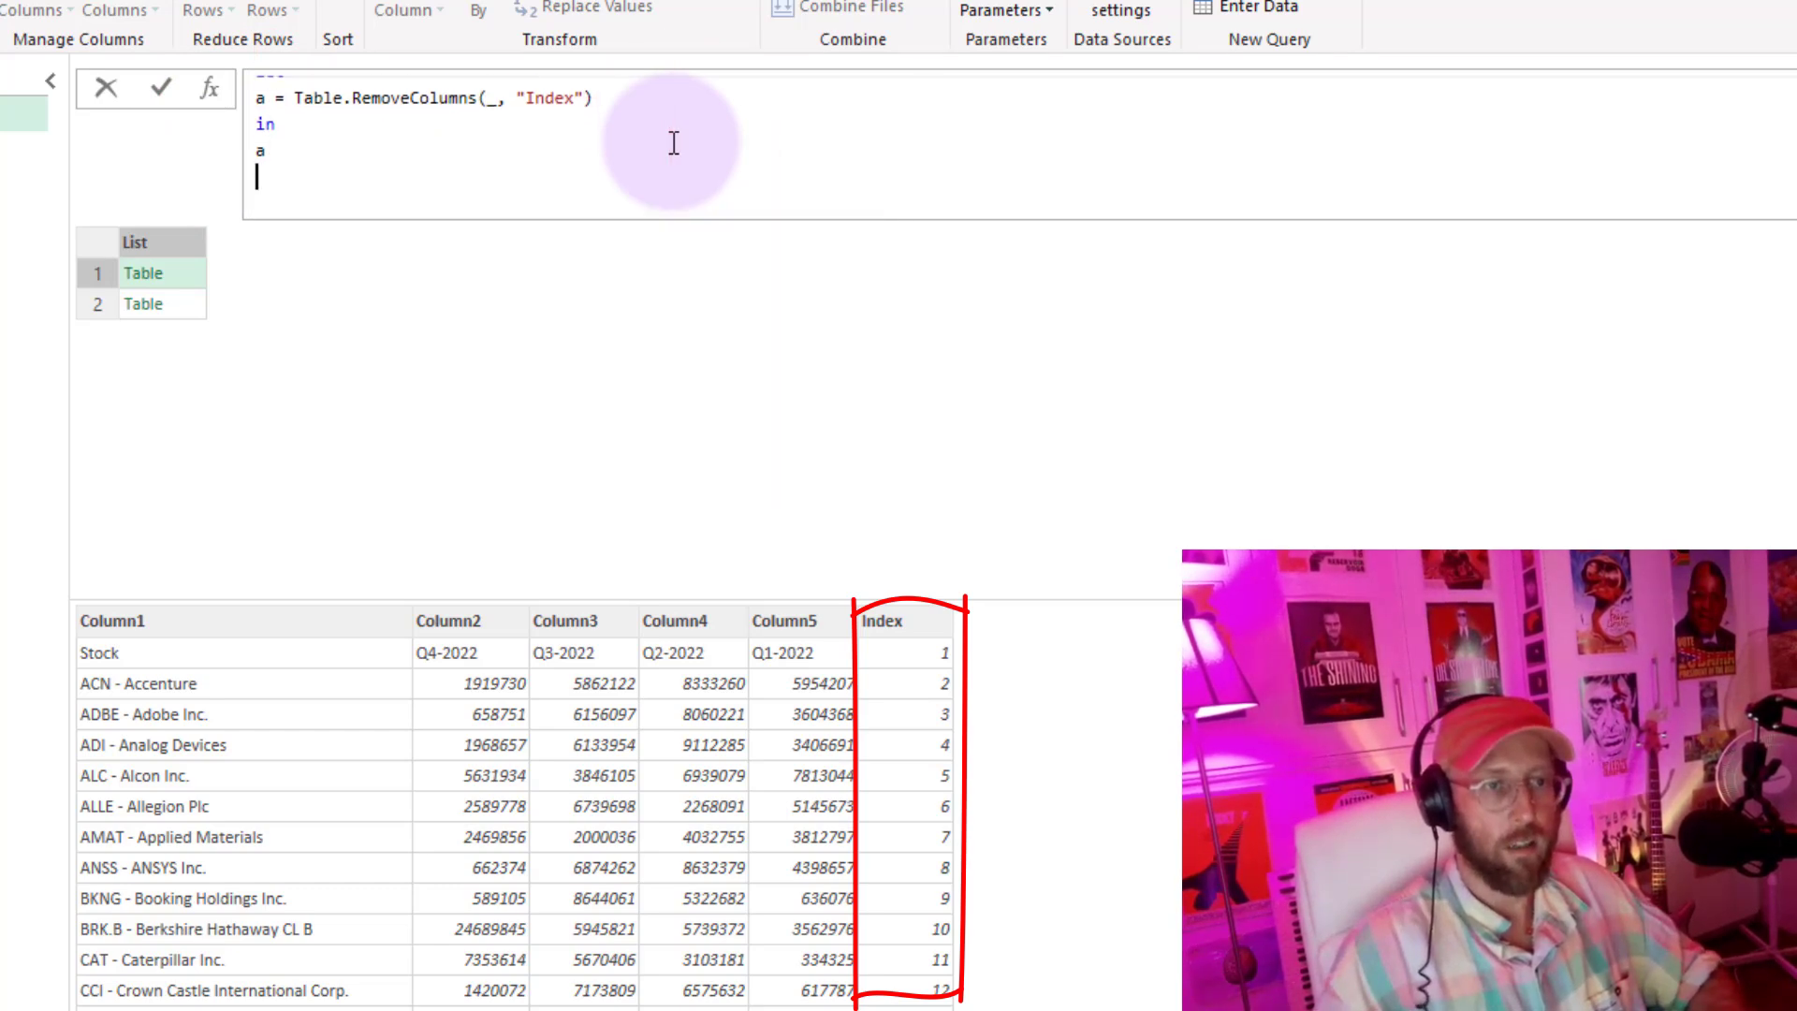
type(")")
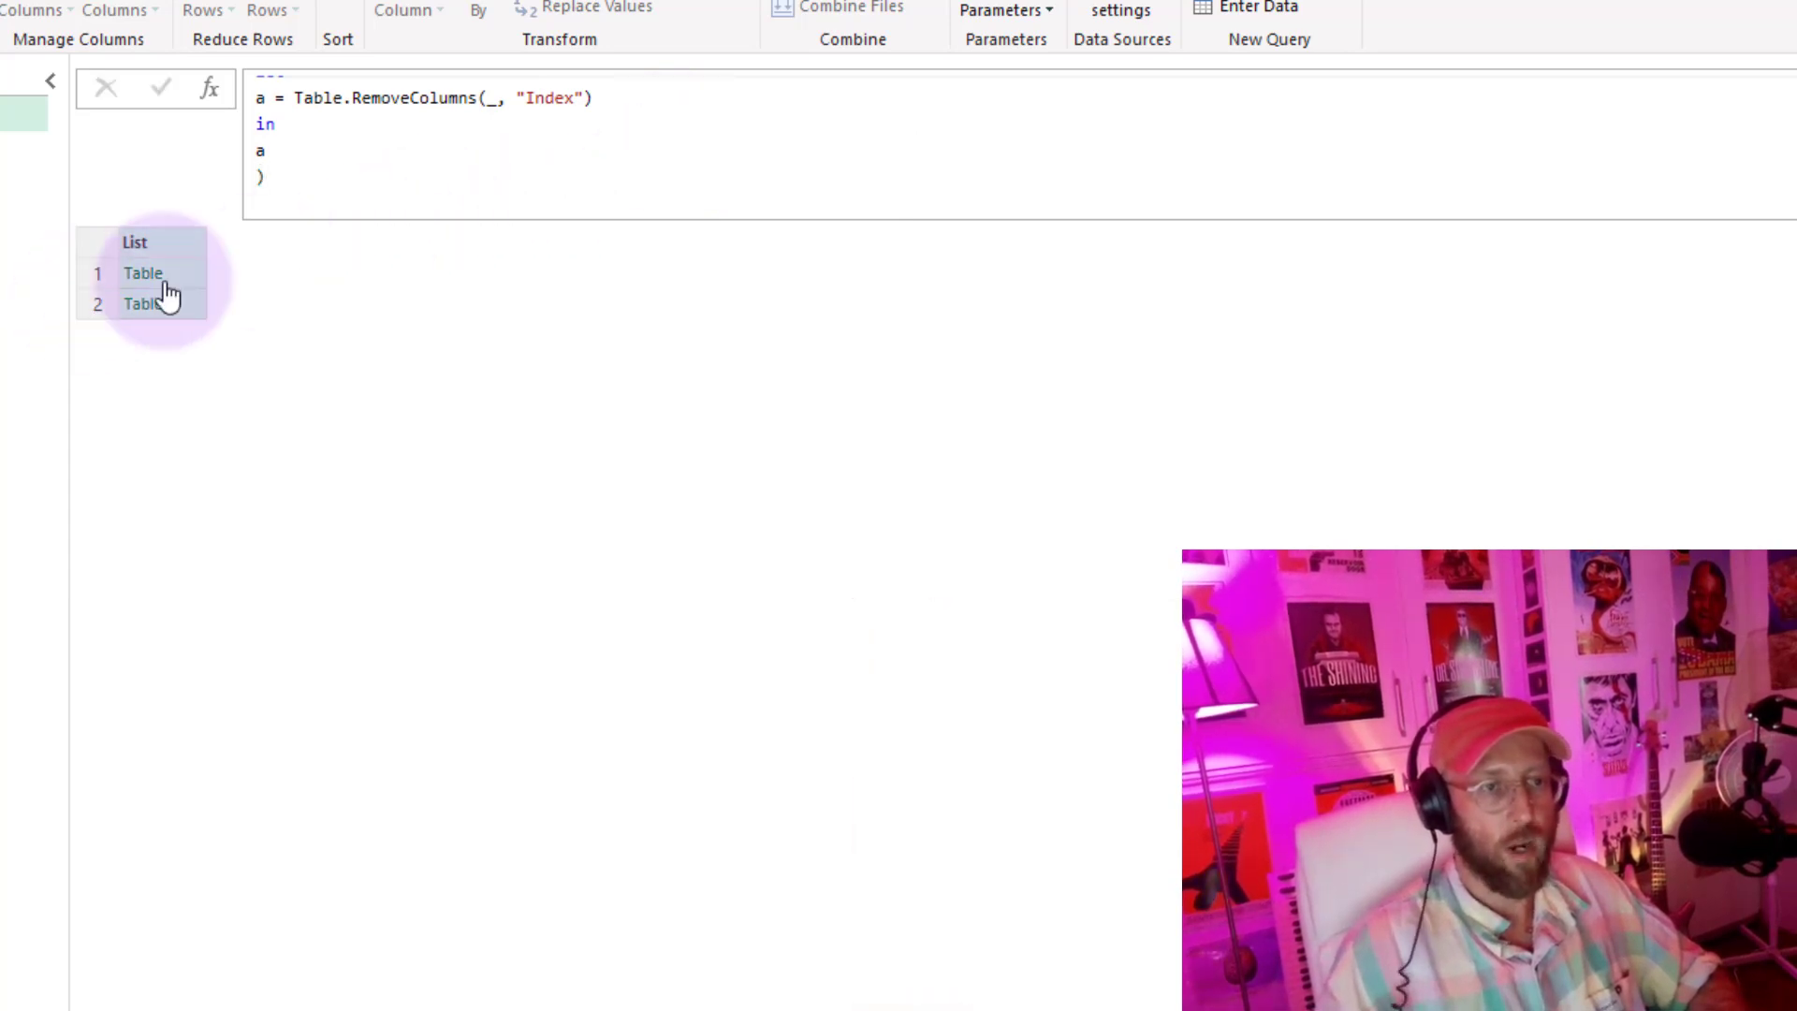
- Preview the 2022 and 2023 tables in the list to confirm Index is gone
left_click(142, 273)
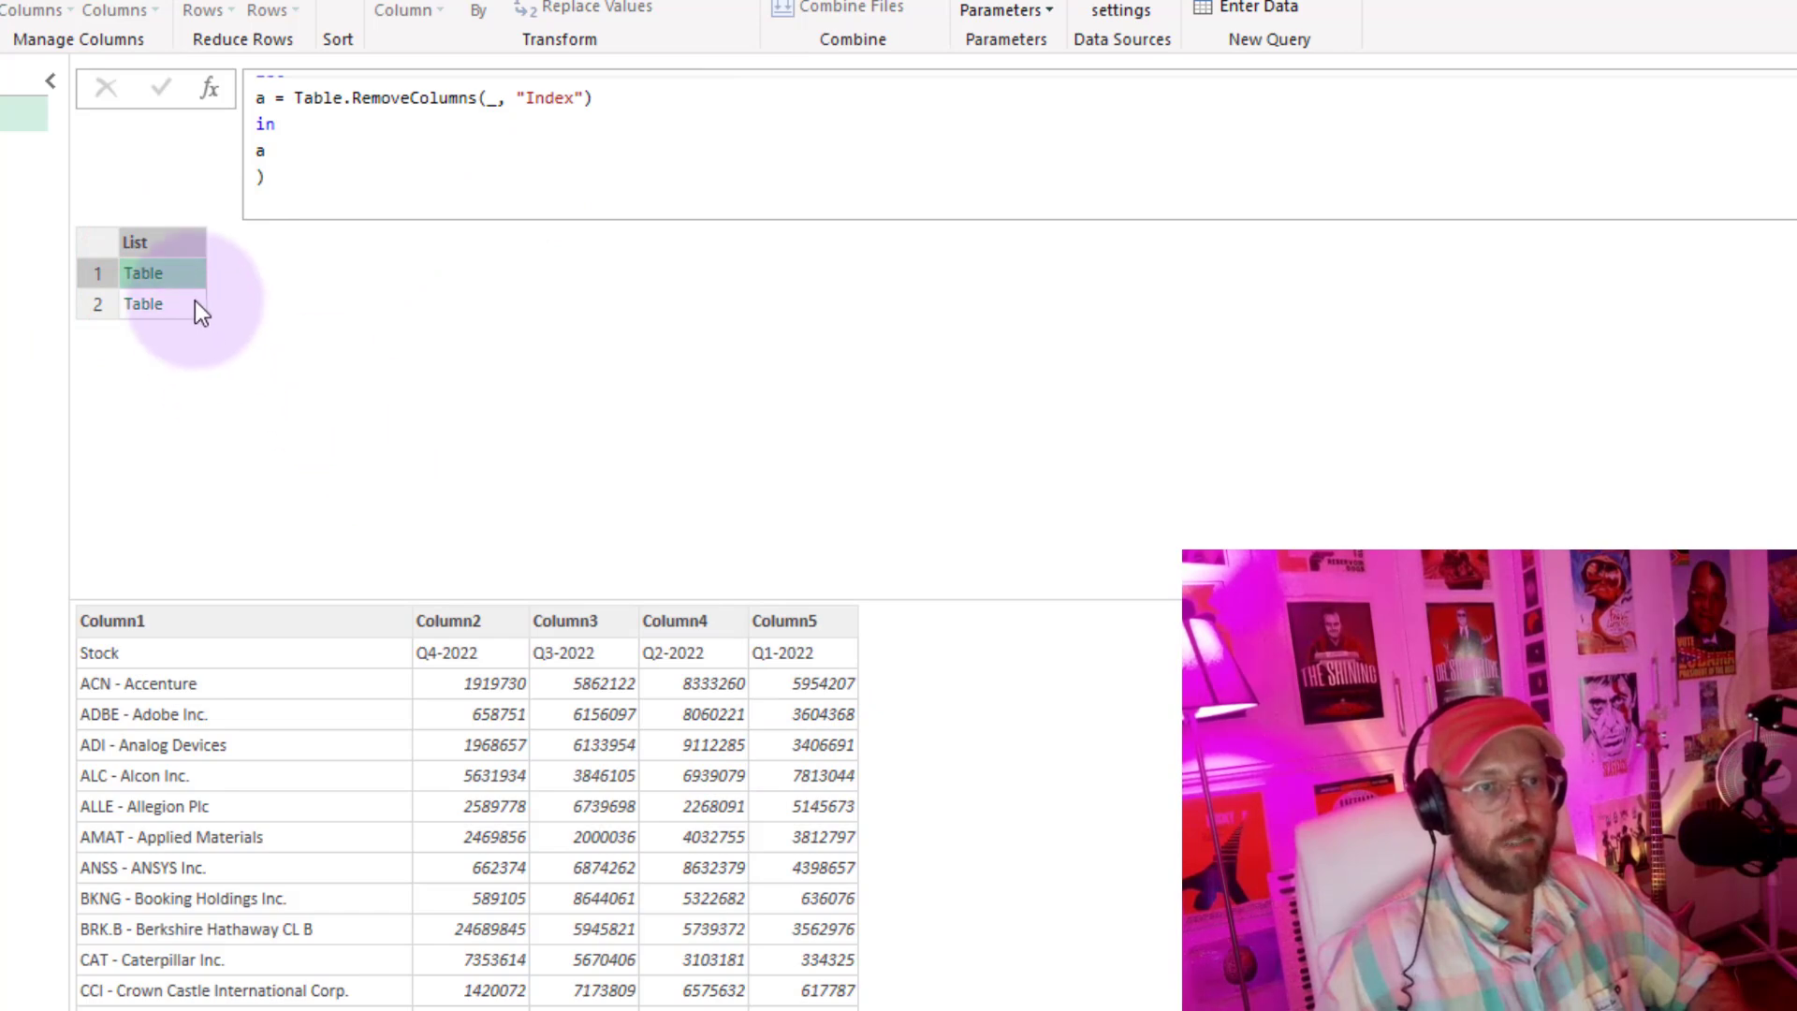
left_click(144, 303)
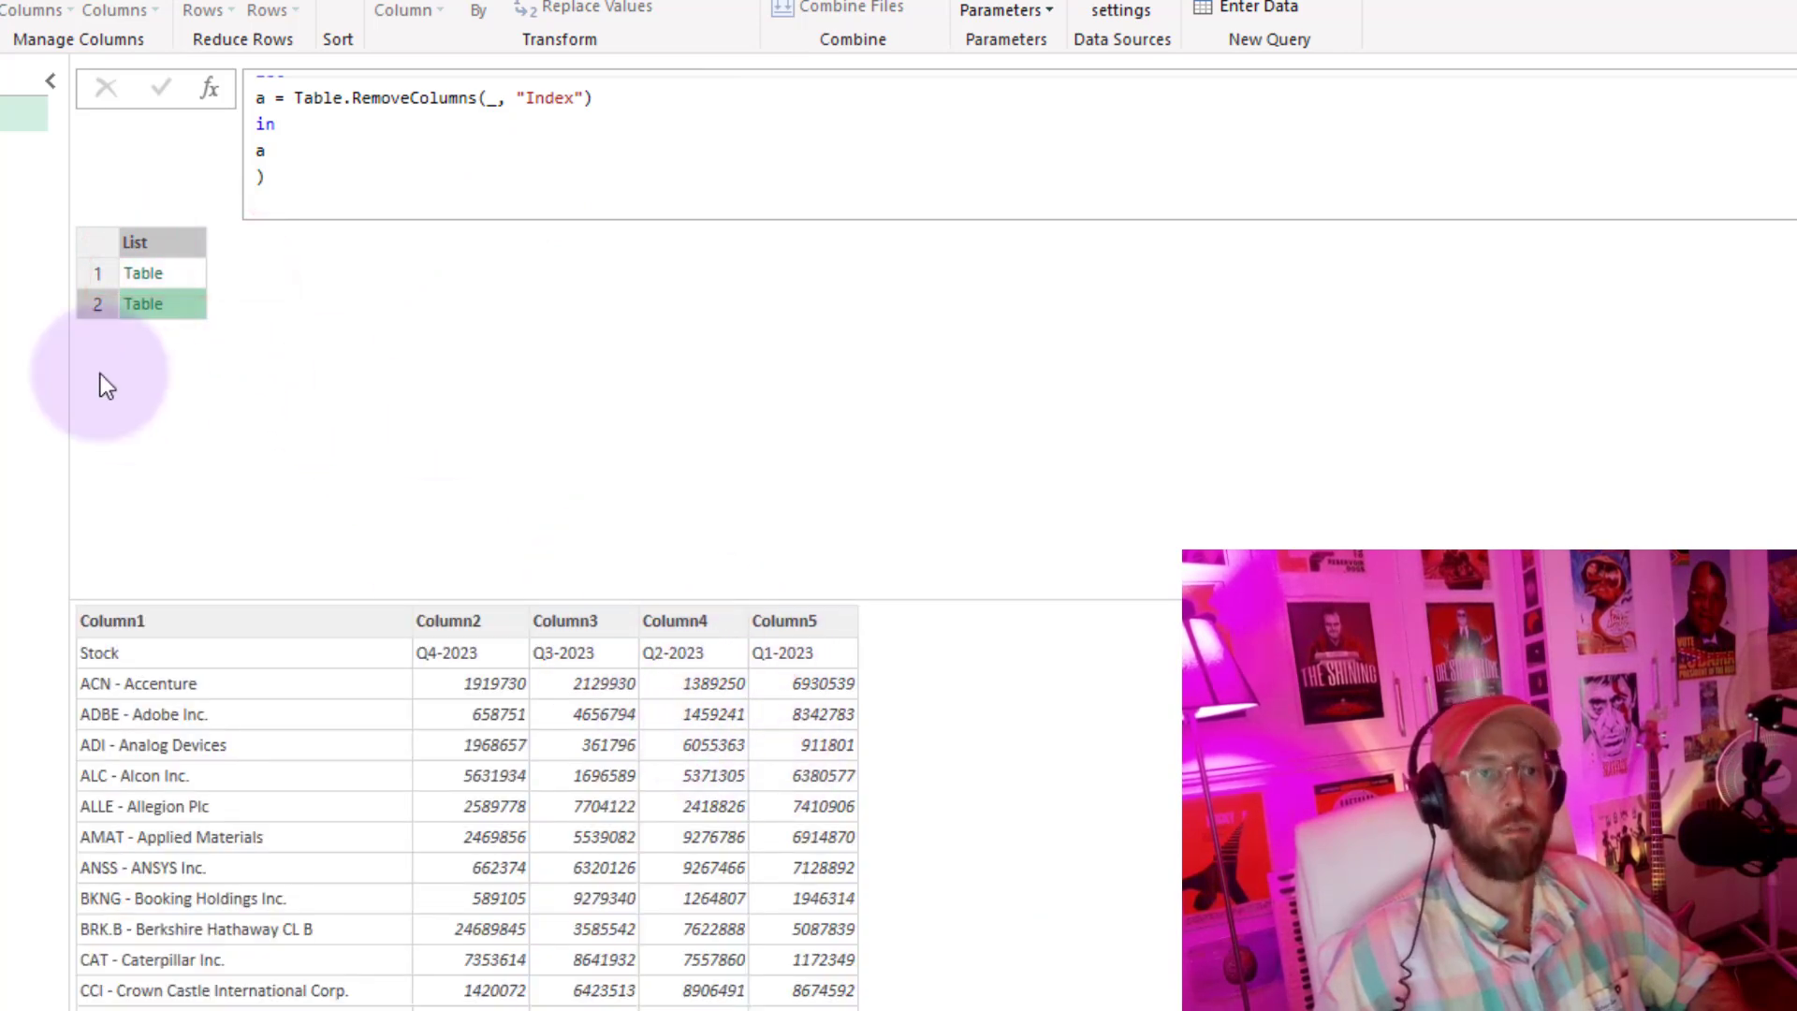
left_click(144, 273)
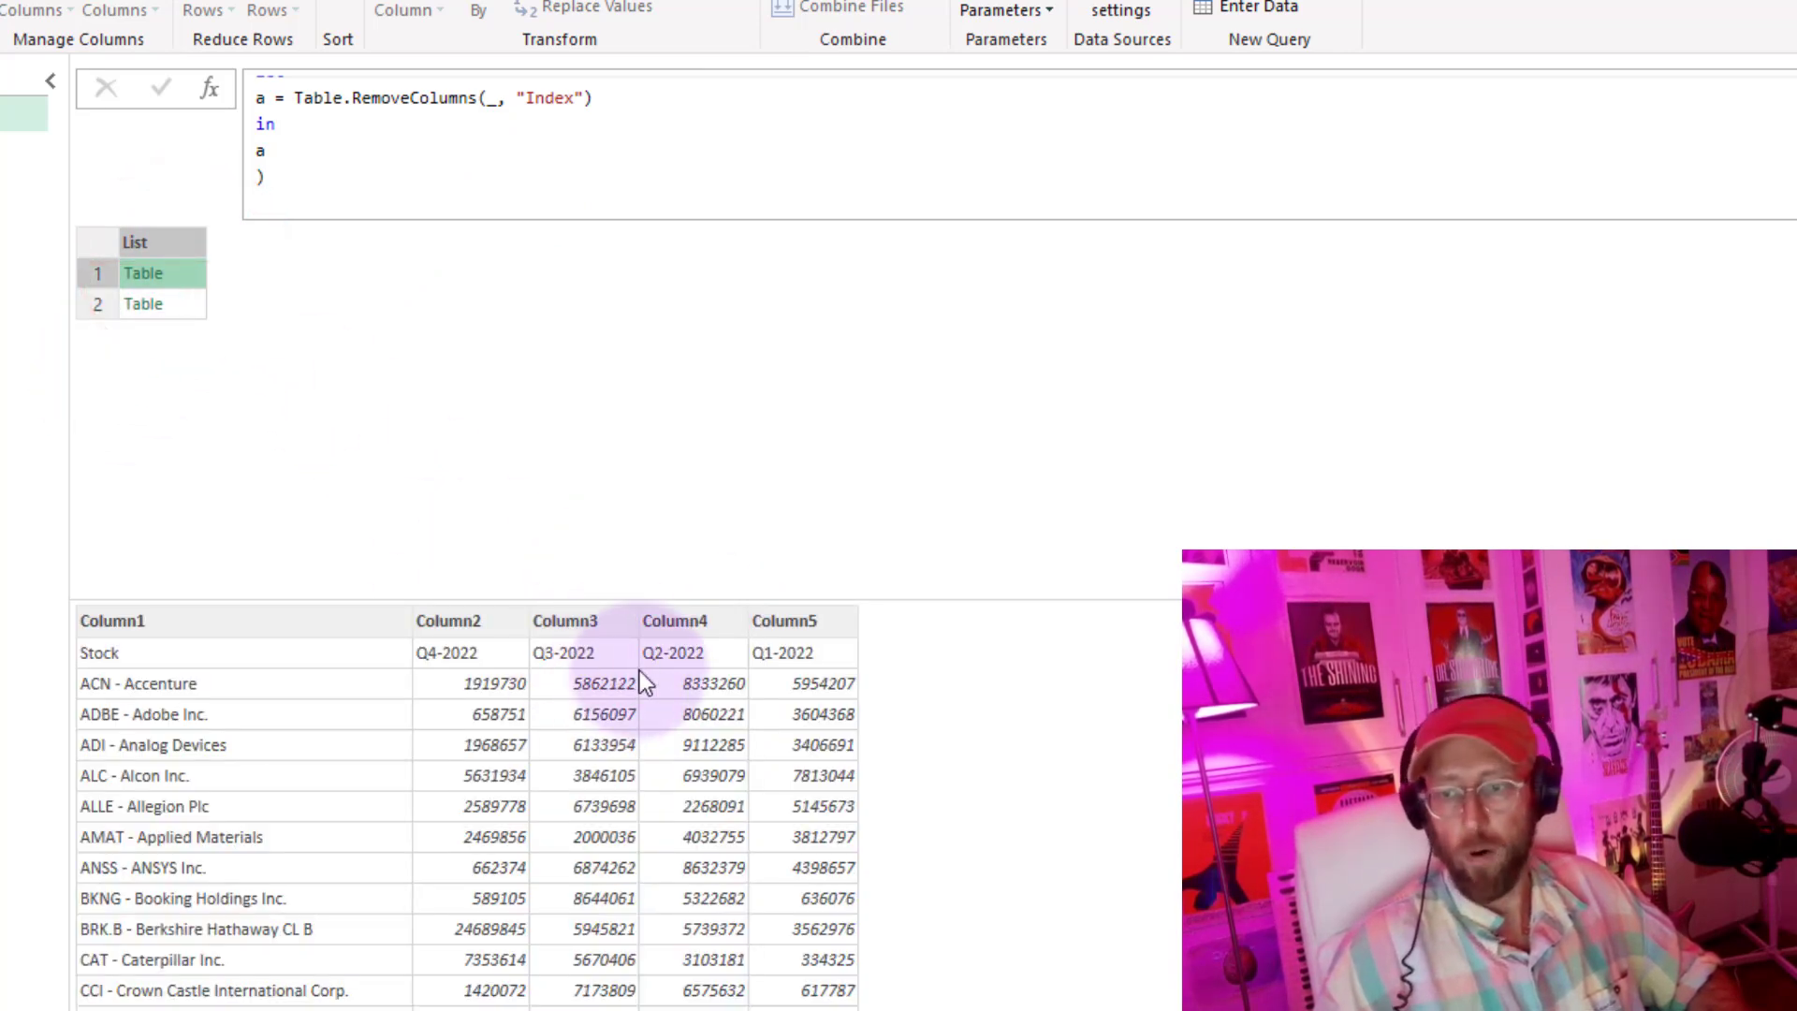
mouse_move(767, 571)
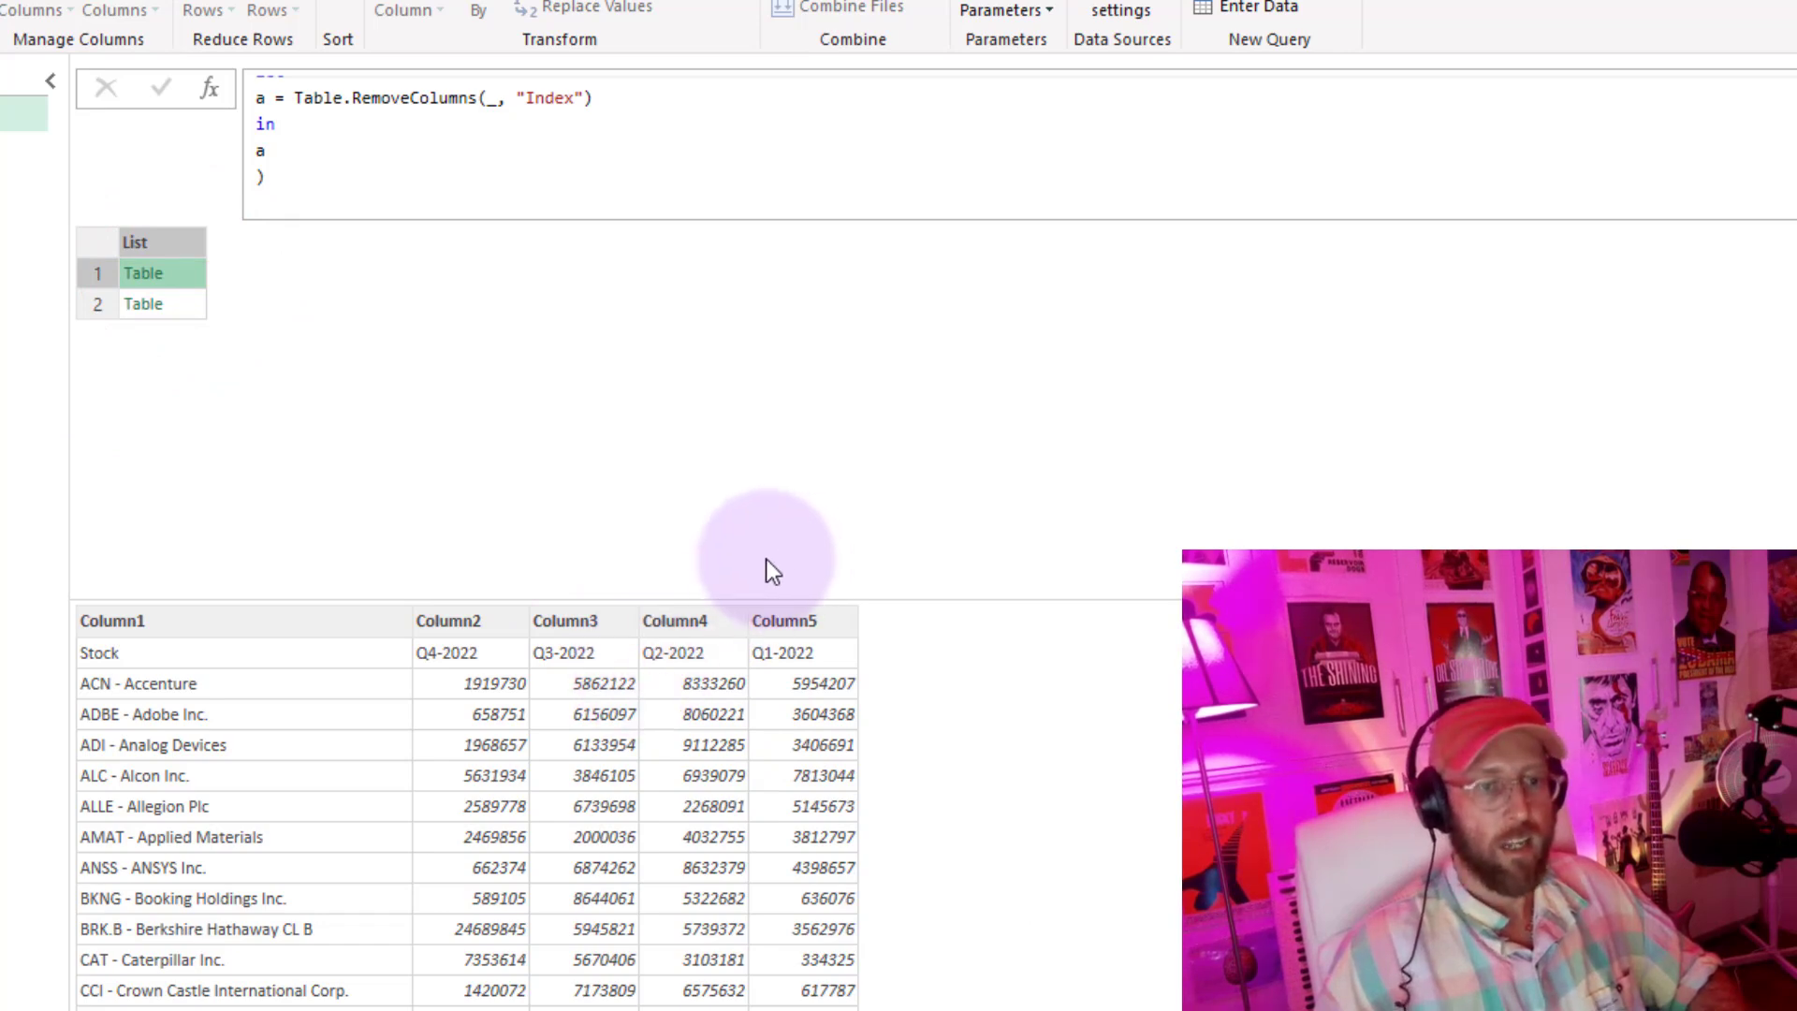
mouse_move(708, 645)
type("b =")
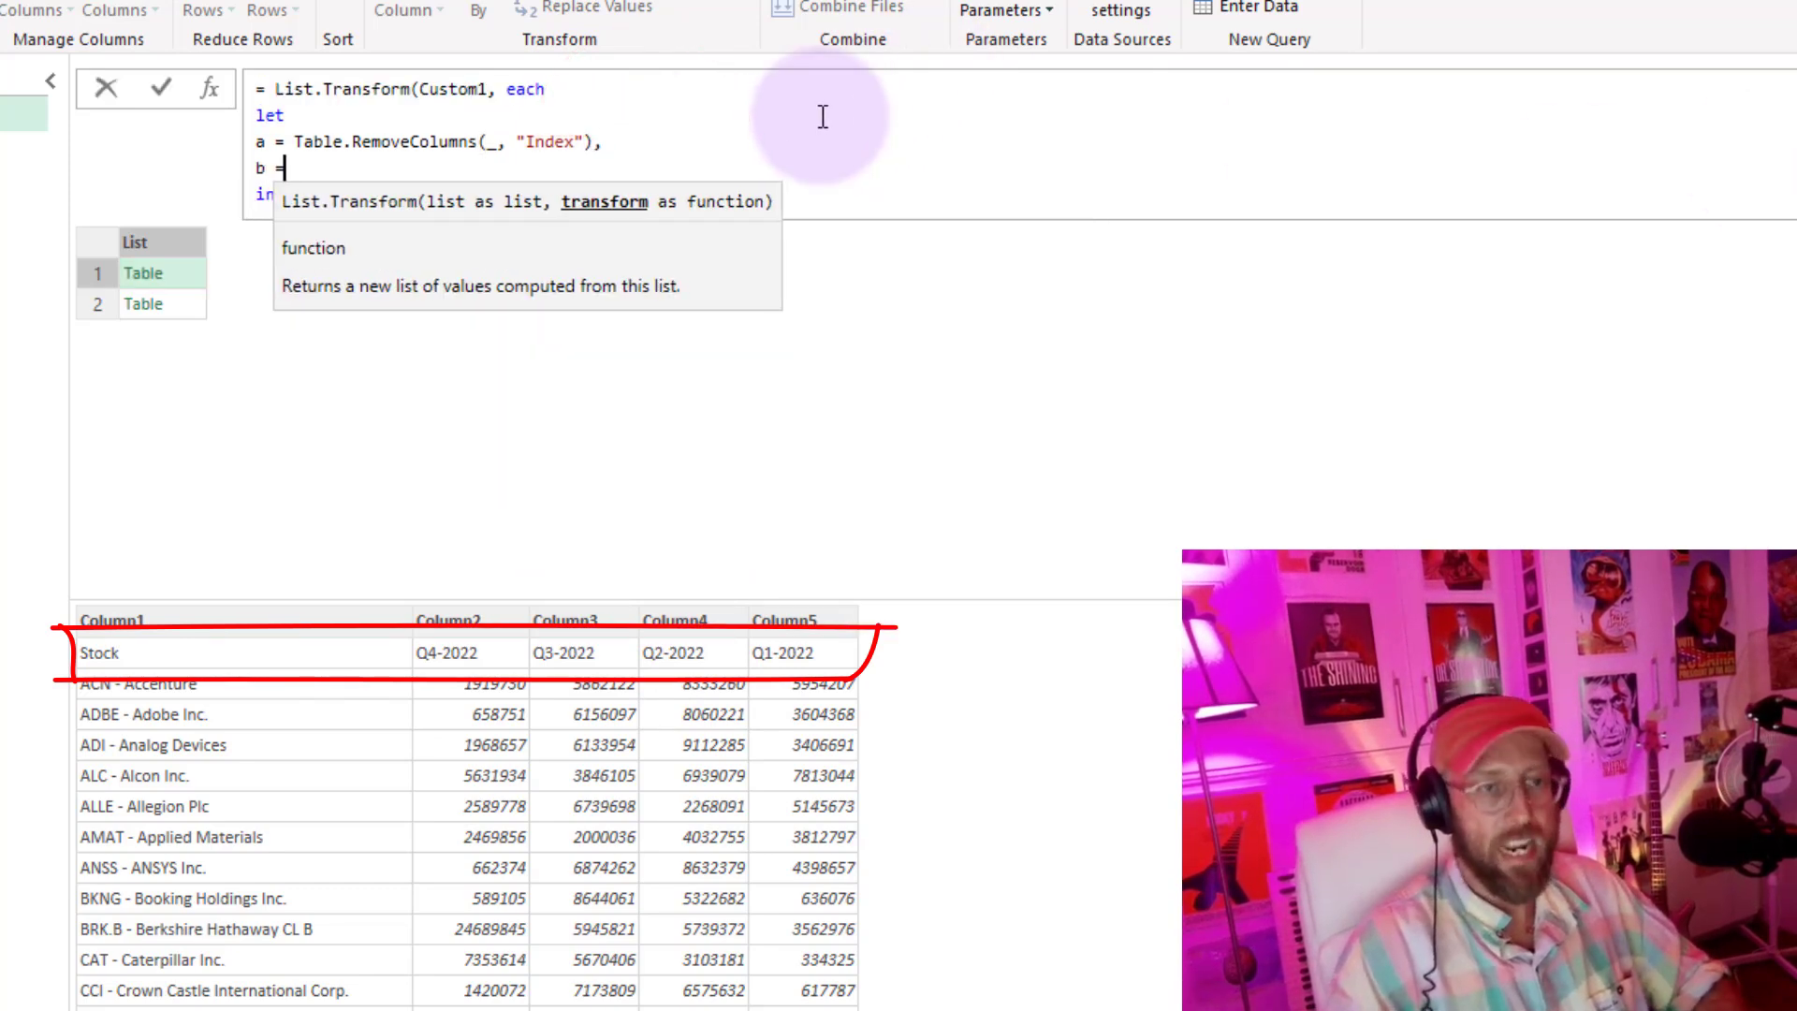
- Add b = Table.PromoteHeaders(a) to the let block and return b
type("table")
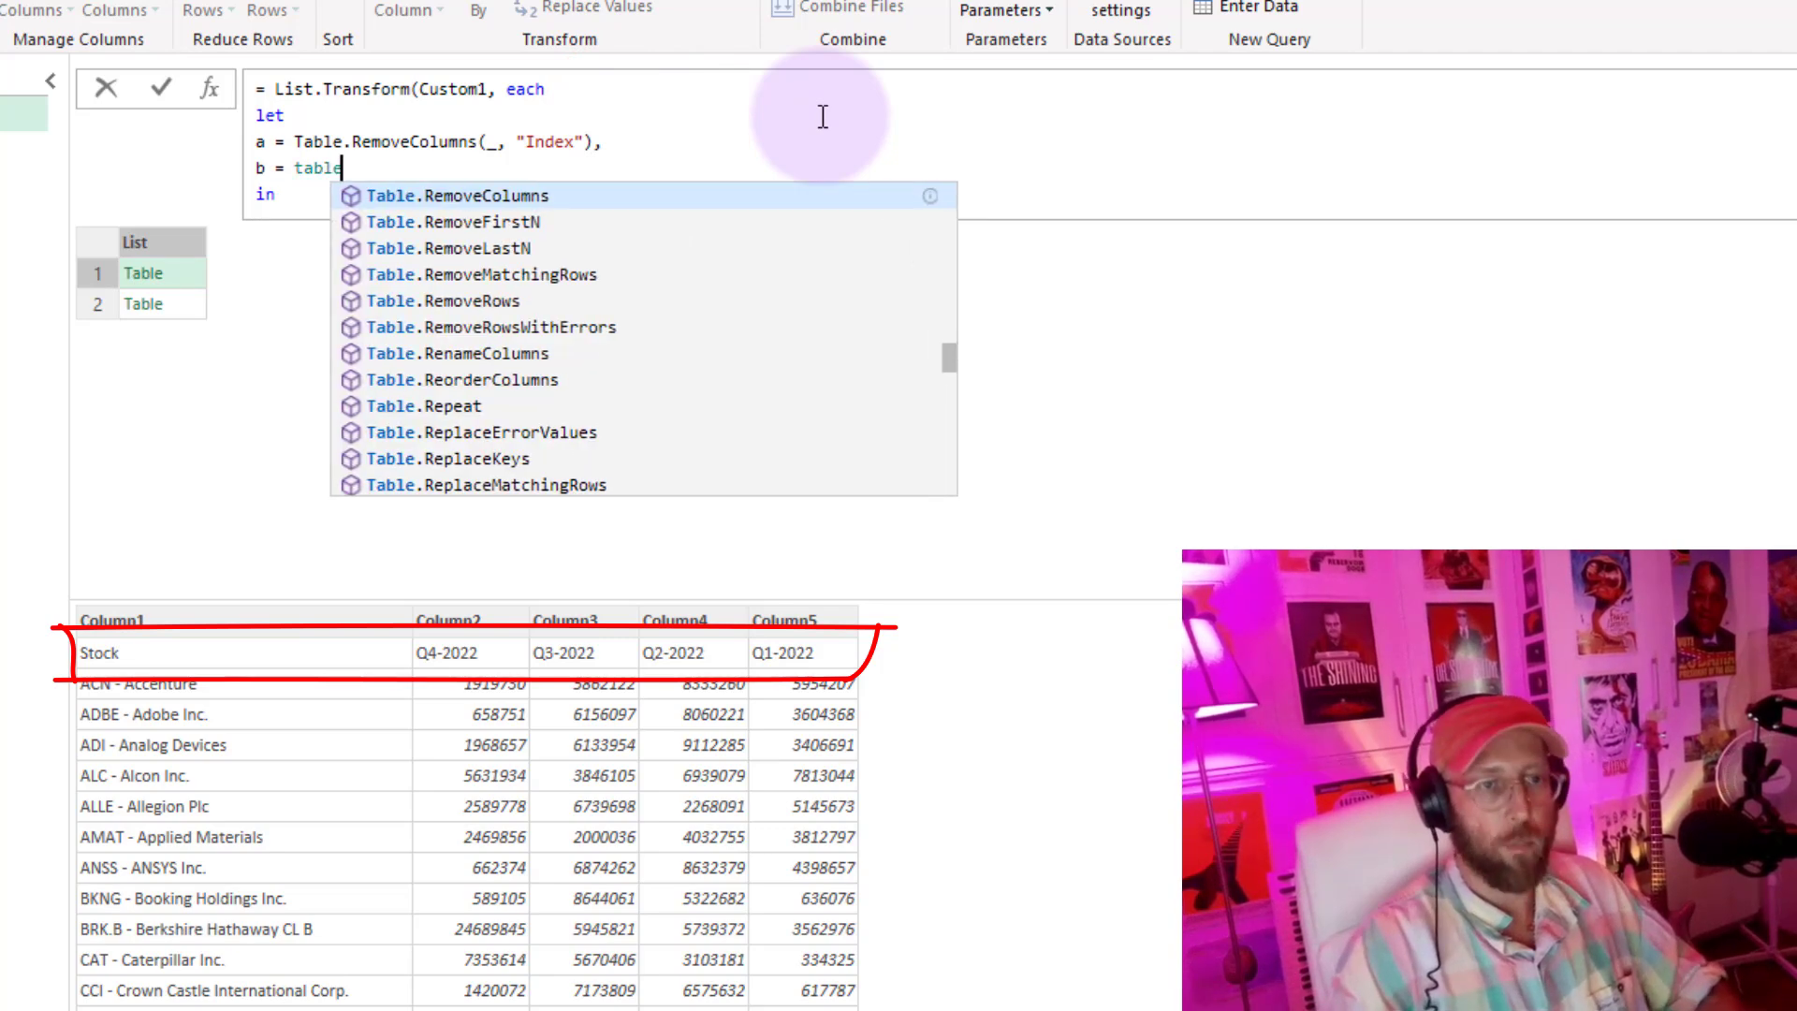
type("Table.PromoteHeaders(")
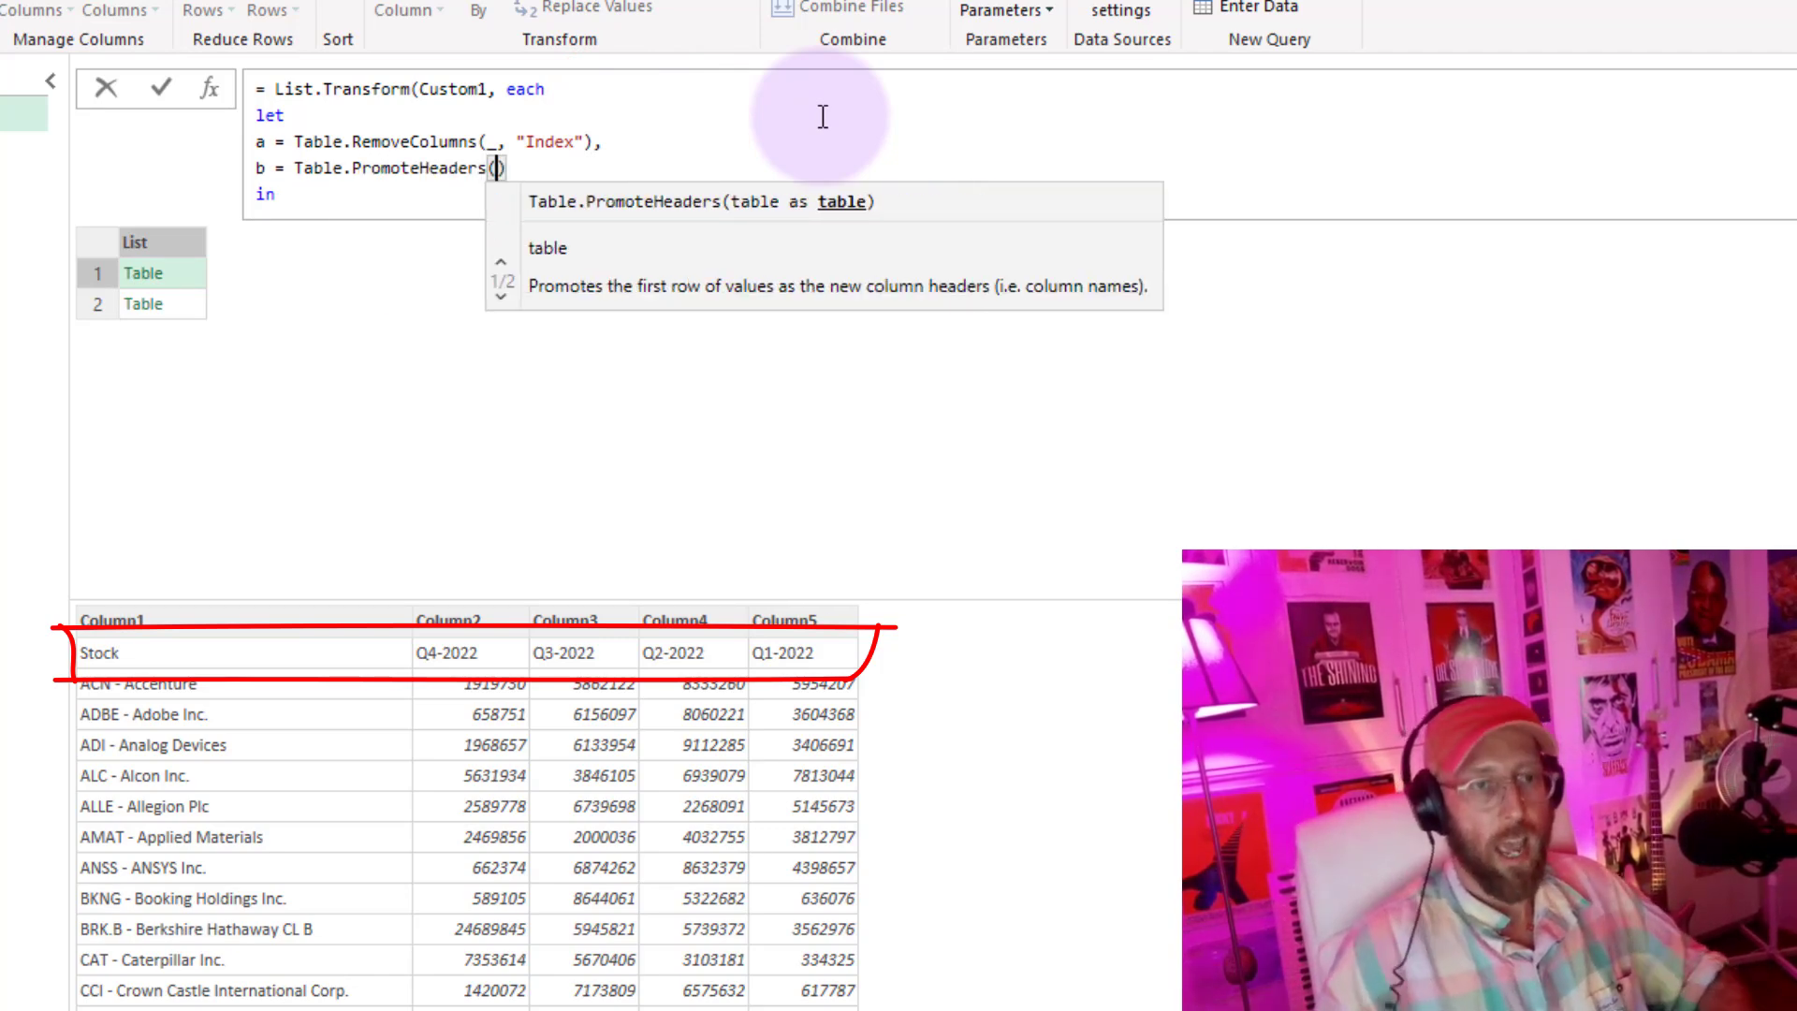
mouse_move(223, 165)
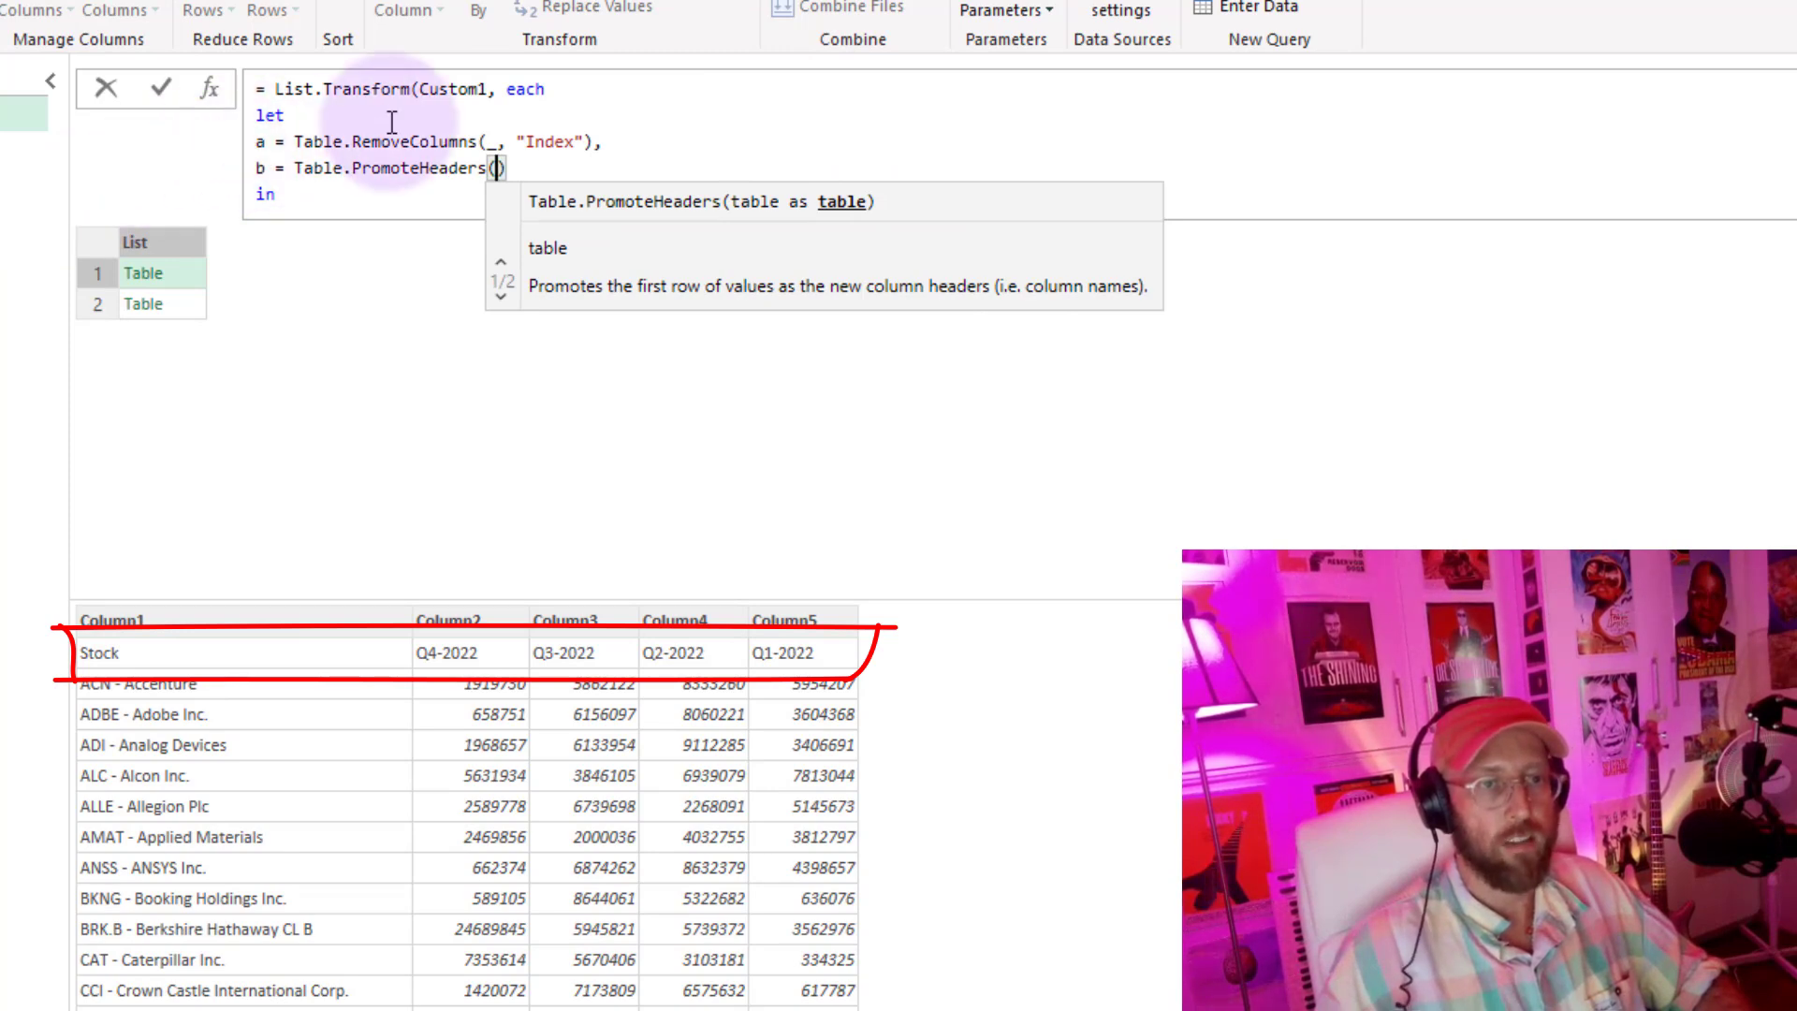
type("a")
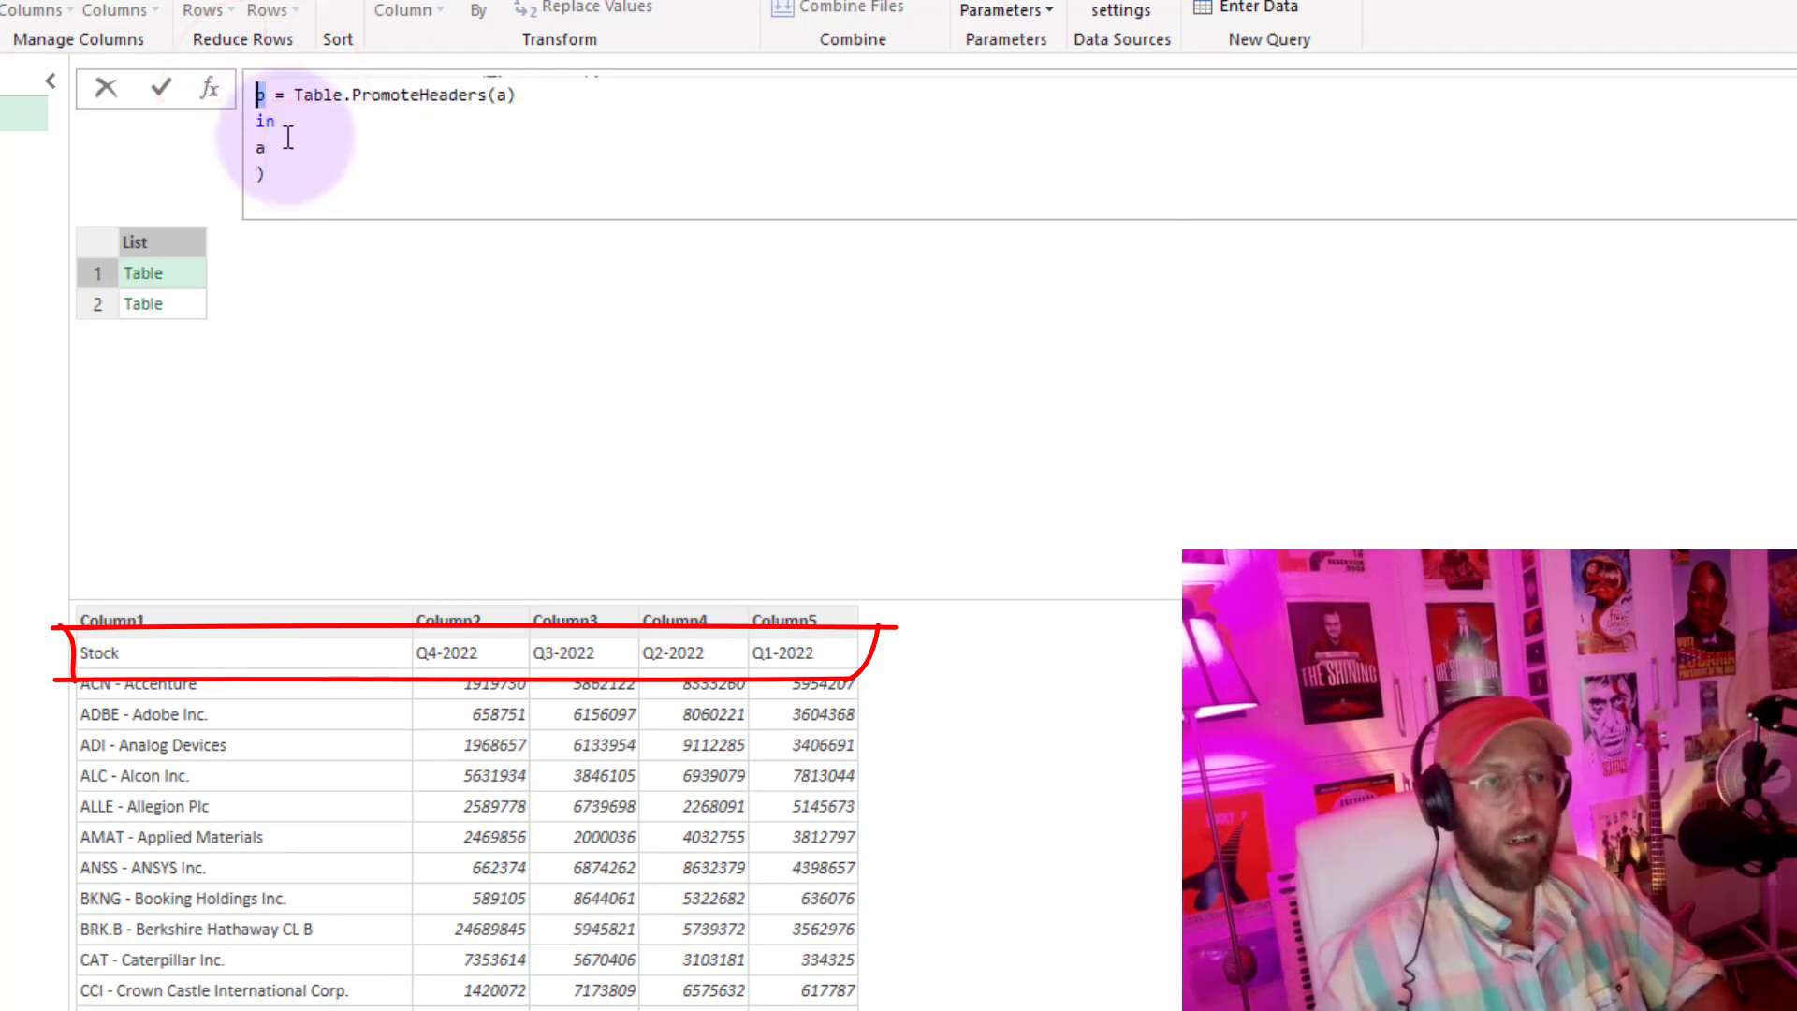
type("b")
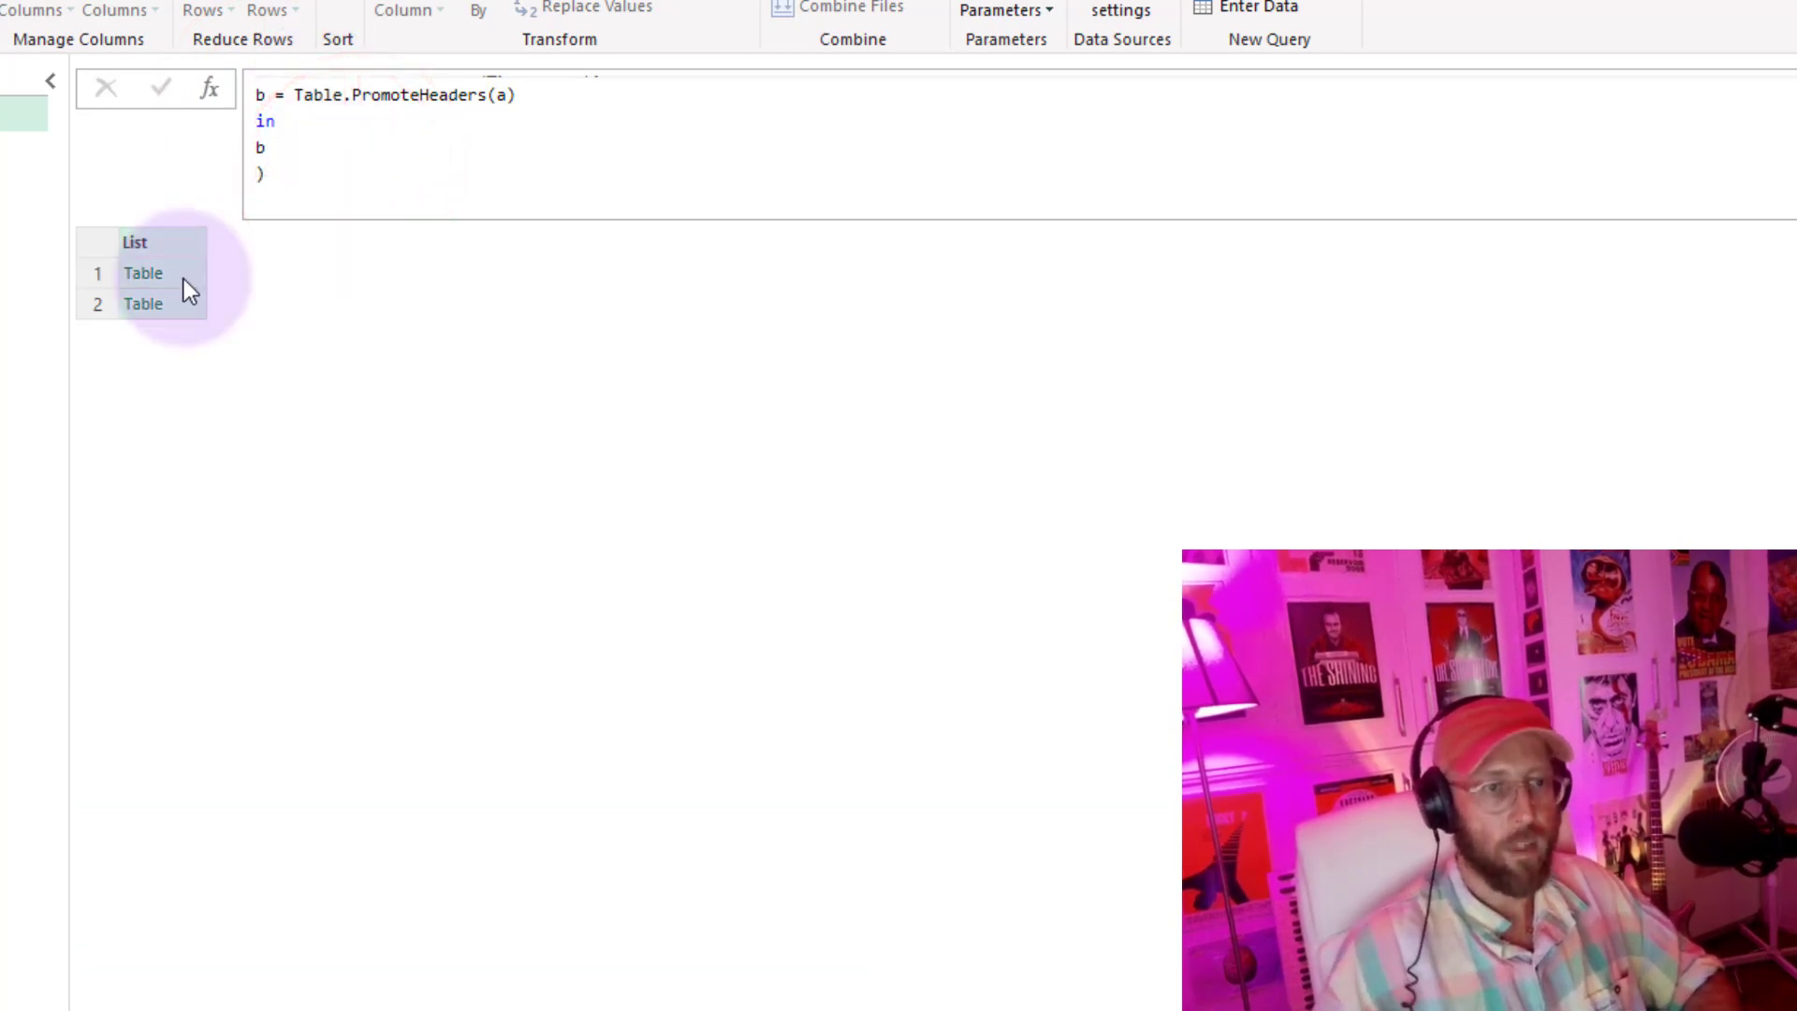
- Preview both tables to confirm Stock and quarter labels are now headers
left_click(145, 273)
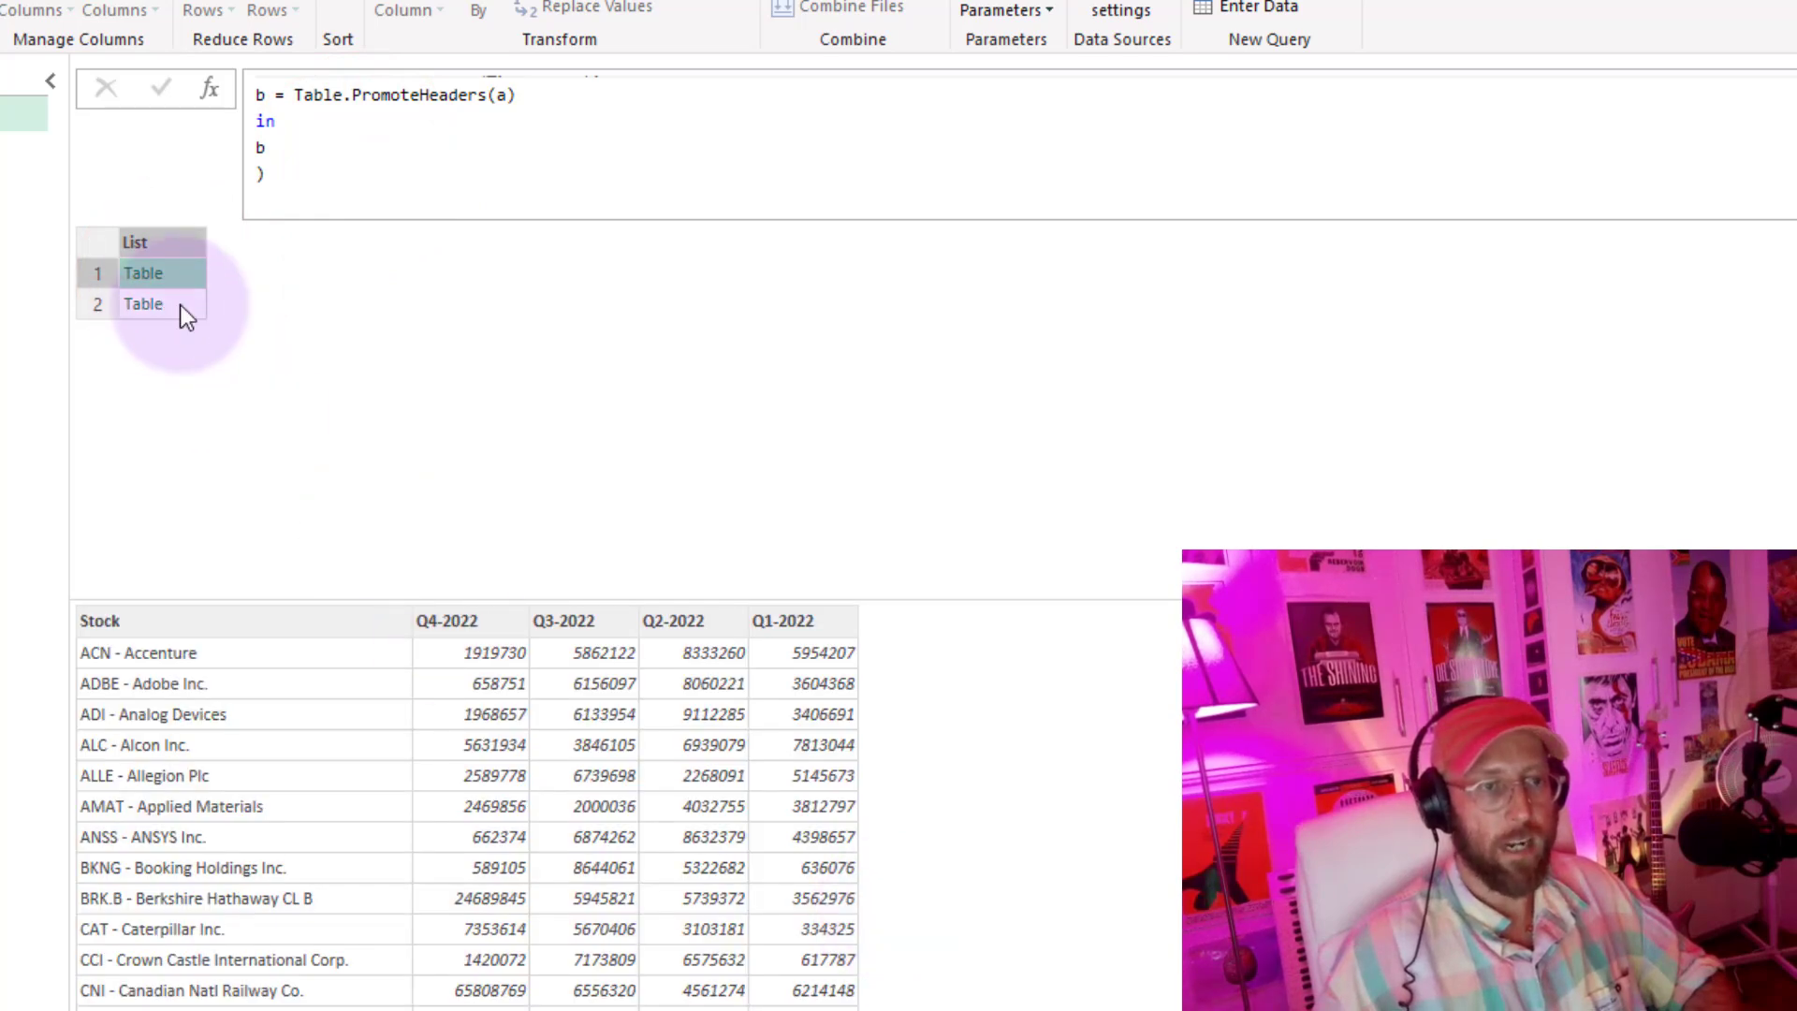
left_click(144, 303)
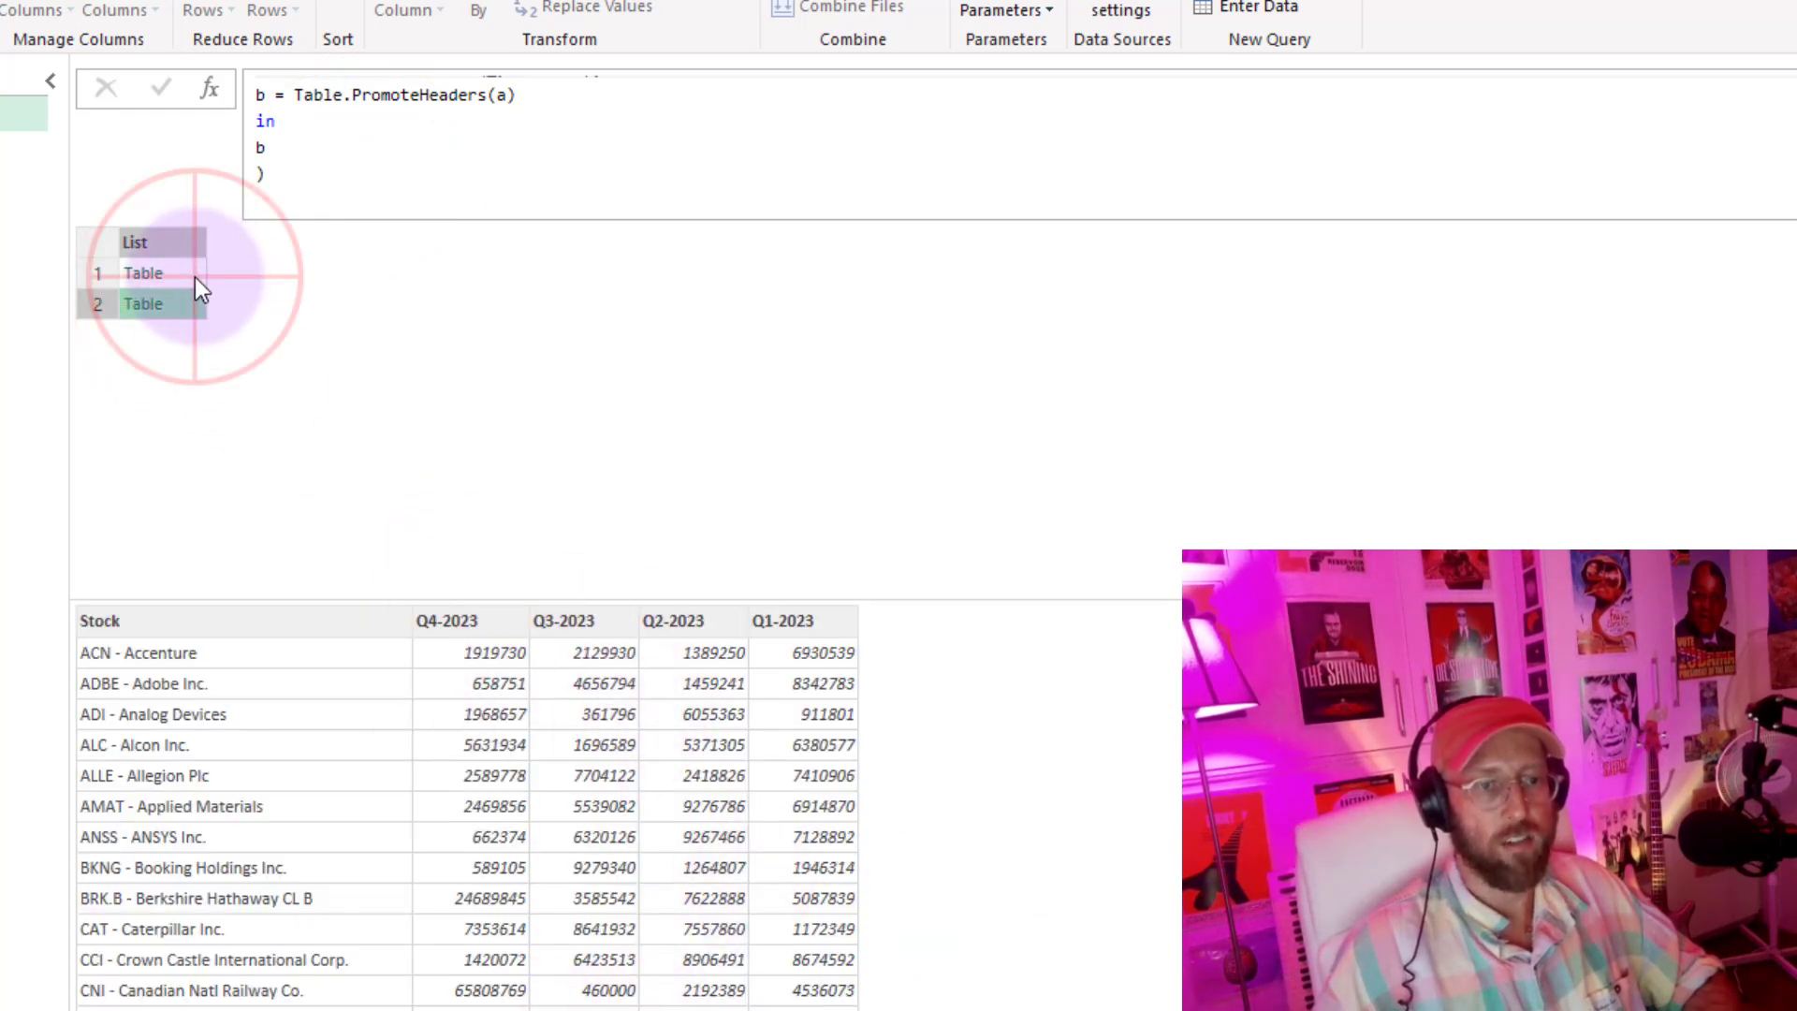
left_click(144, 274)
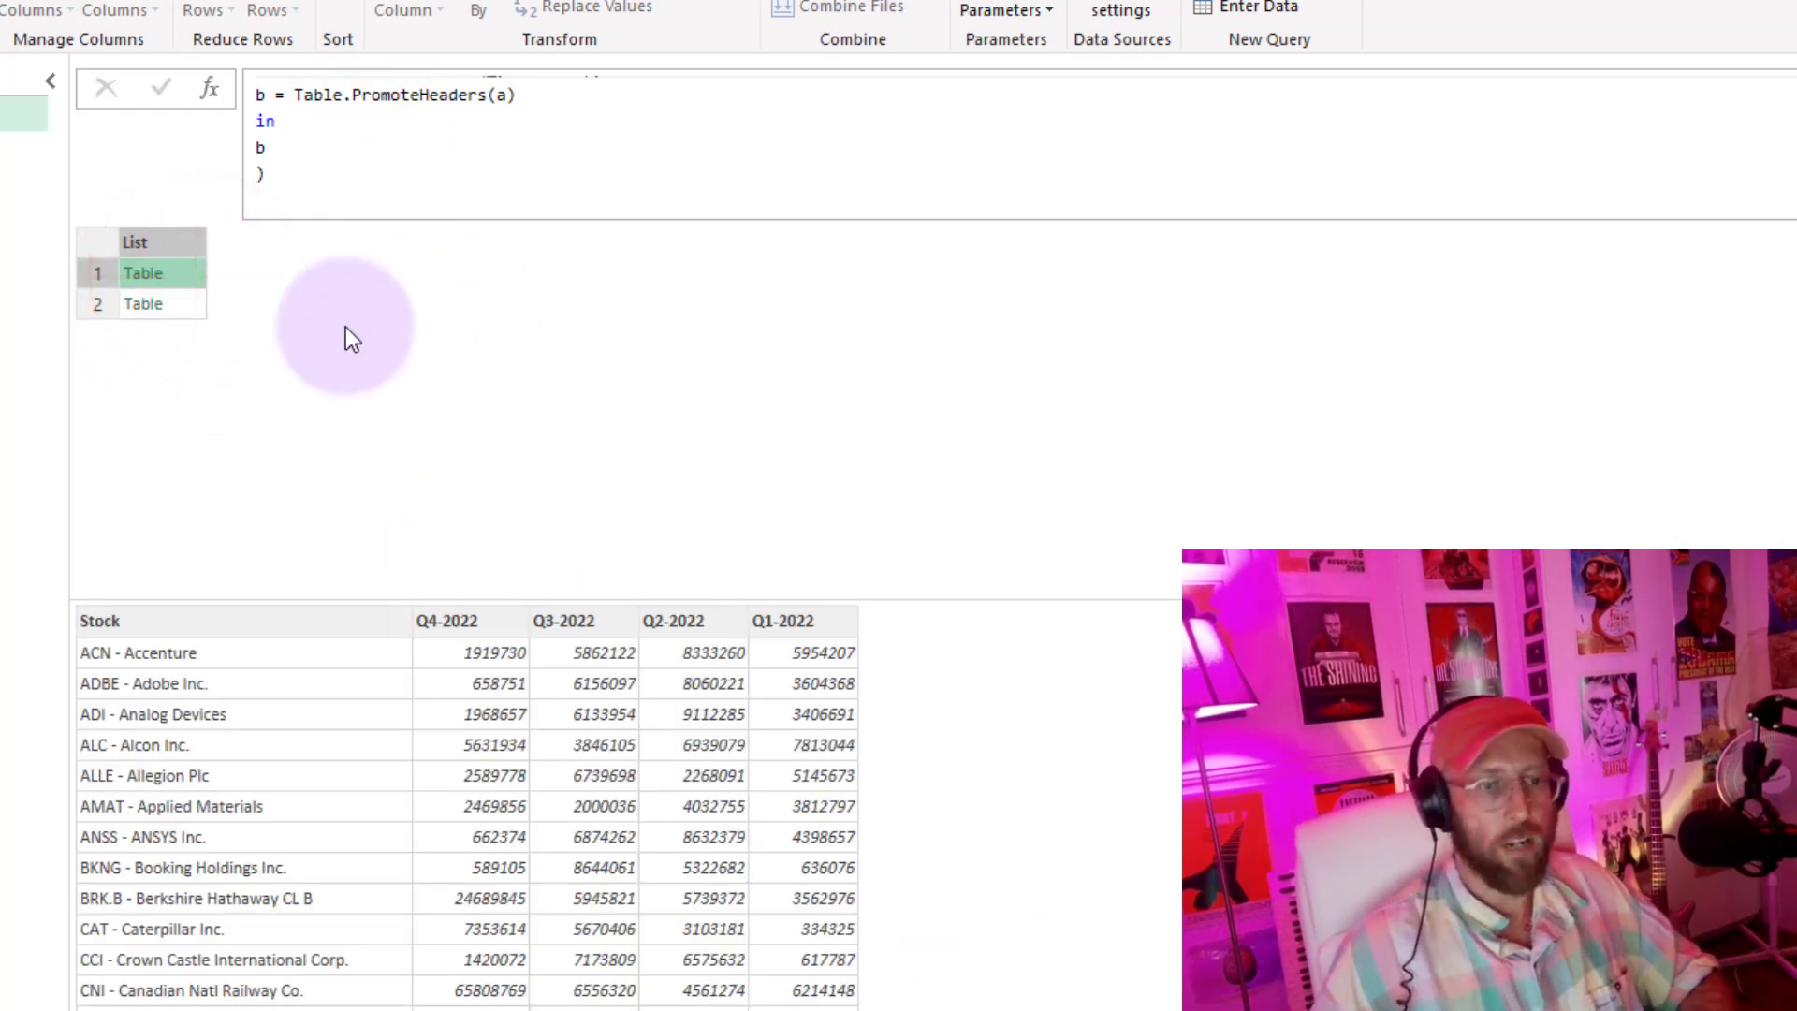
left_click(144, 273)
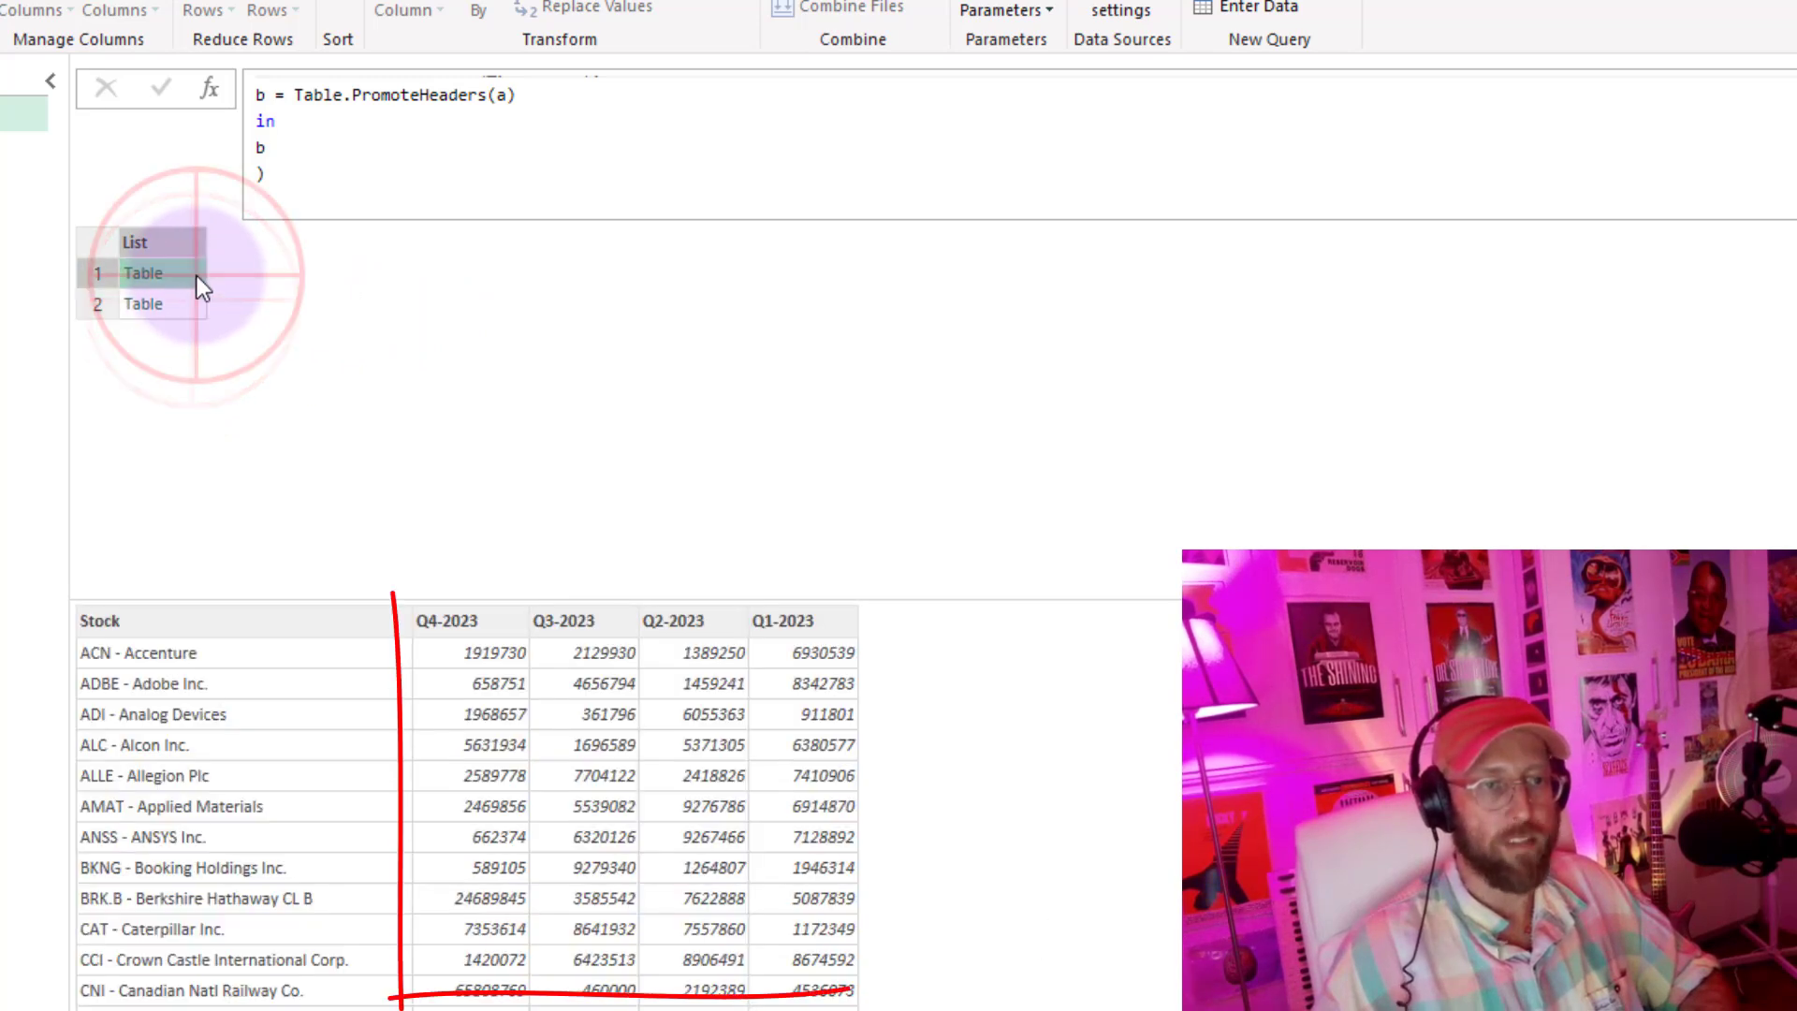
left_click(144, 303)
type(",")
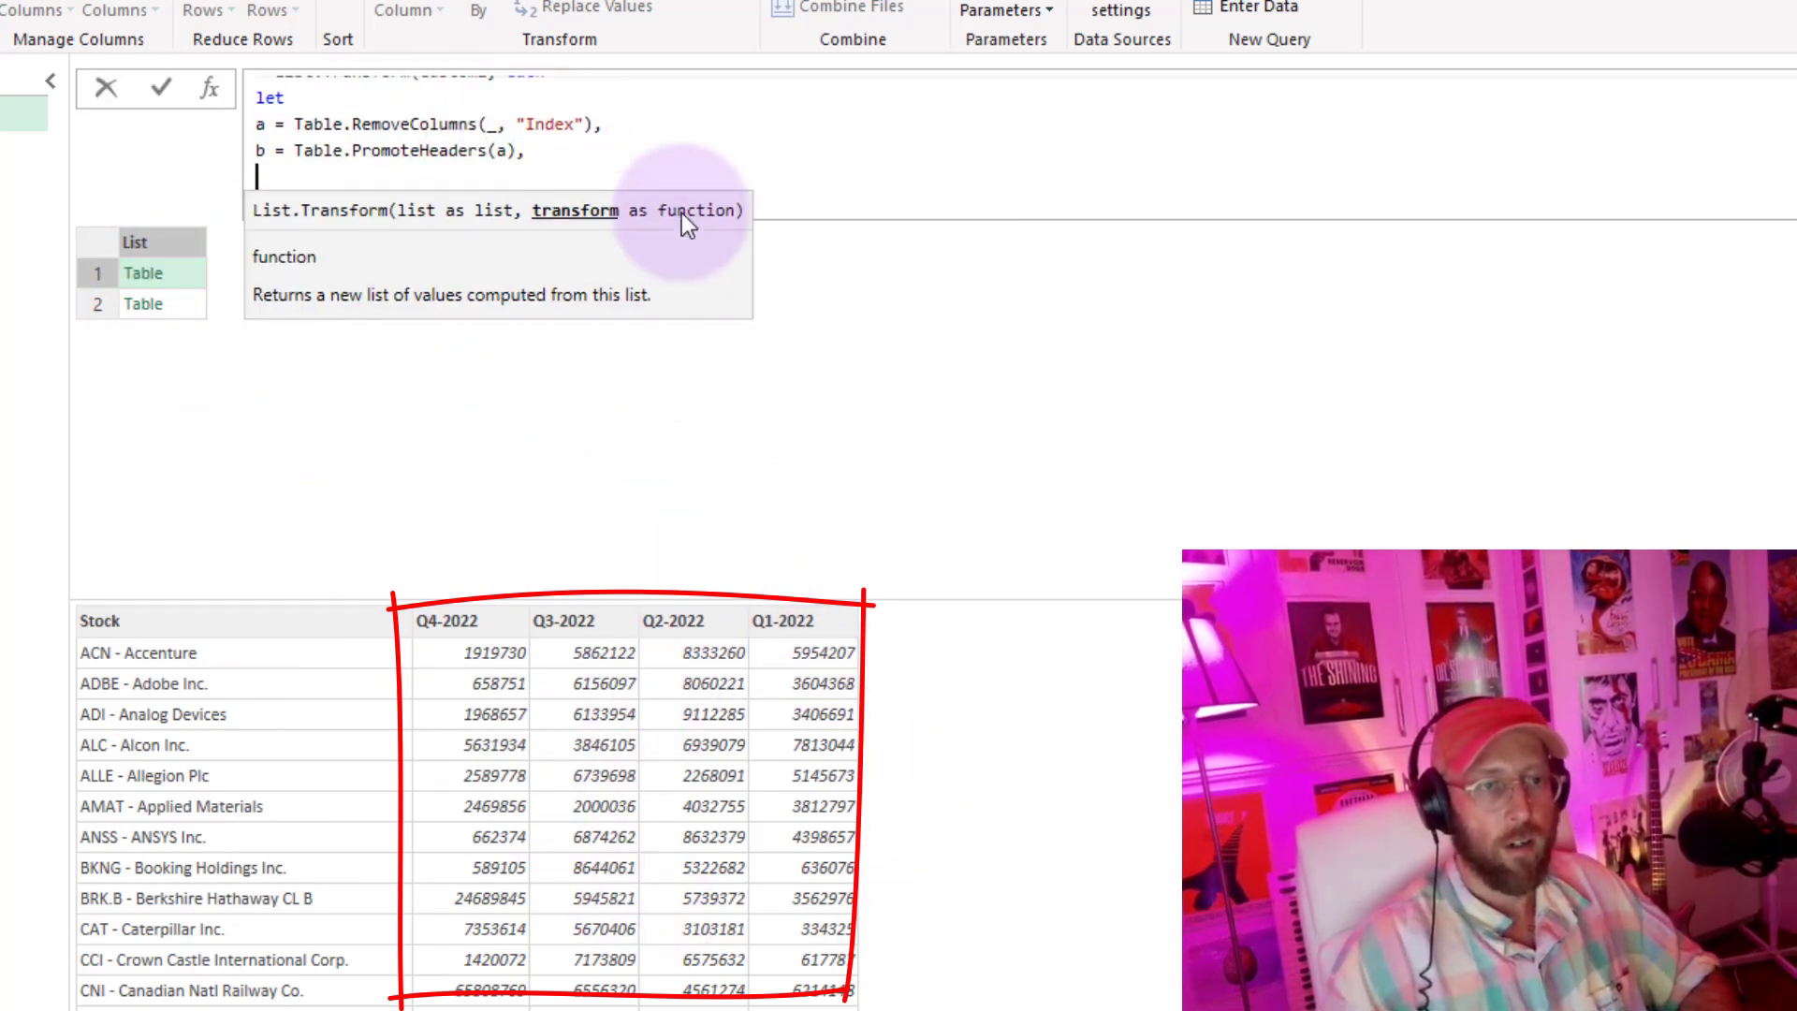
- Add c = Table.UnpivotOtherColumns(b, {"Stock"} to the let block
type("c =")
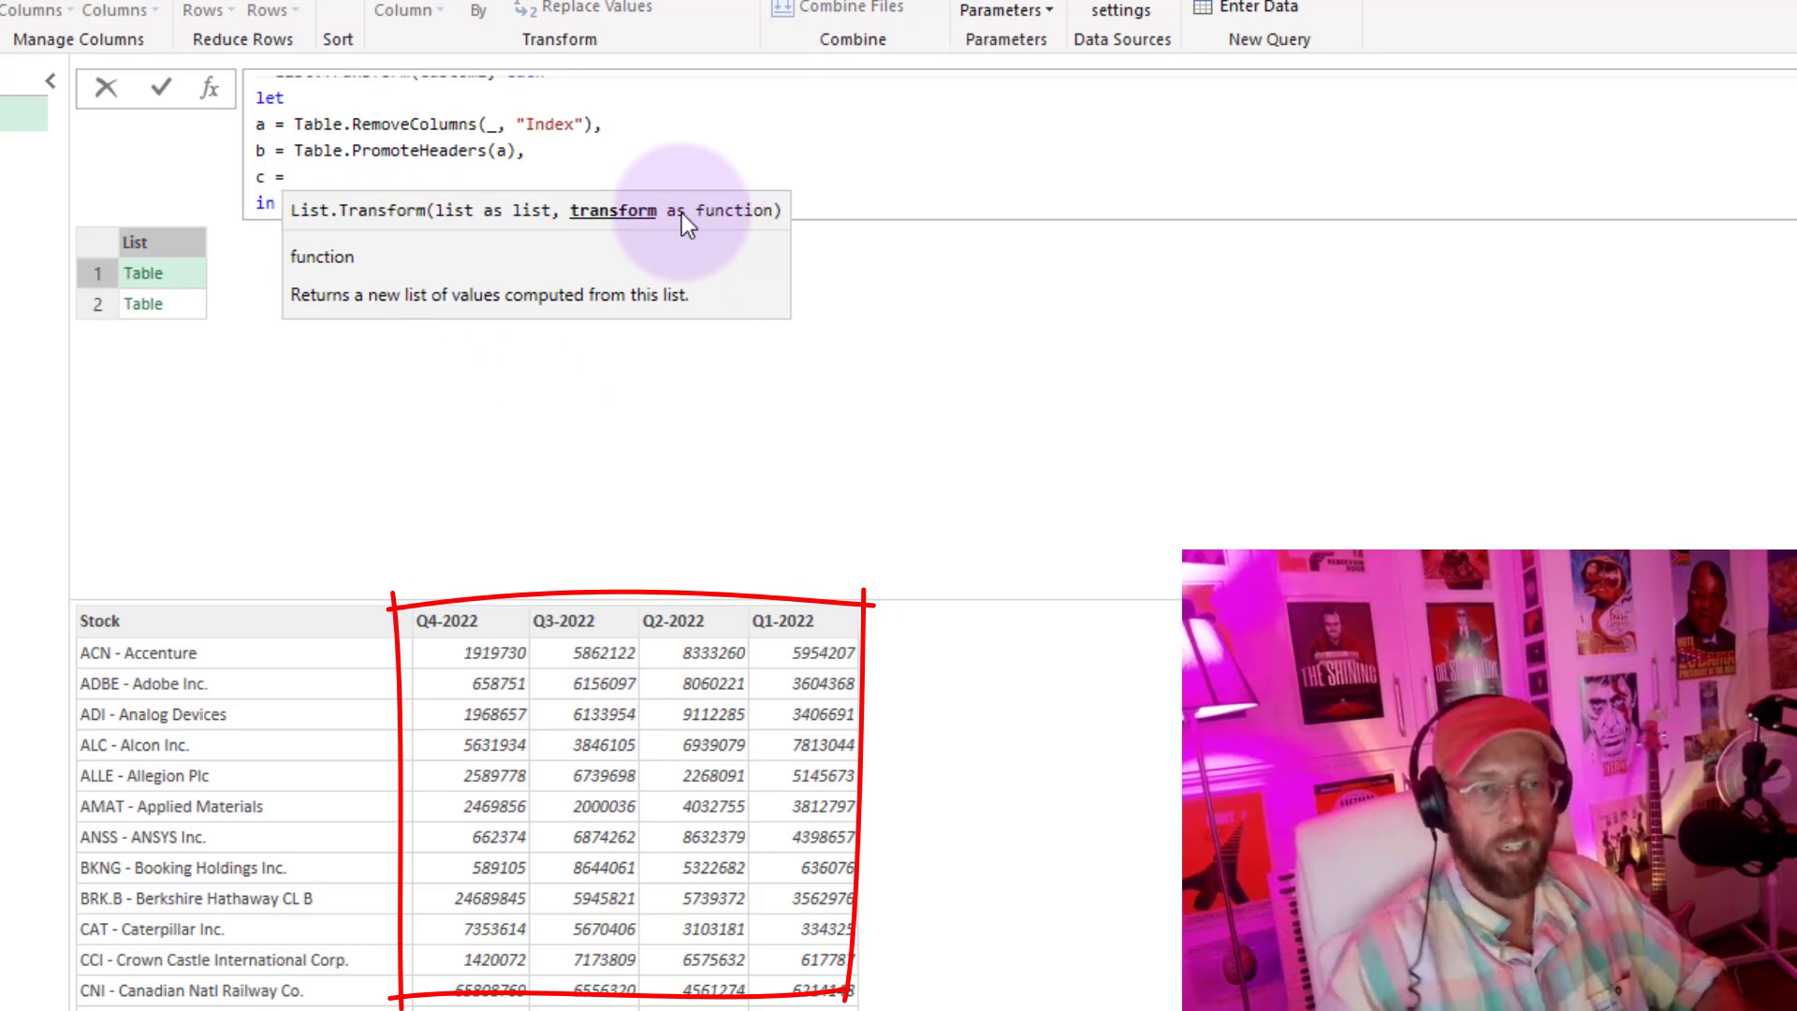
type("t")
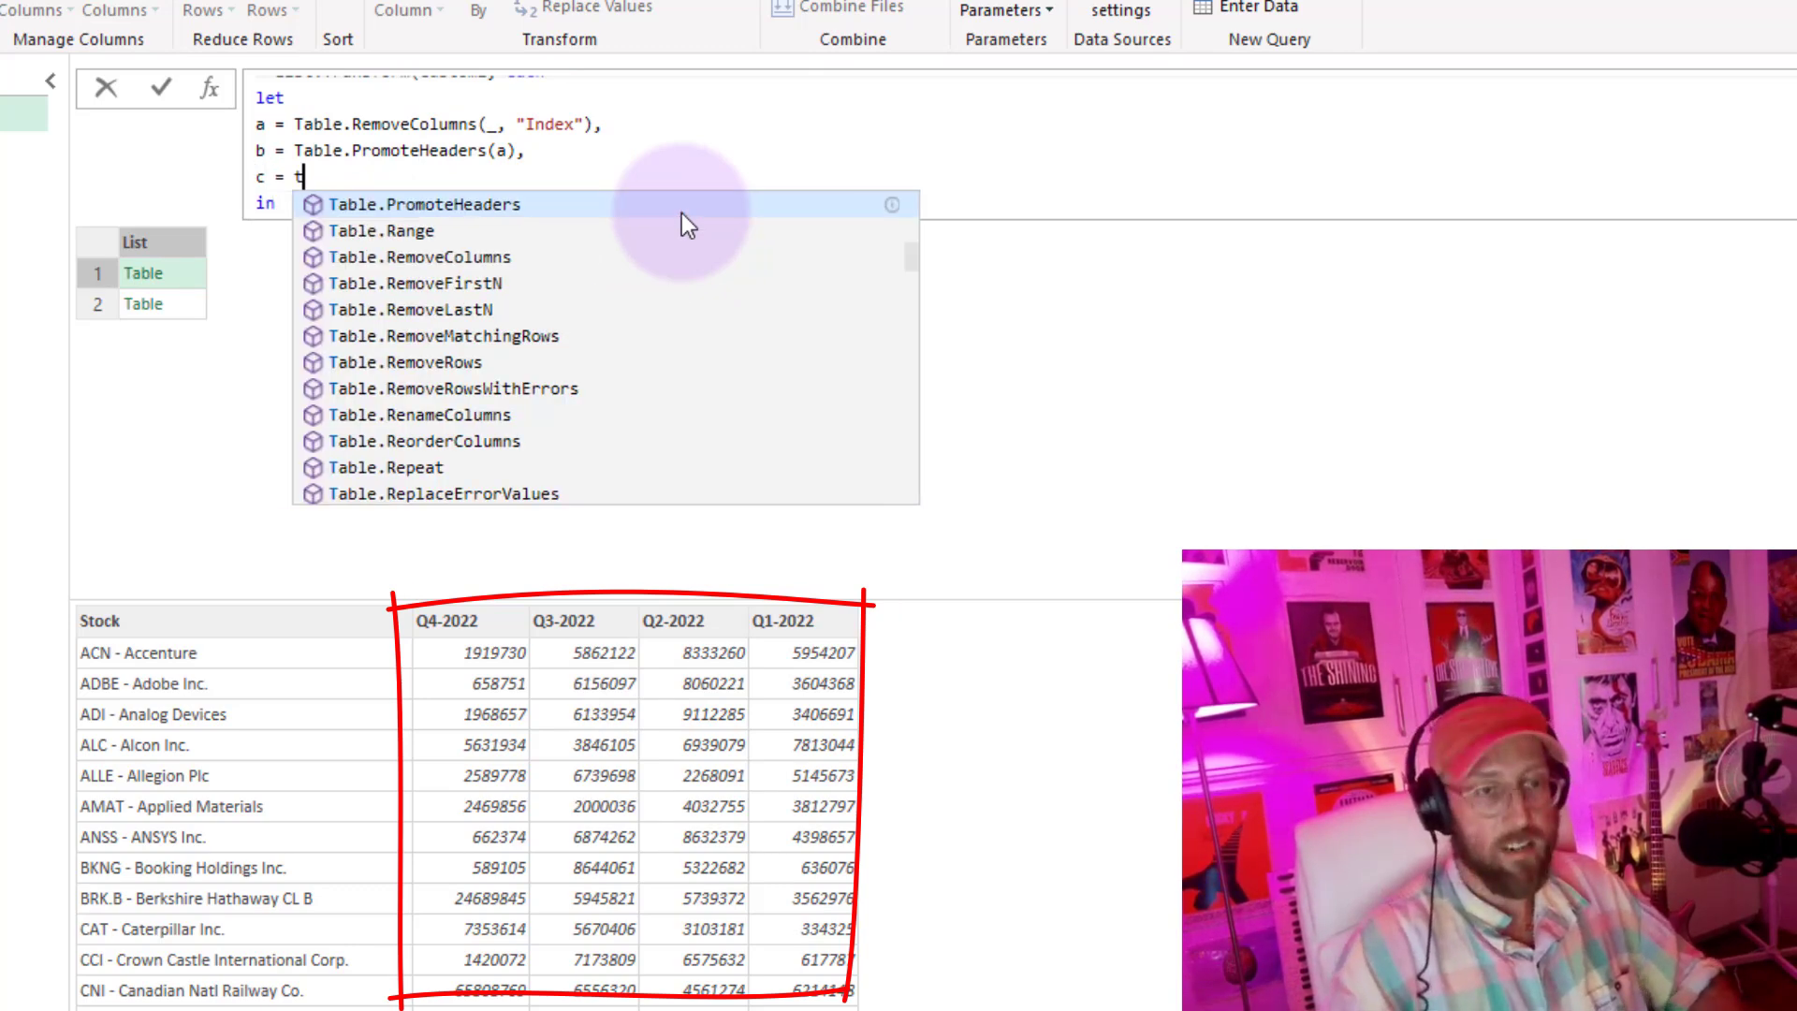
type("ableun")
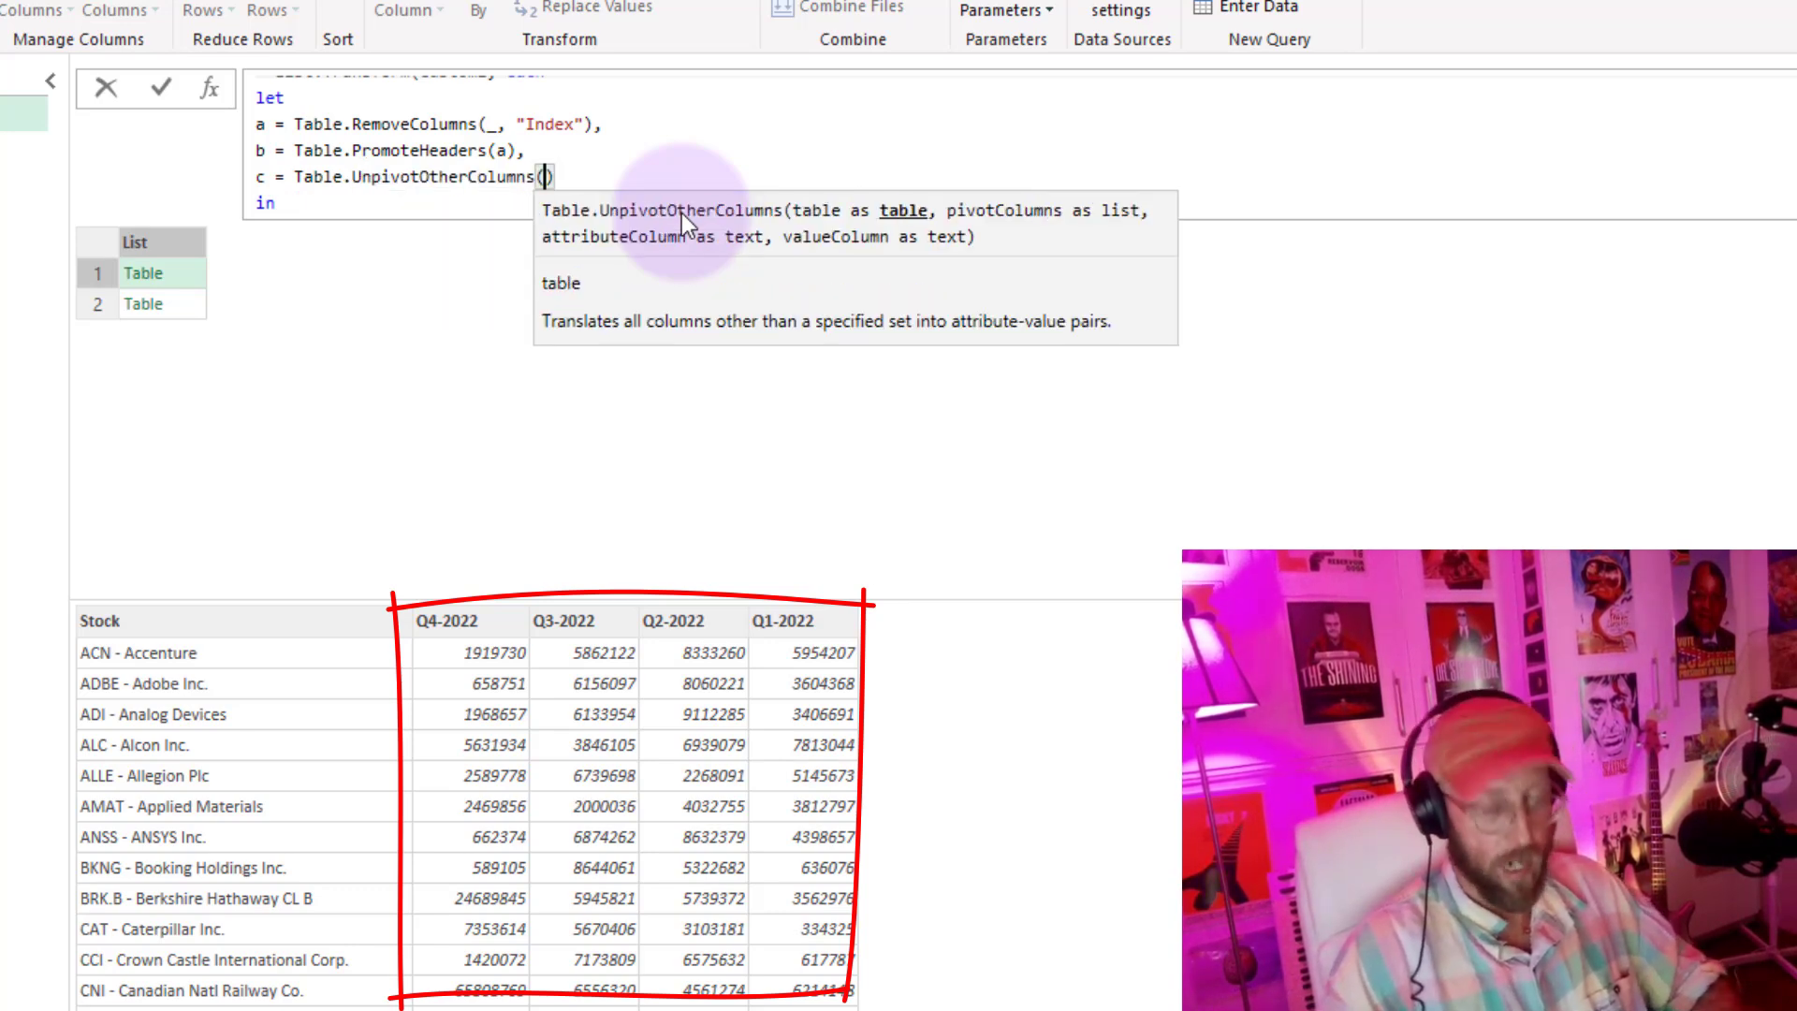
type("b,")
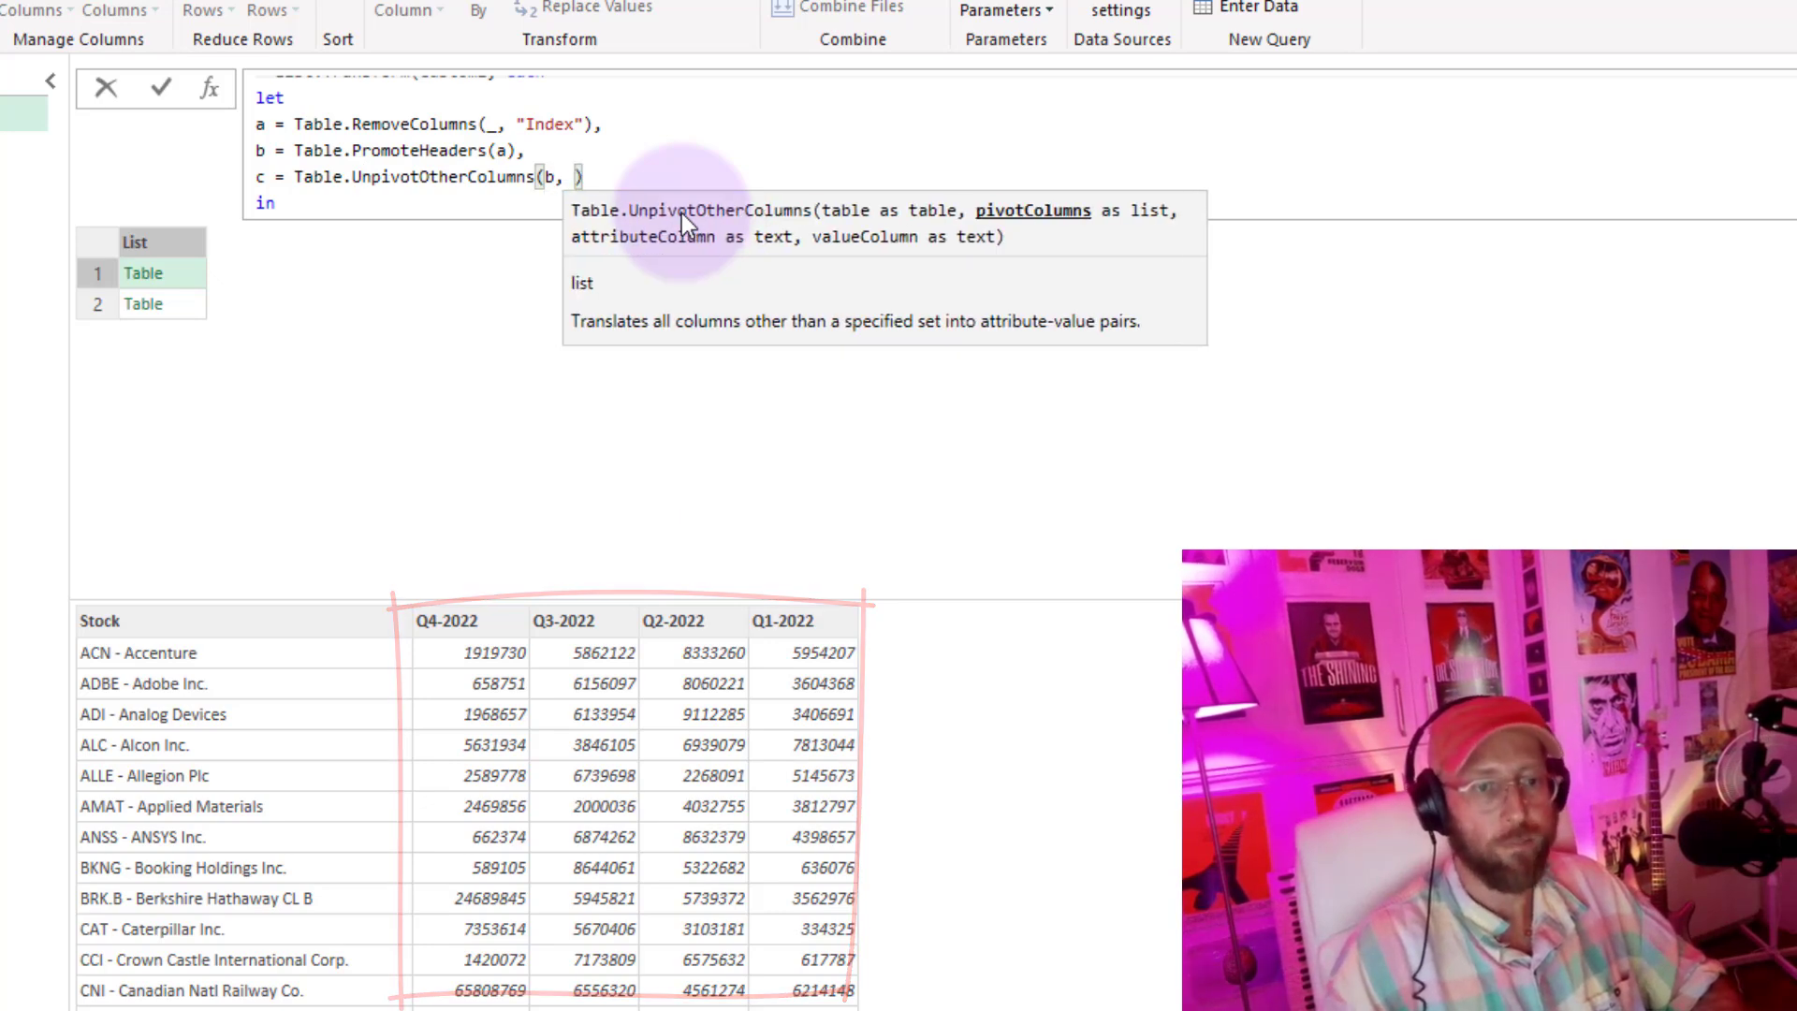
type("{}")
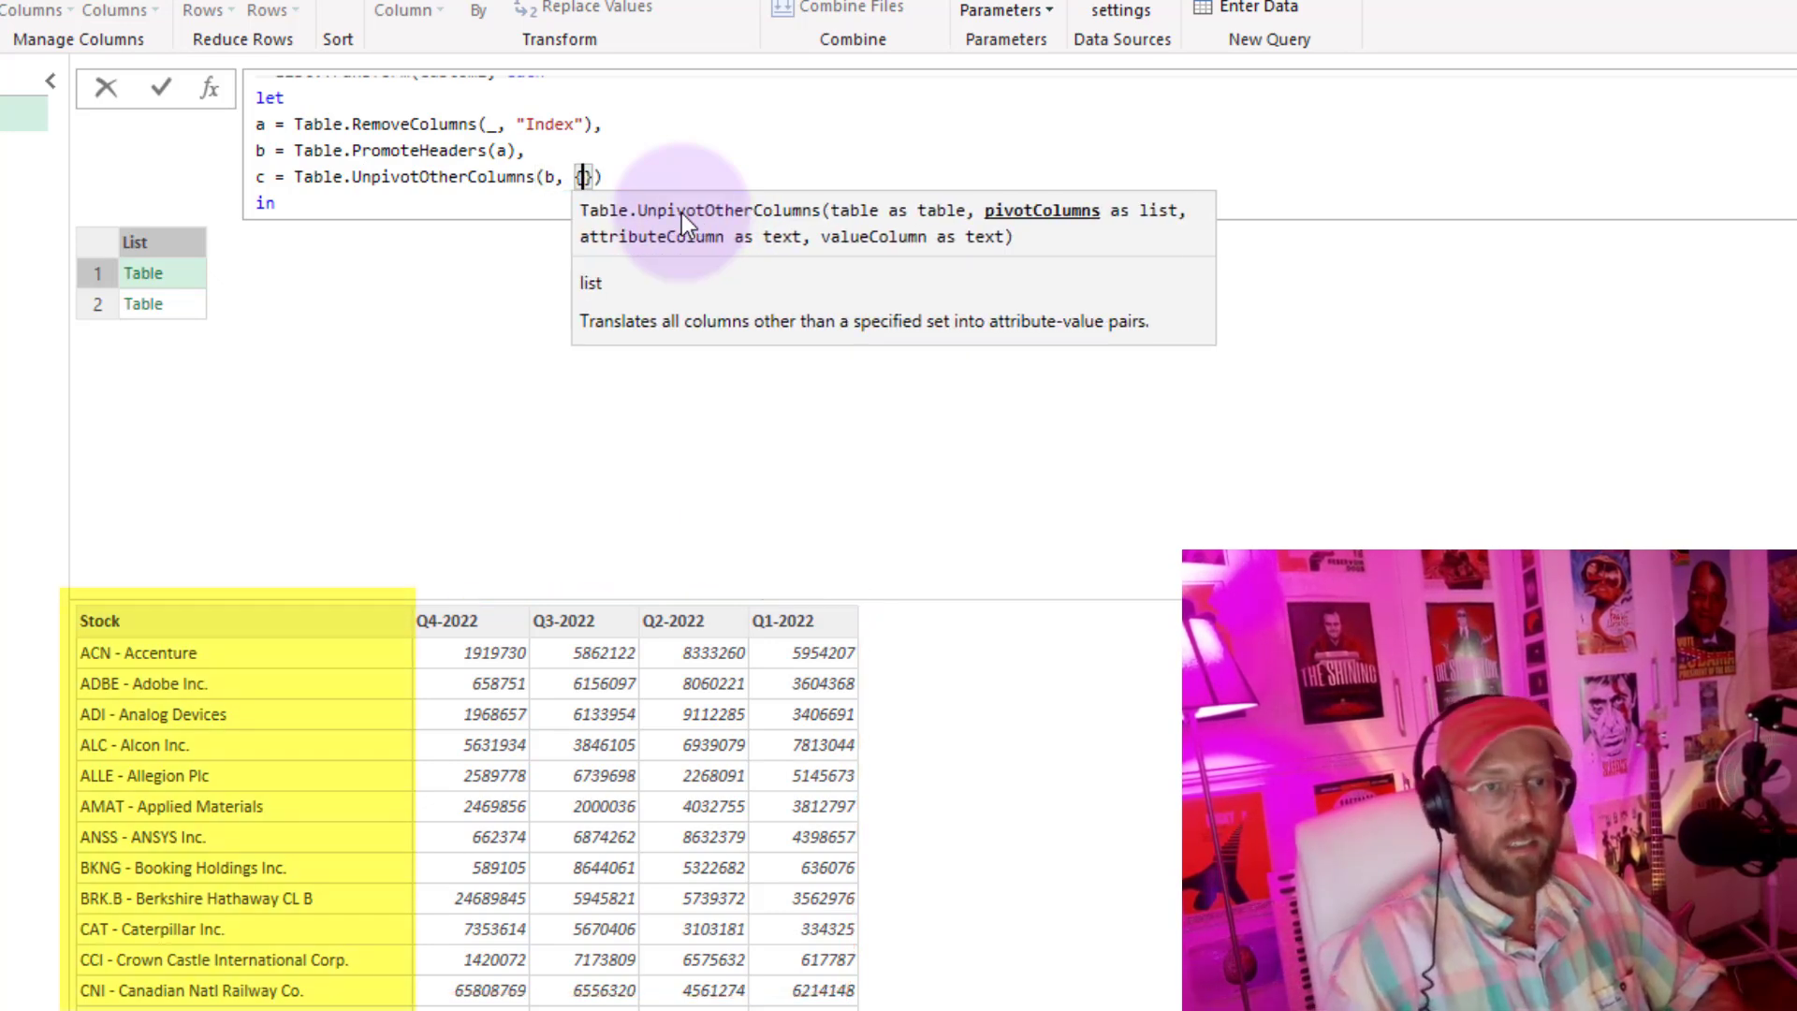
type("{\"Stock")
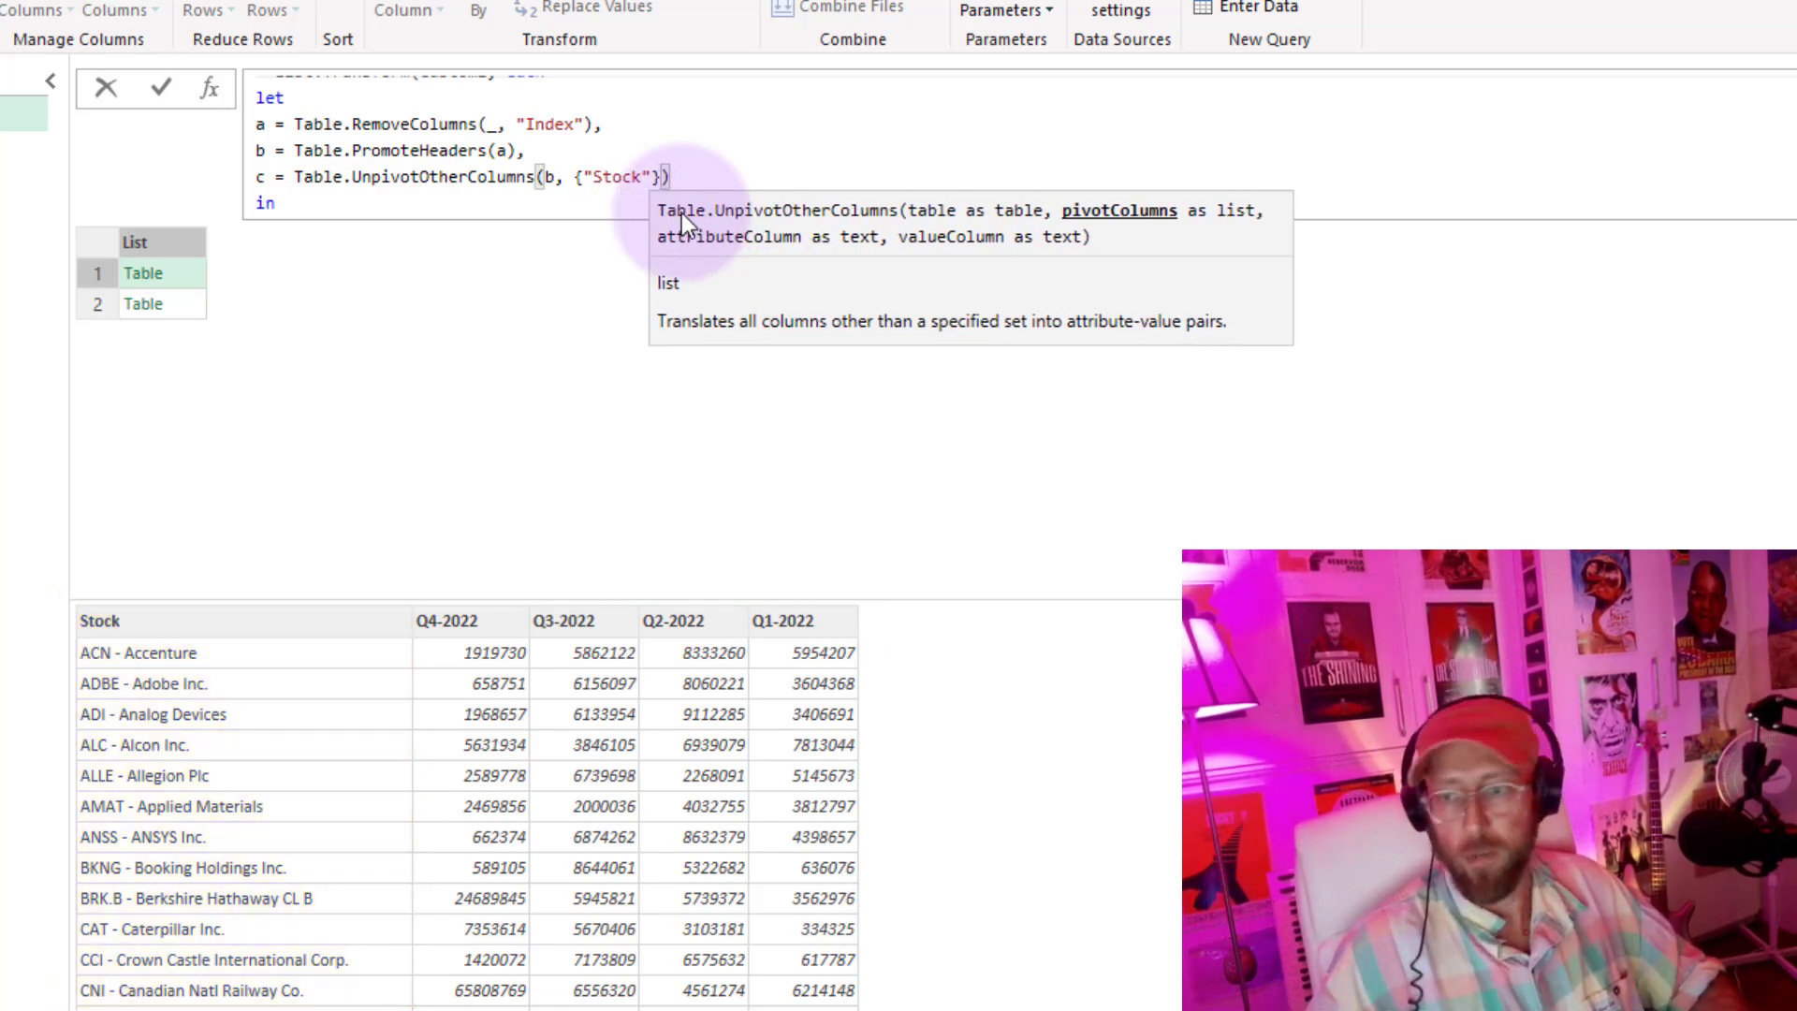
- Finish with "Period Name", "Amount"), return c, and preview both unpivoted tables
type(", \"\"")
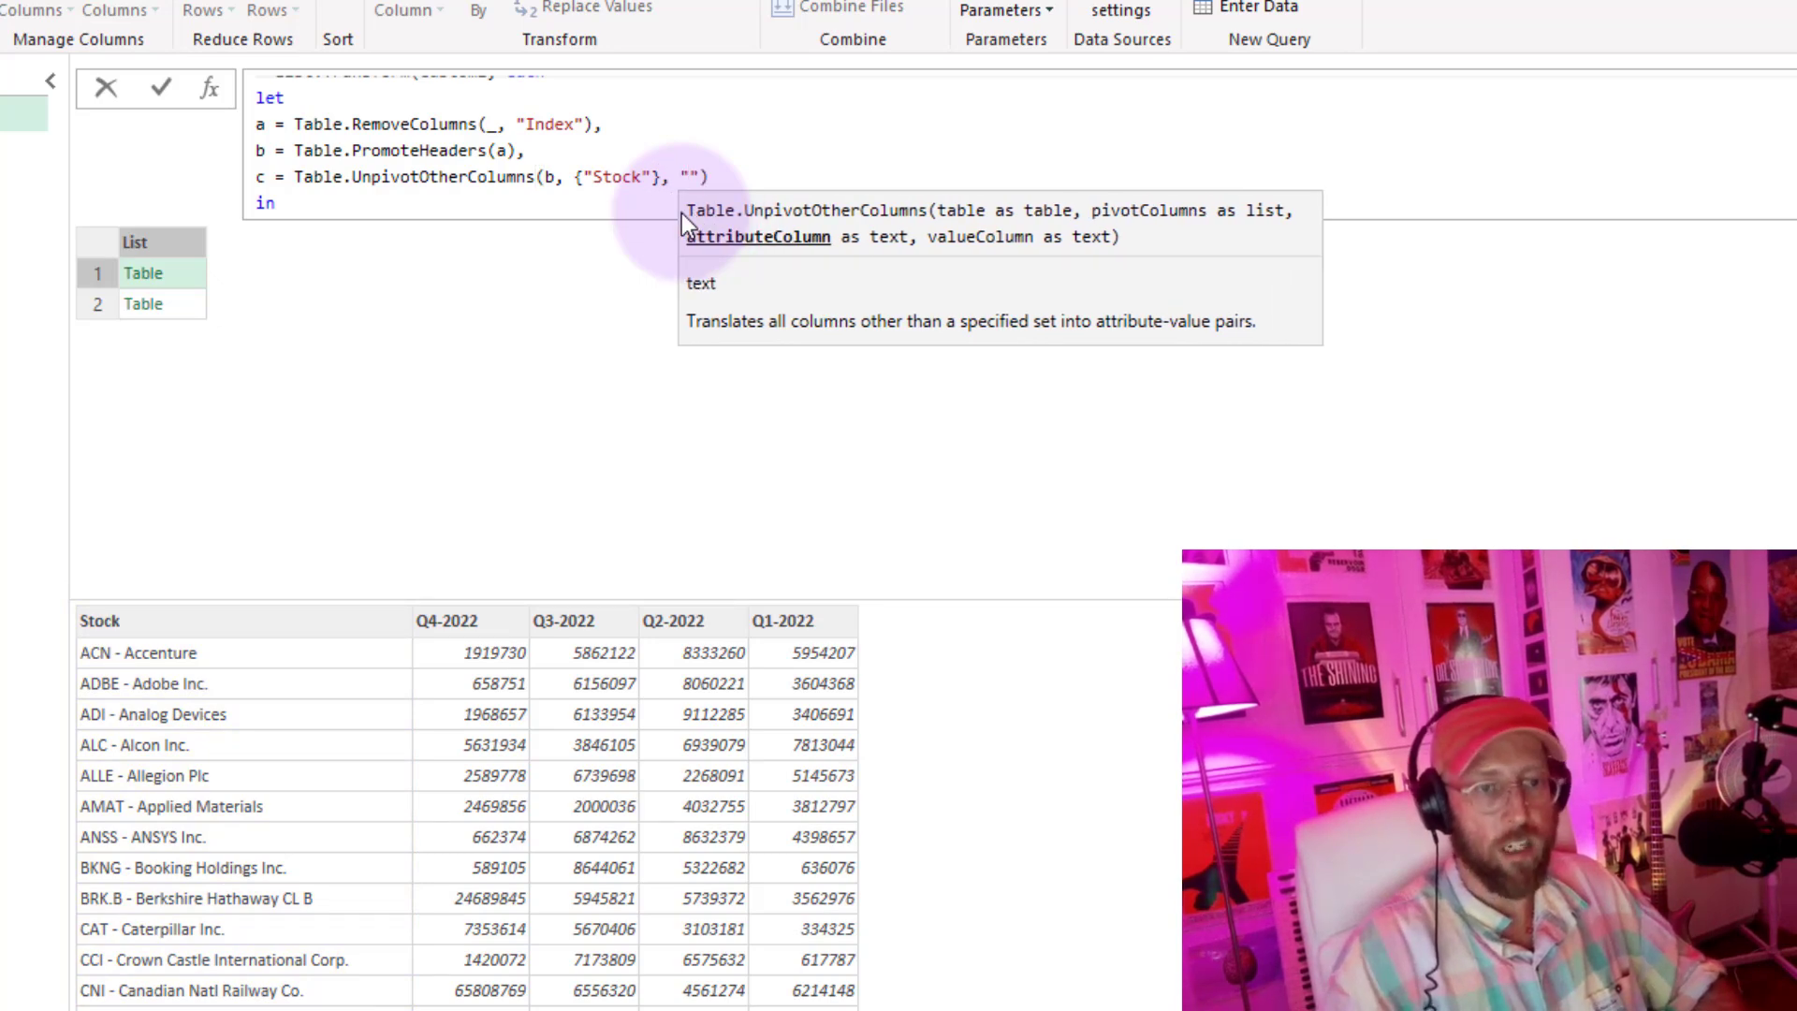
type("Period")
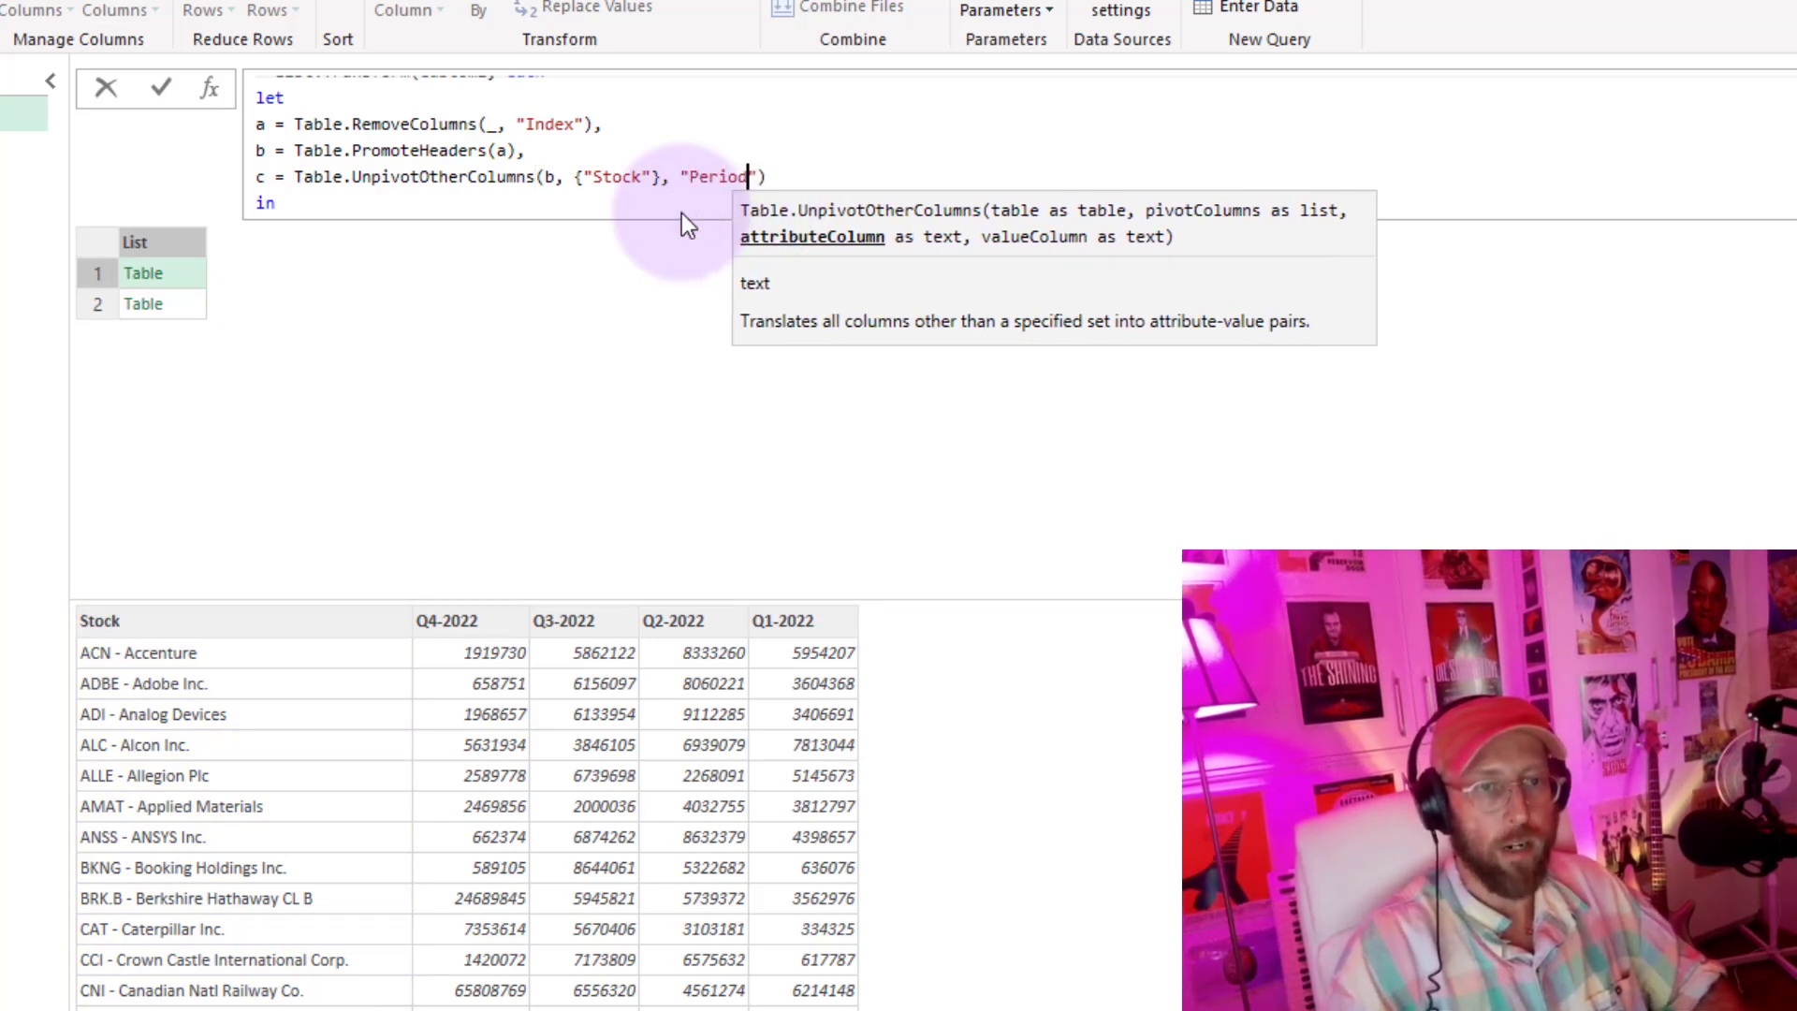
type("Name")
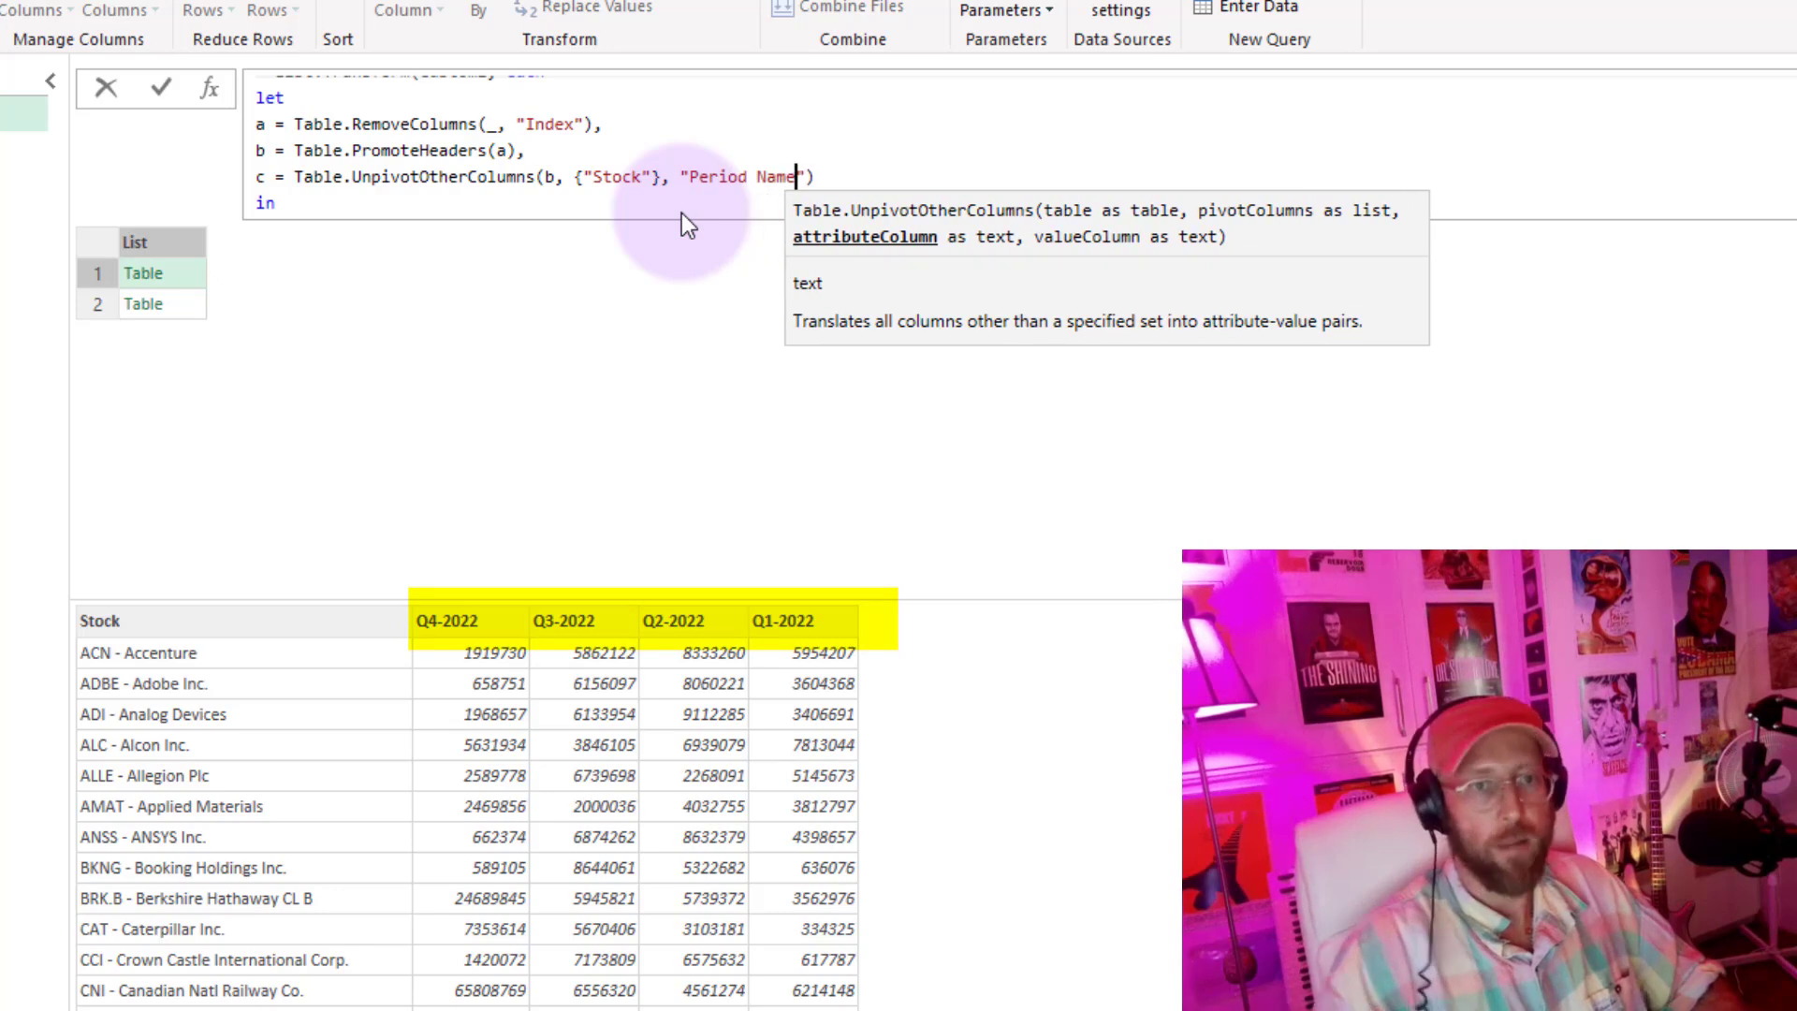
type(", \"Am\"")
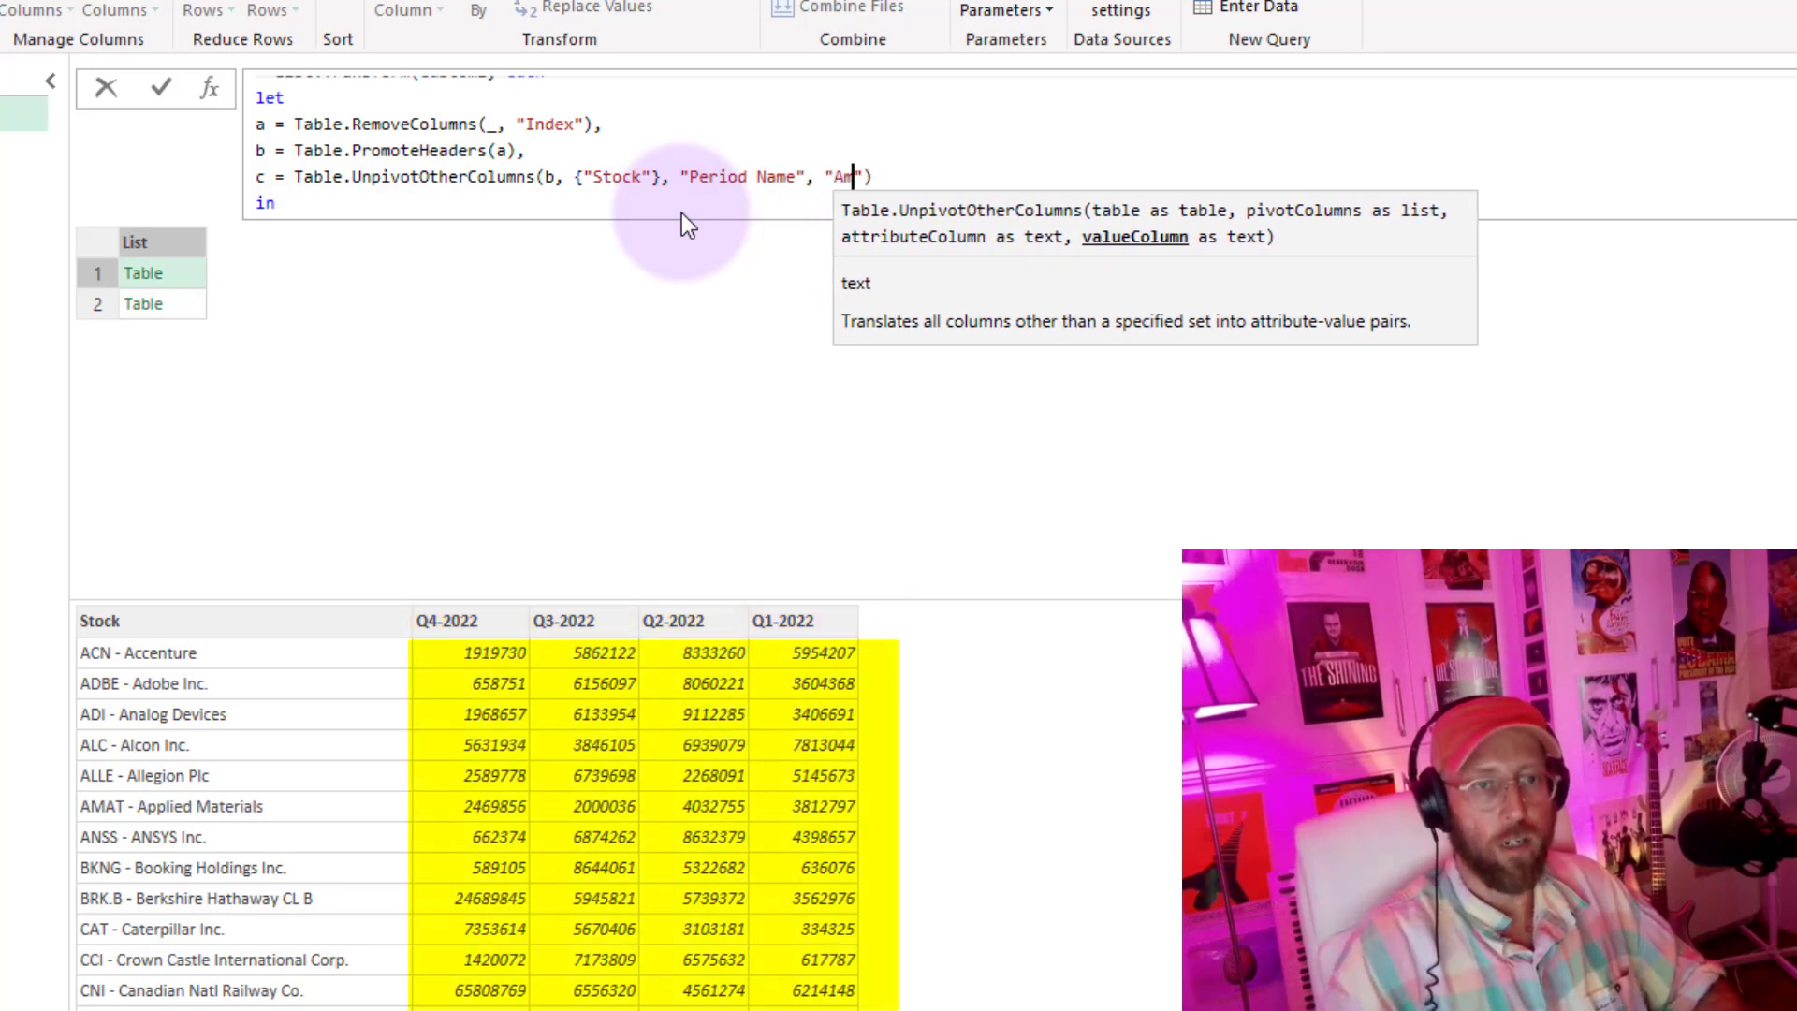
type("ount")
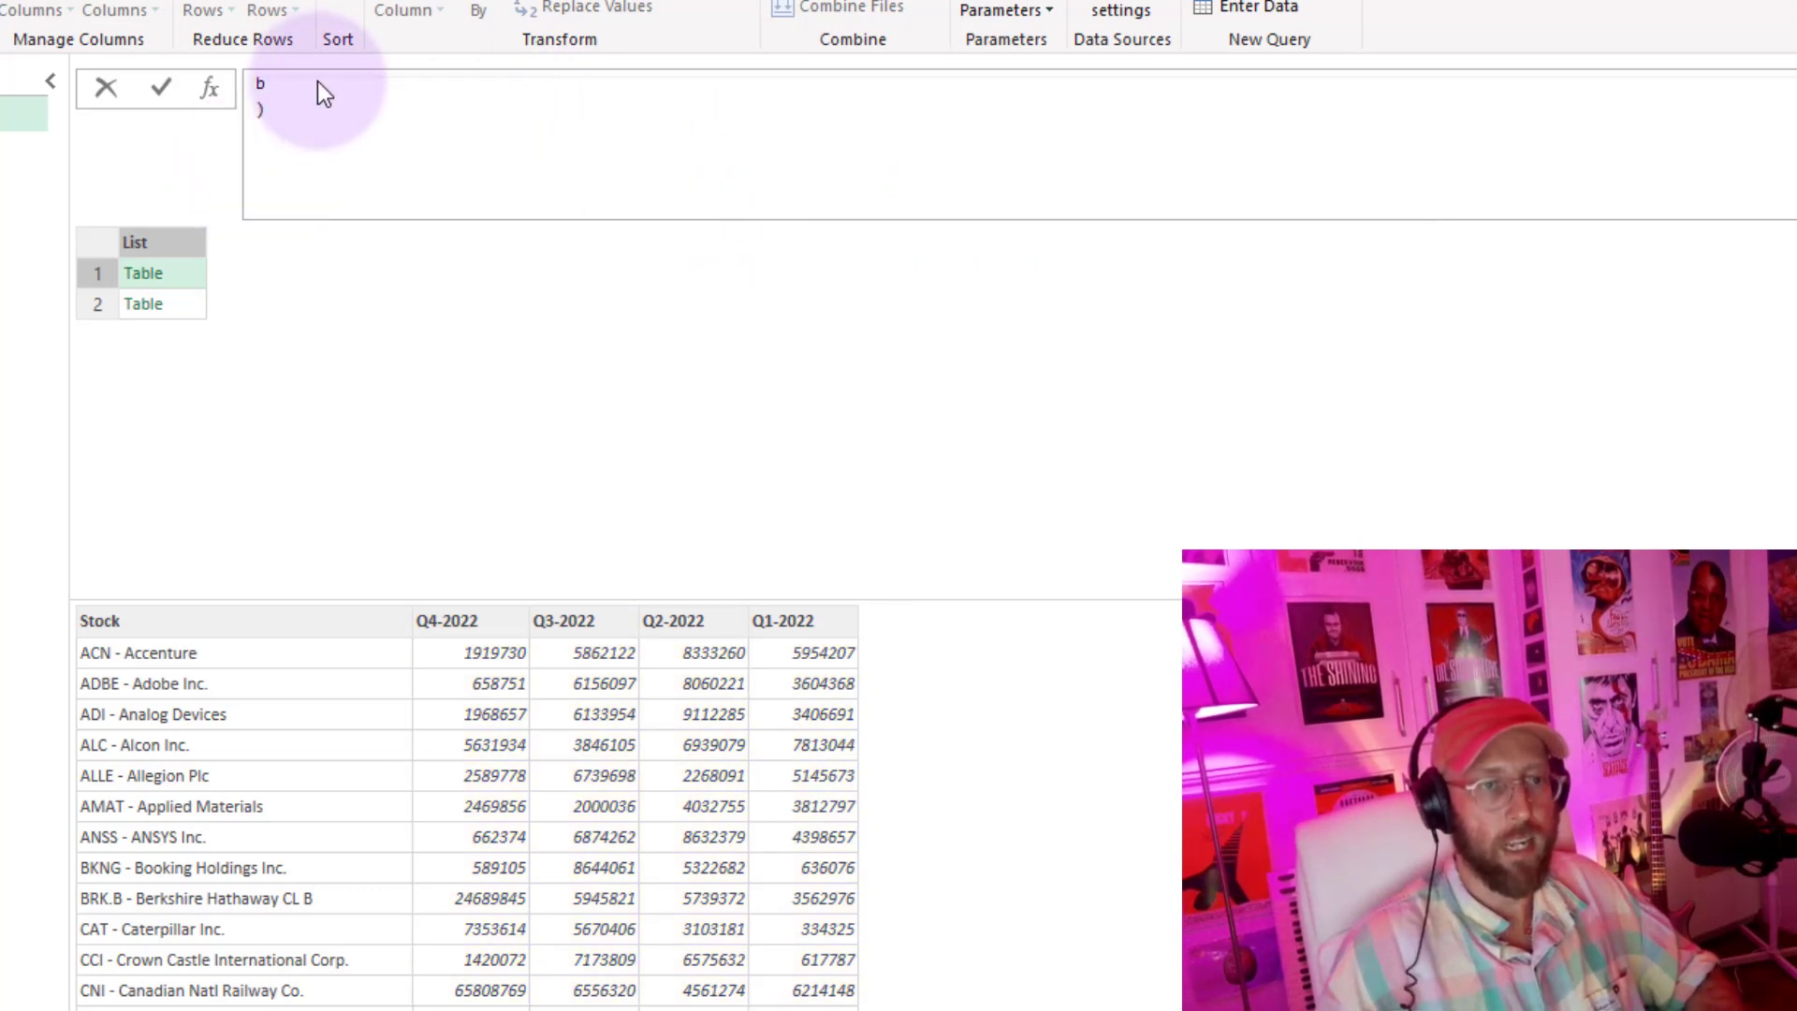
type("c")
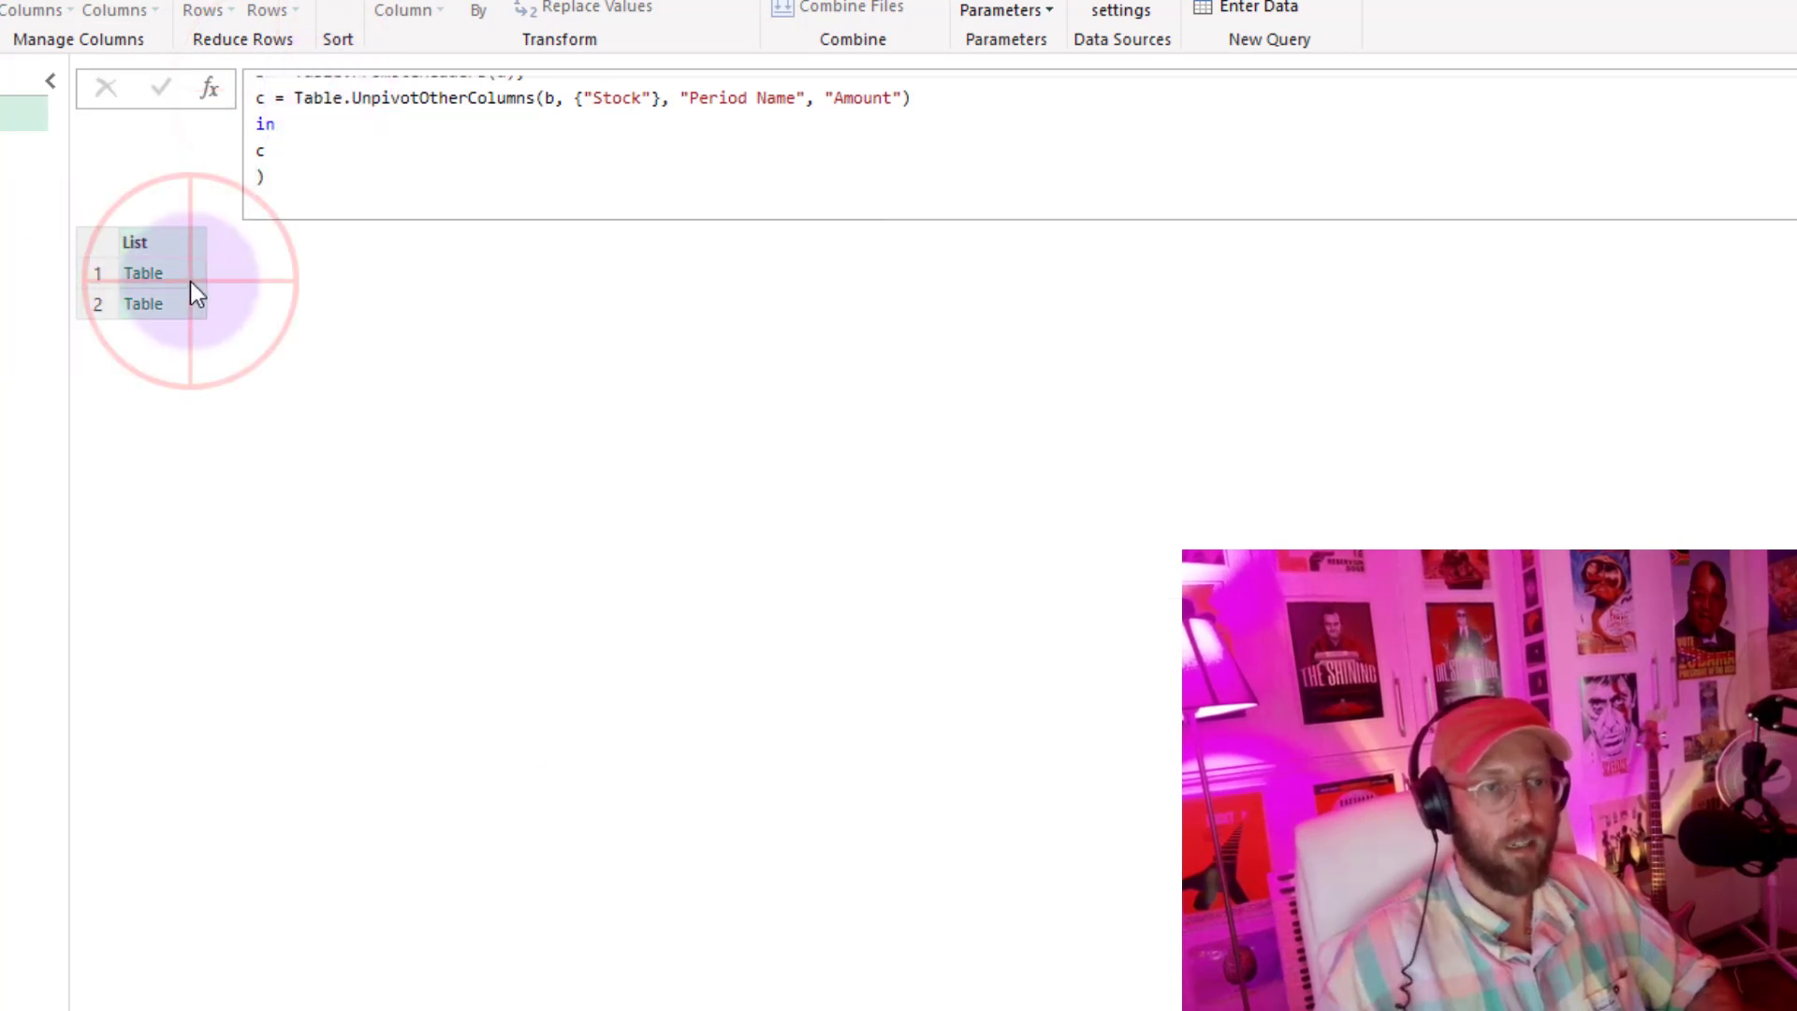
left_click(144, 303)
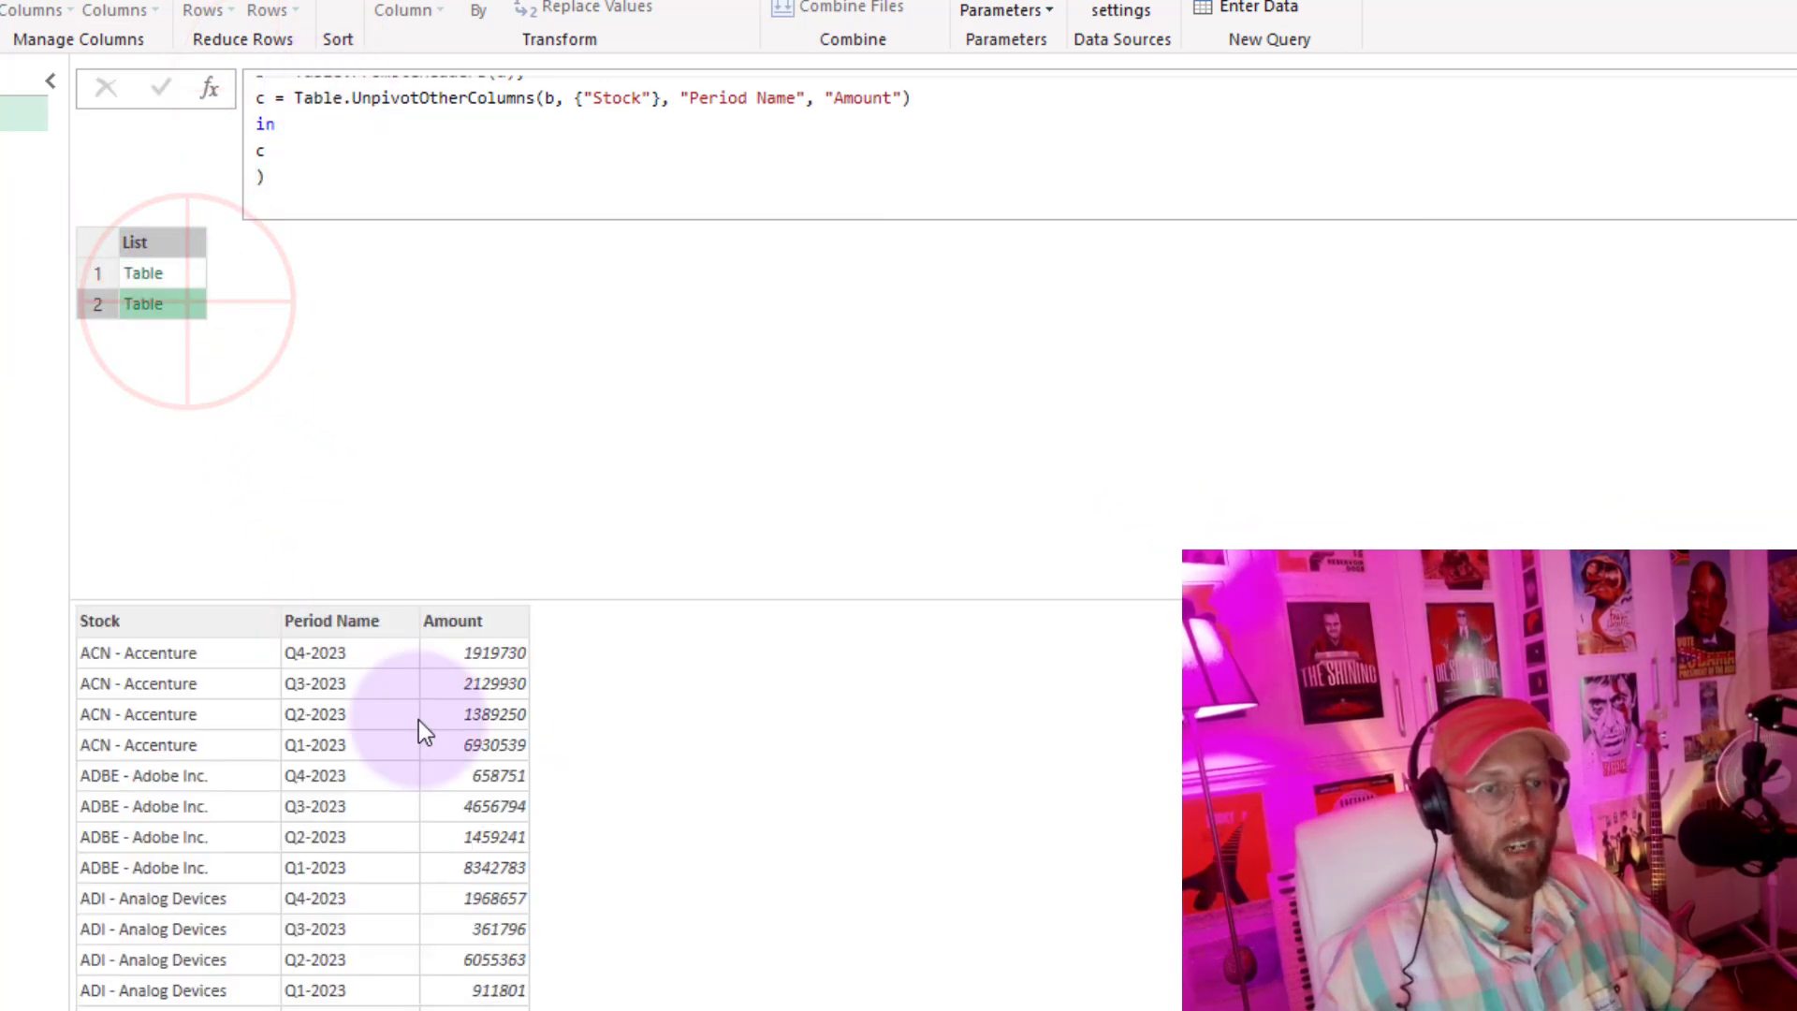
left_click(144, 273)
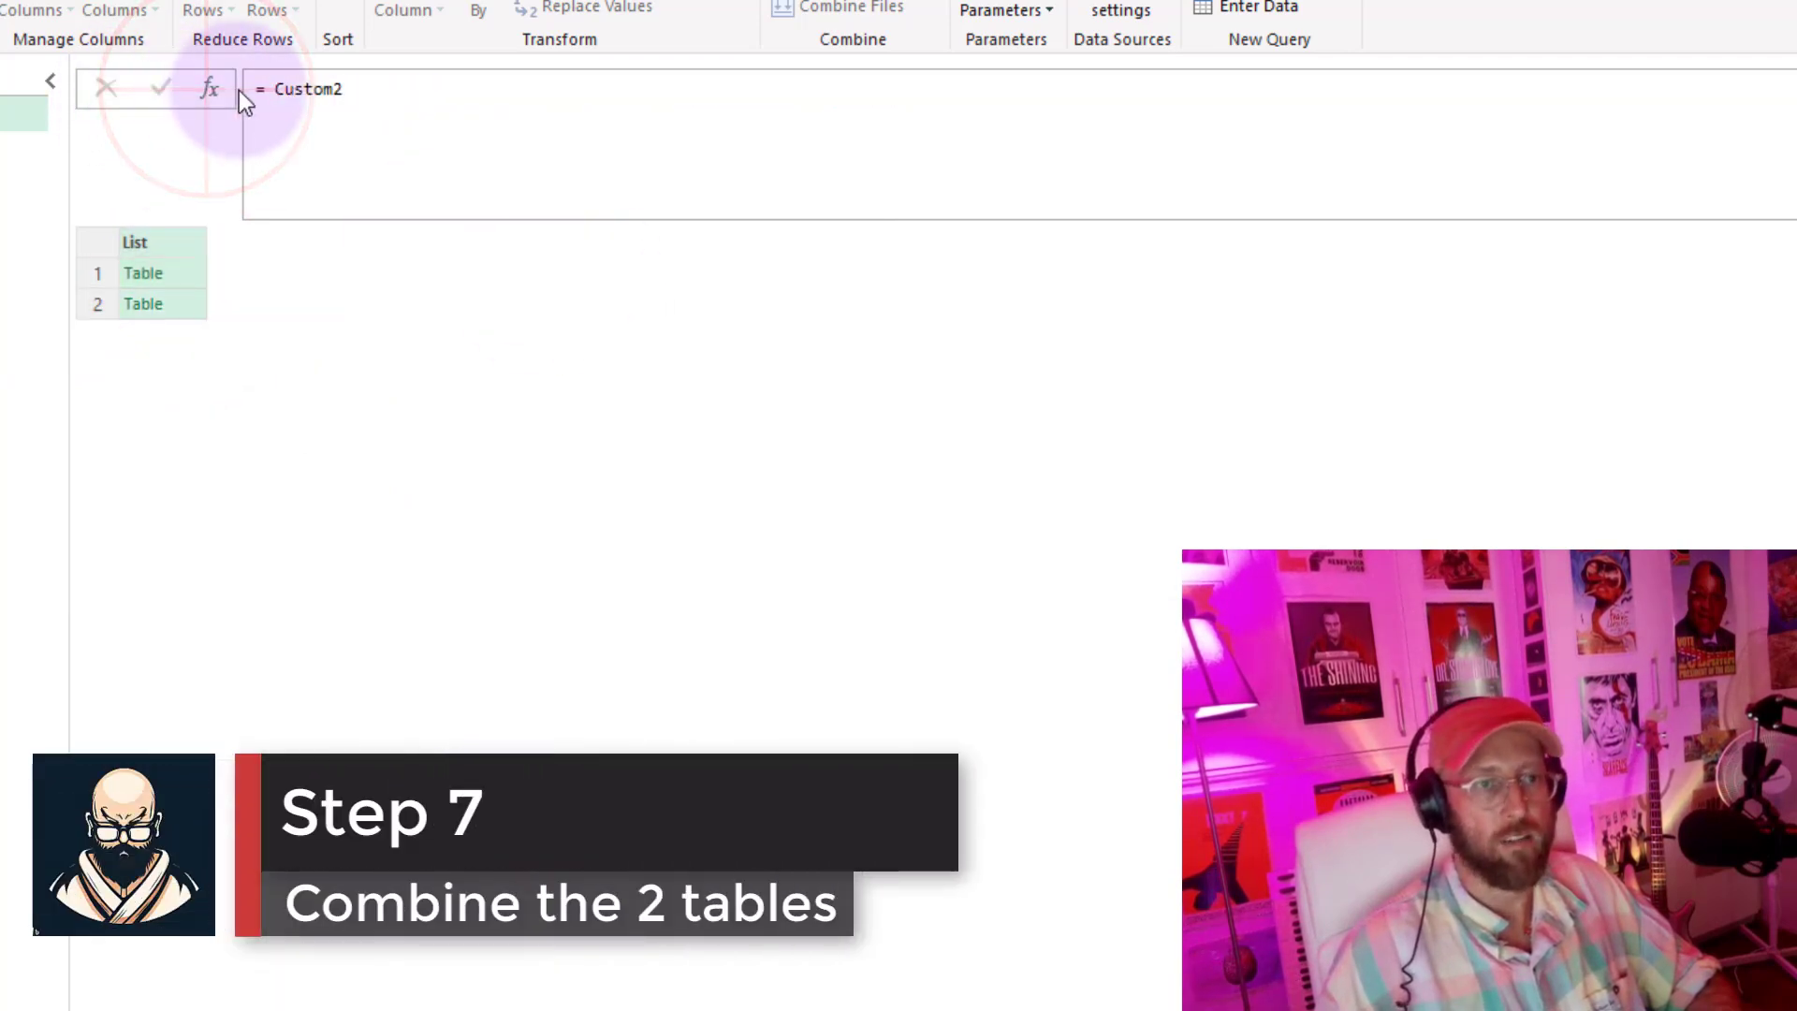
mouse_move(184, 320)
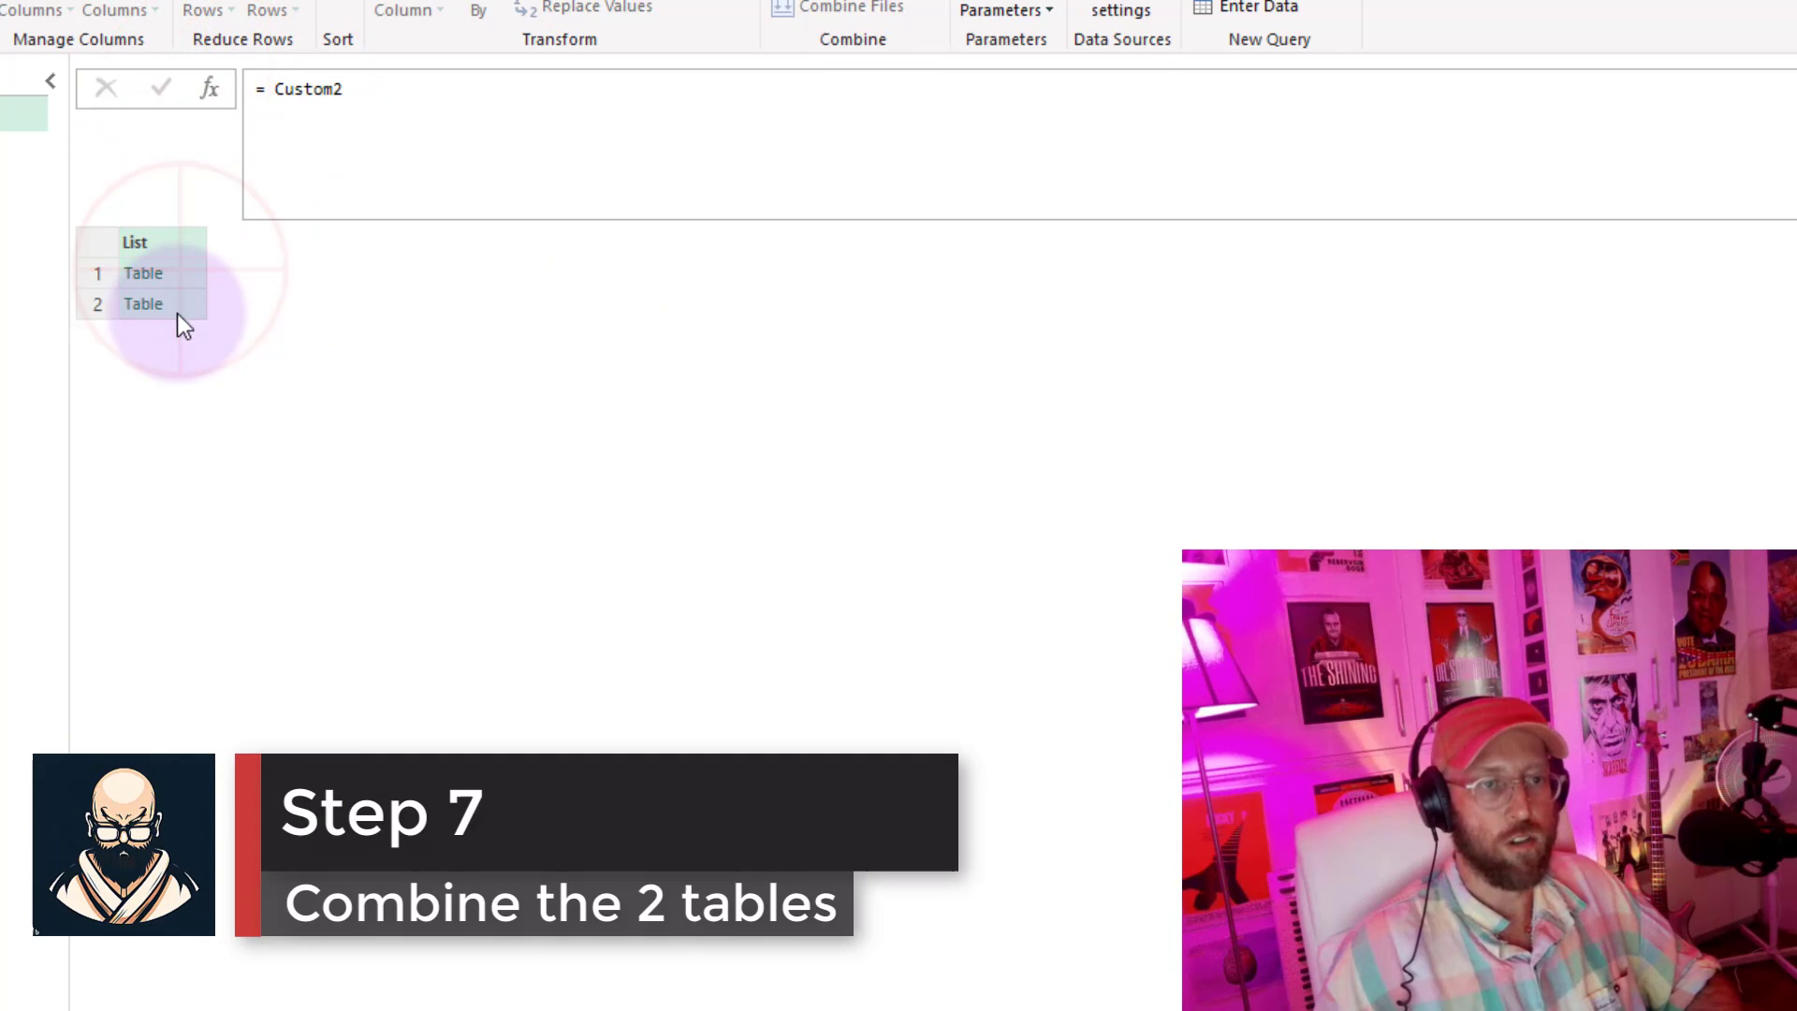
- Rewrite the step as =Table.Combine(Custom2) to stack both tables into one
left_click(142, 274)
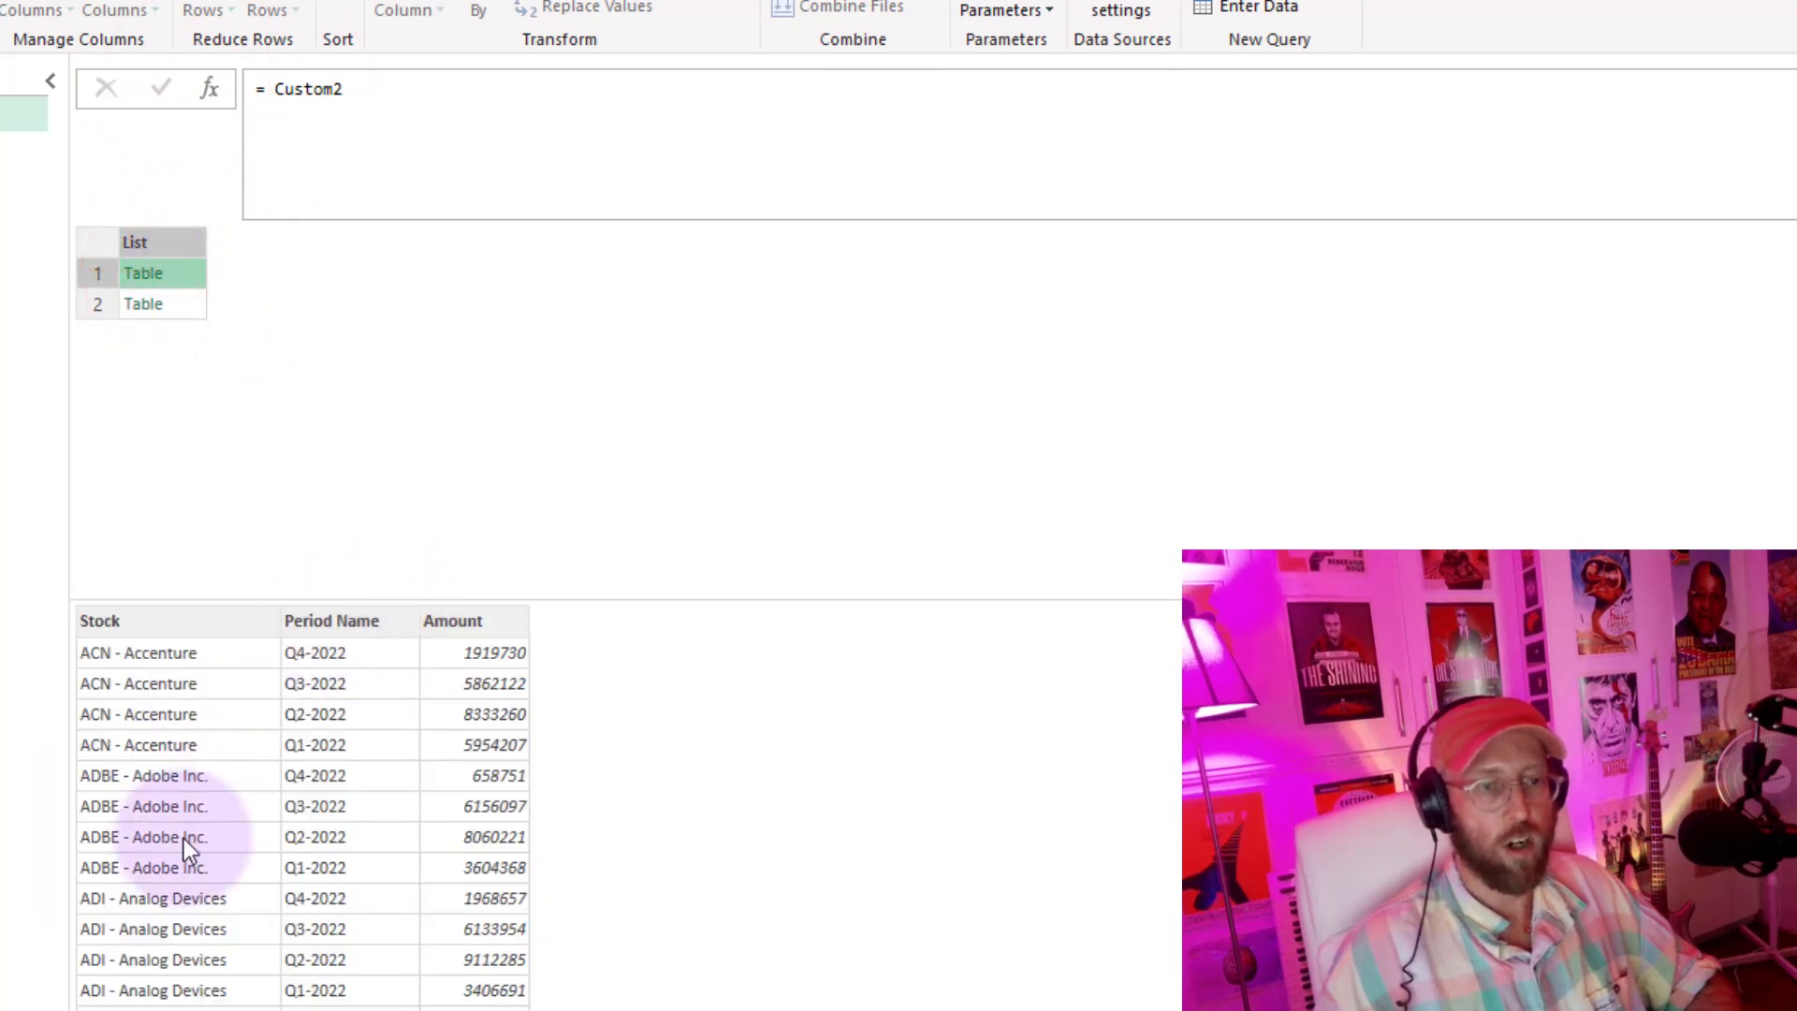
left_click(266, 90)
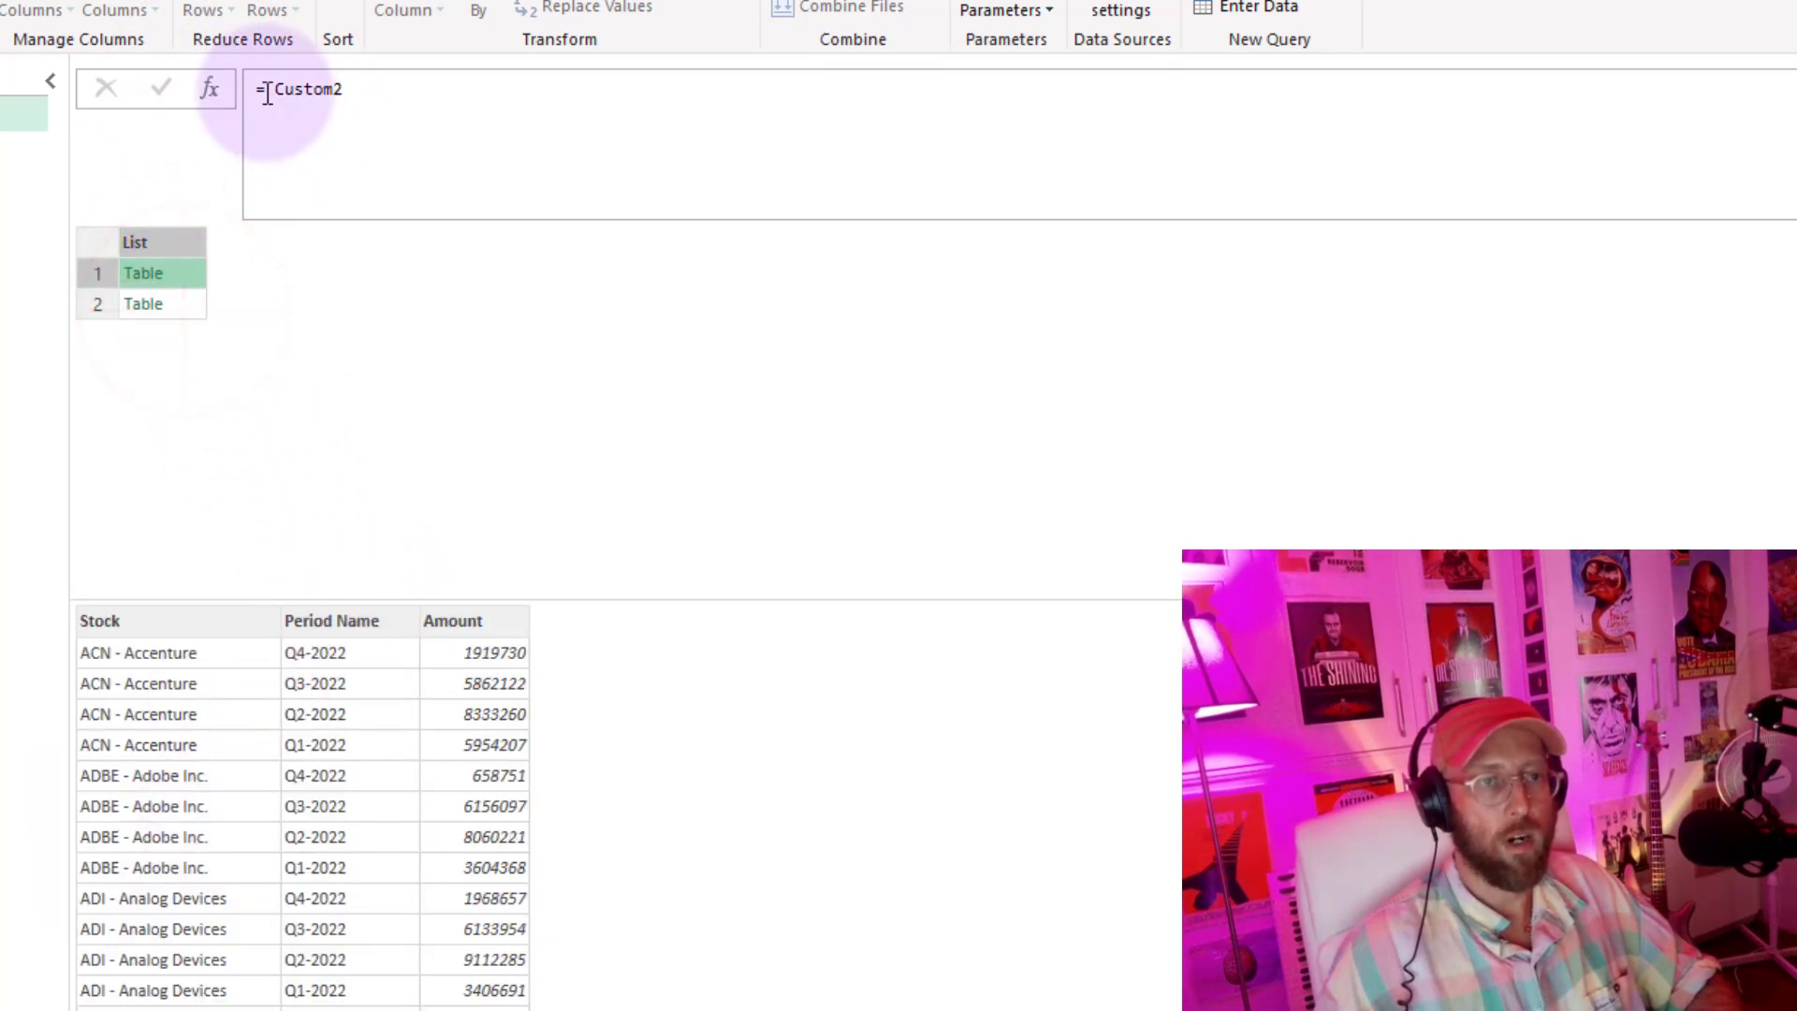
type("tablecom")
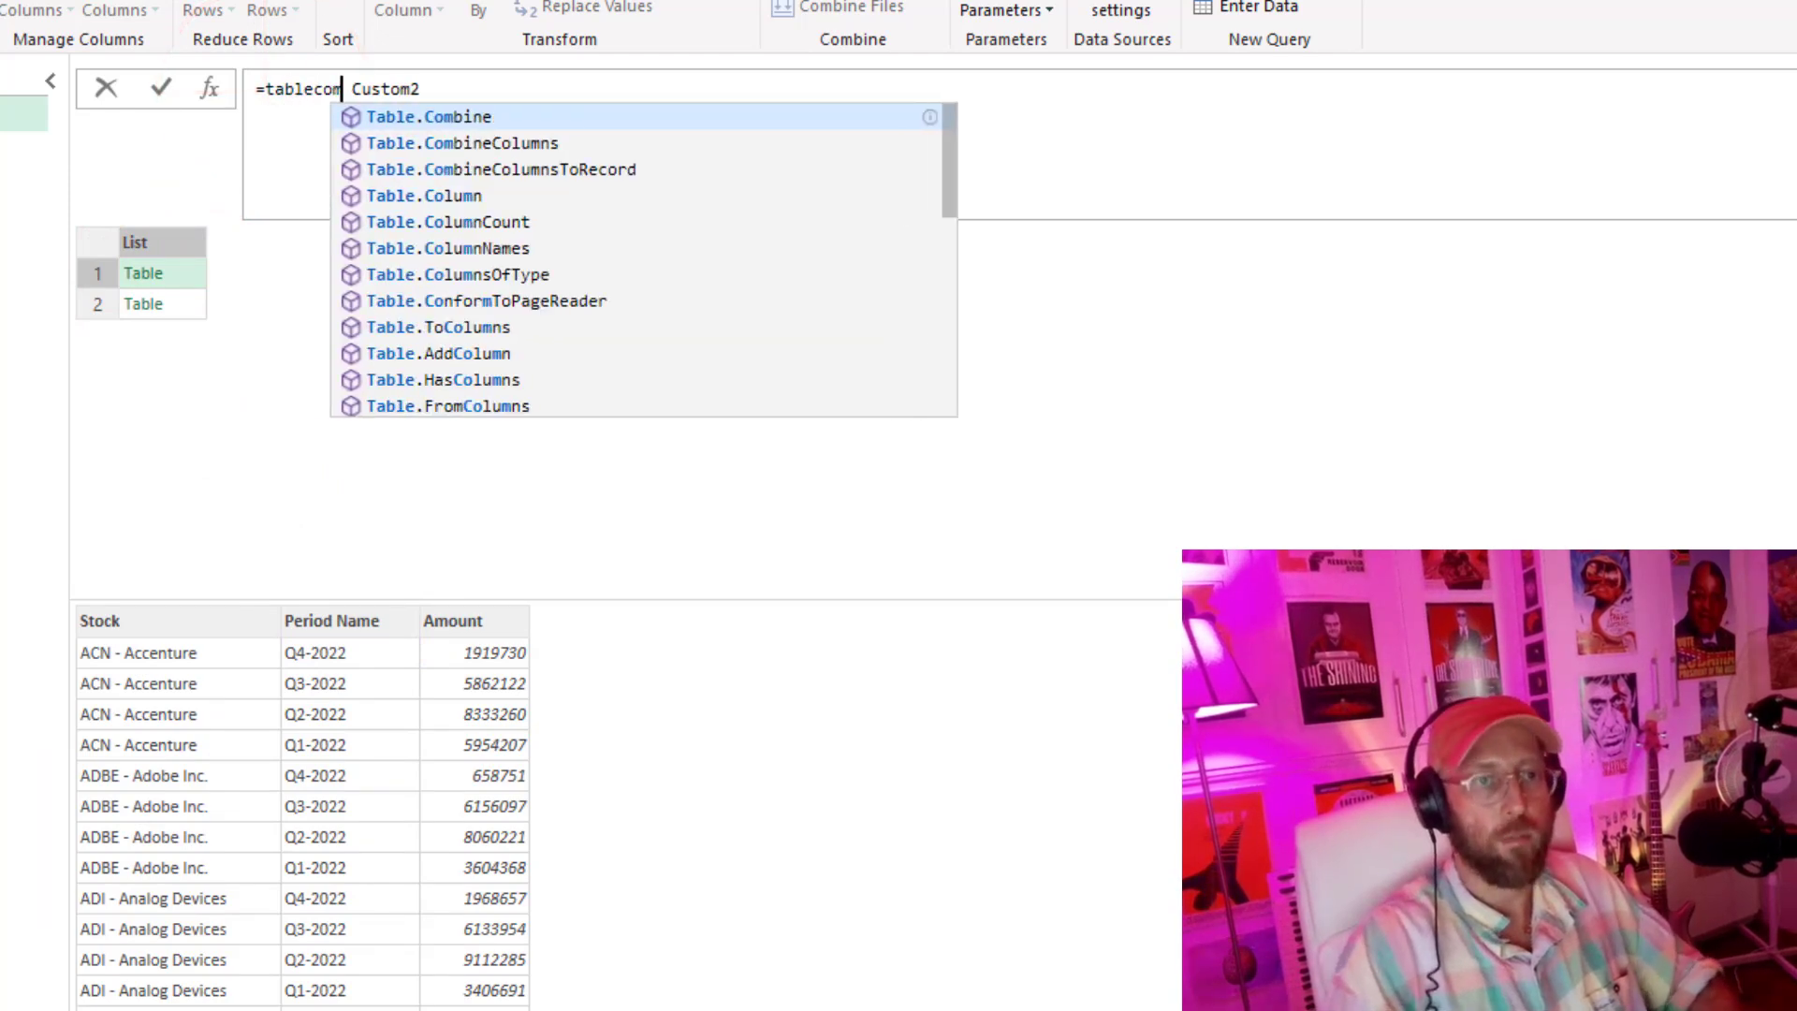
left_click(427, 116)
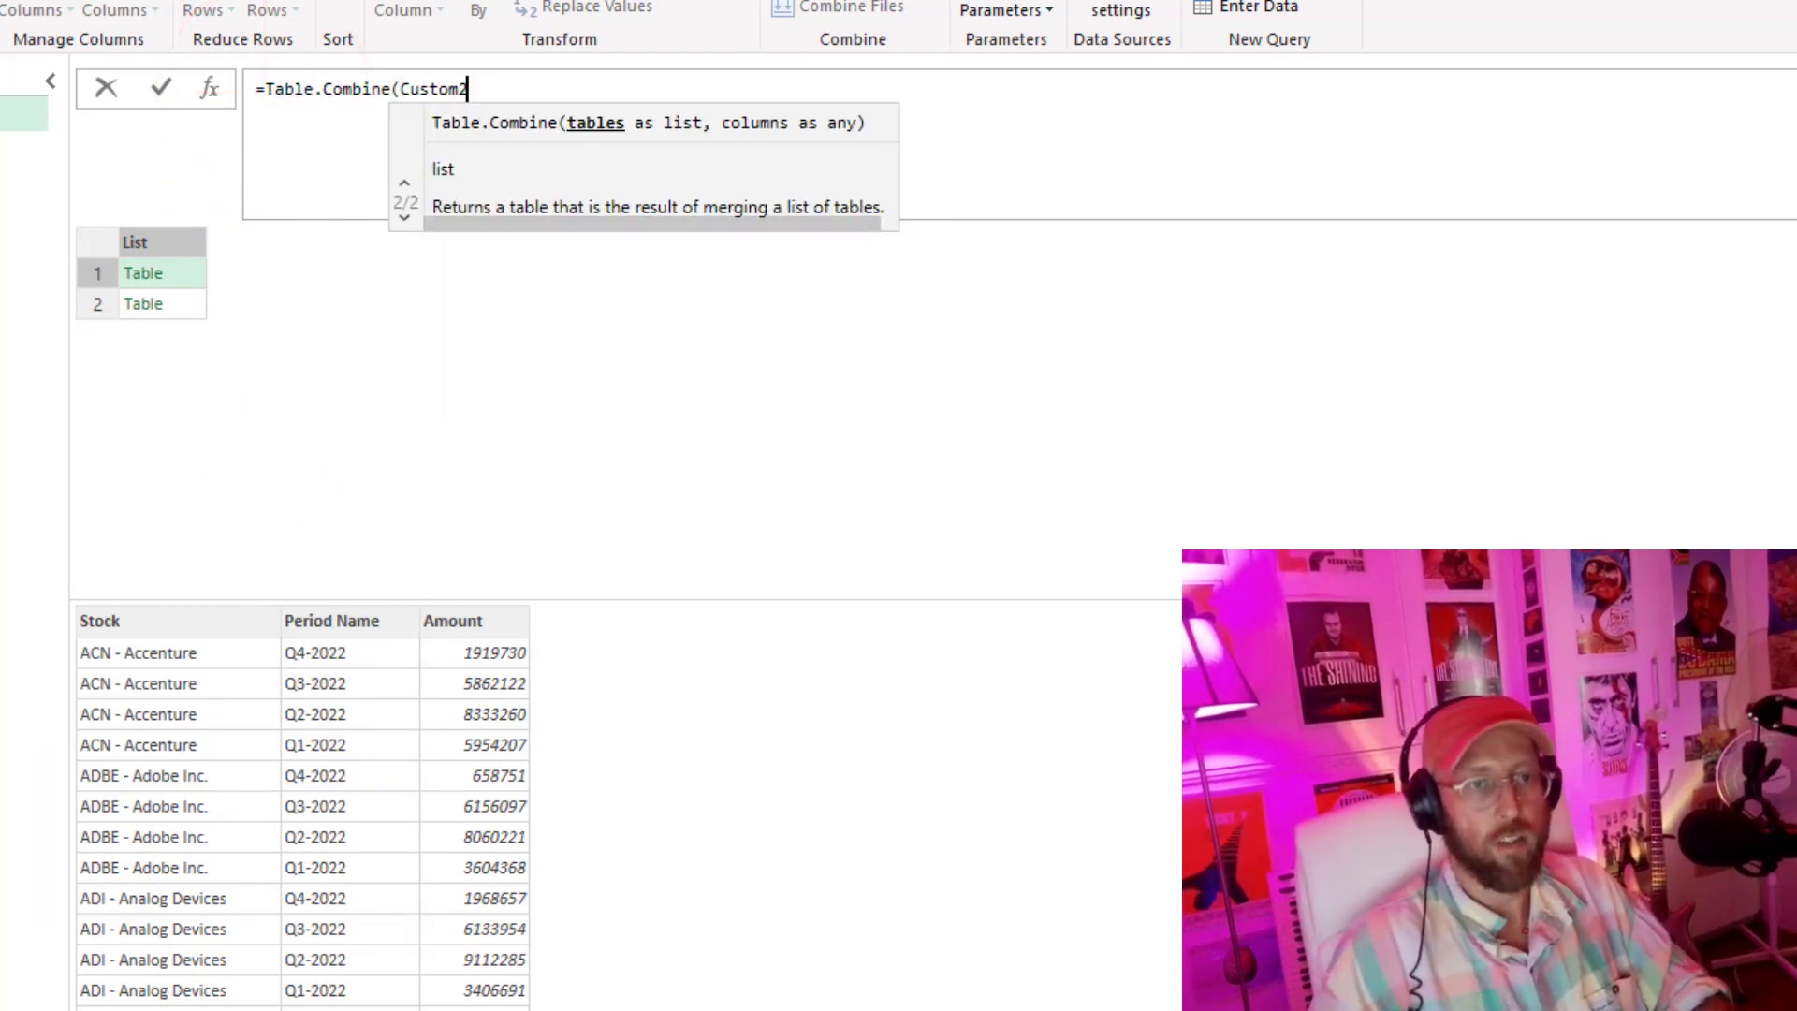
left_click(157, 88)
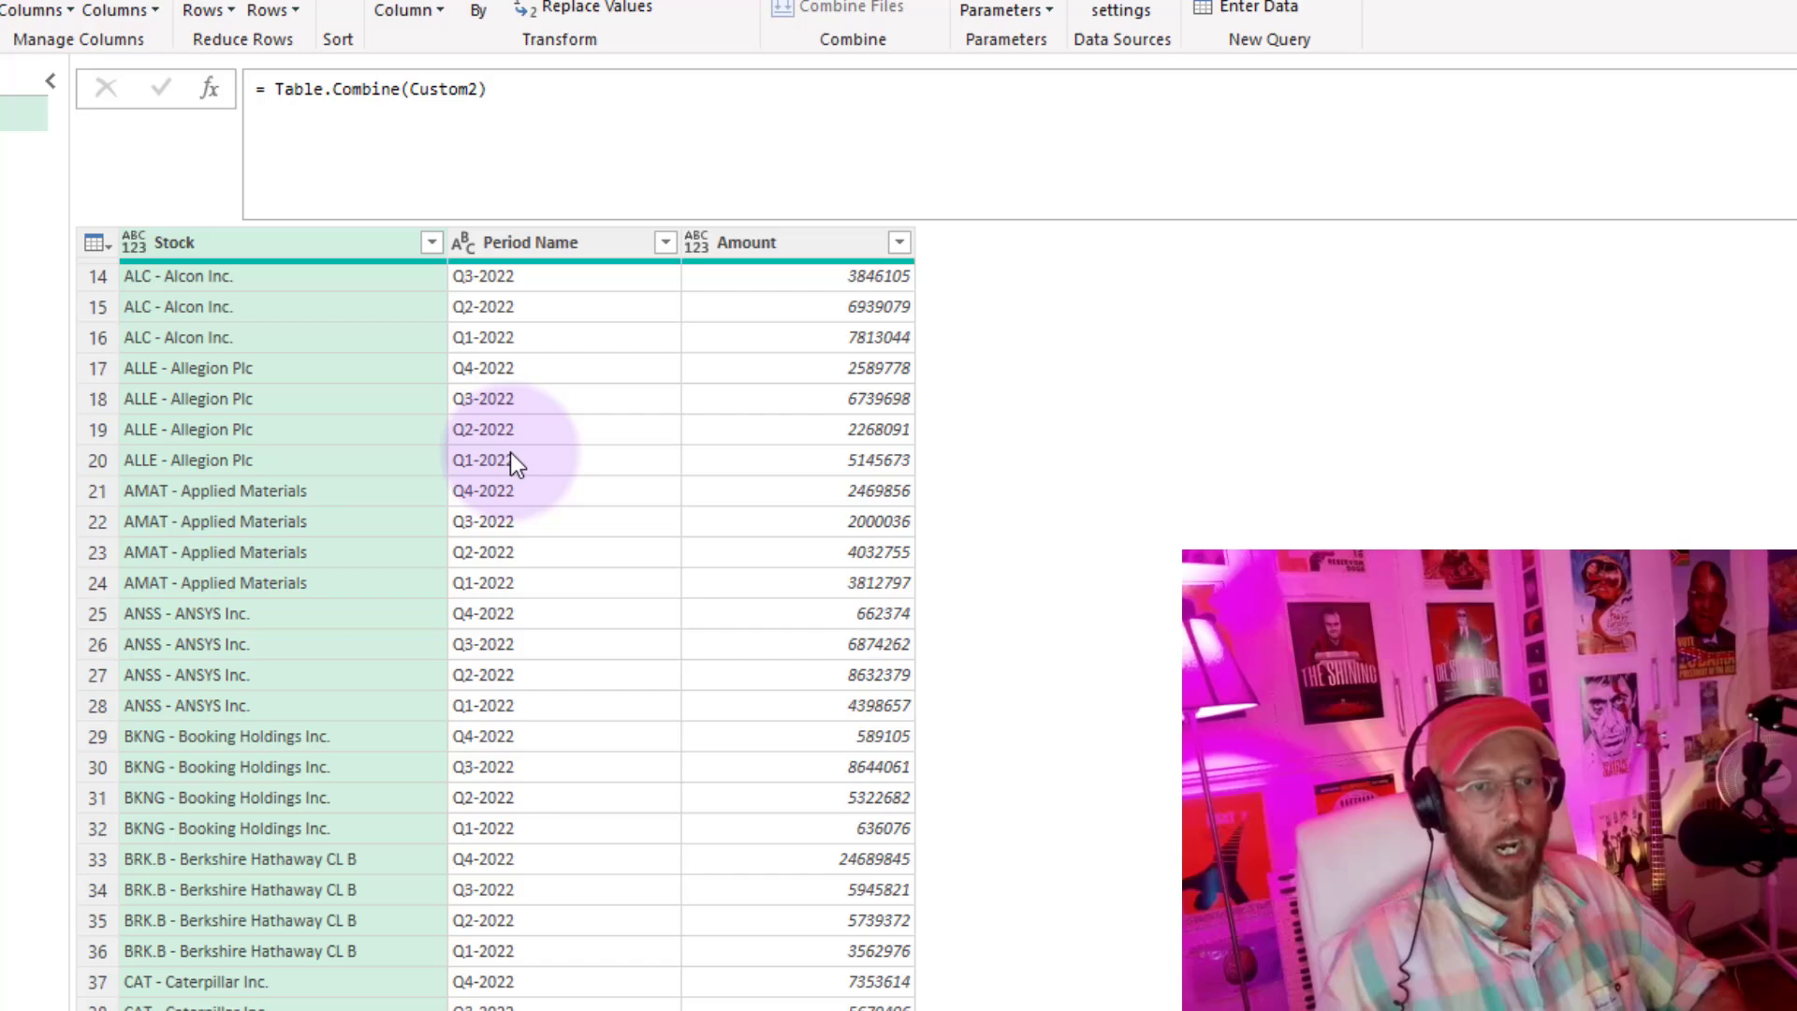
scroll("down", 3)
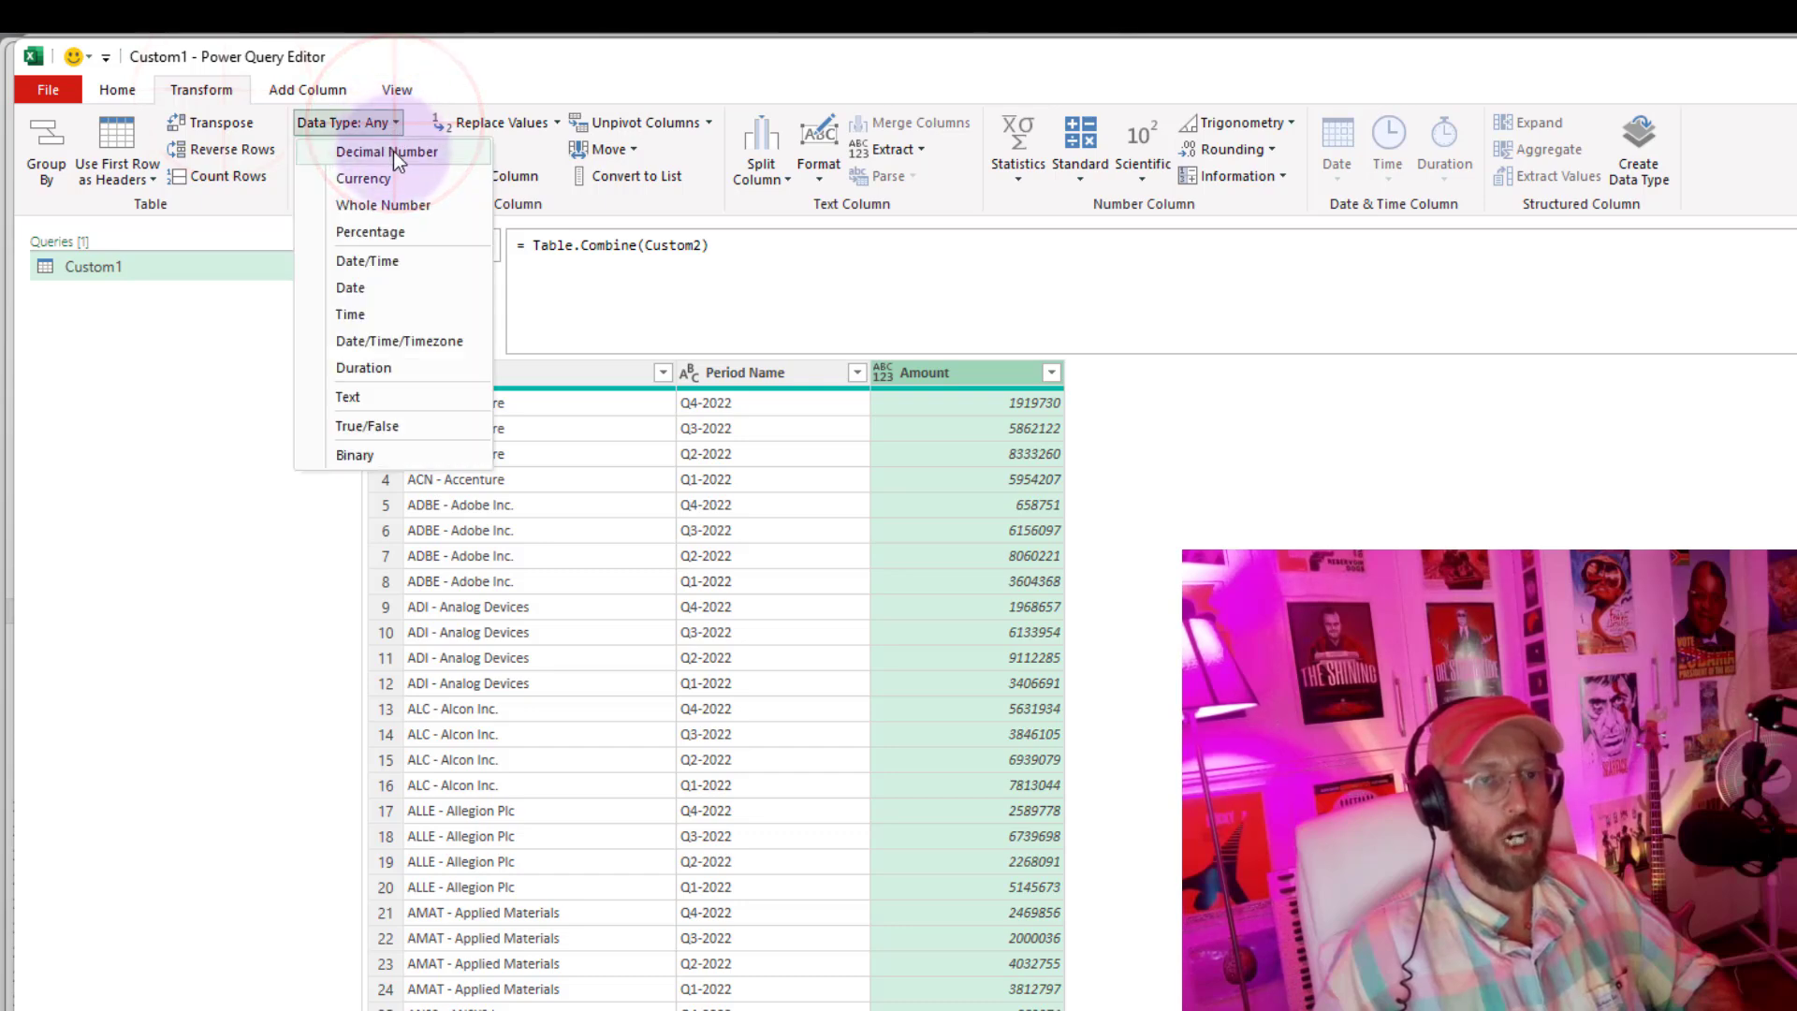
- Type Amount as Whole Number, then pivot the period column using Amount as the values
left_click(382, 206)
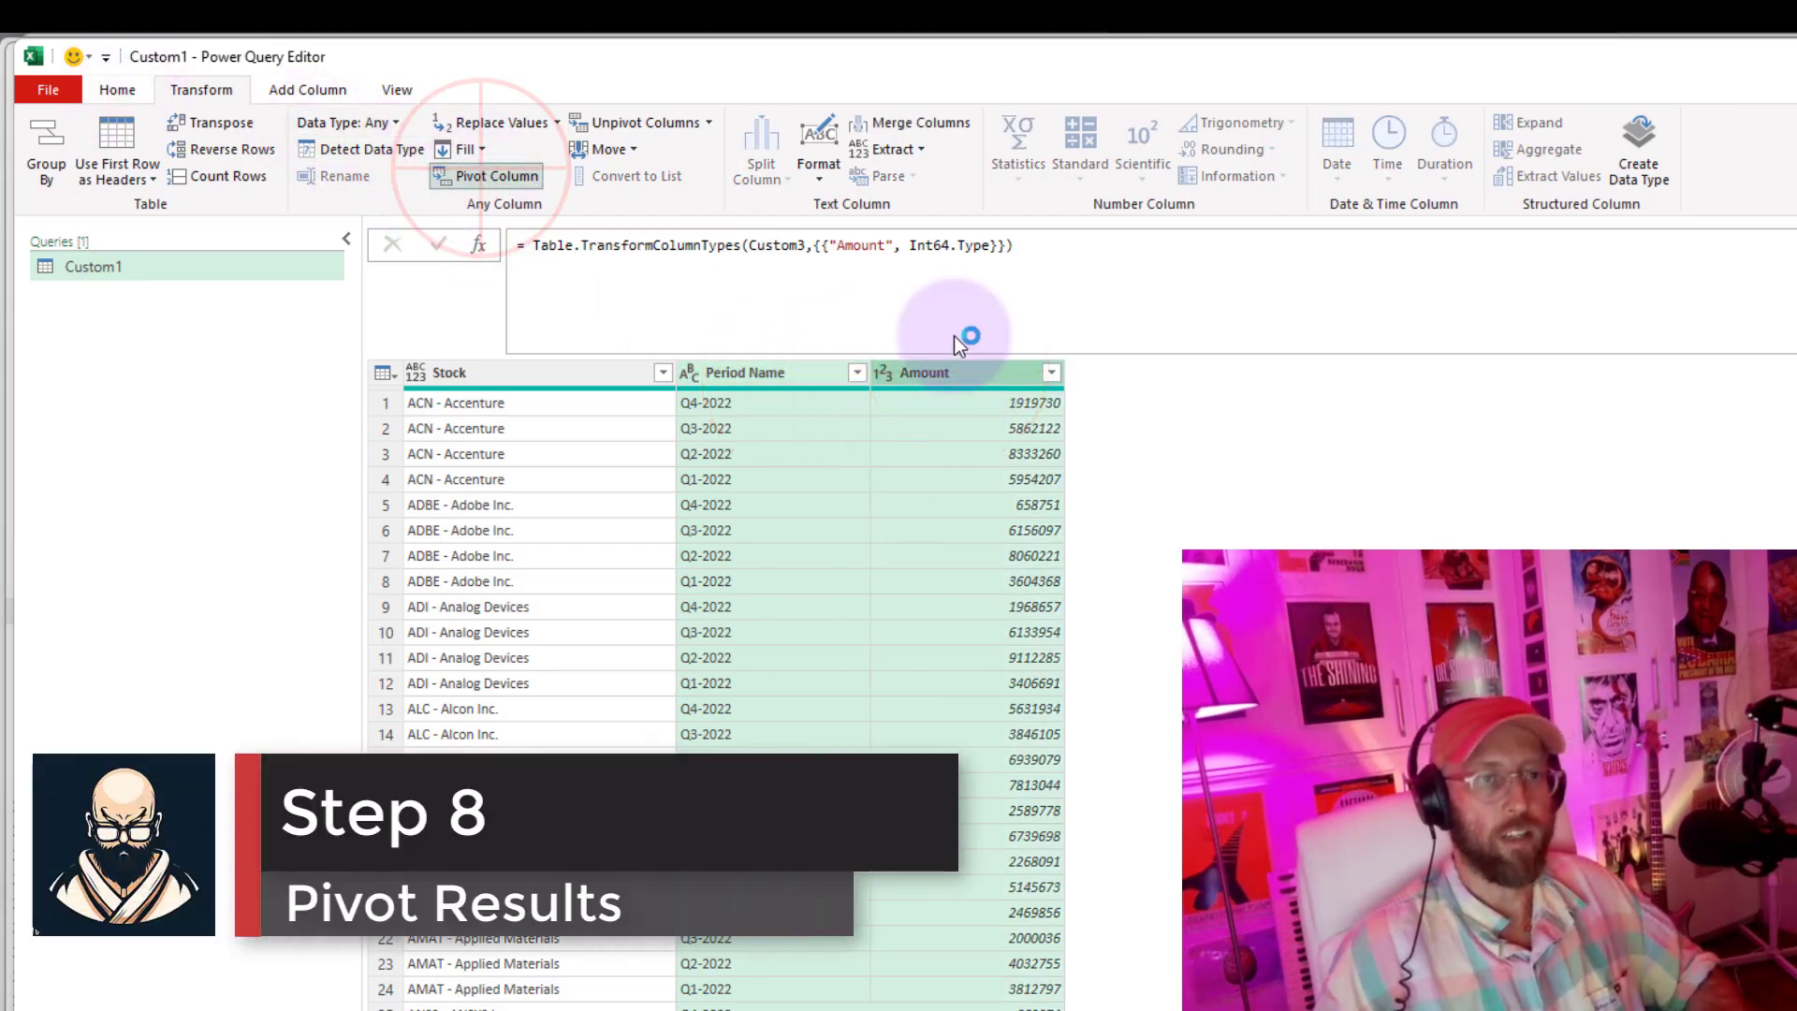
left_click(494, 176)
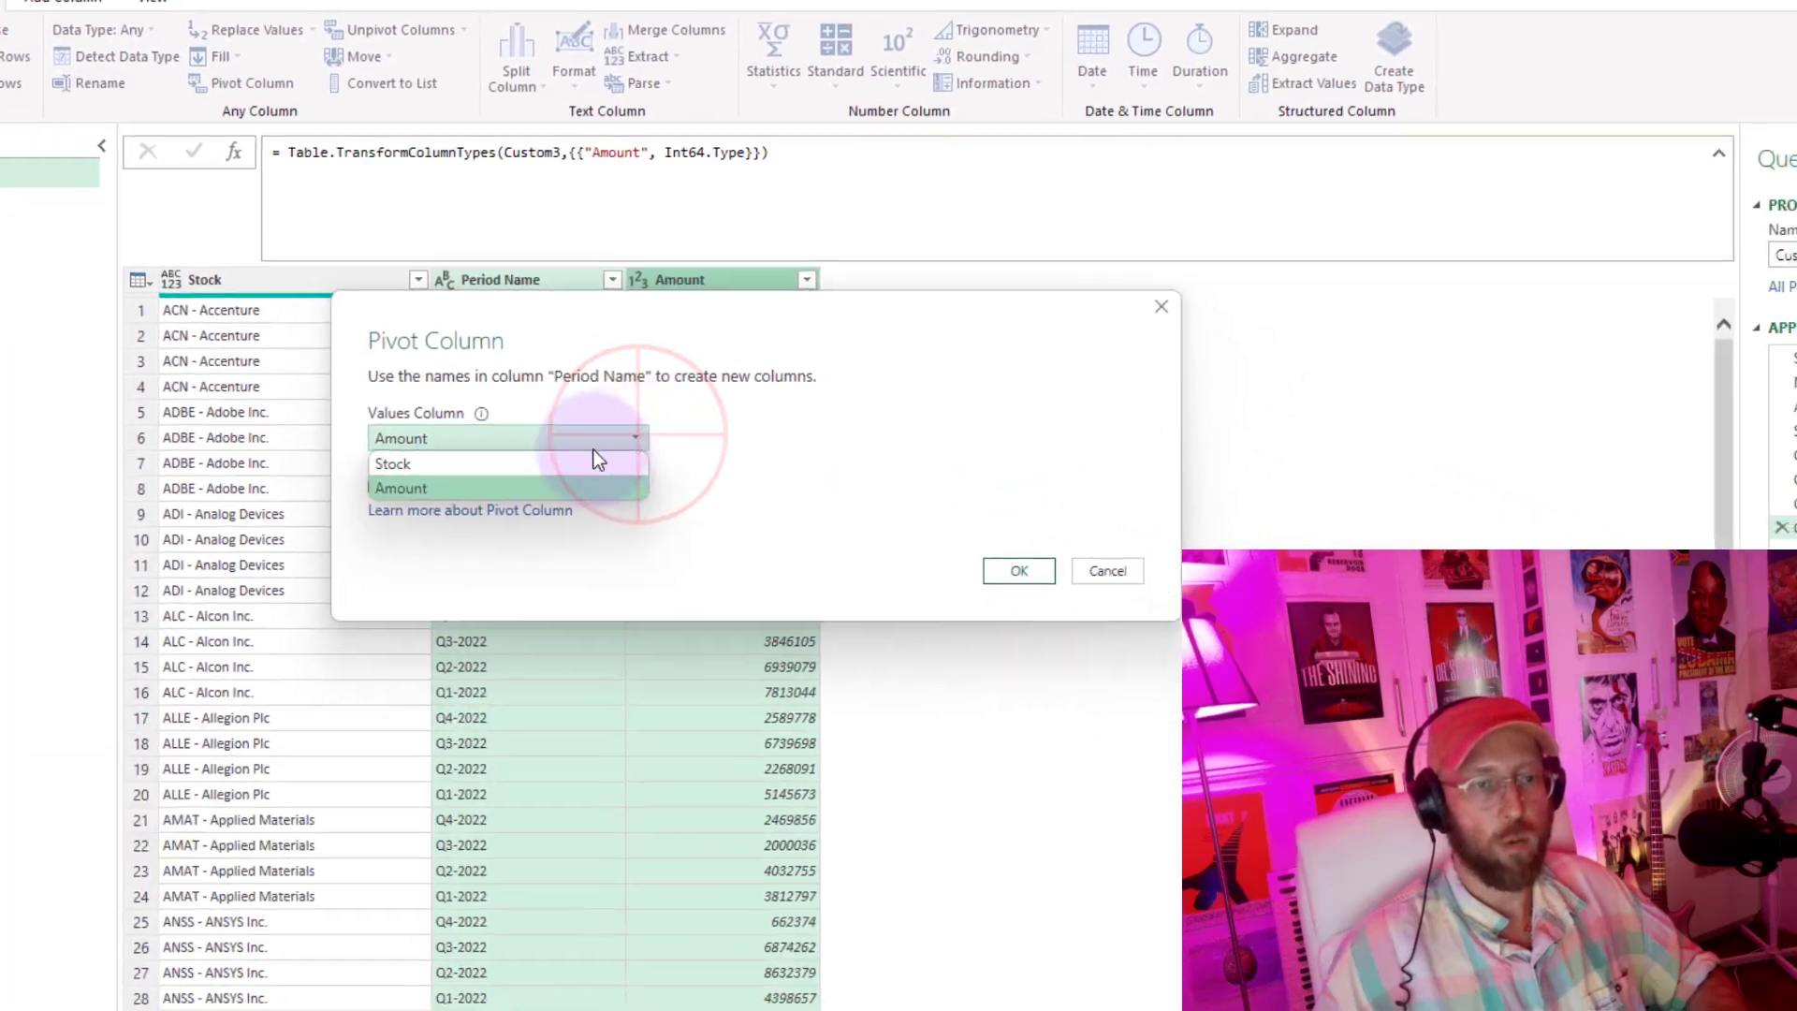
left_click(1017, 571)
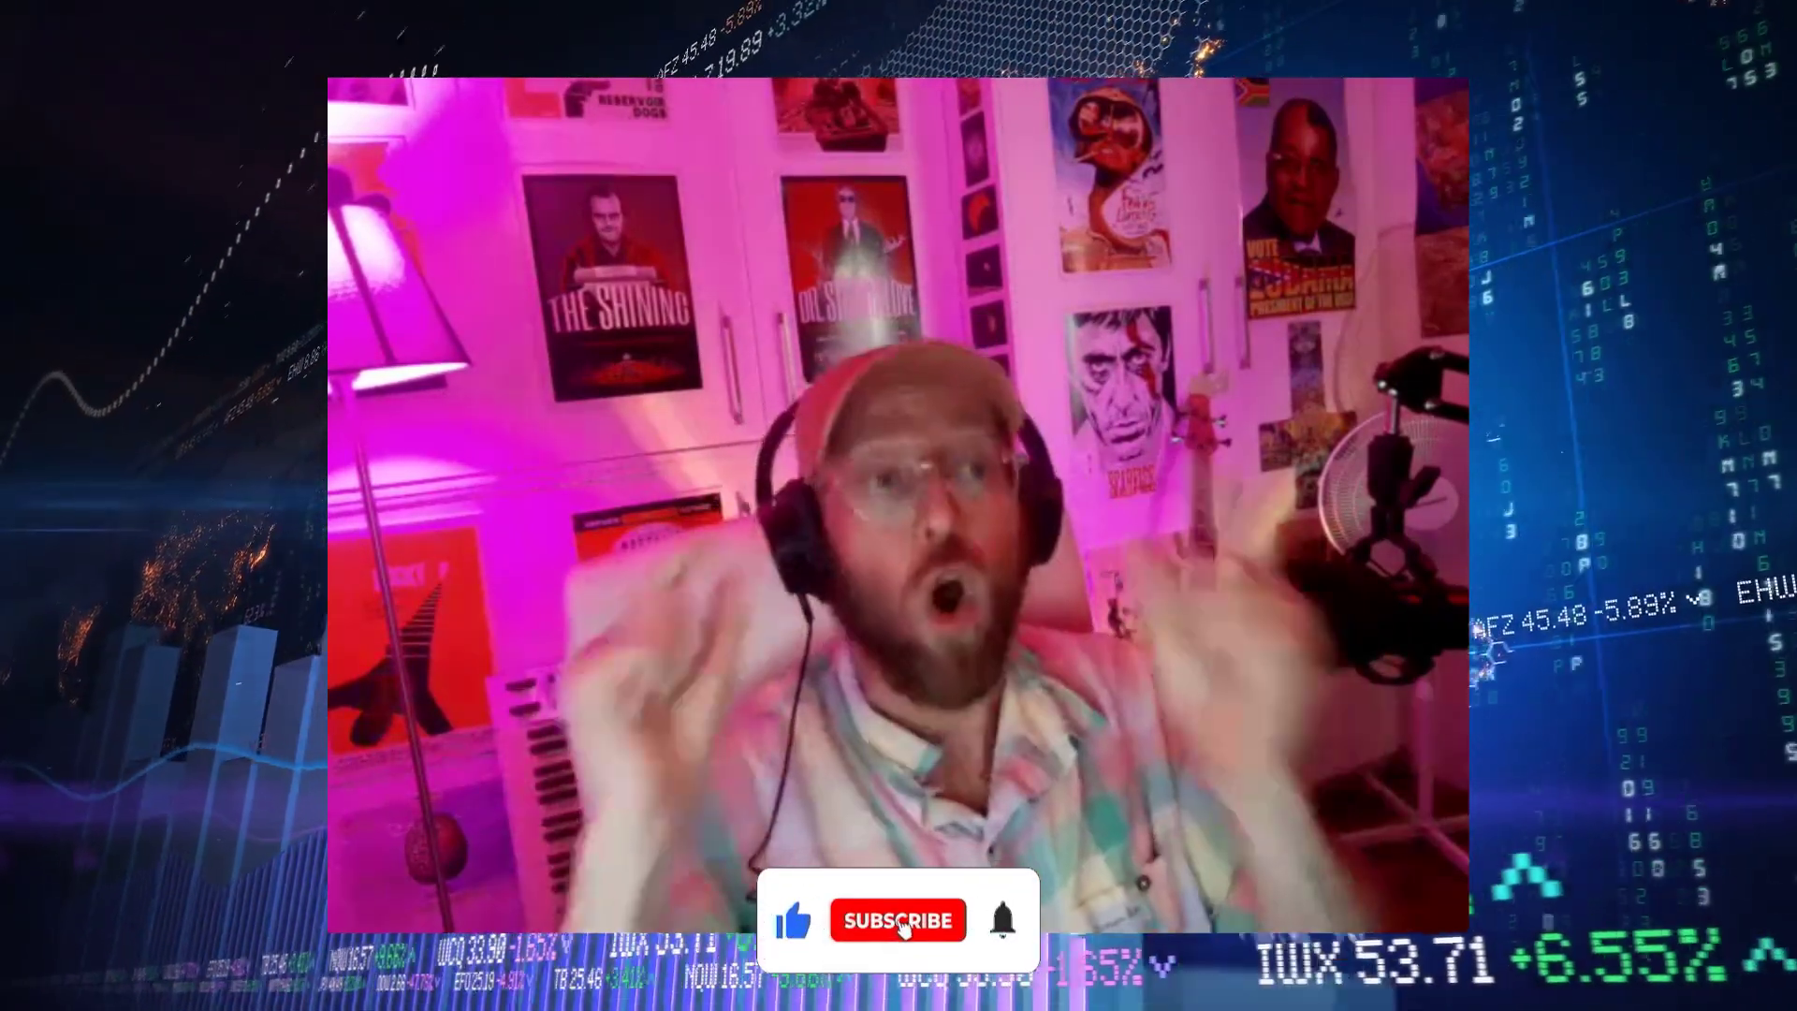
left_click(897, 921)
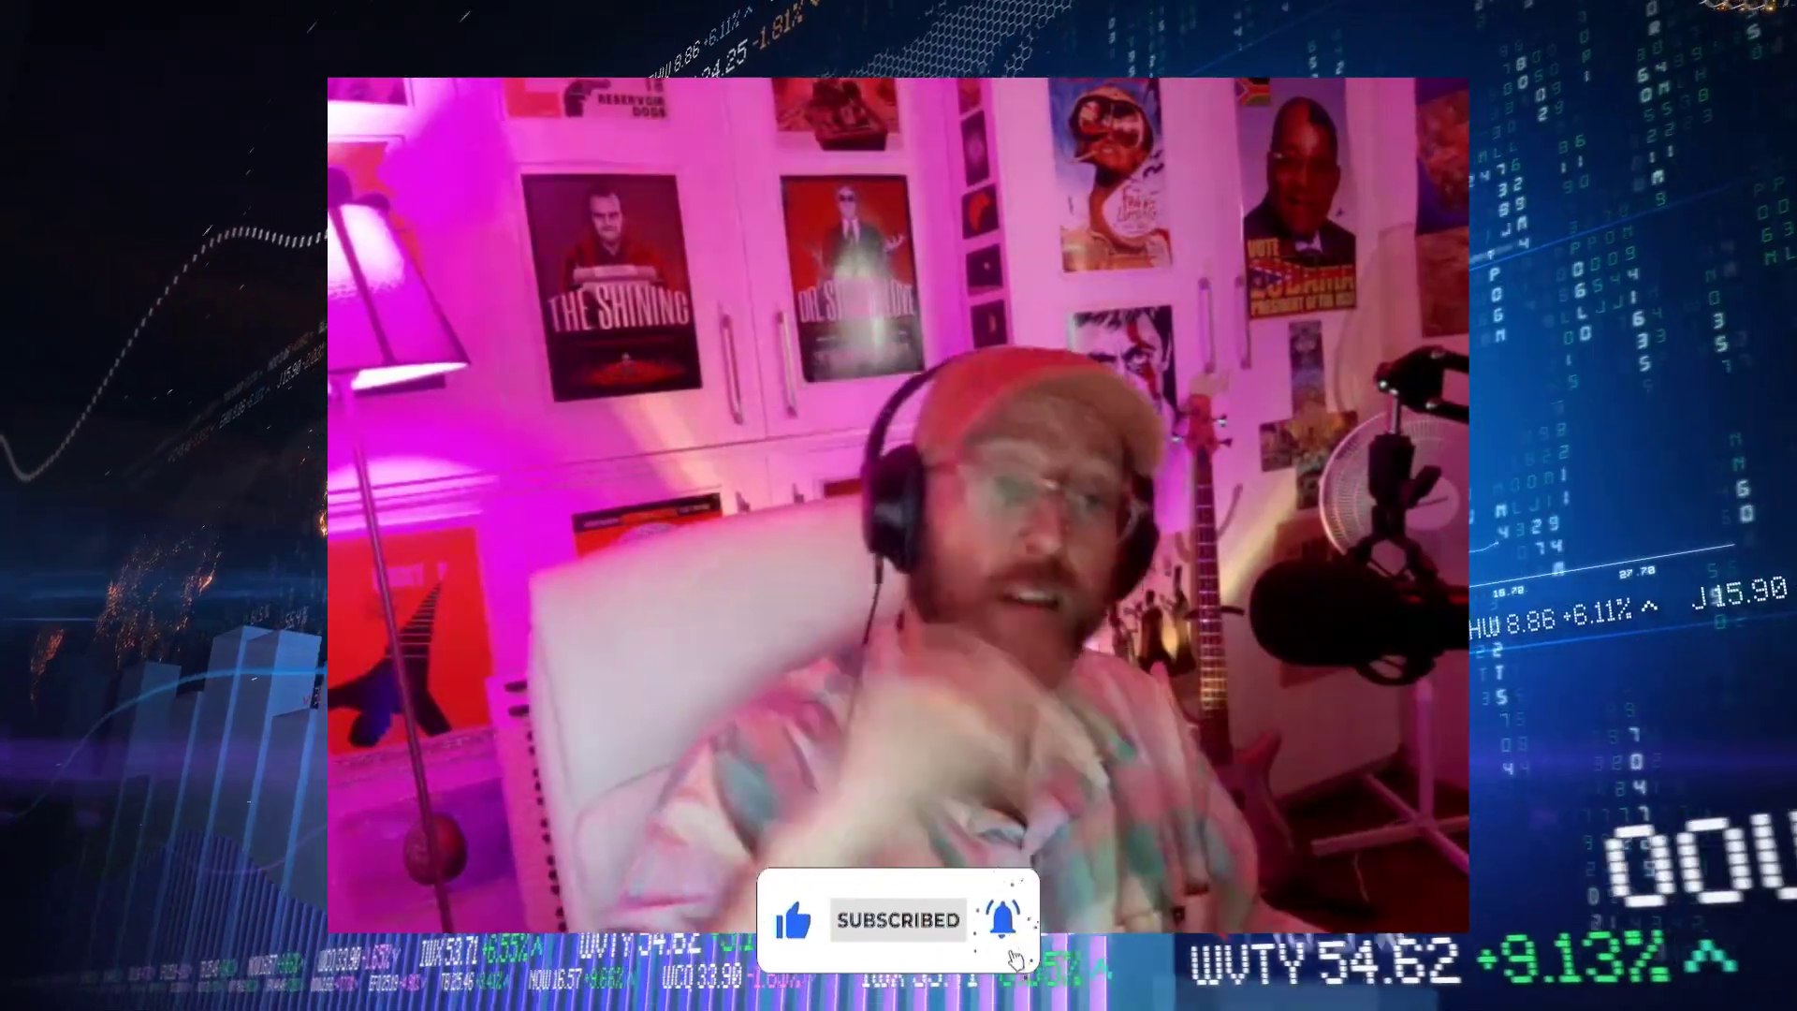